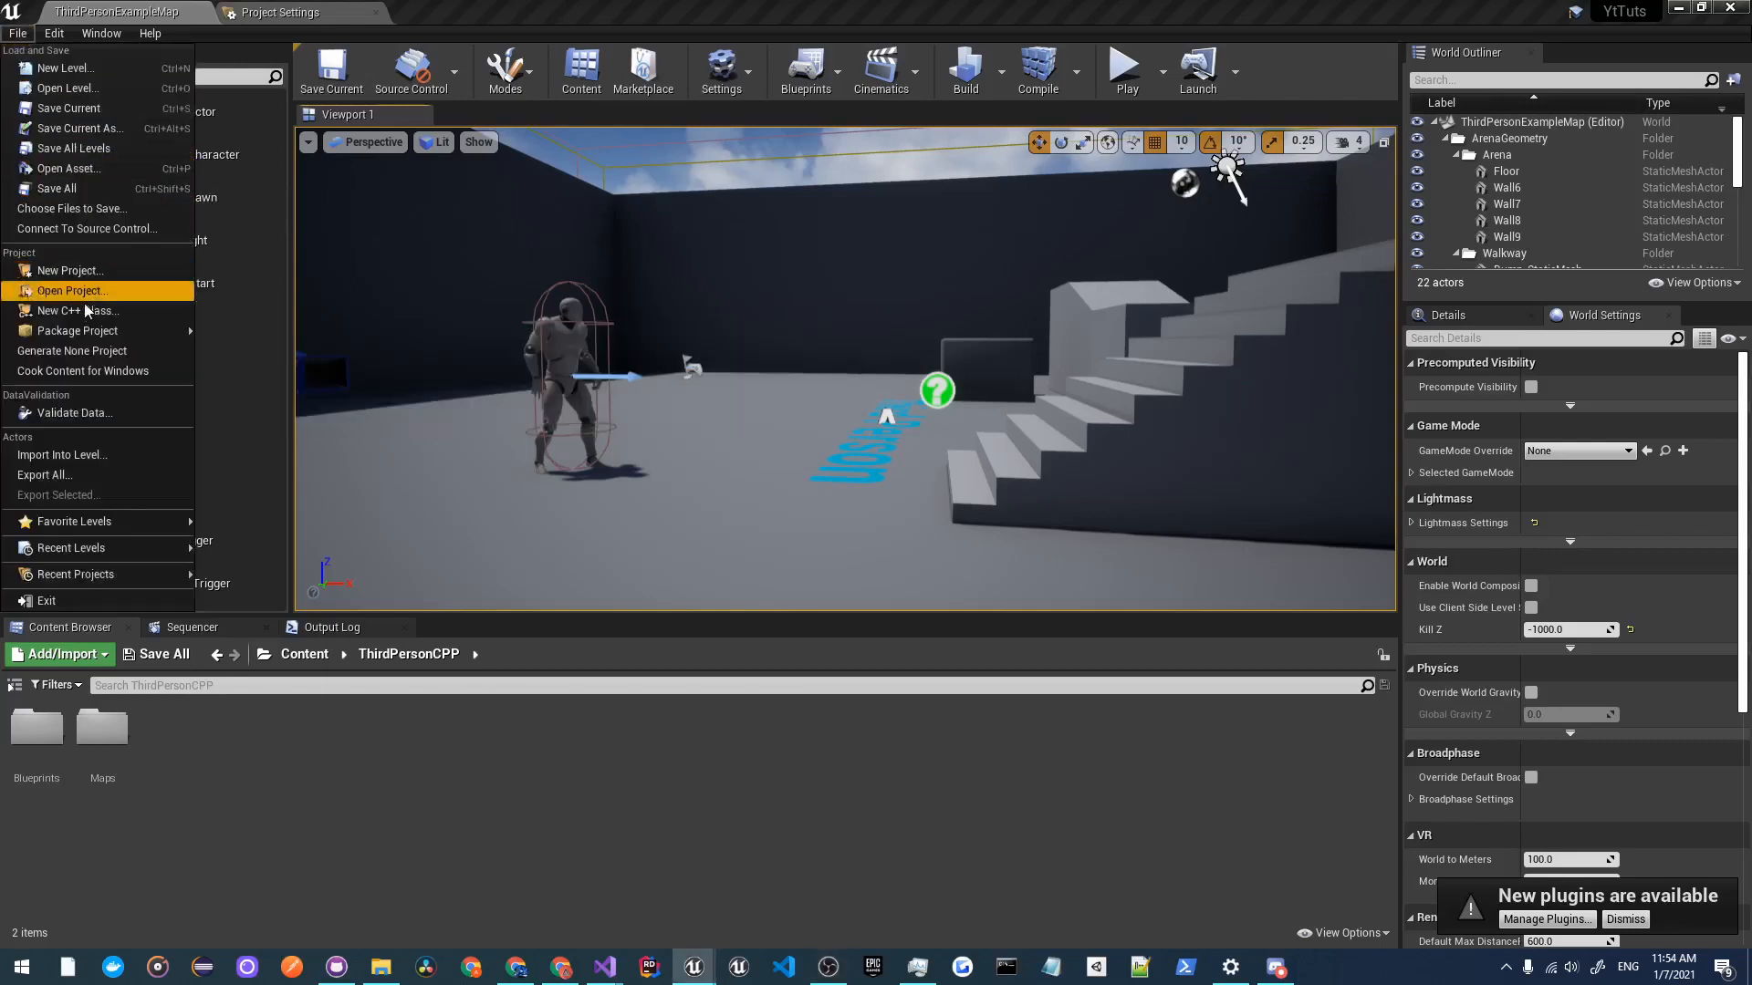
Step: Create a new C++ class 'UserSettingsSaveGame' with SaveGame as its parent class
{"action": "left_click", "coordinate": [74, 310]}
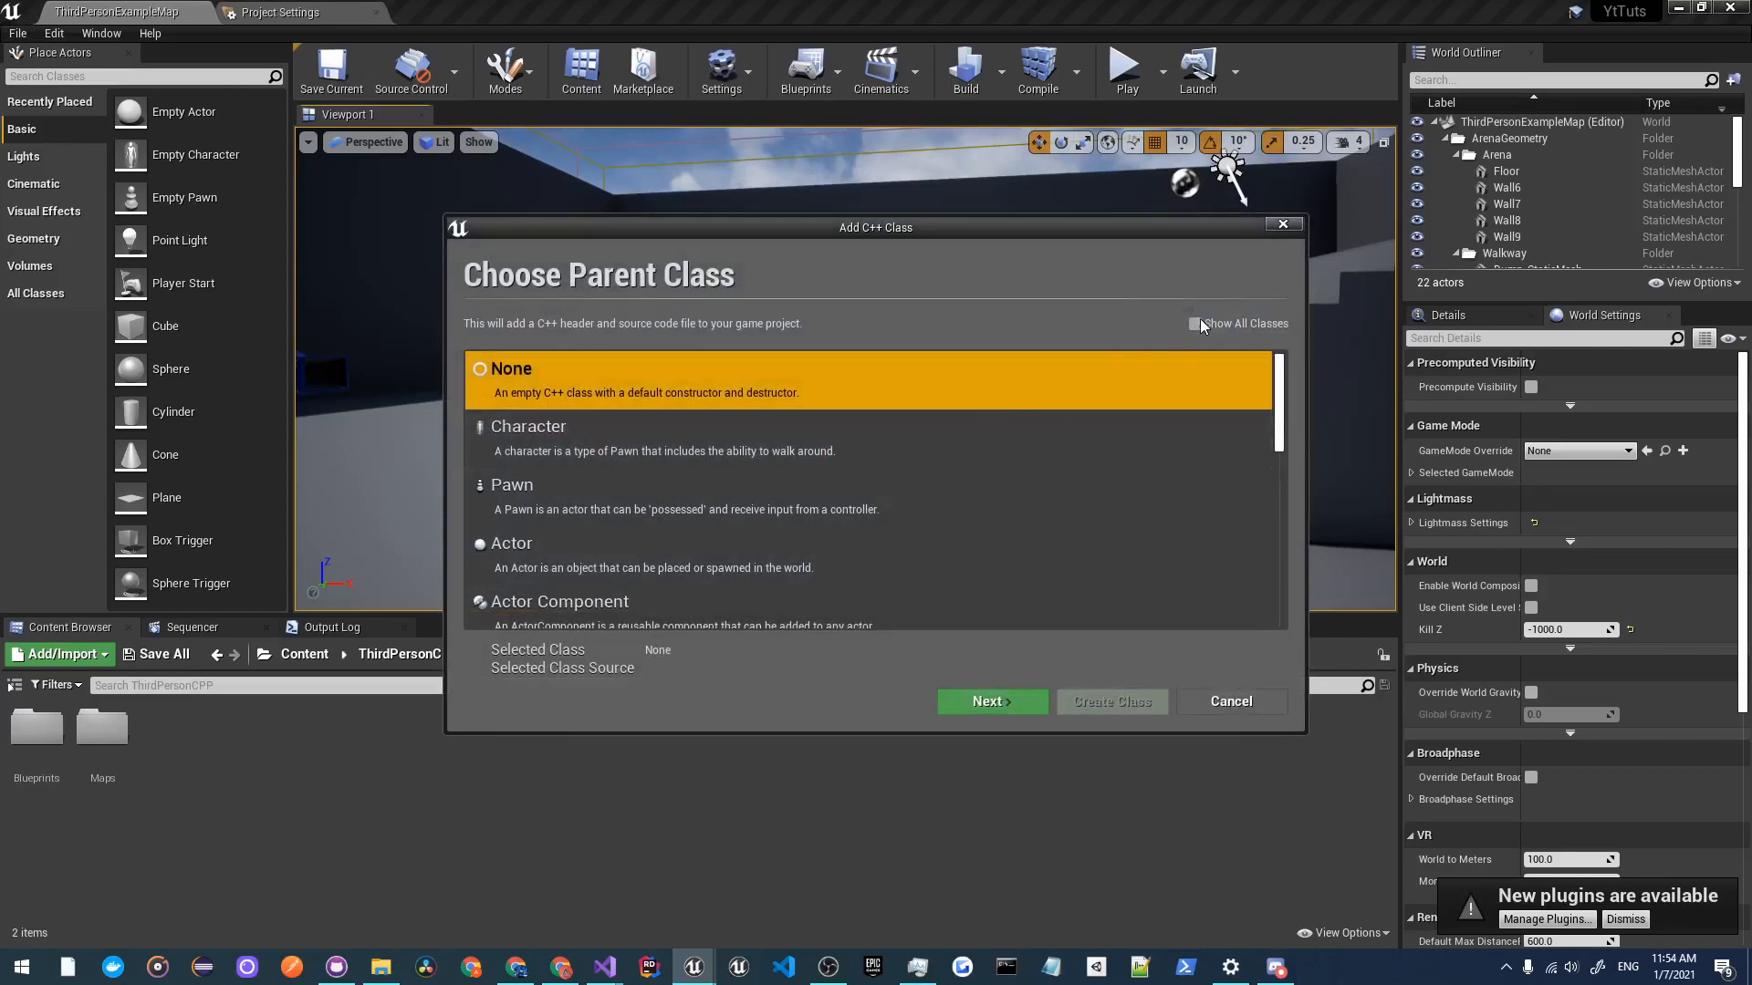
{"action": "type", "text": "save game"}
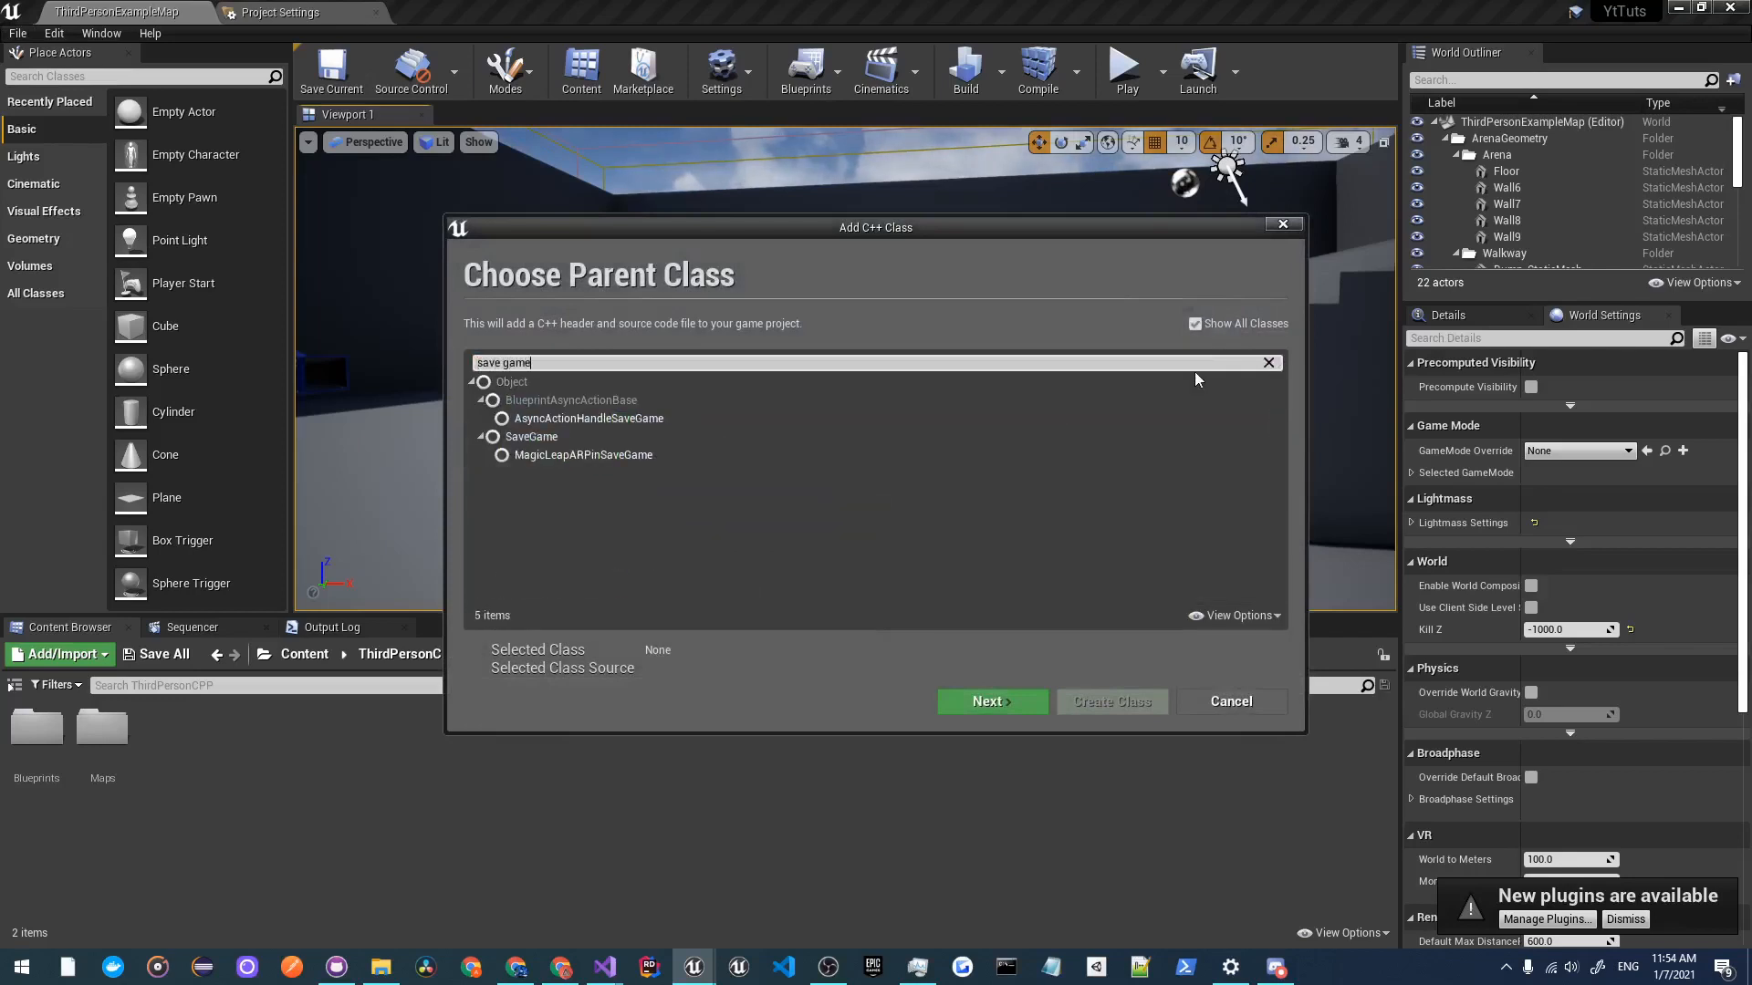
{"action": "left_click", "coordinate": [532, 436]}
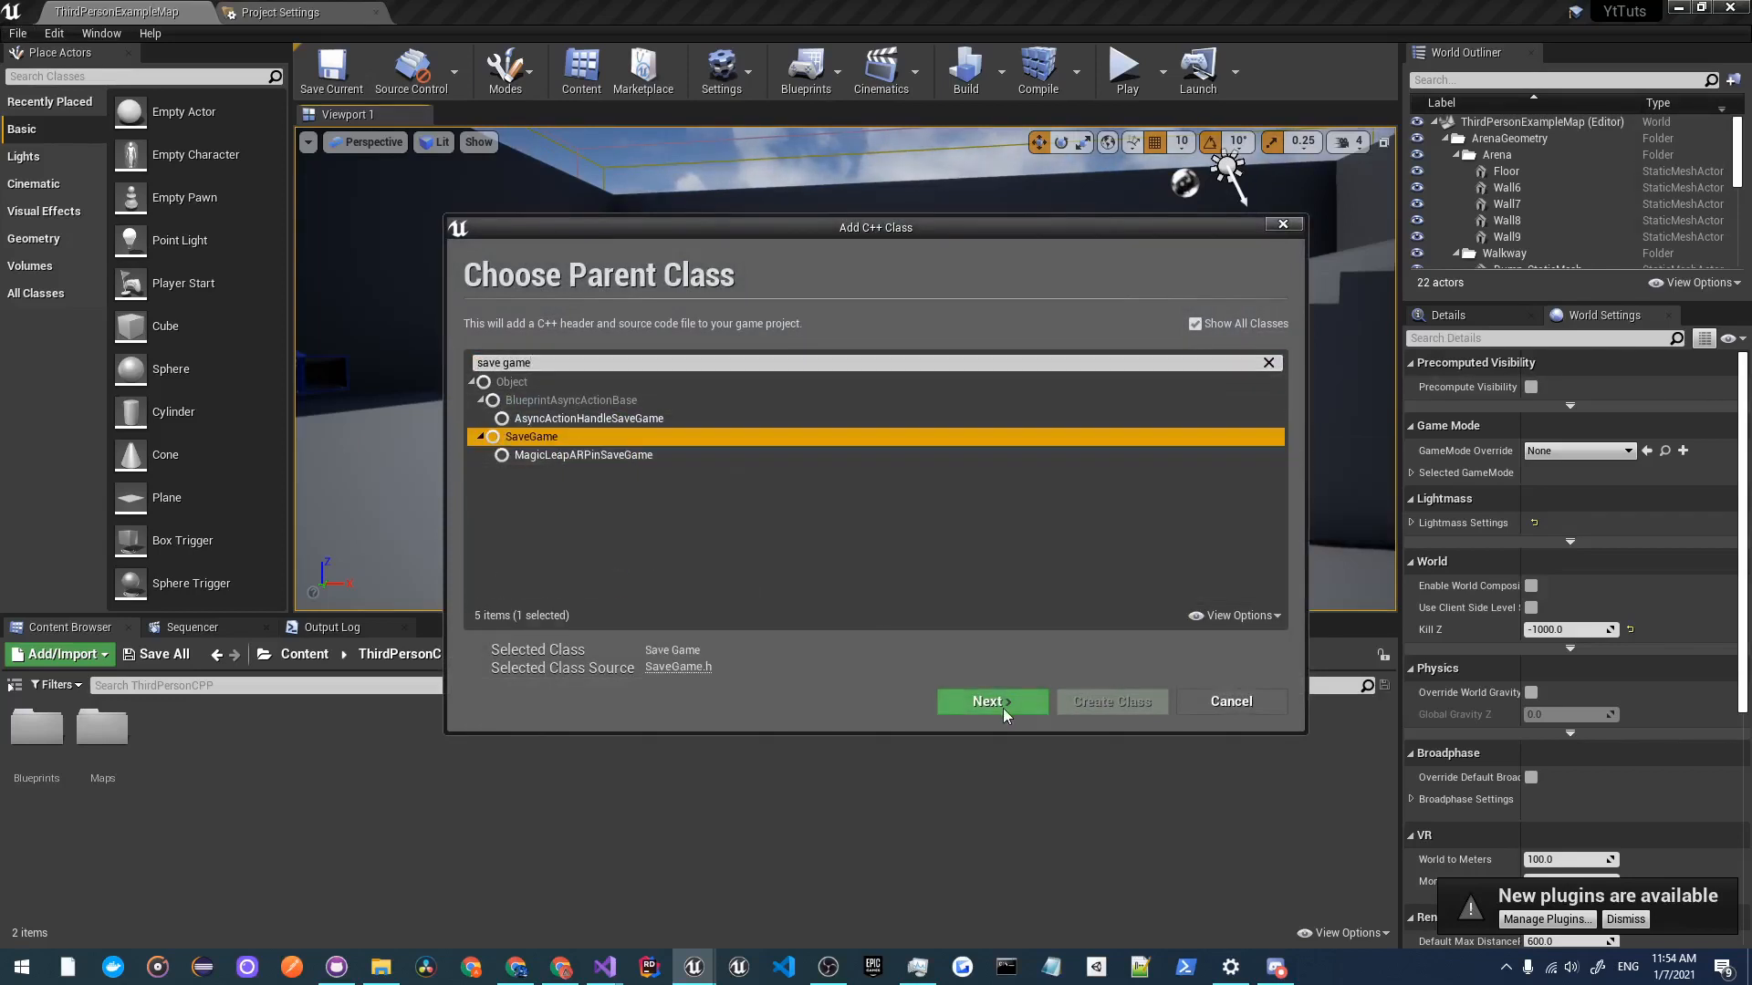
{"action": "left_click", "coordinate": [989, 700]}
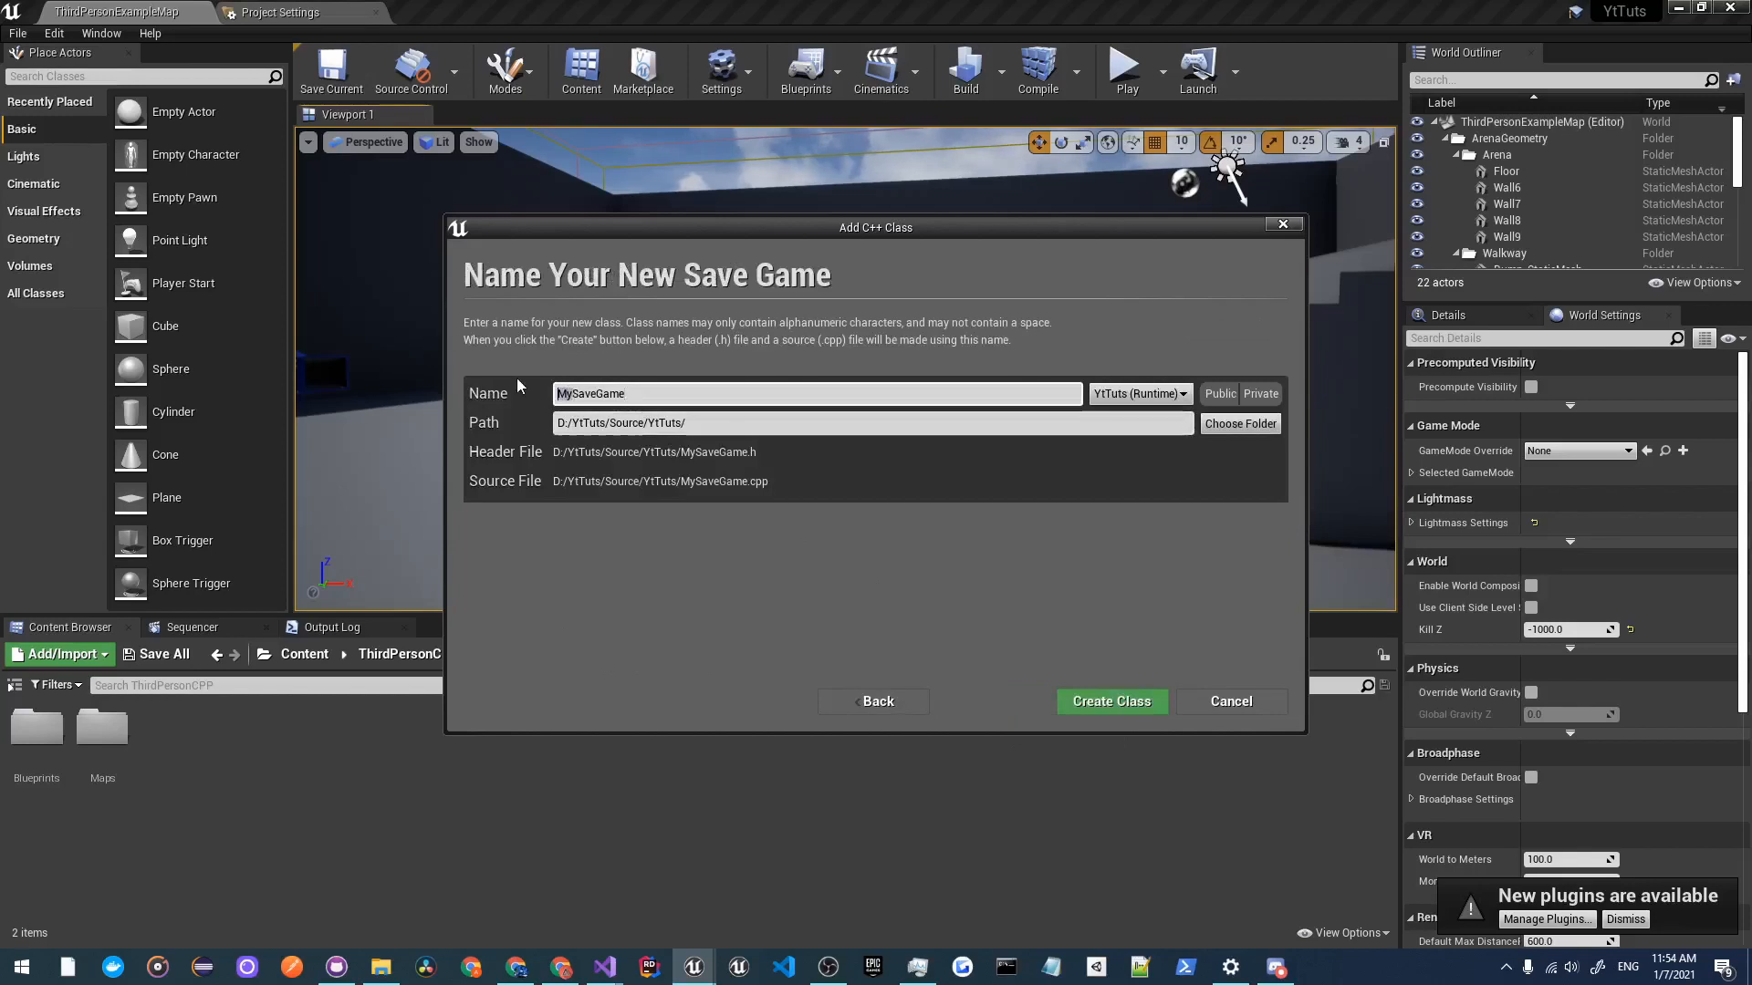
{"action": "type", "text": "UserSettingsSaveGame"}
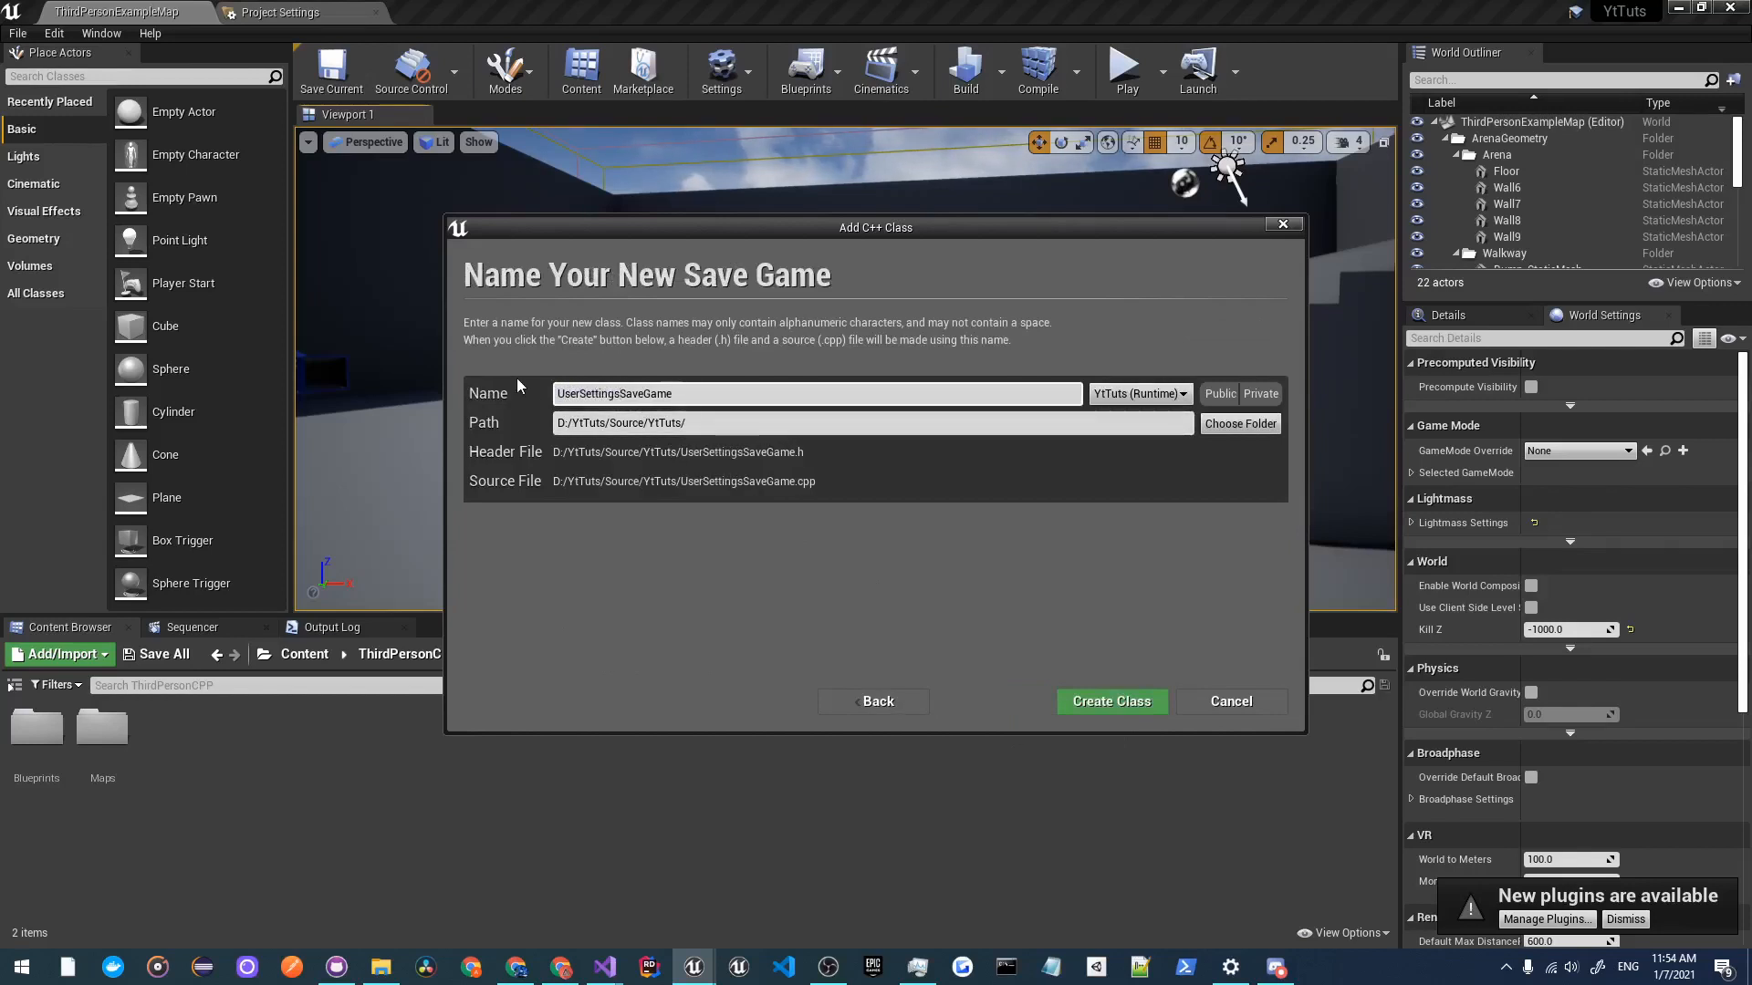
{"action": "left_click", "coordinate": [1111, 702]}
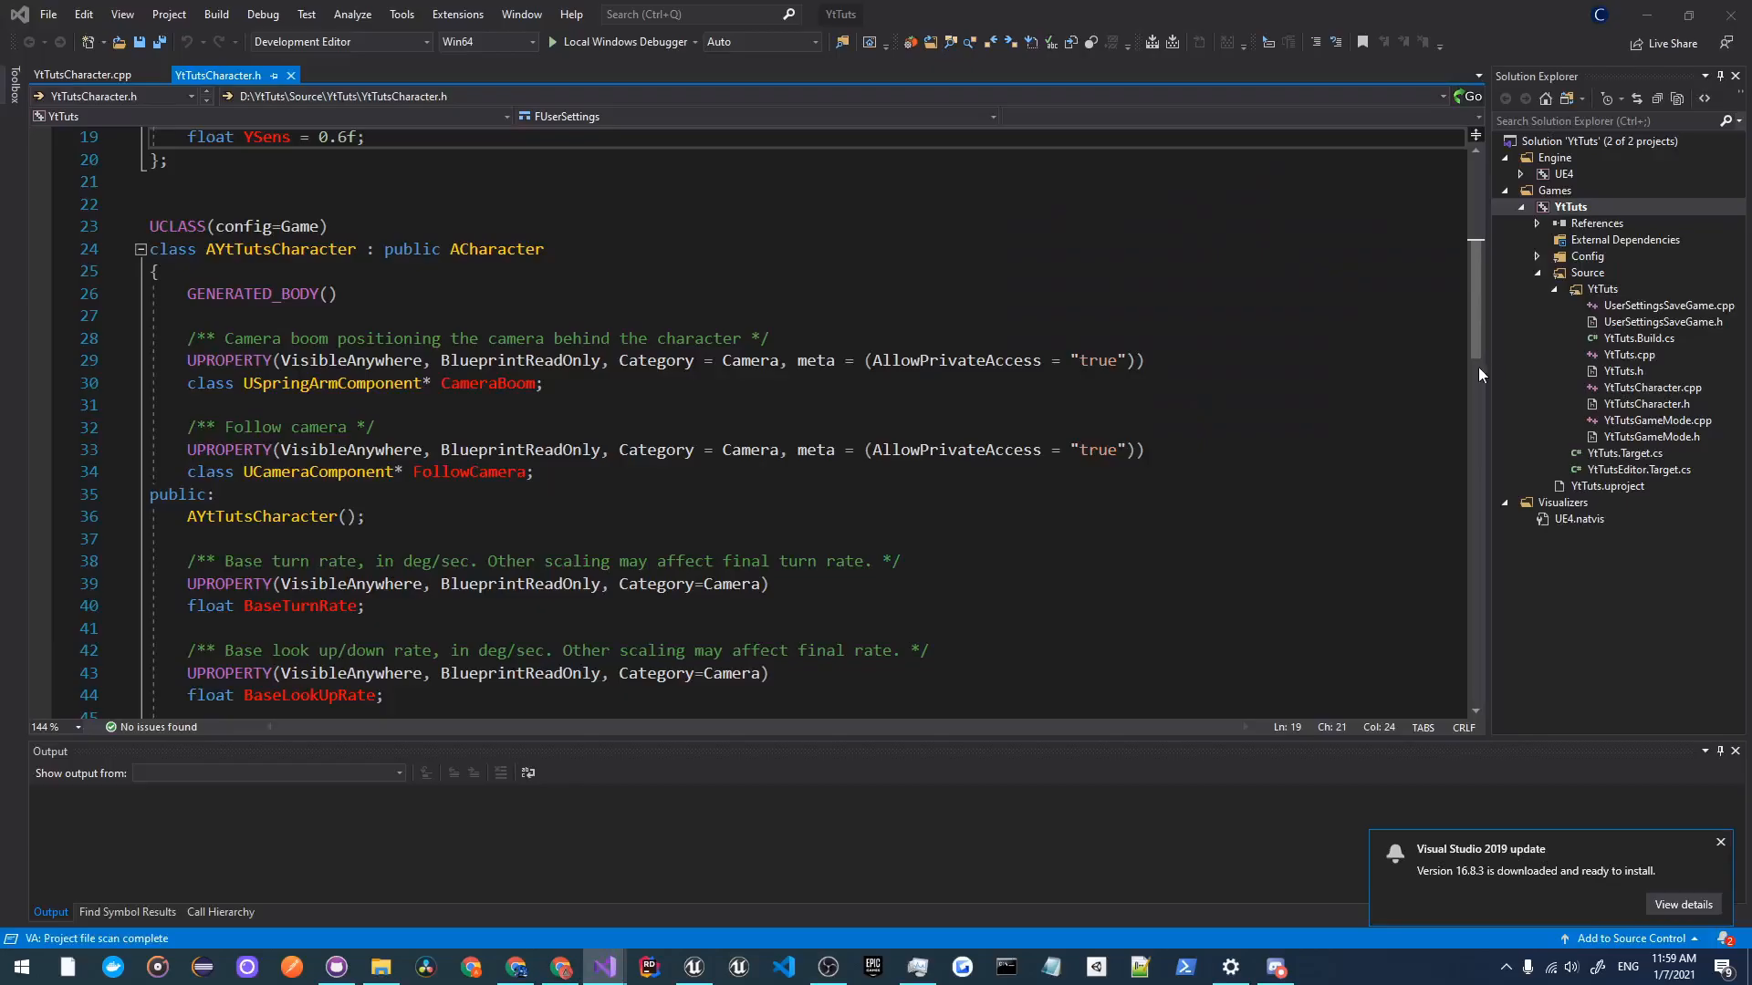
Step: In UserSettingsSaveGame.h, declare a public UPROPERTY(EditAnywhere) struct FUserSettings UserSettings member
{"action": "left_click", "coordinate": [1665, 305]}
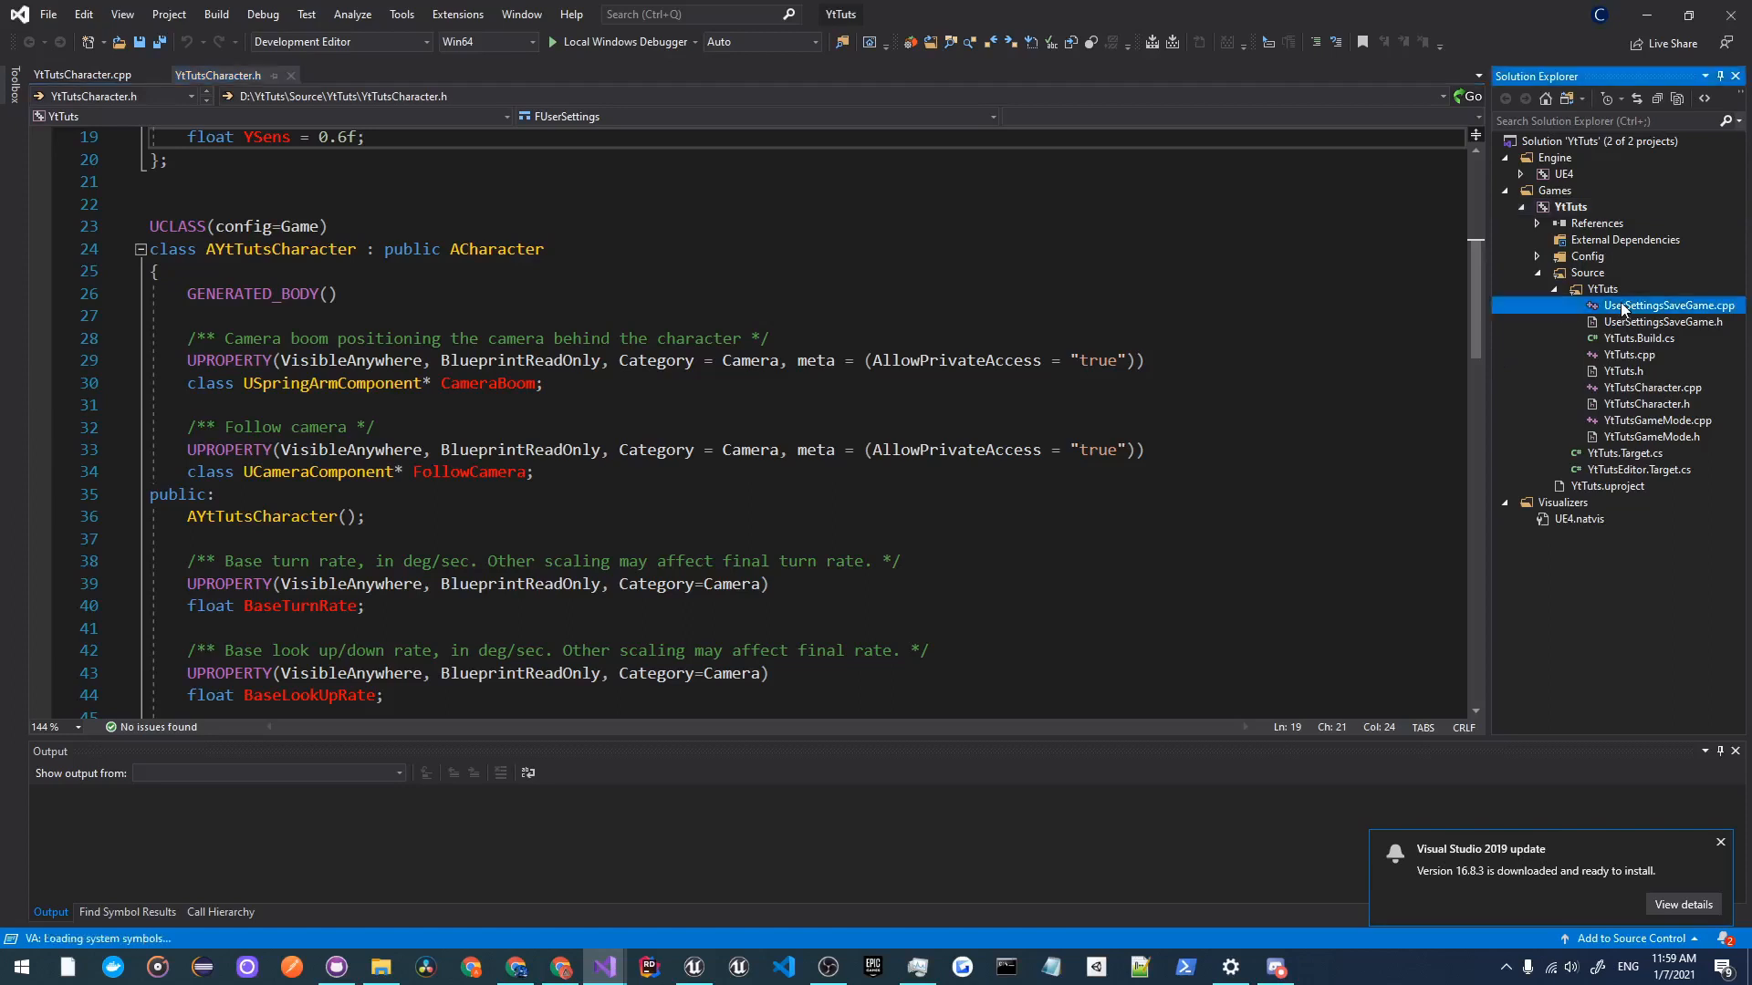
{"action": "double_click", "coordinate": [1669, 305]}
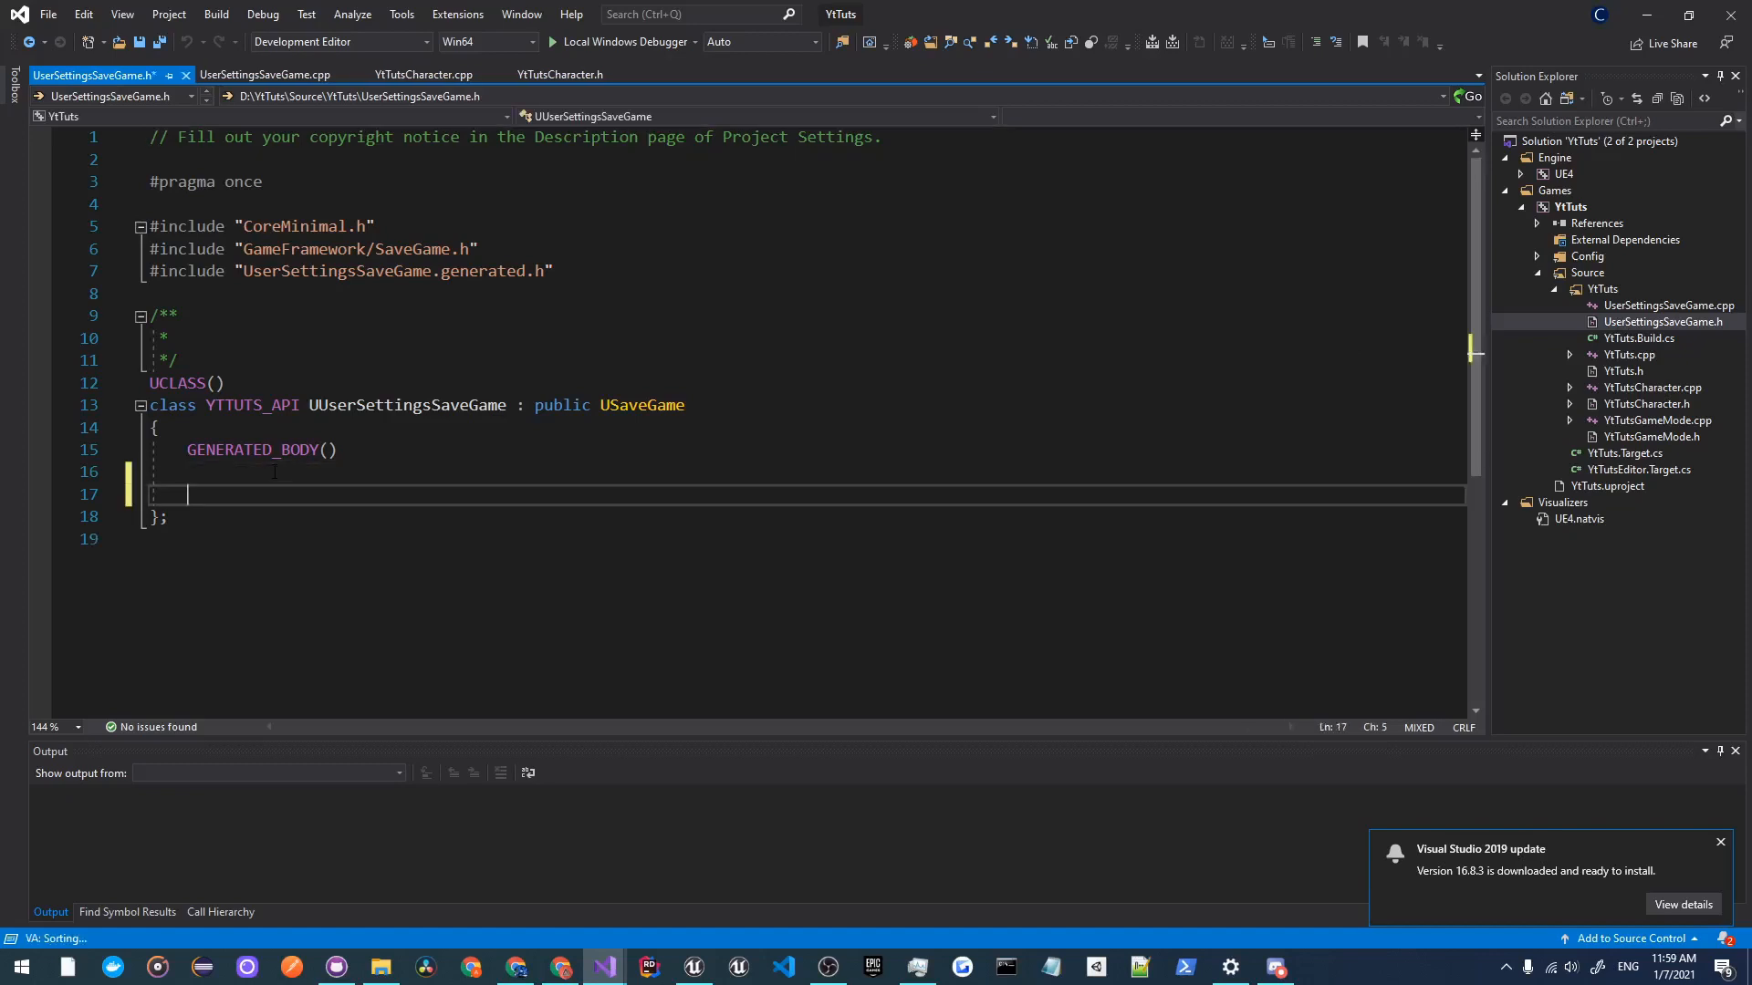
{"action": "type", "text": "public:"}
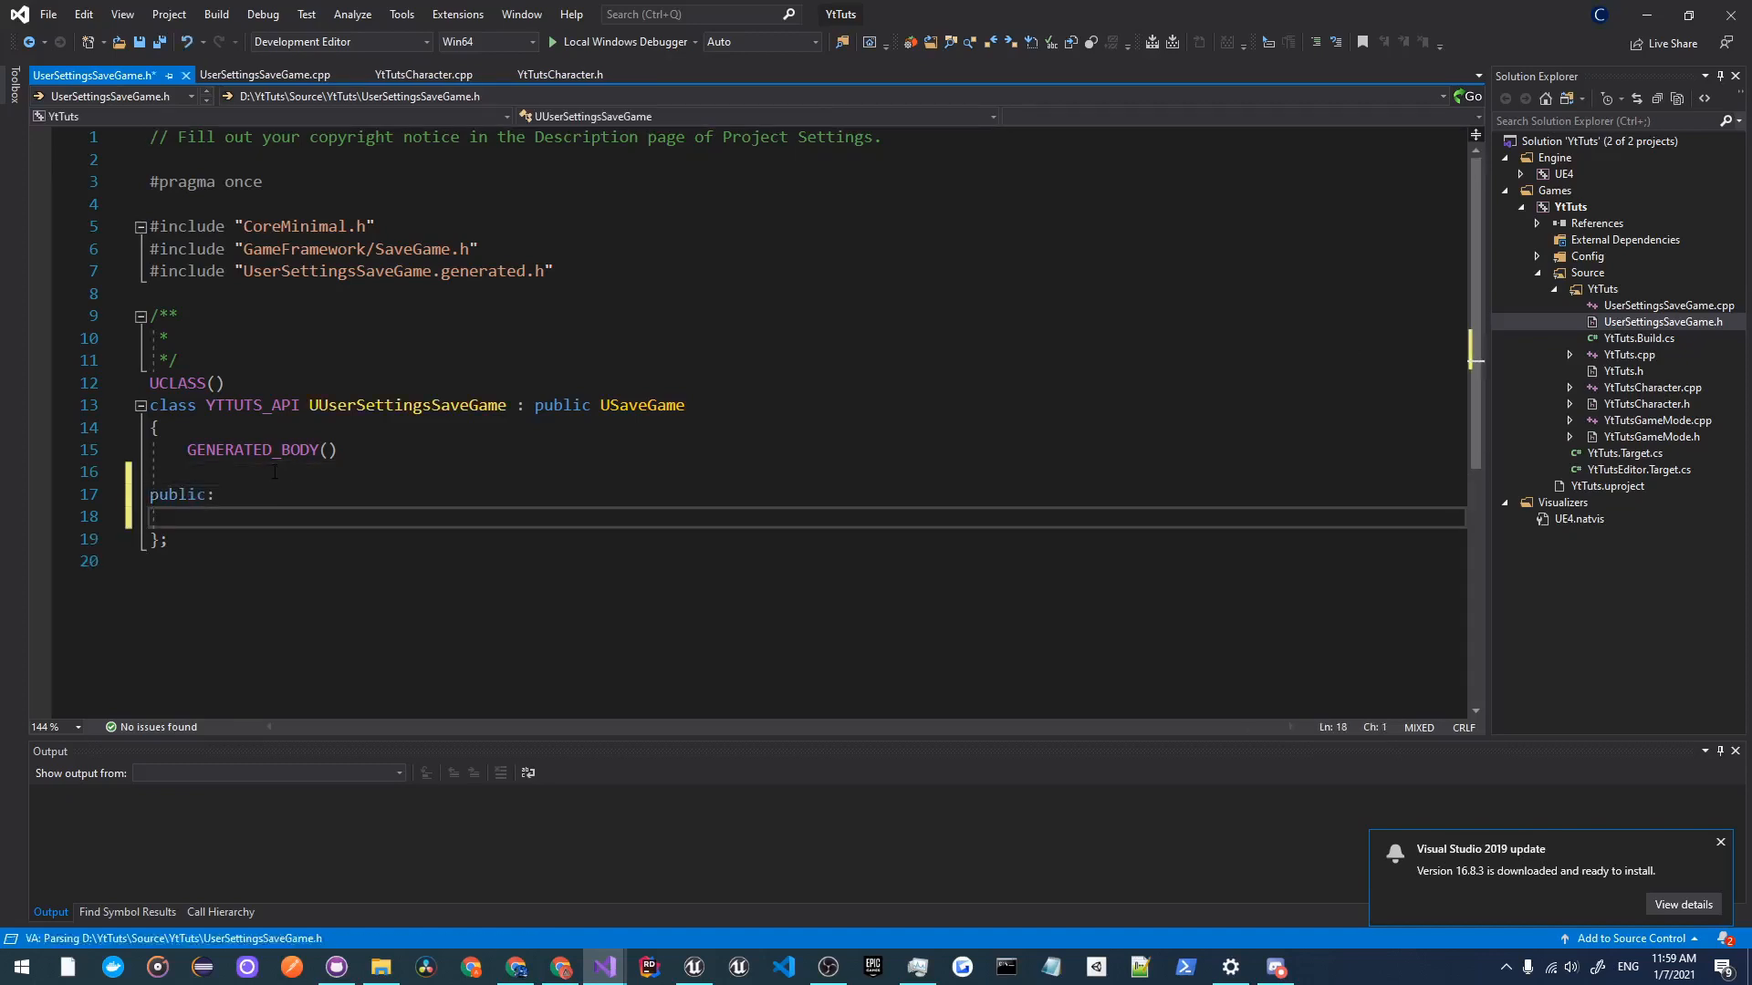
{"action": "type", "text": "UPROPERTY(EditAnywhere"}
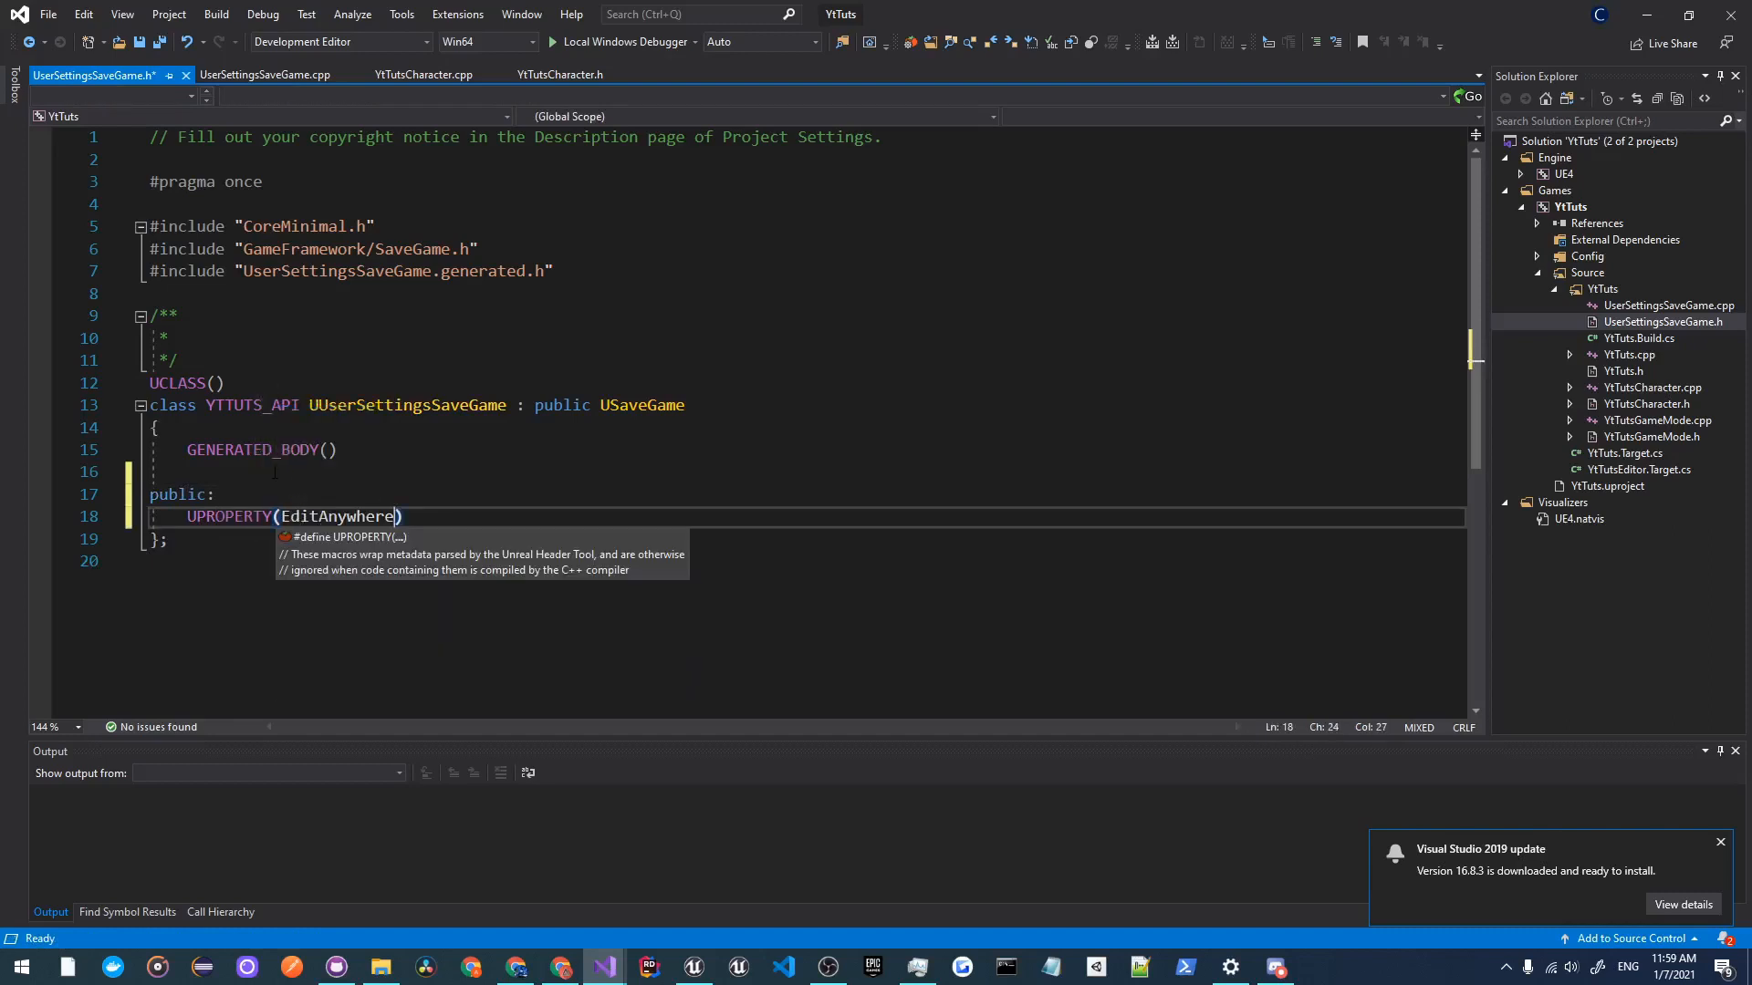
{"action": "type", "text": "struct F"}
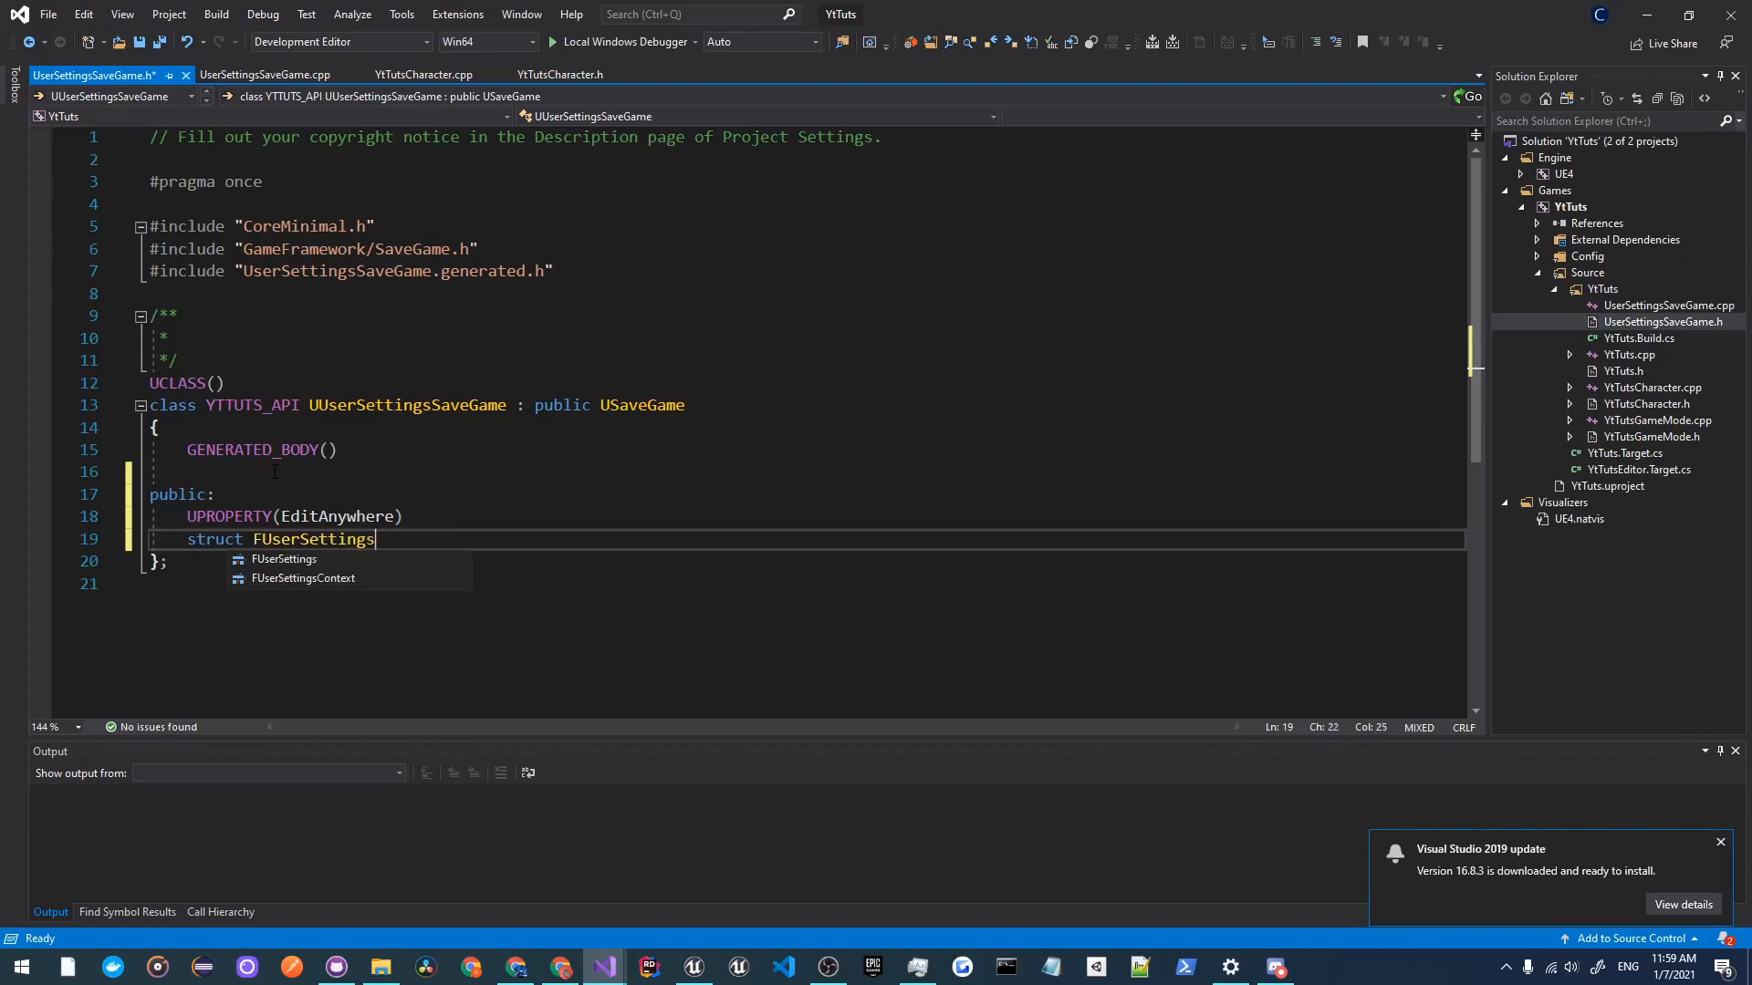
{"action": "type", "text": "UserSettings;"}
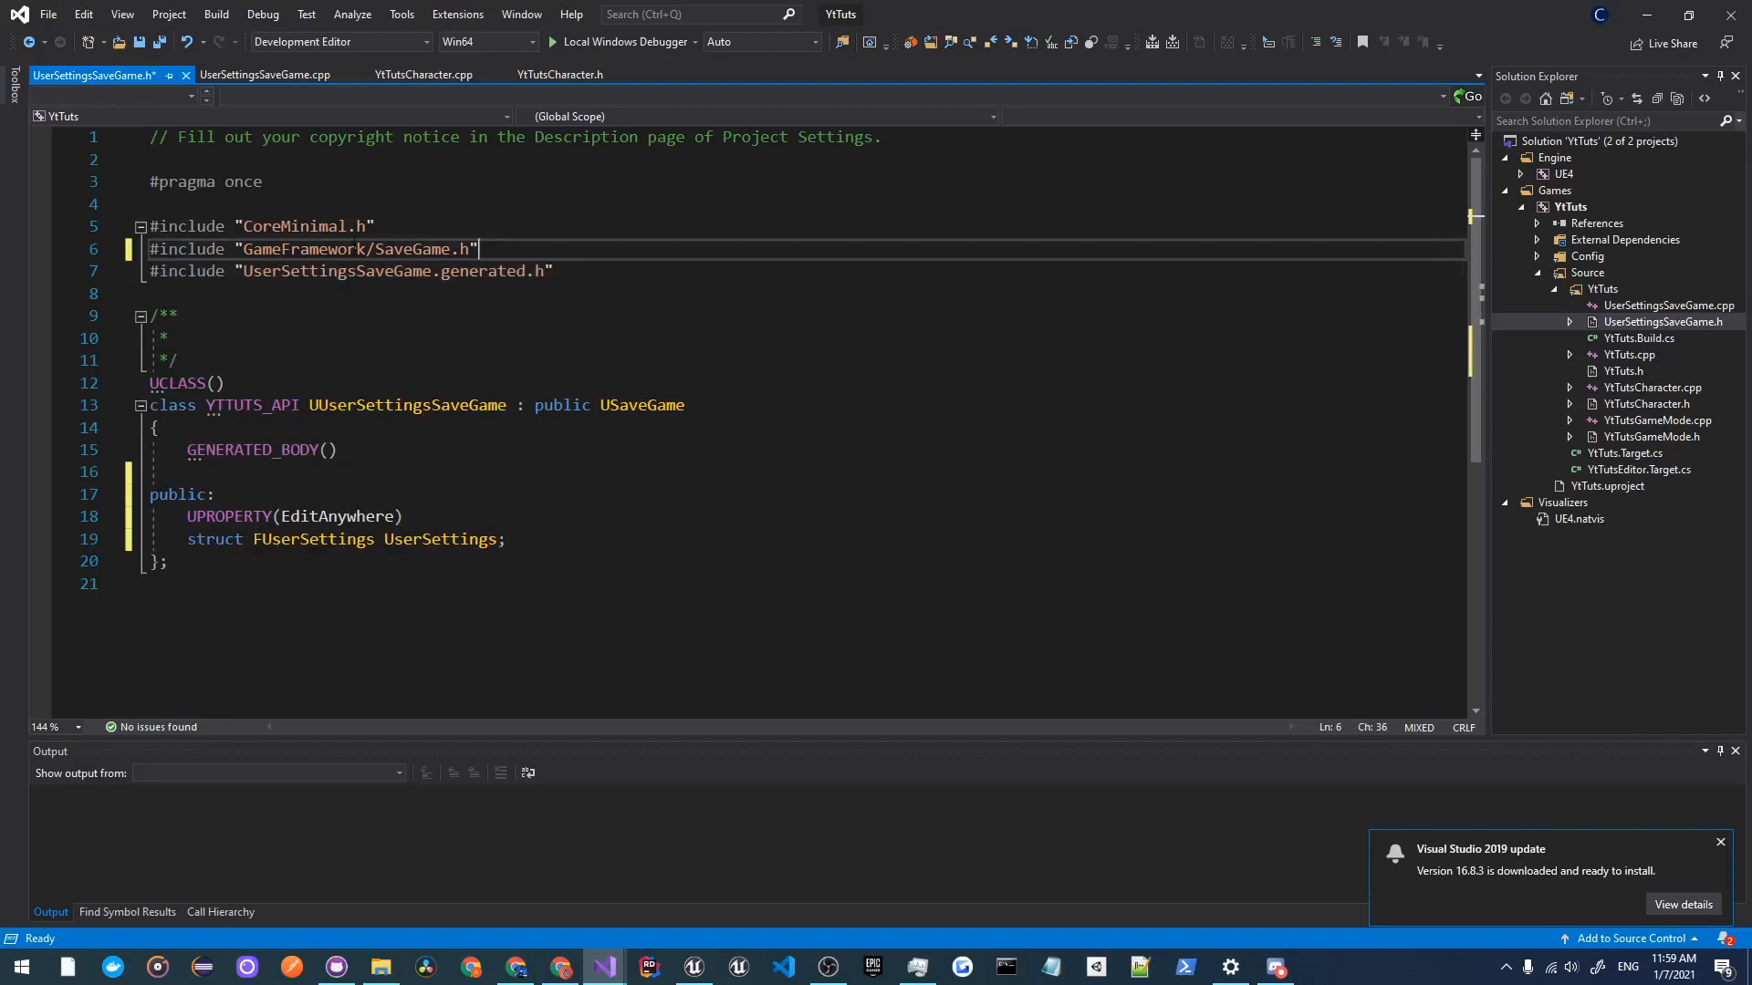
Step: Add #include "YtTutsCharacter.h" to UserSettingsSaveGame.cpp
{"action": "left_click", "coordinate": [264, 73]}
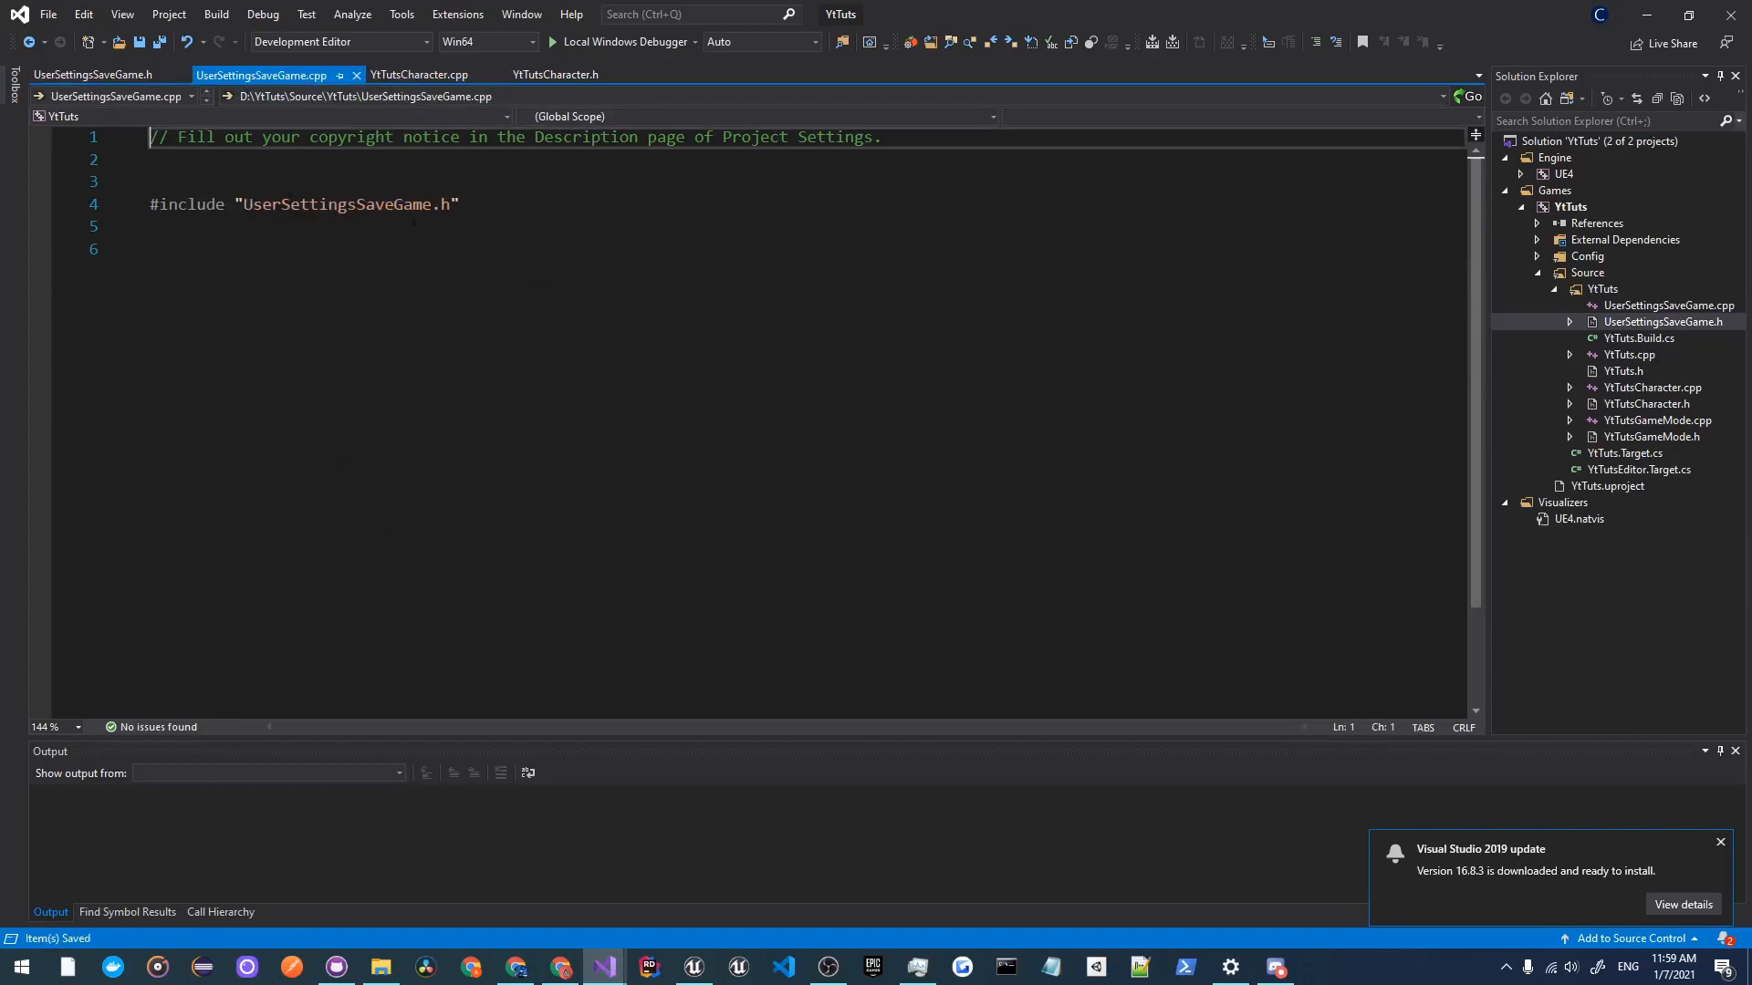
{"action": "type", "text": "#include \""}
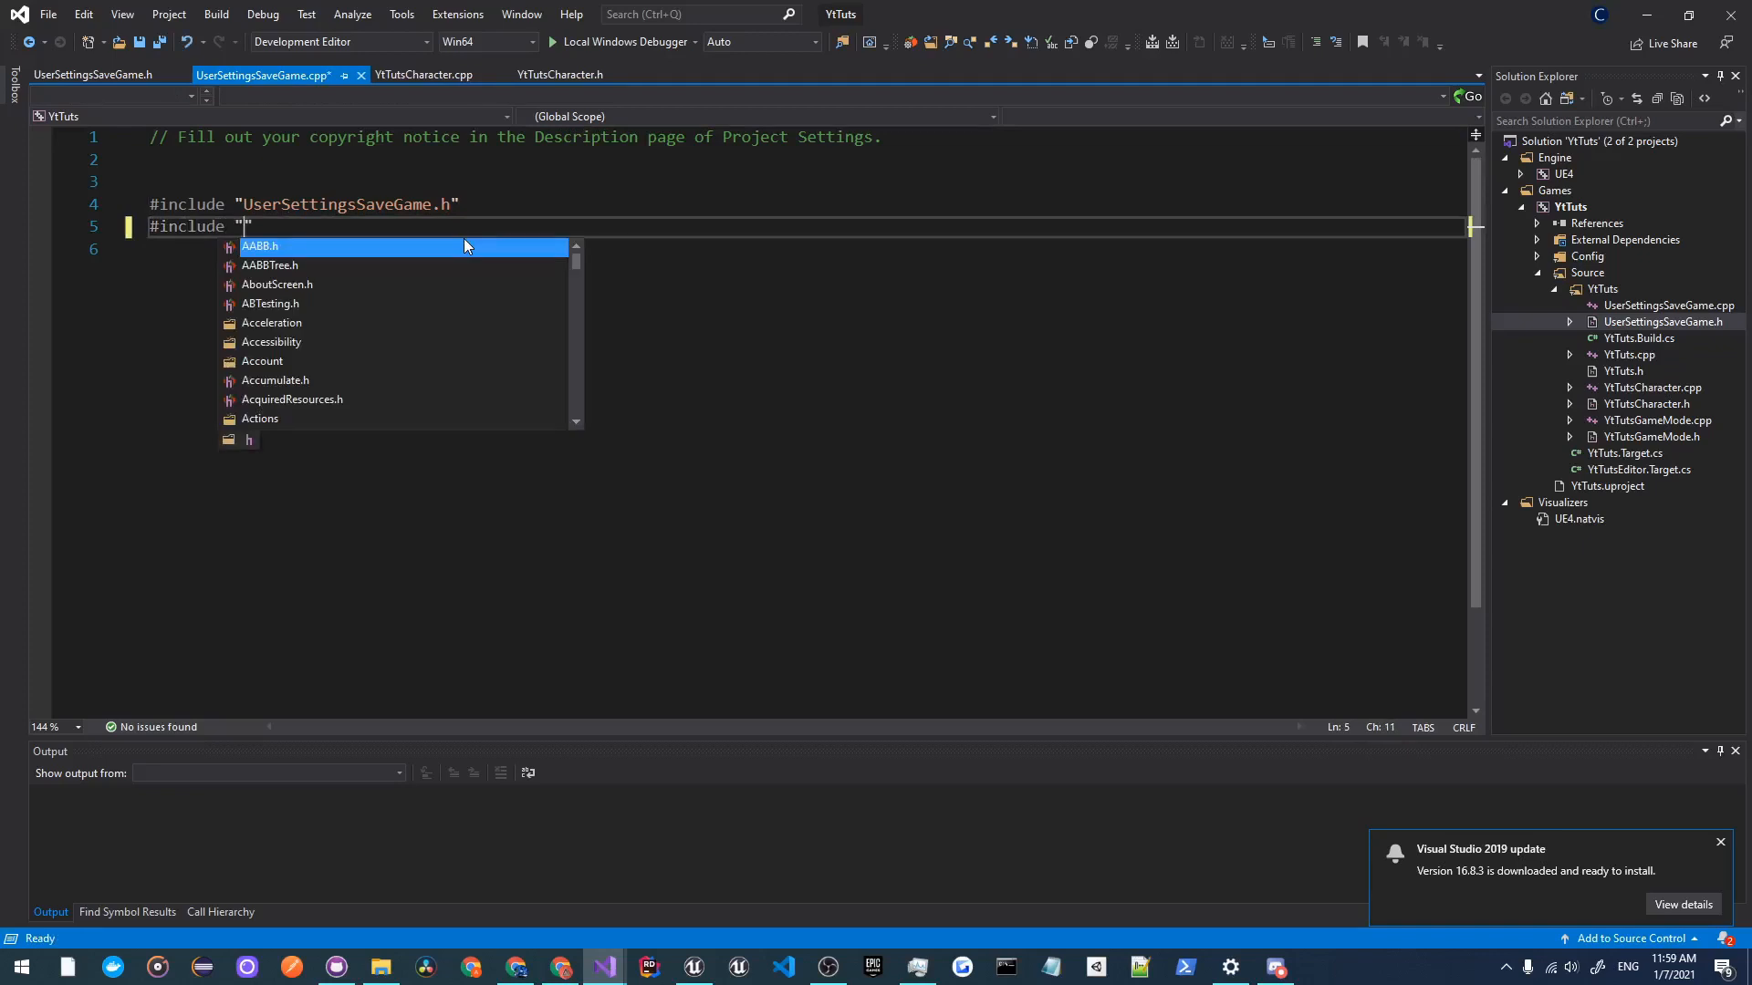
{"action": "type", "text": "YTTuts"}
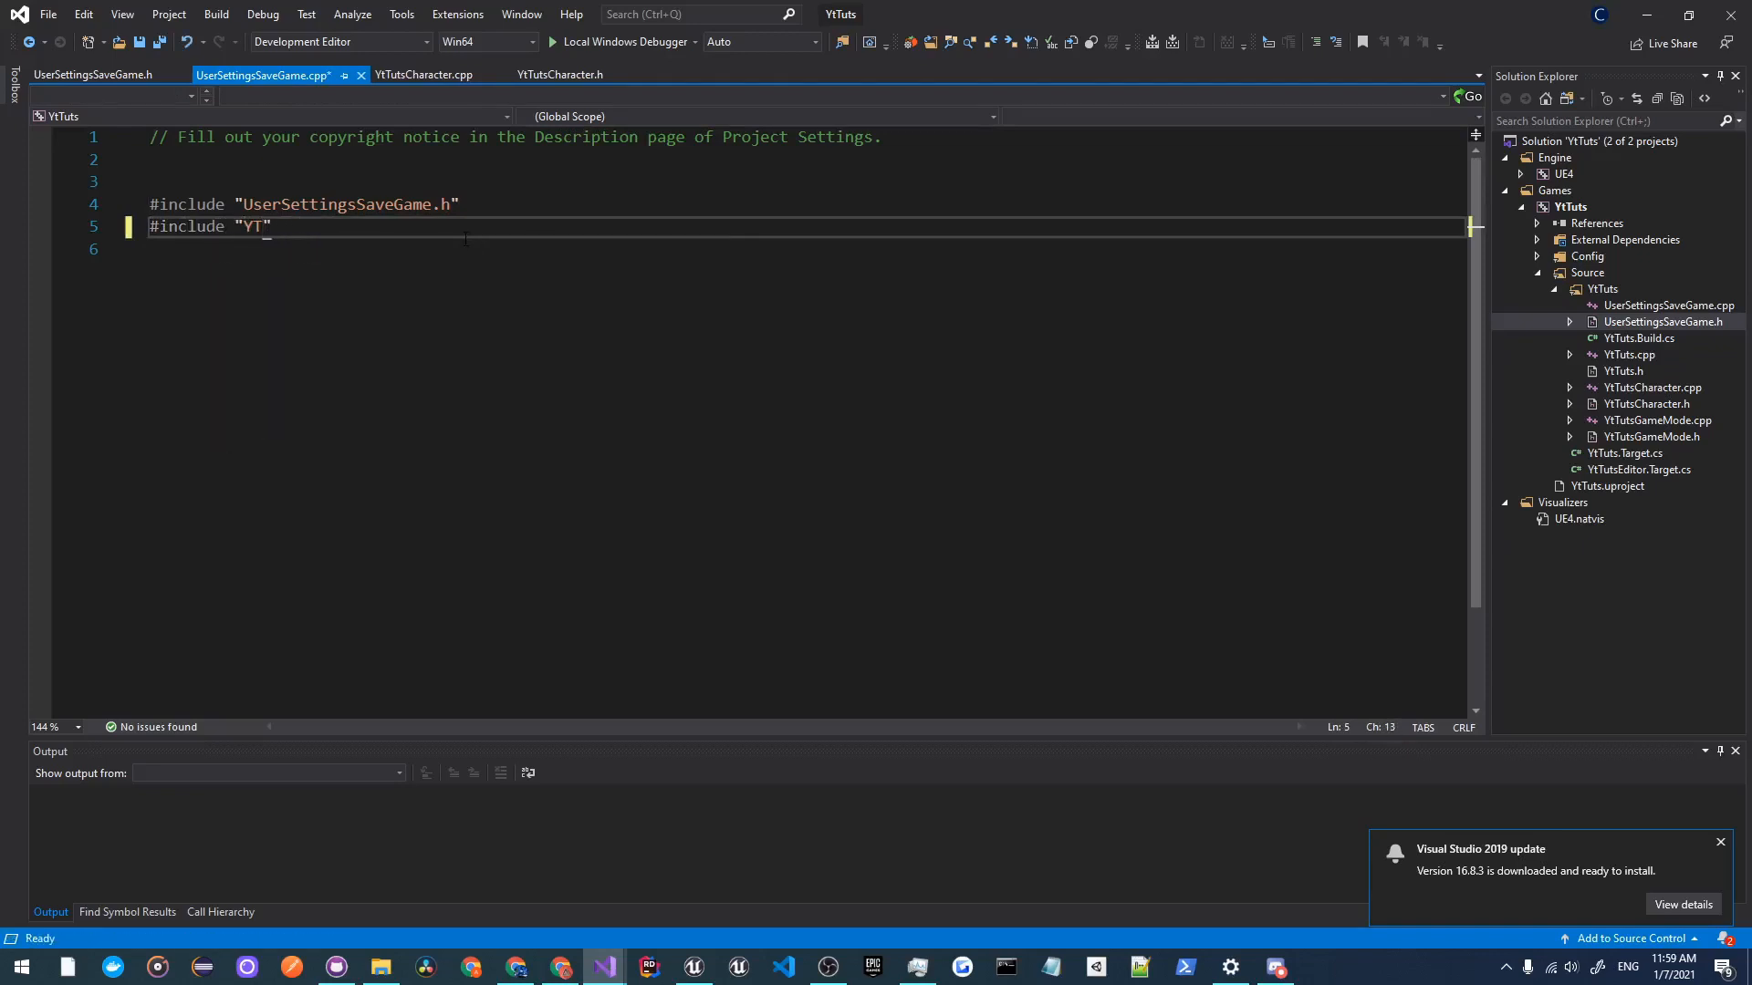
{"action": "type", "text": "t"}
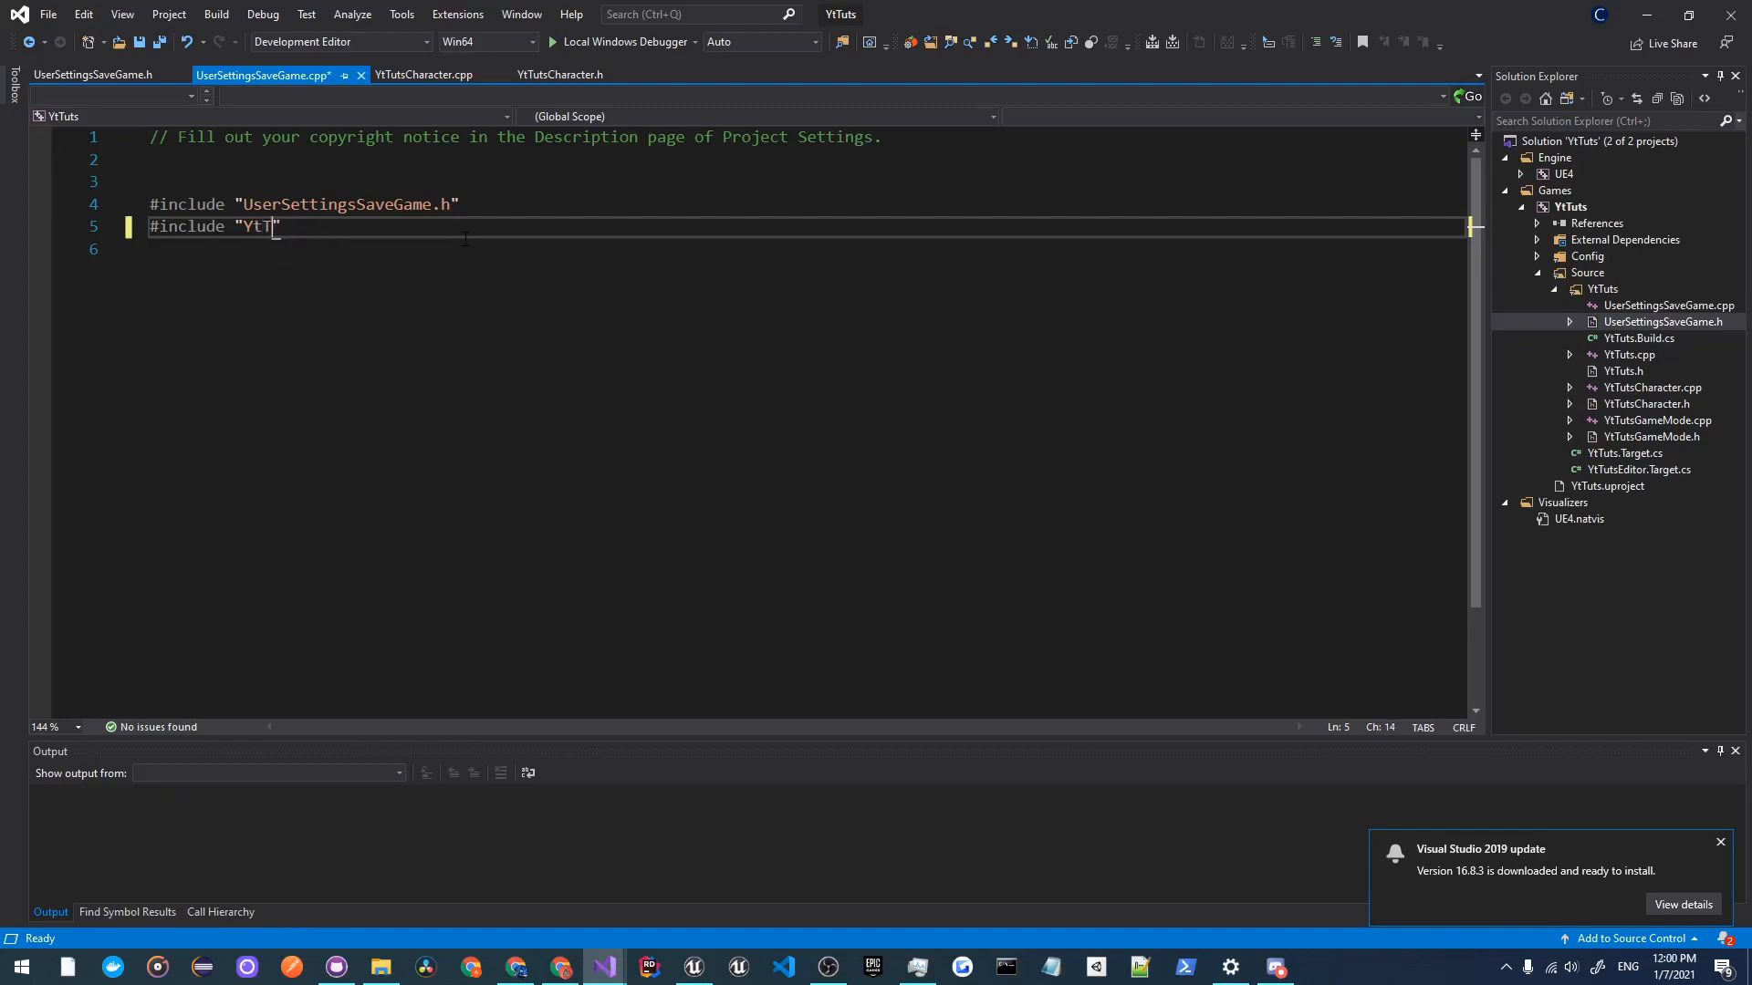
{"action": "type", "text": "utsCharacter.h"}
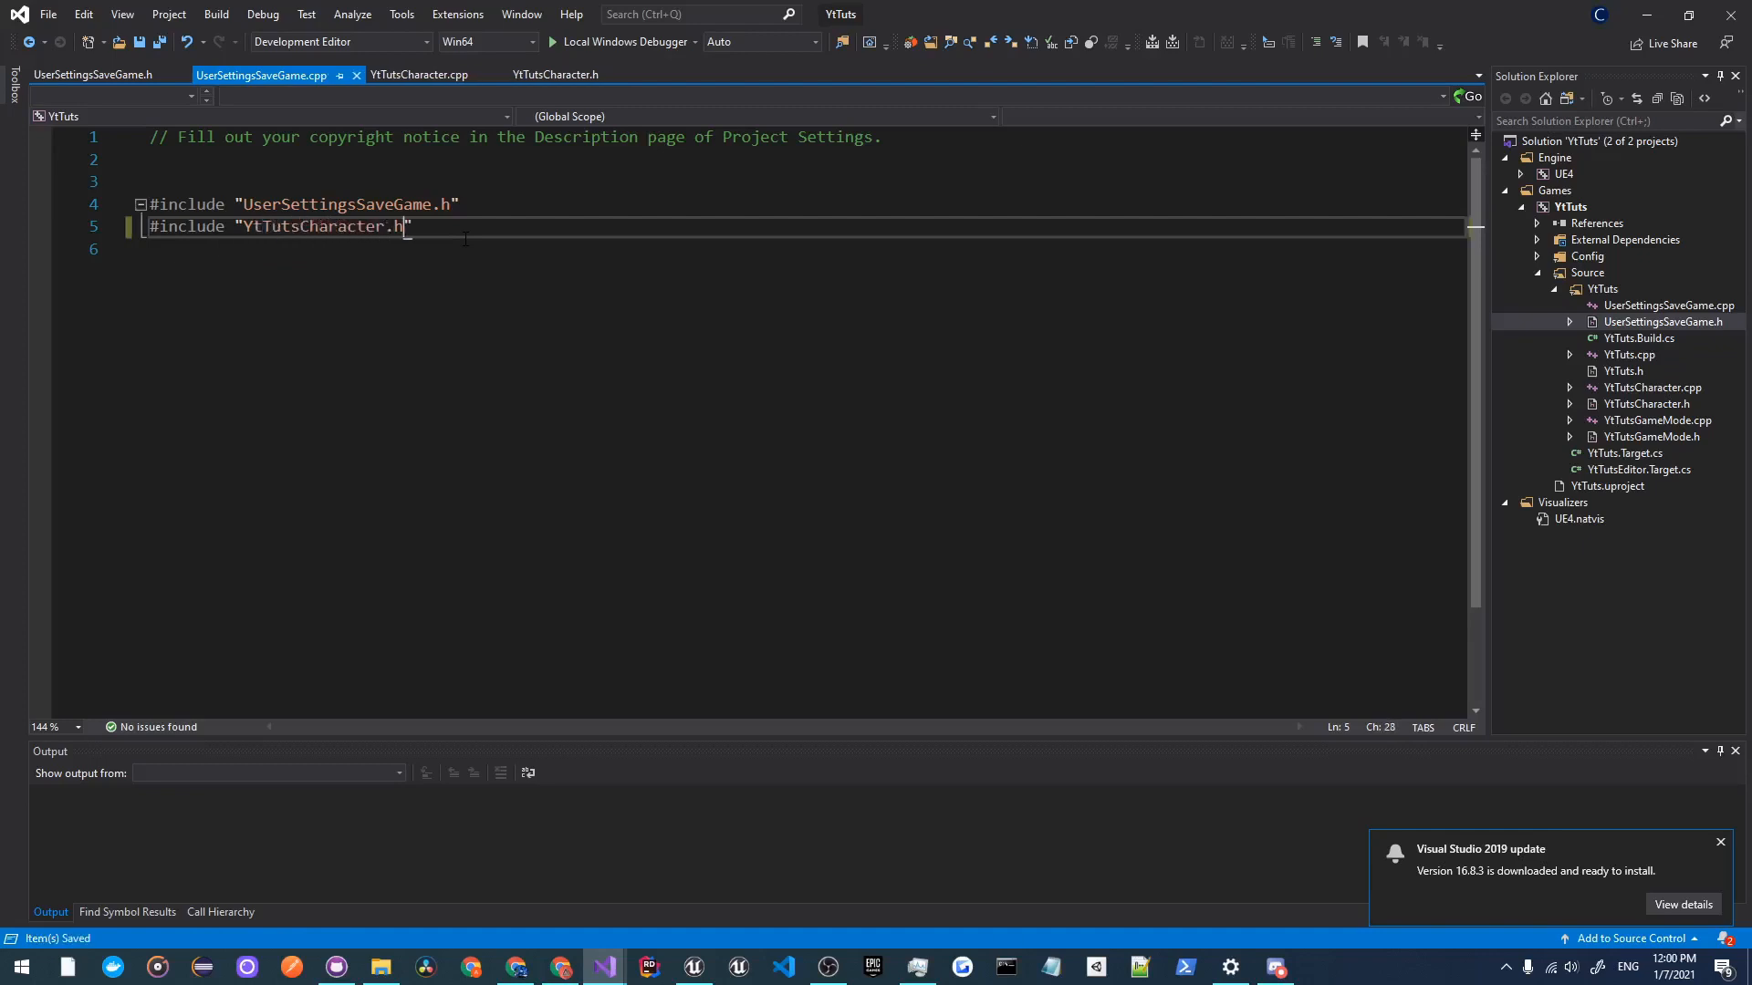
Step: Declare void SaveSettings(); and void LoadSettings(); in YtTutsCharacter.h
{"action": "left_click", "coordinate": [556, 74]}
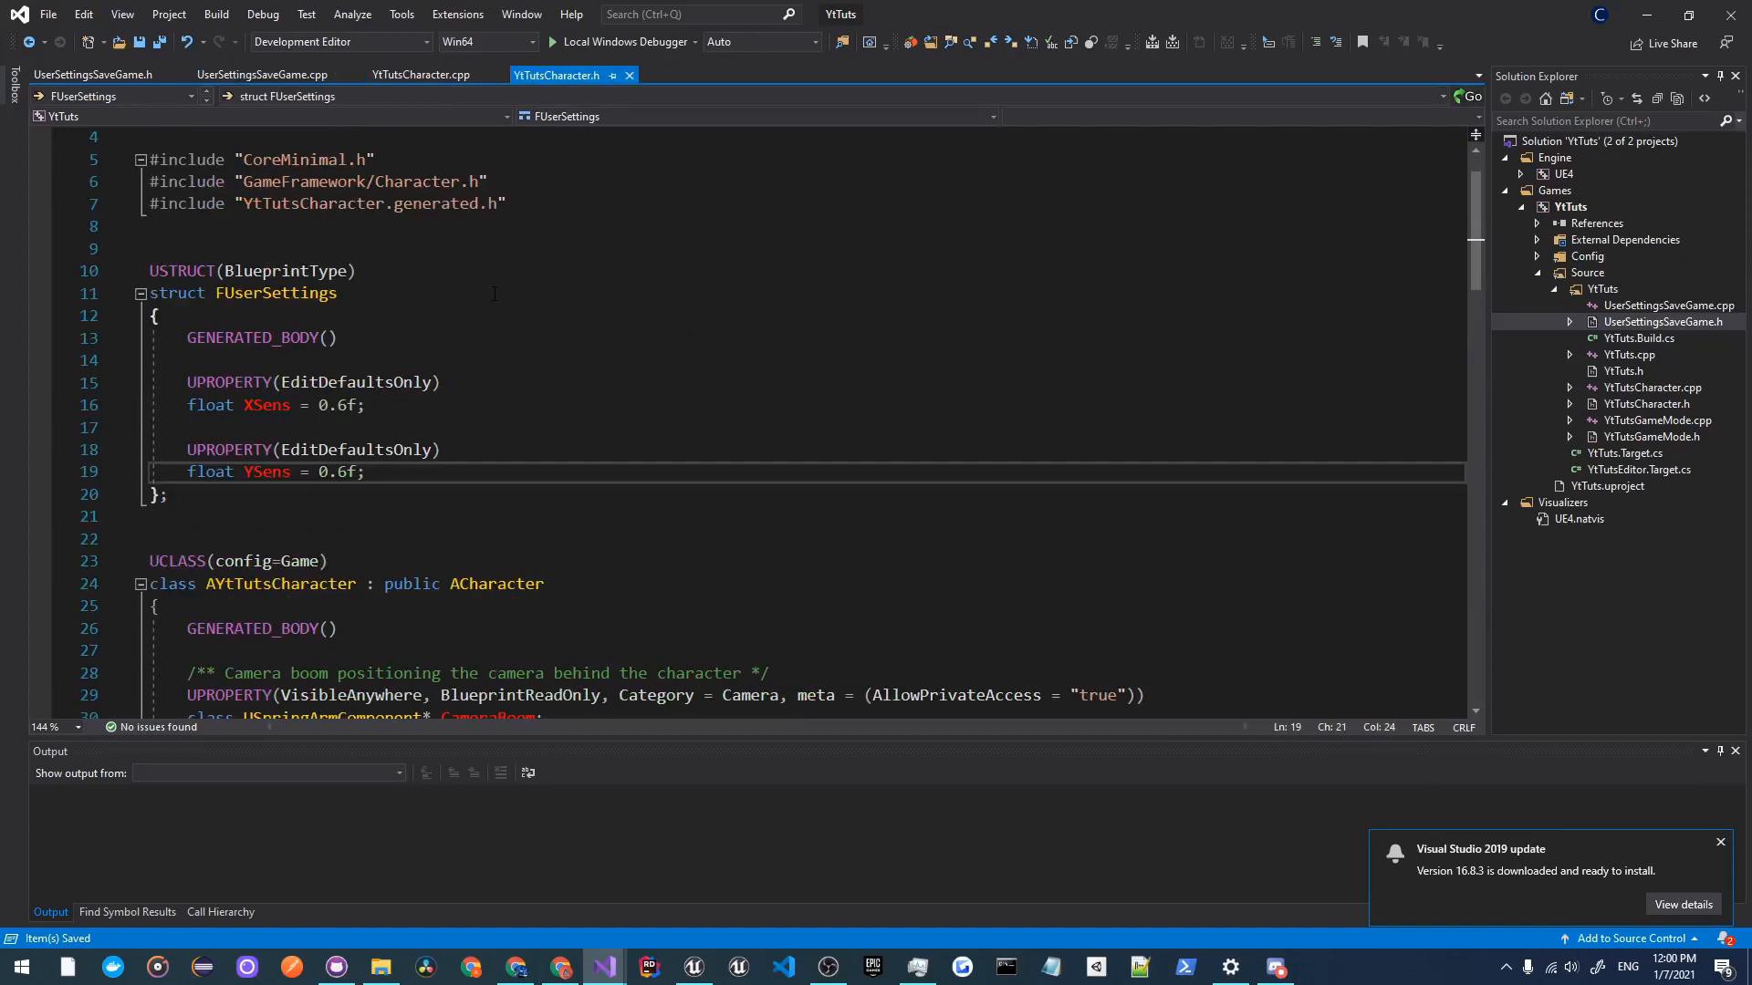
{"action": "scroll", "scroll_direction": "down", "scroll_amount": 3}
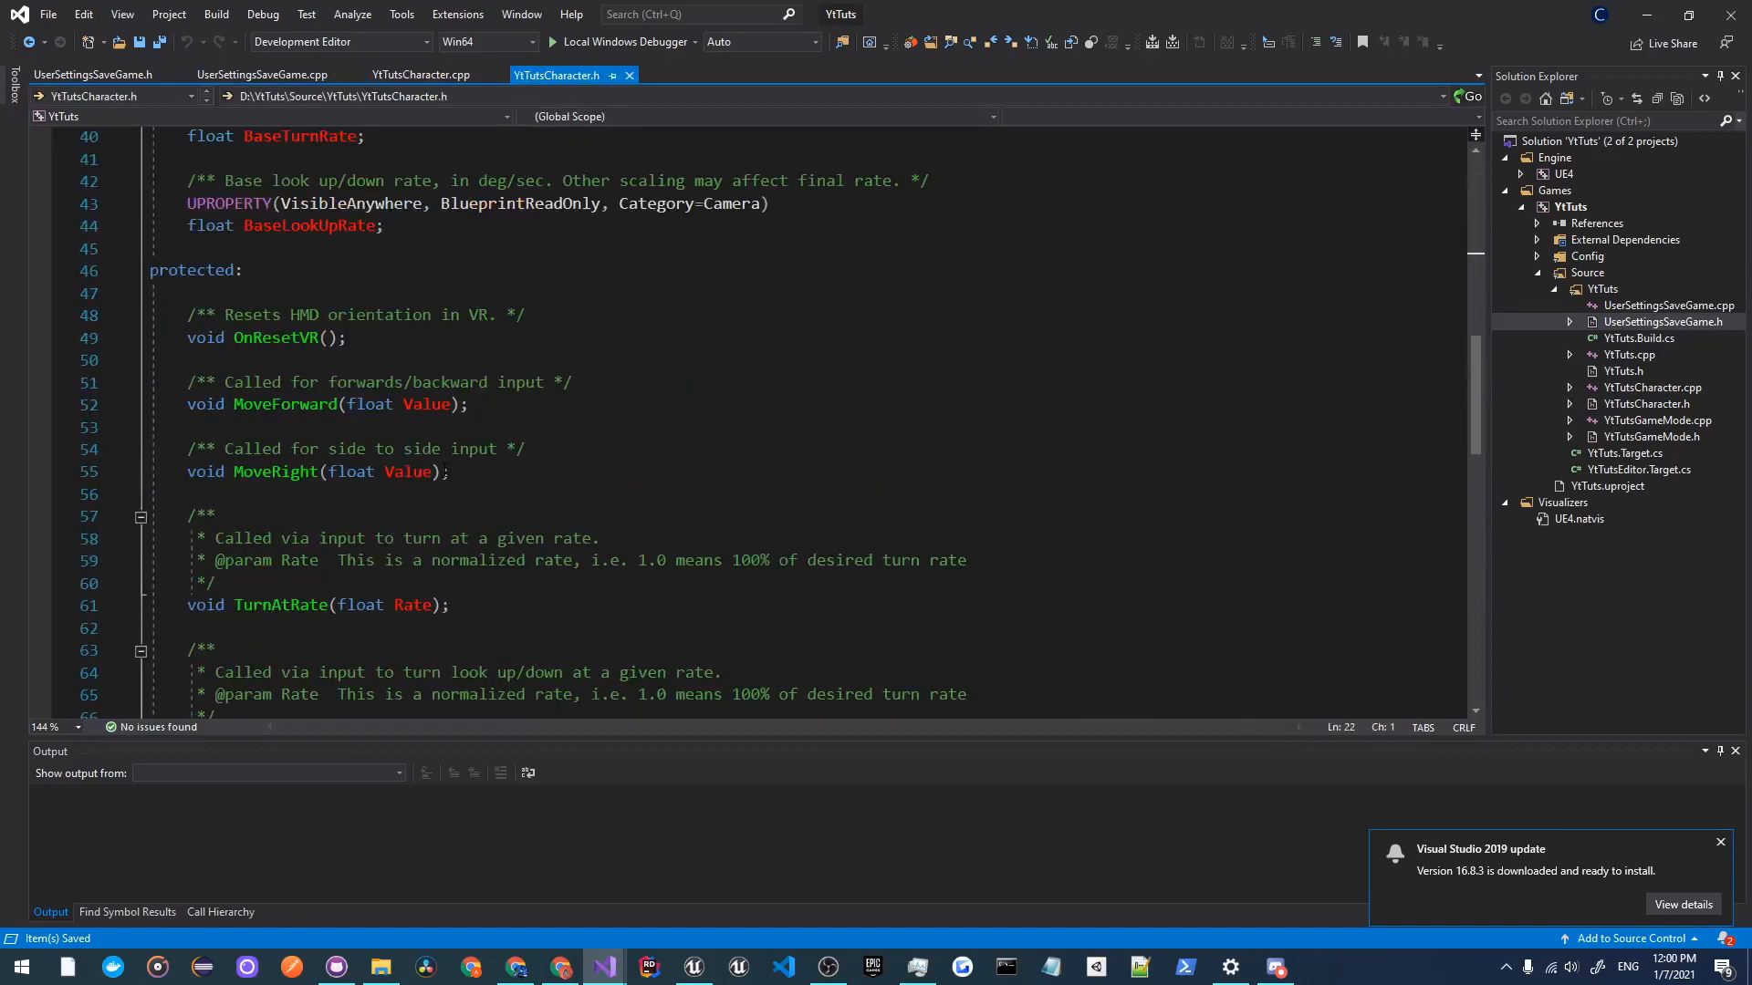
{"action": "scroll", "scroll_direction": "down", "scroll_amount": 3}
{"action": "type", "text": "FUserSettings UserSettings;"}
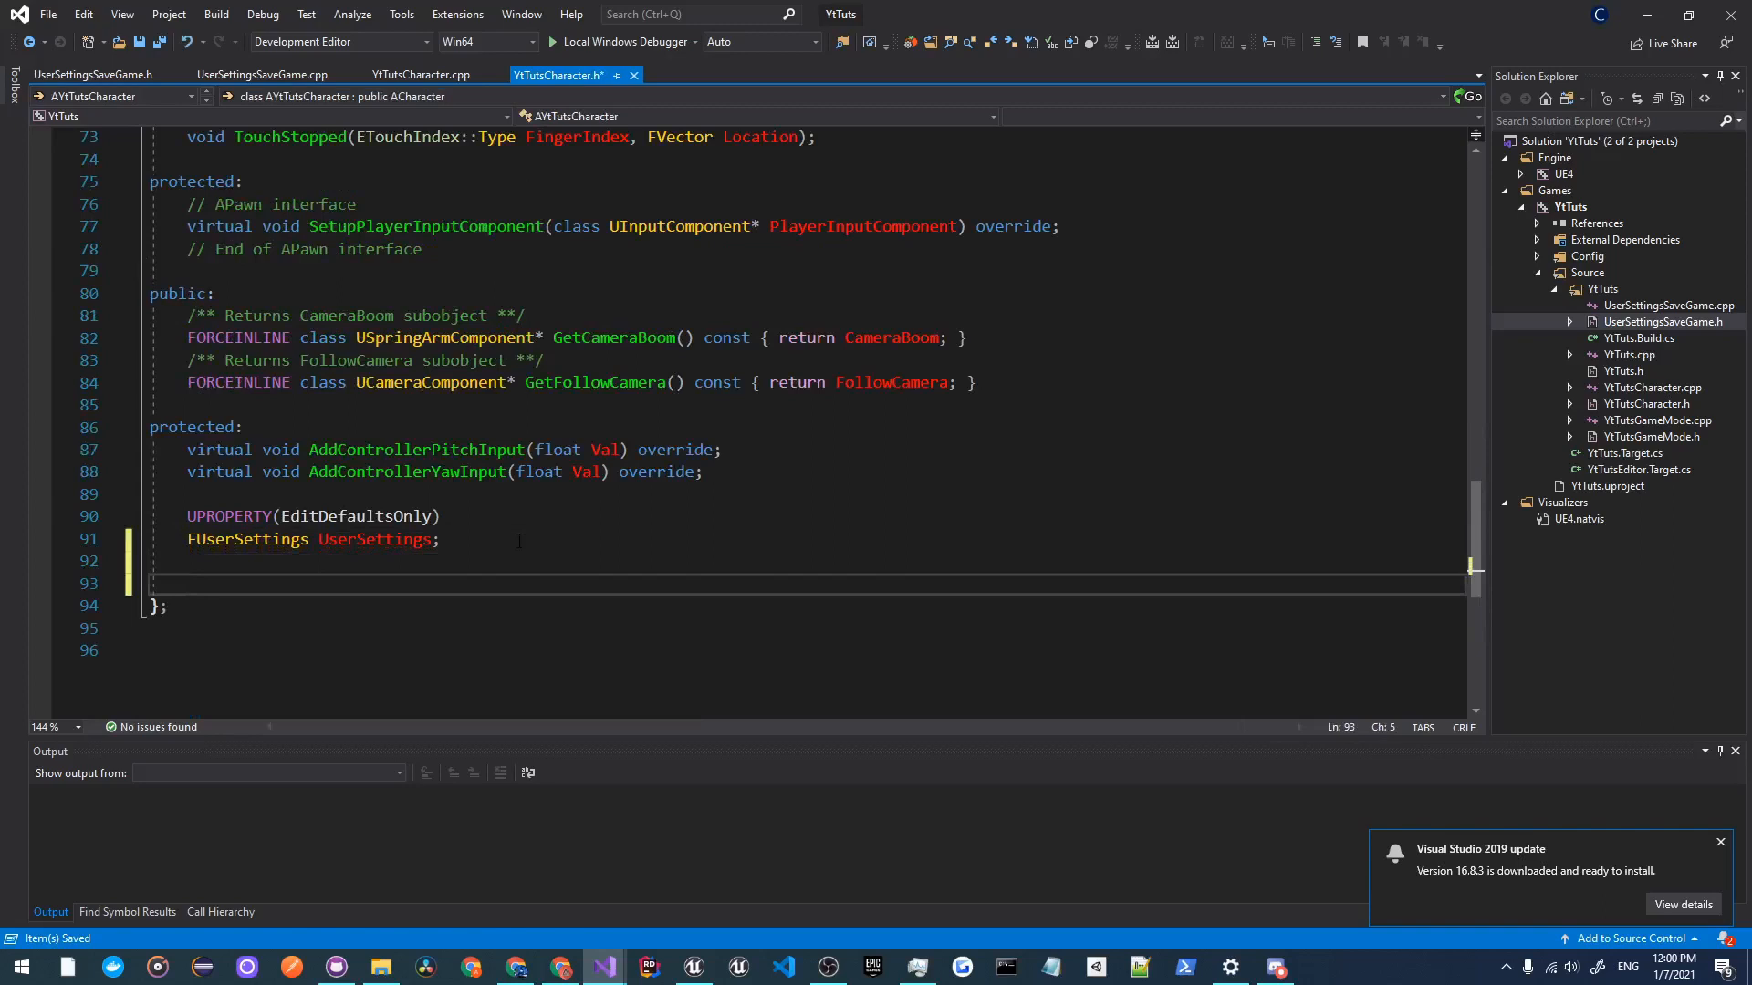
{"action": "type", "text": "void SaveSettings();"}
{"action": "type", "text": "void LoadS"}
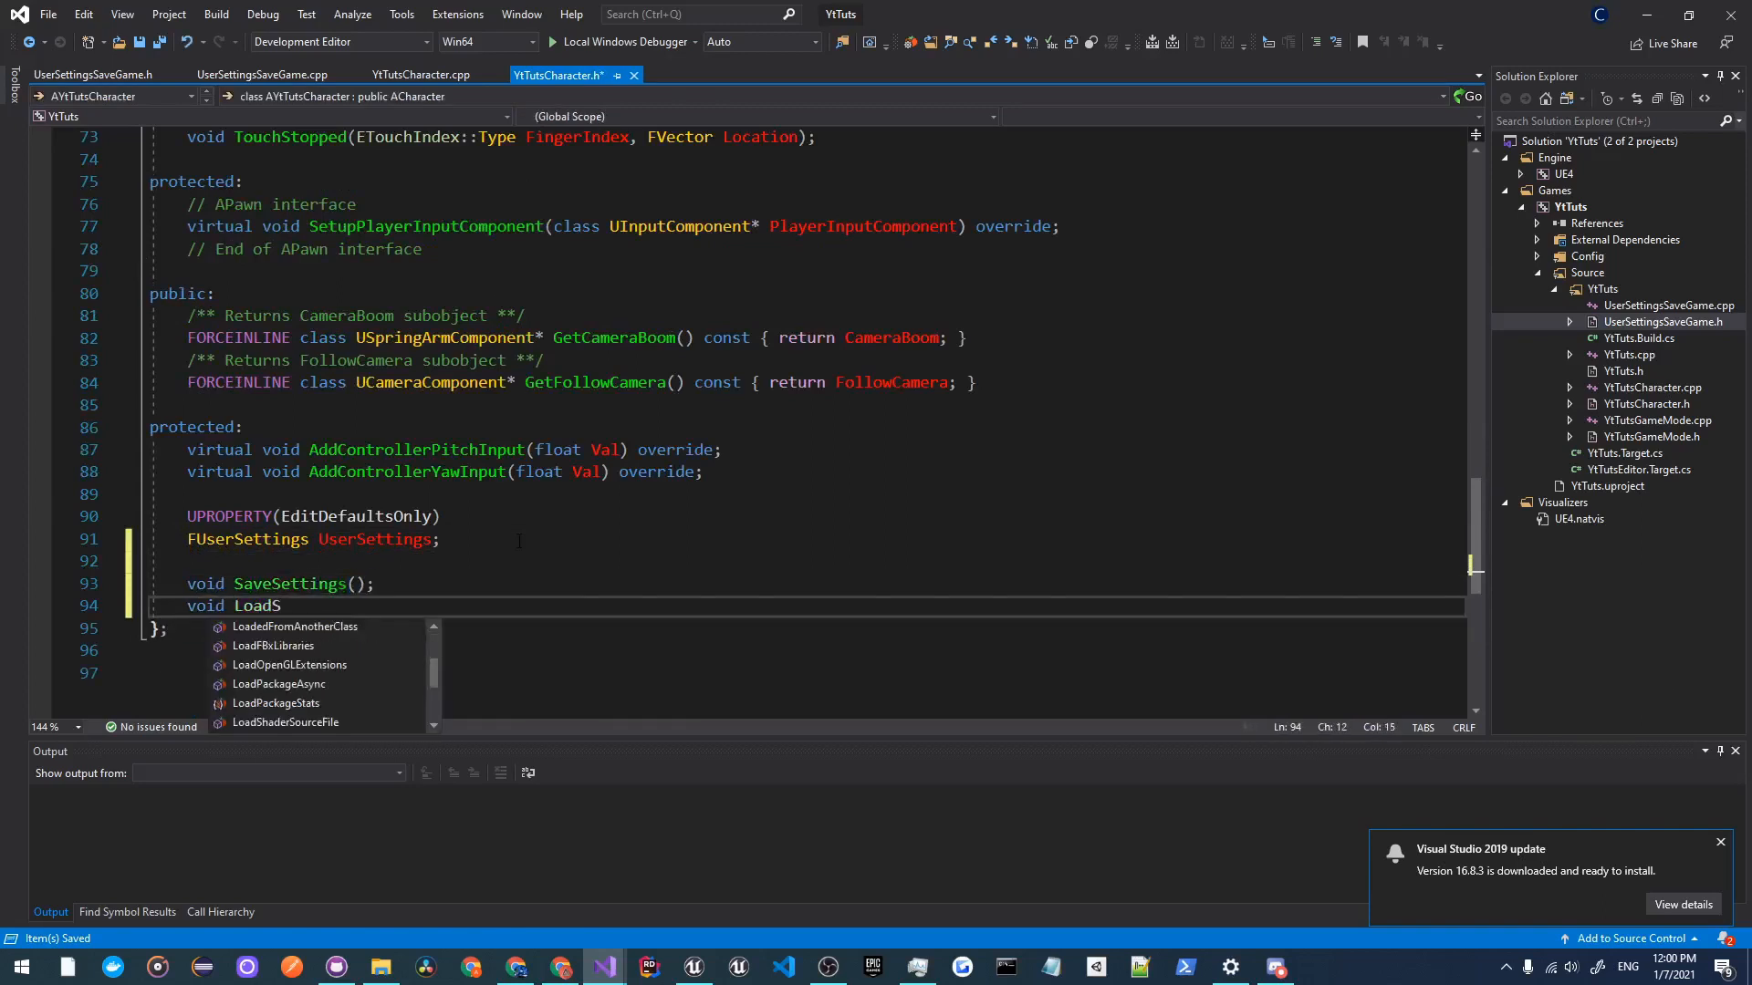
{"action": "type", "text": "ettings();"}
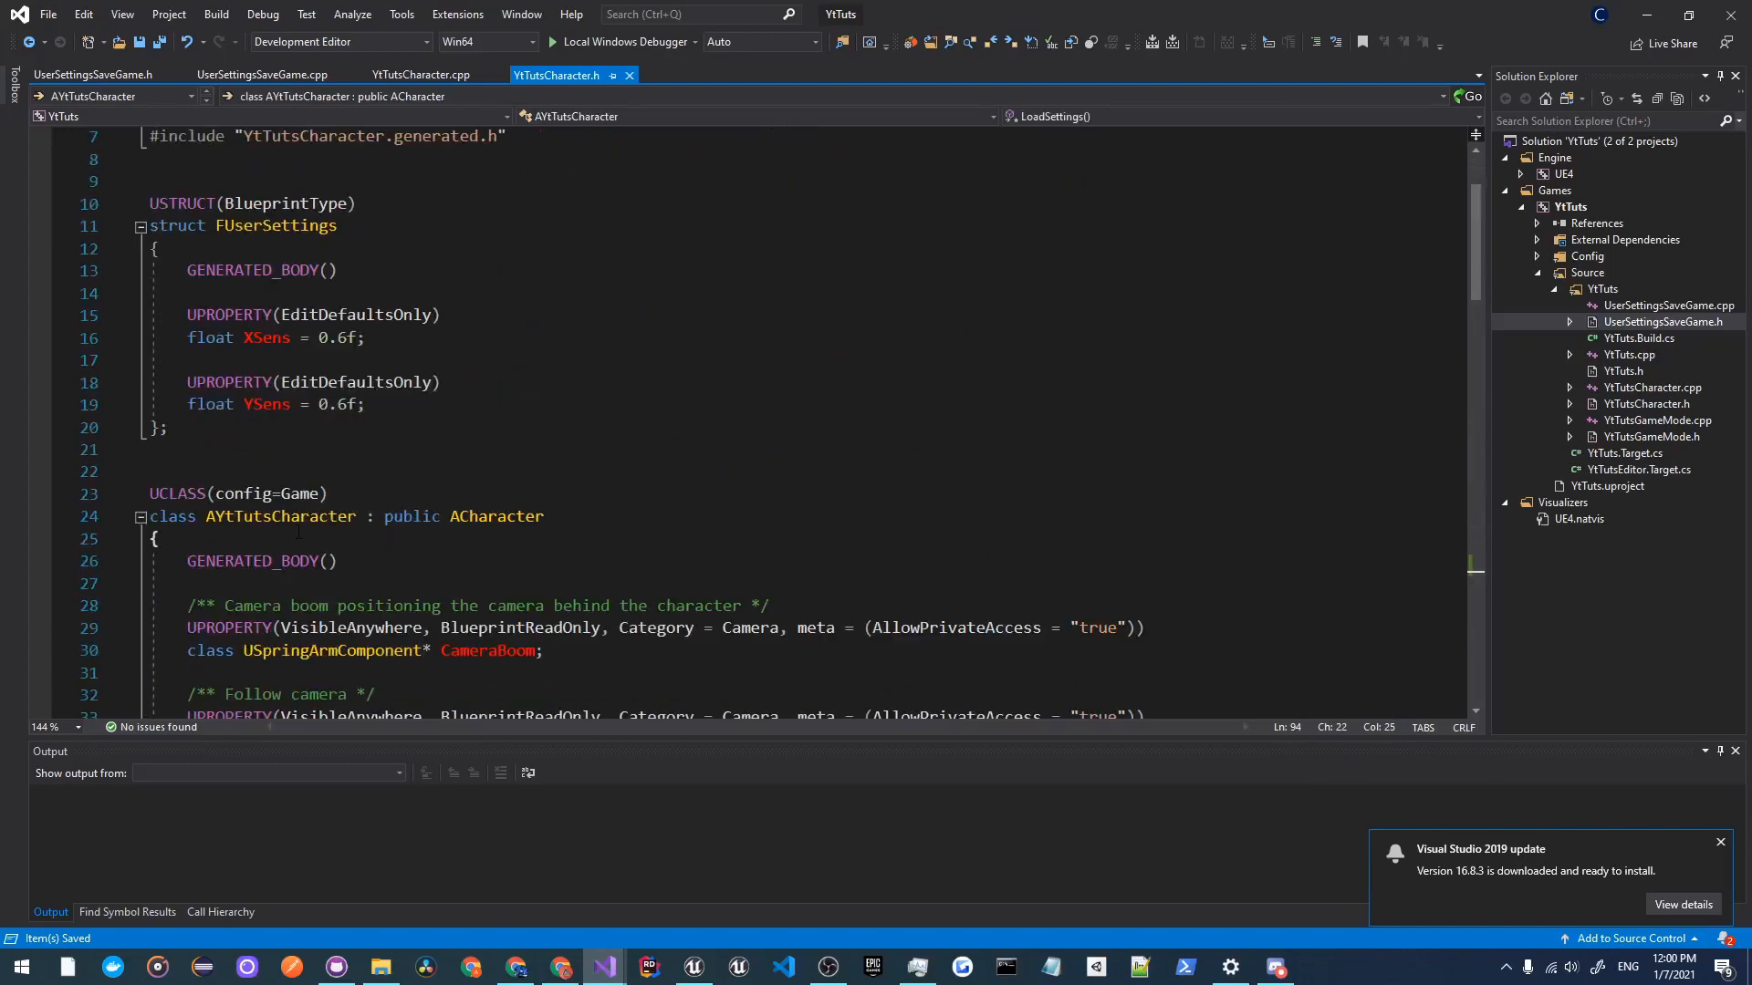
Step: Generate empty method implementations for SaveSettings and LoadSettings in YtTutsCharacter.cpp
{"action": "right_click", "coordinate": [279, 517]}
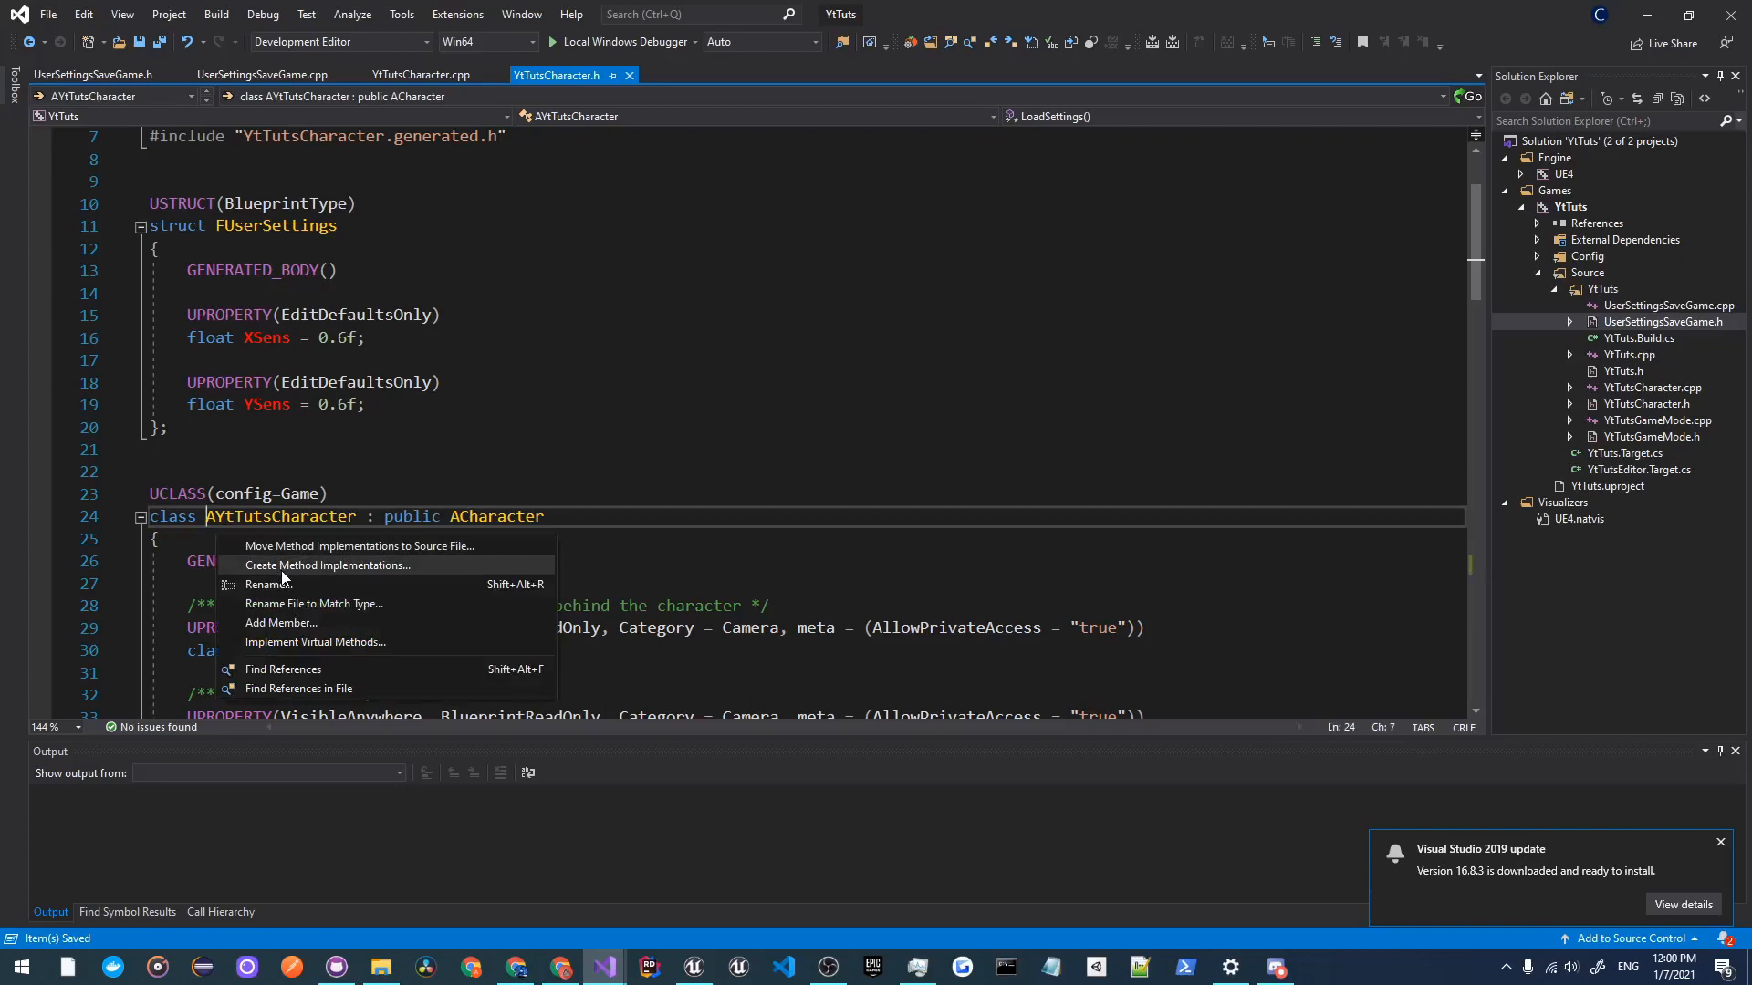
{"action": "left_click", "coordinate": [328, 566]}
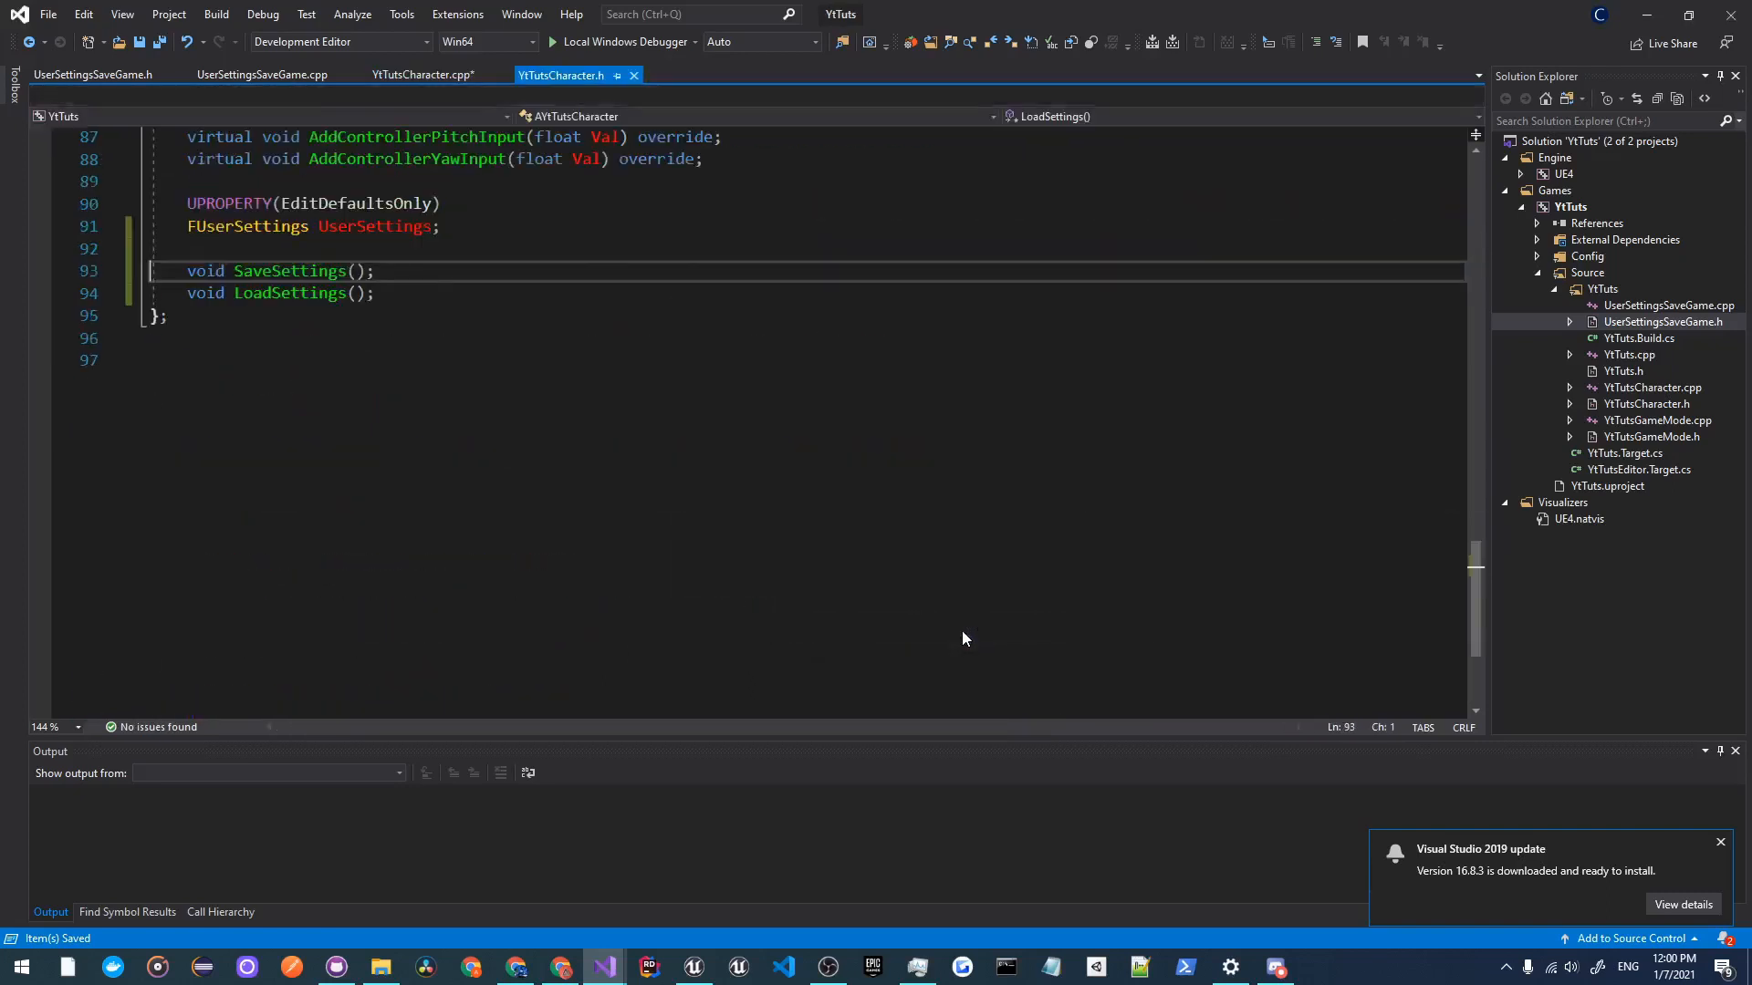
{"action": "left_click", "coordinate": [424, 75]}
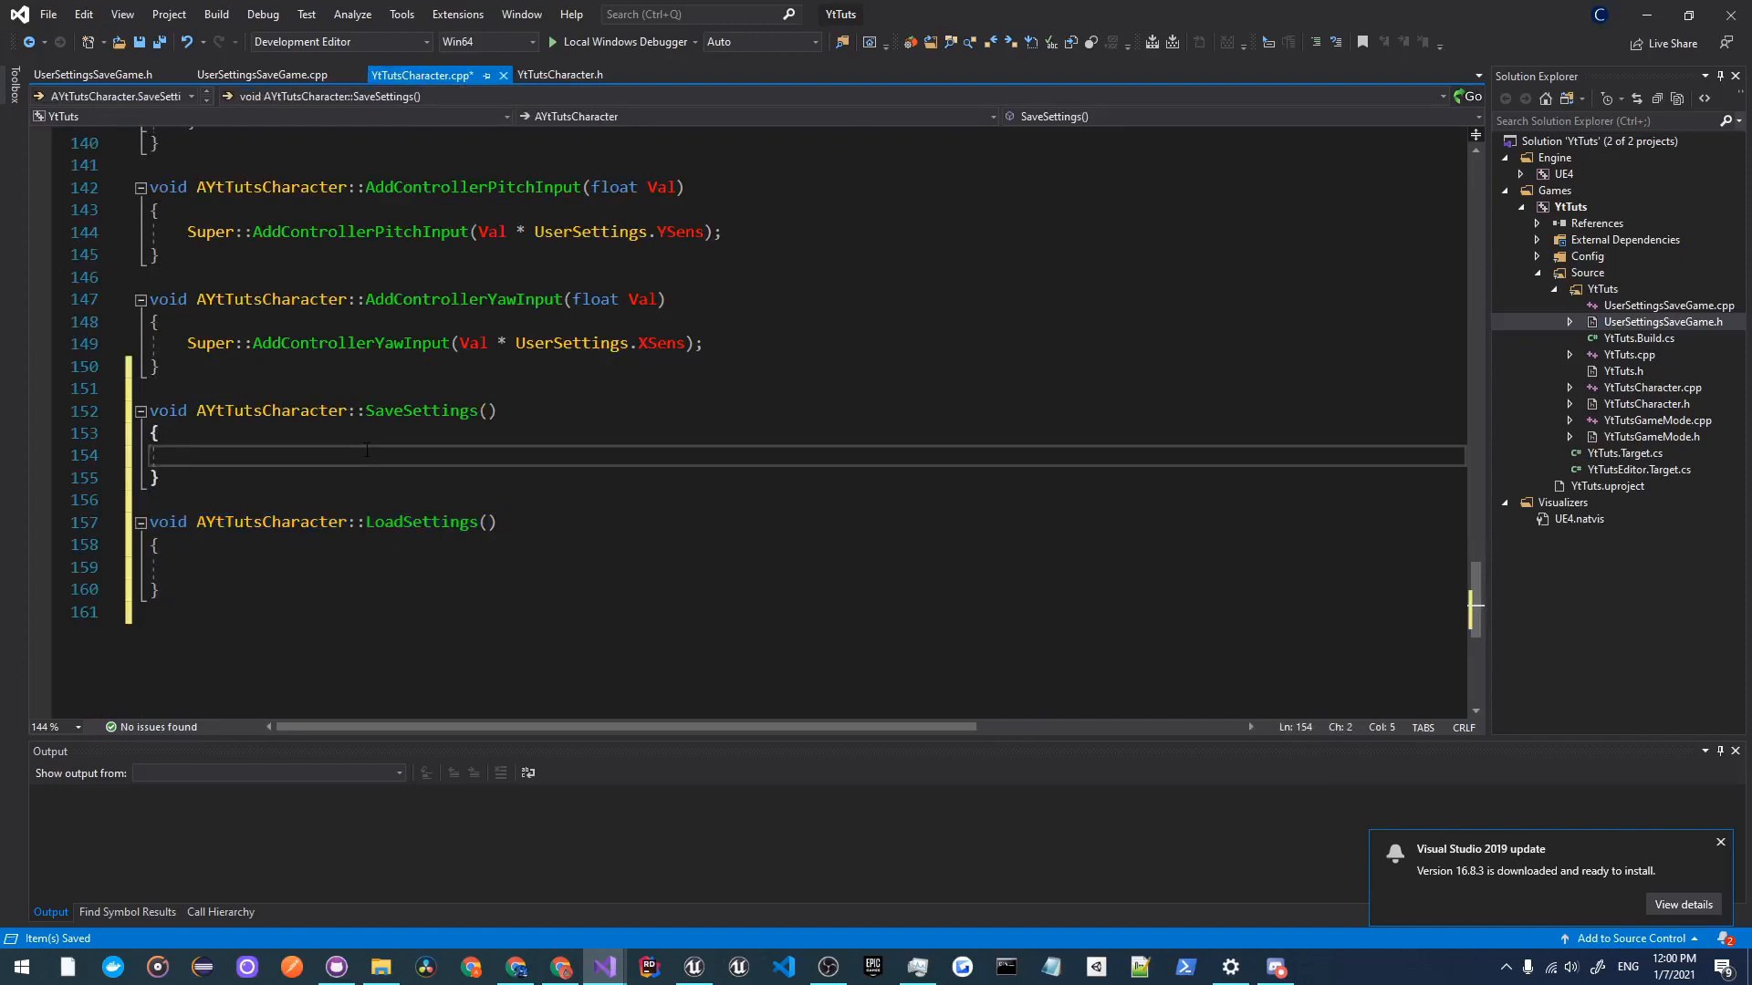
Step: Create a UUserSettingsSaveGame* SaveGame via Cast of UGameplayStatics::CreateSaveGameObject(UUserSettingsSaveGame::StaticClass())
{"action": "type", "text": "UU"}
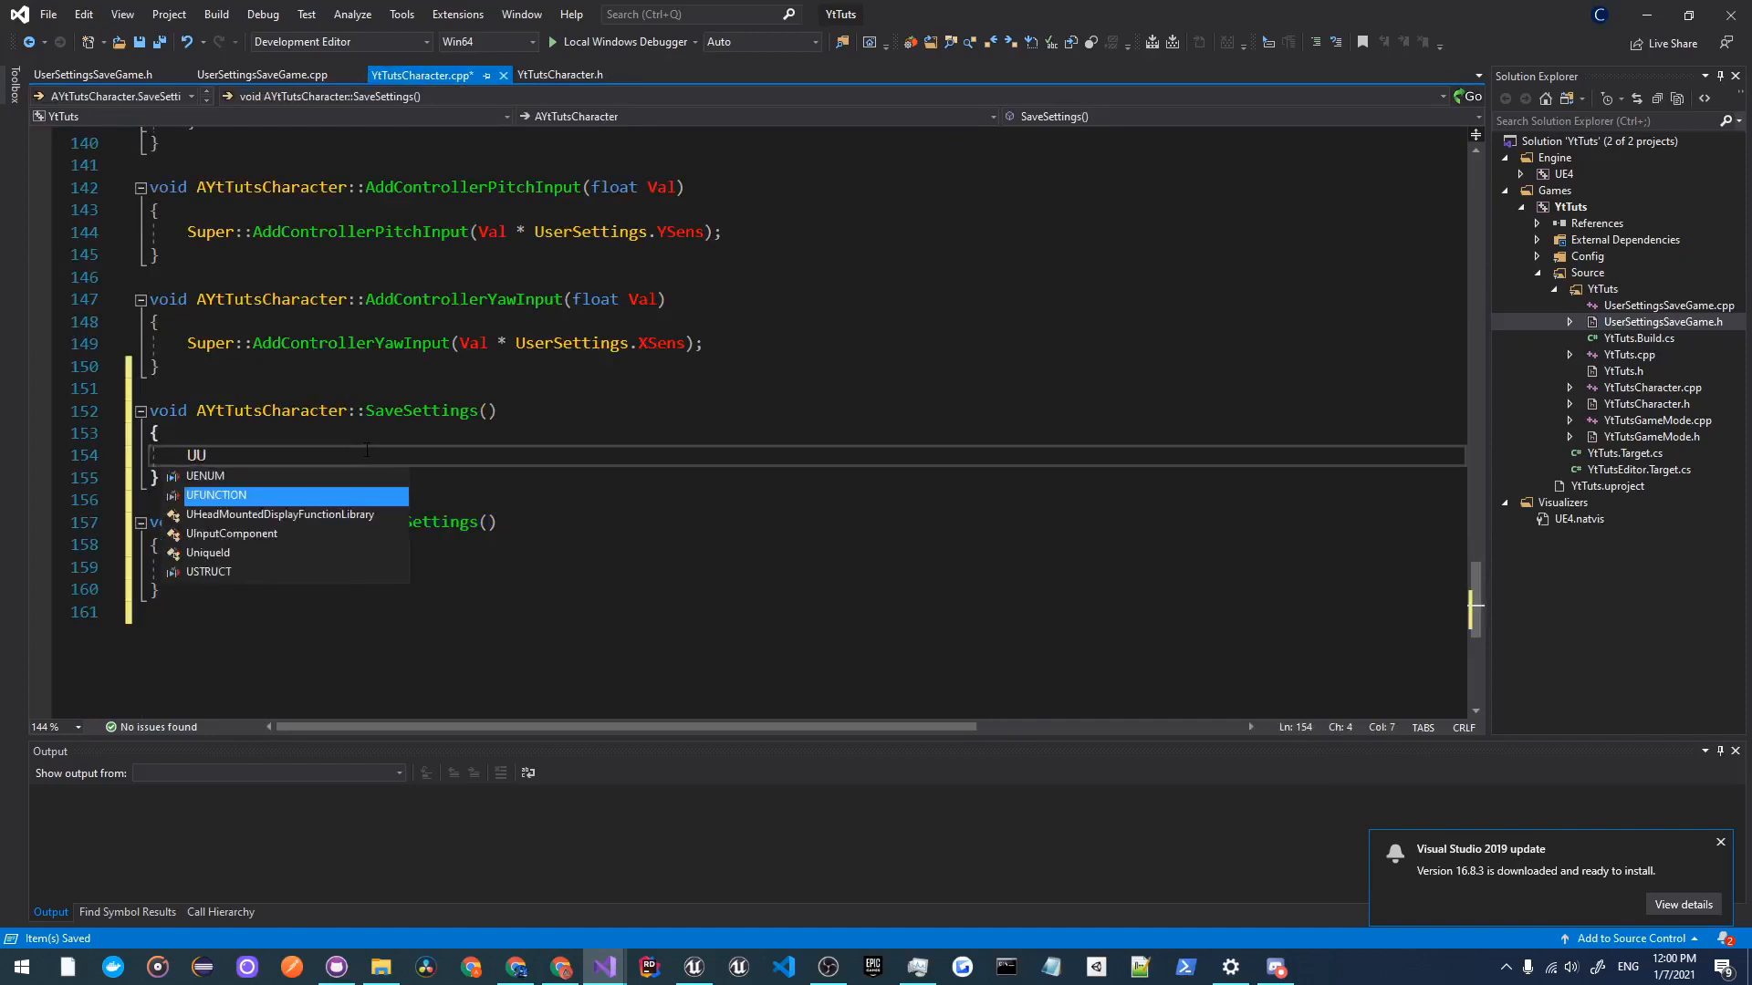
{"action": "type", "text": "UserSettingsSaveGame*"}
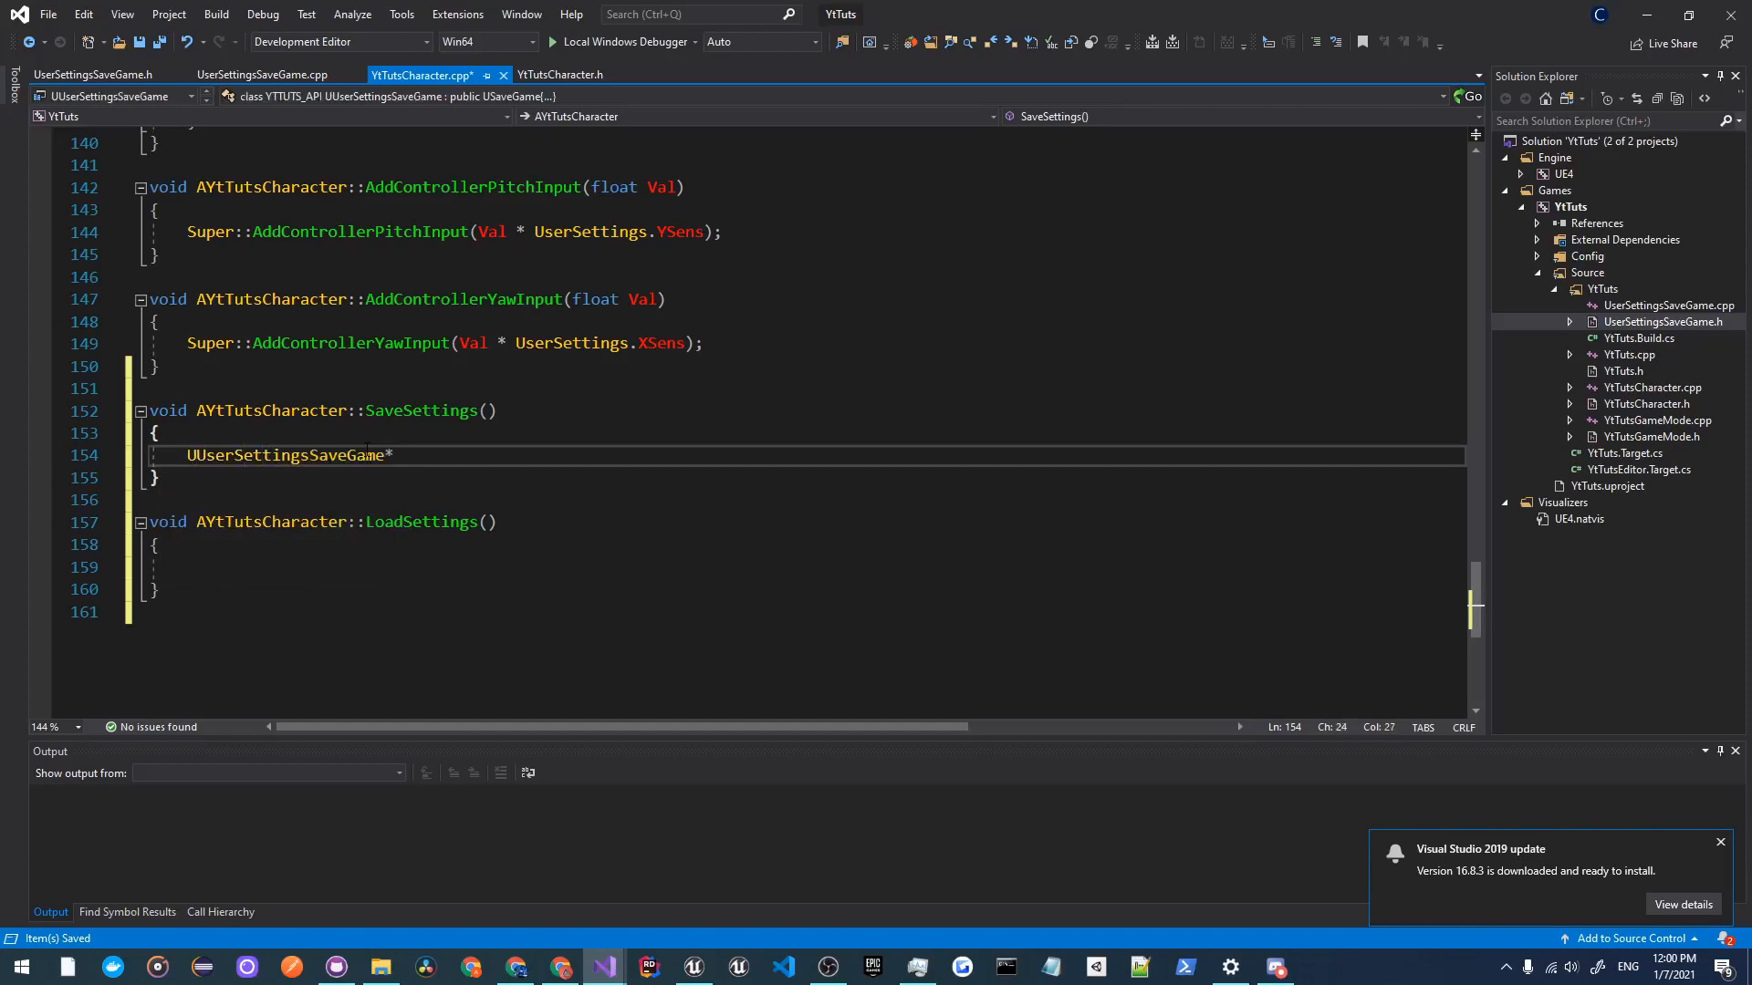
{"action": "type", "text": "SaveGame="}
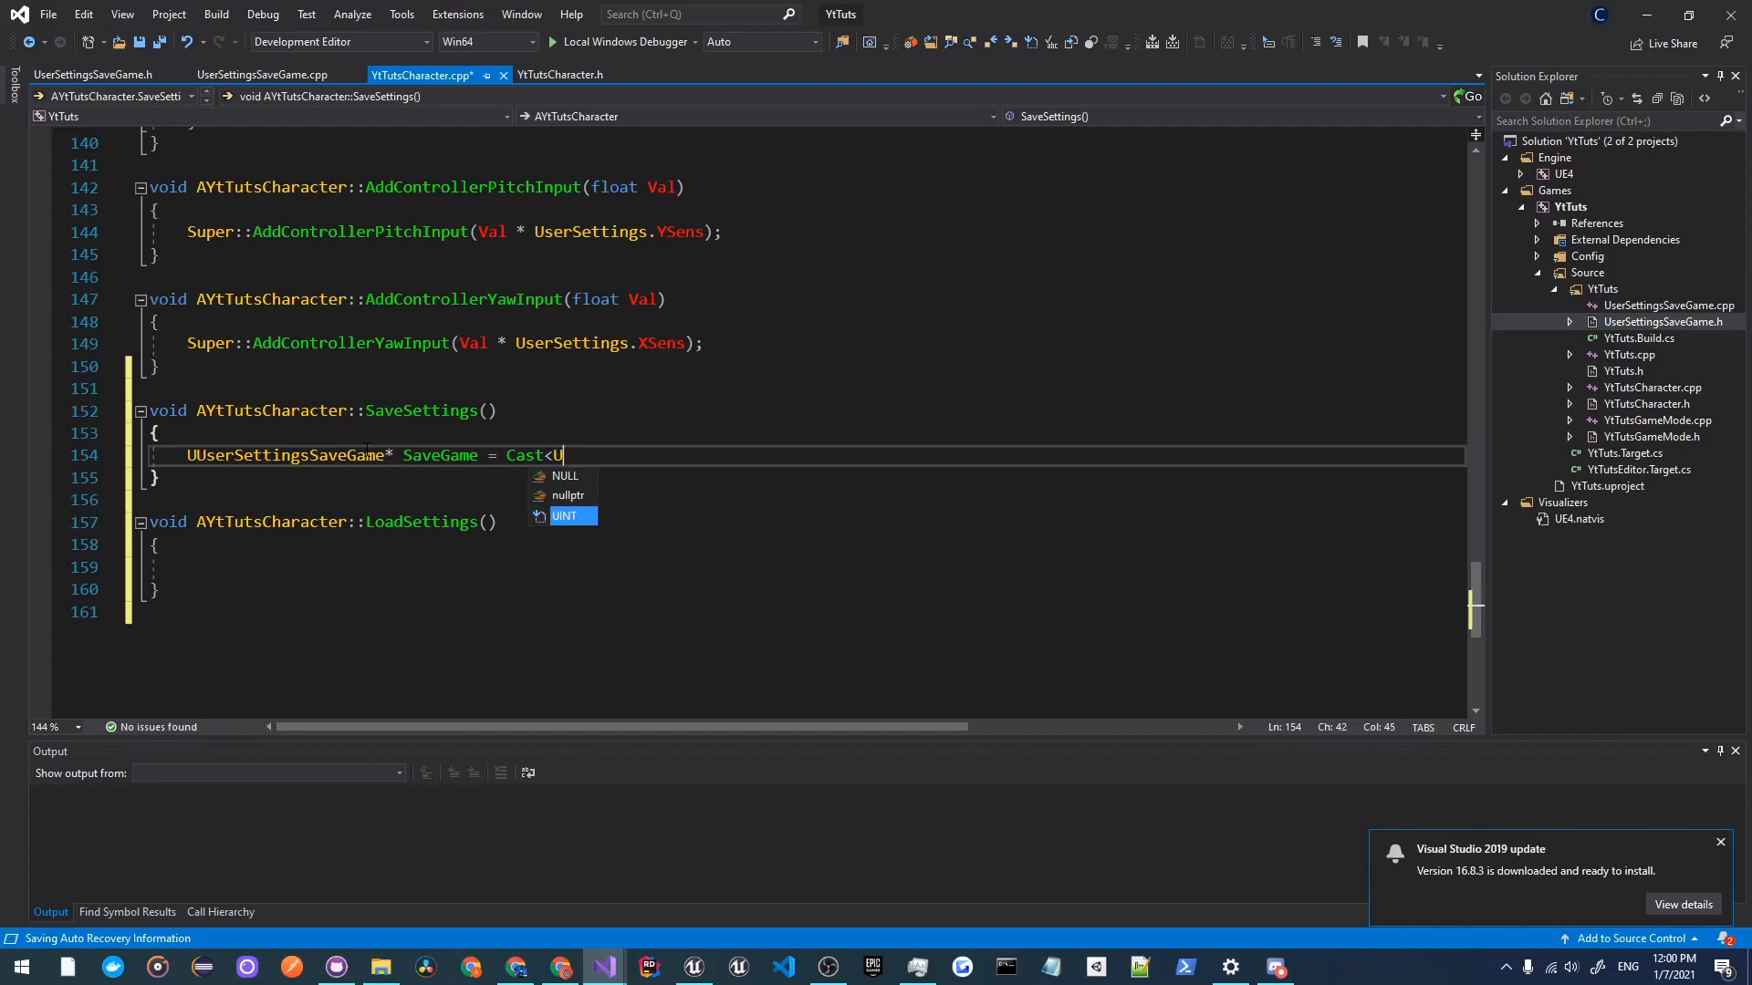
{"action": "type", "text": "UserSettingsSaveGame"}
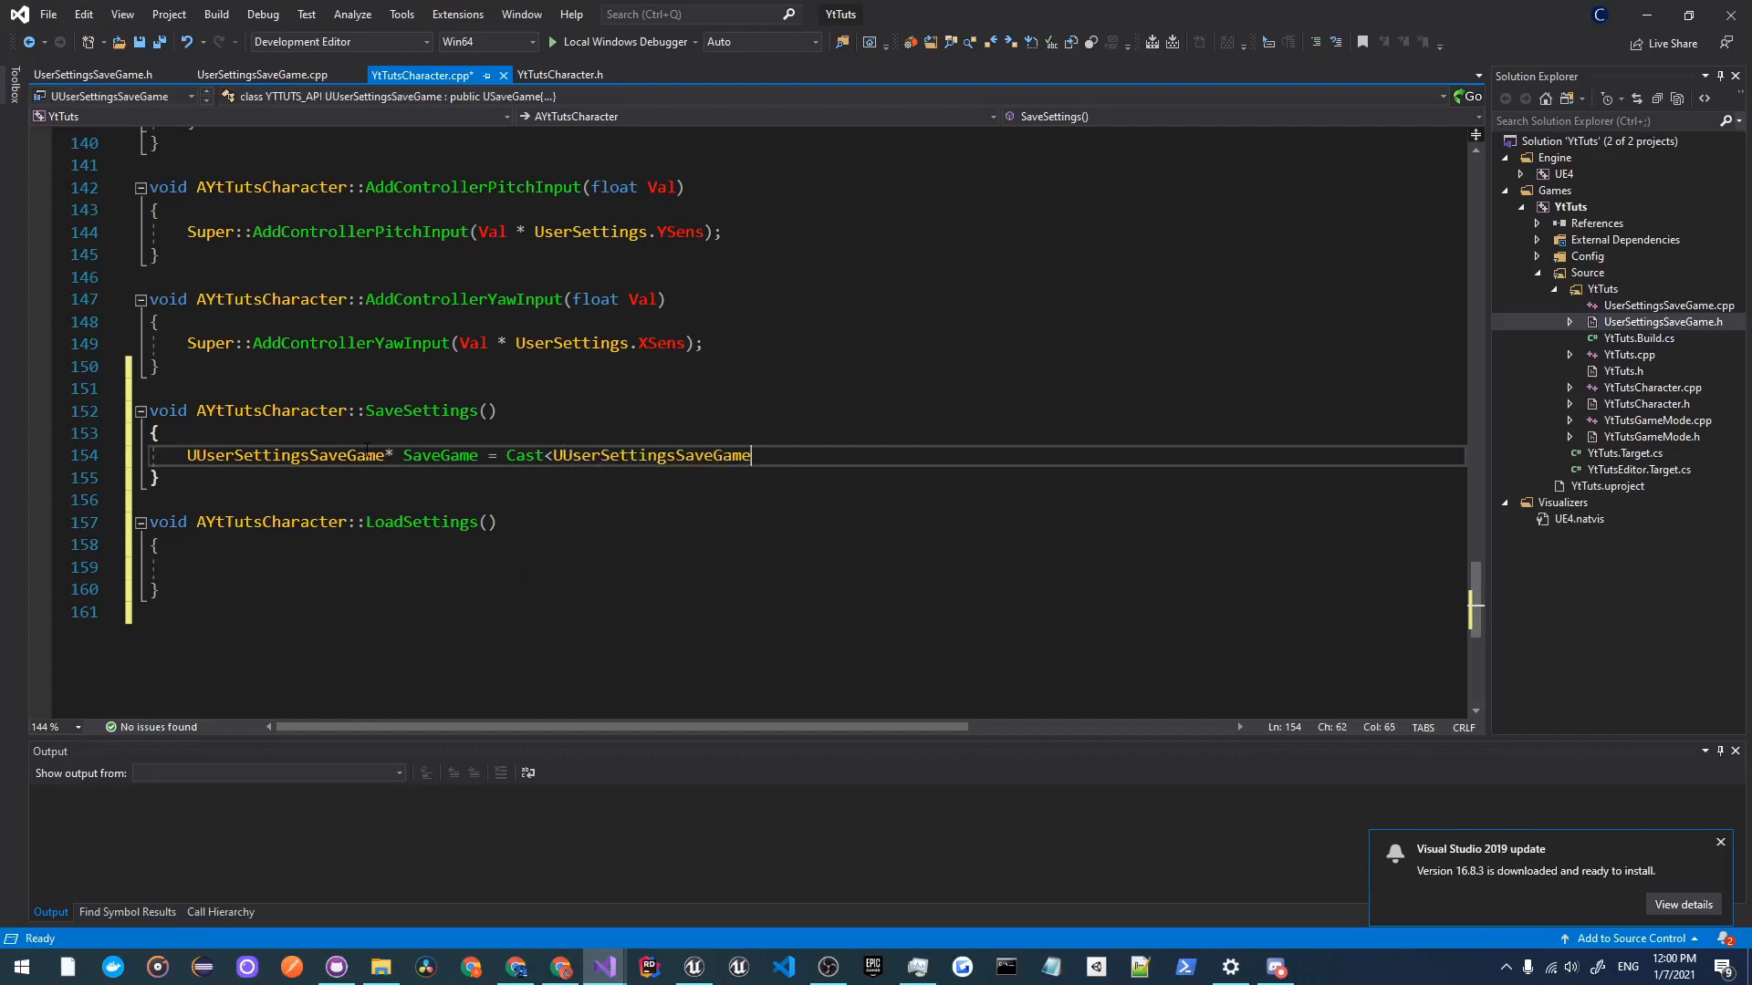
{"action": "type", "text": ">(U"}
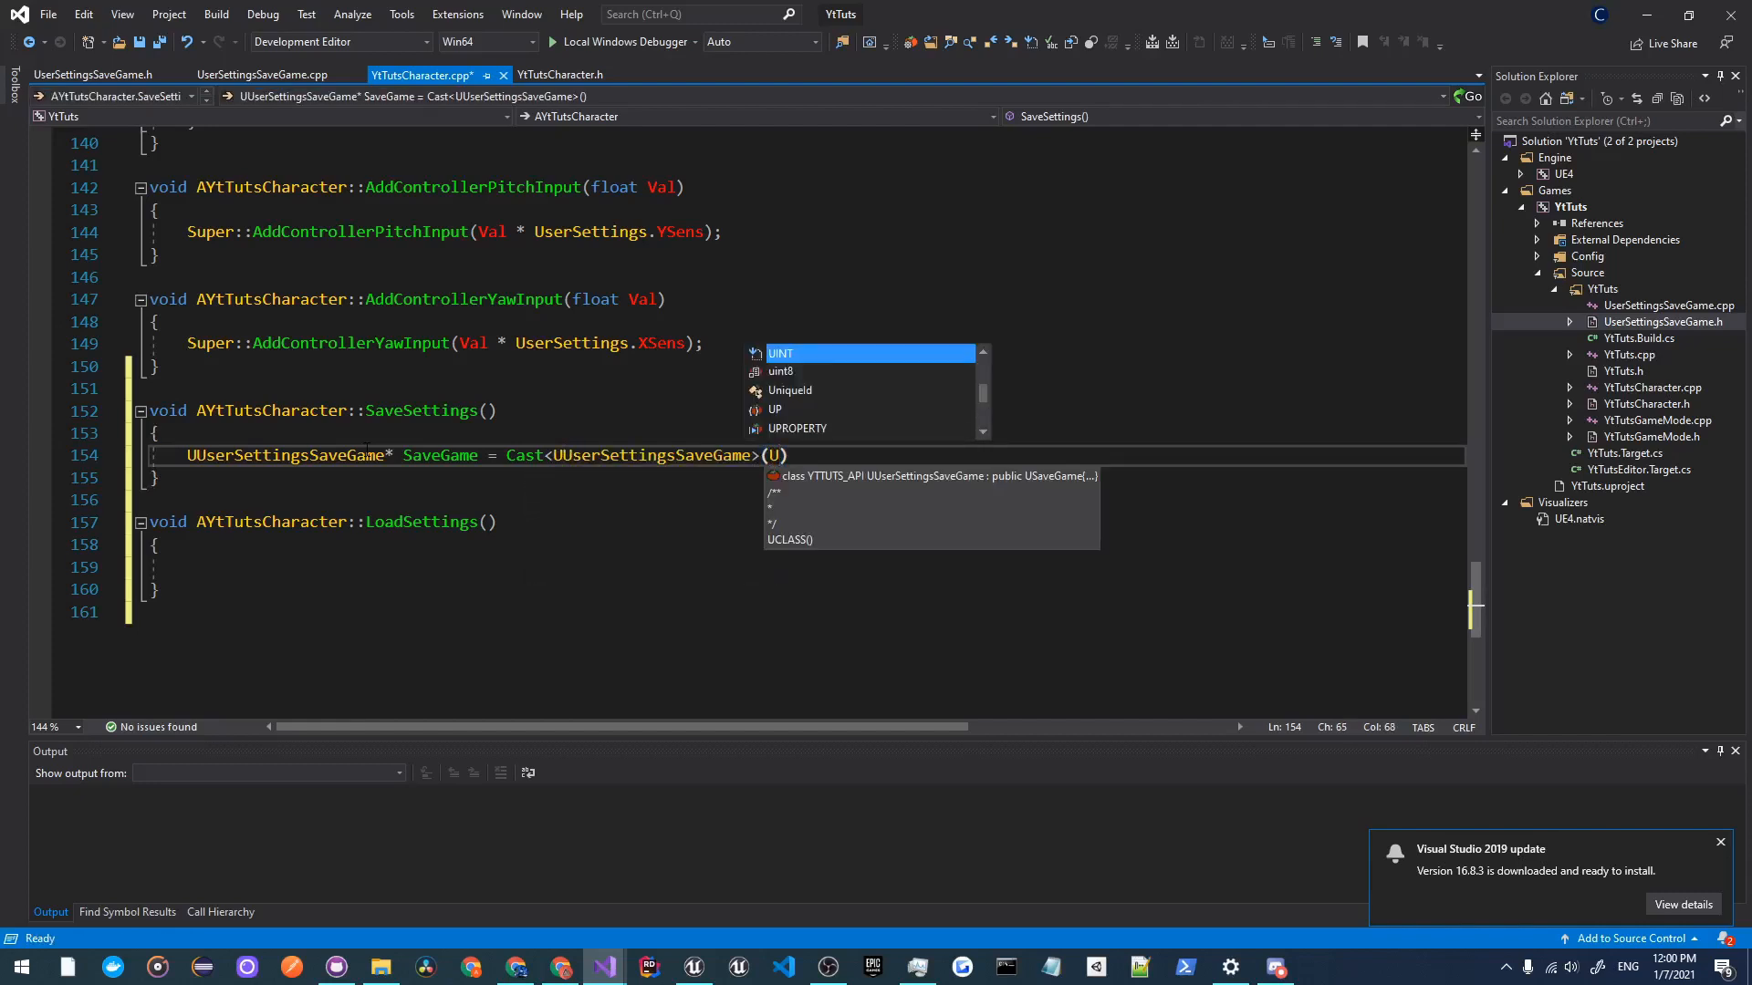
{"action": "type", "text": "Gam"}
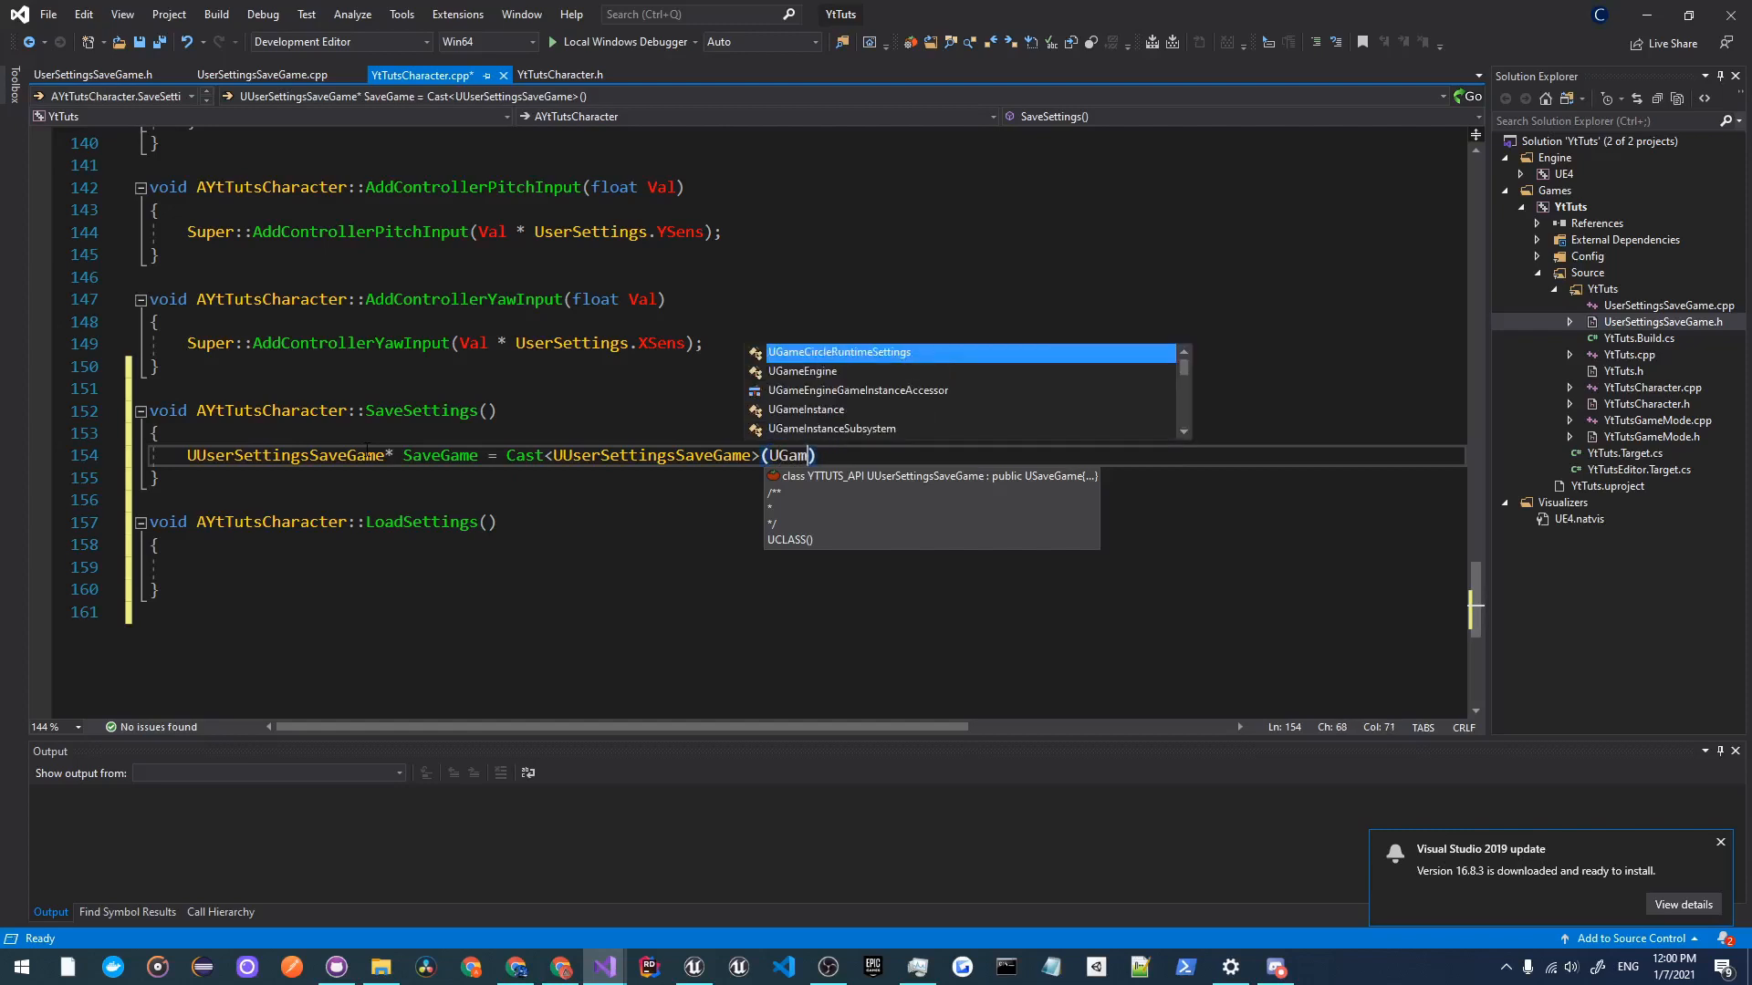
{"action": "type", "text": "eplayStatics"}
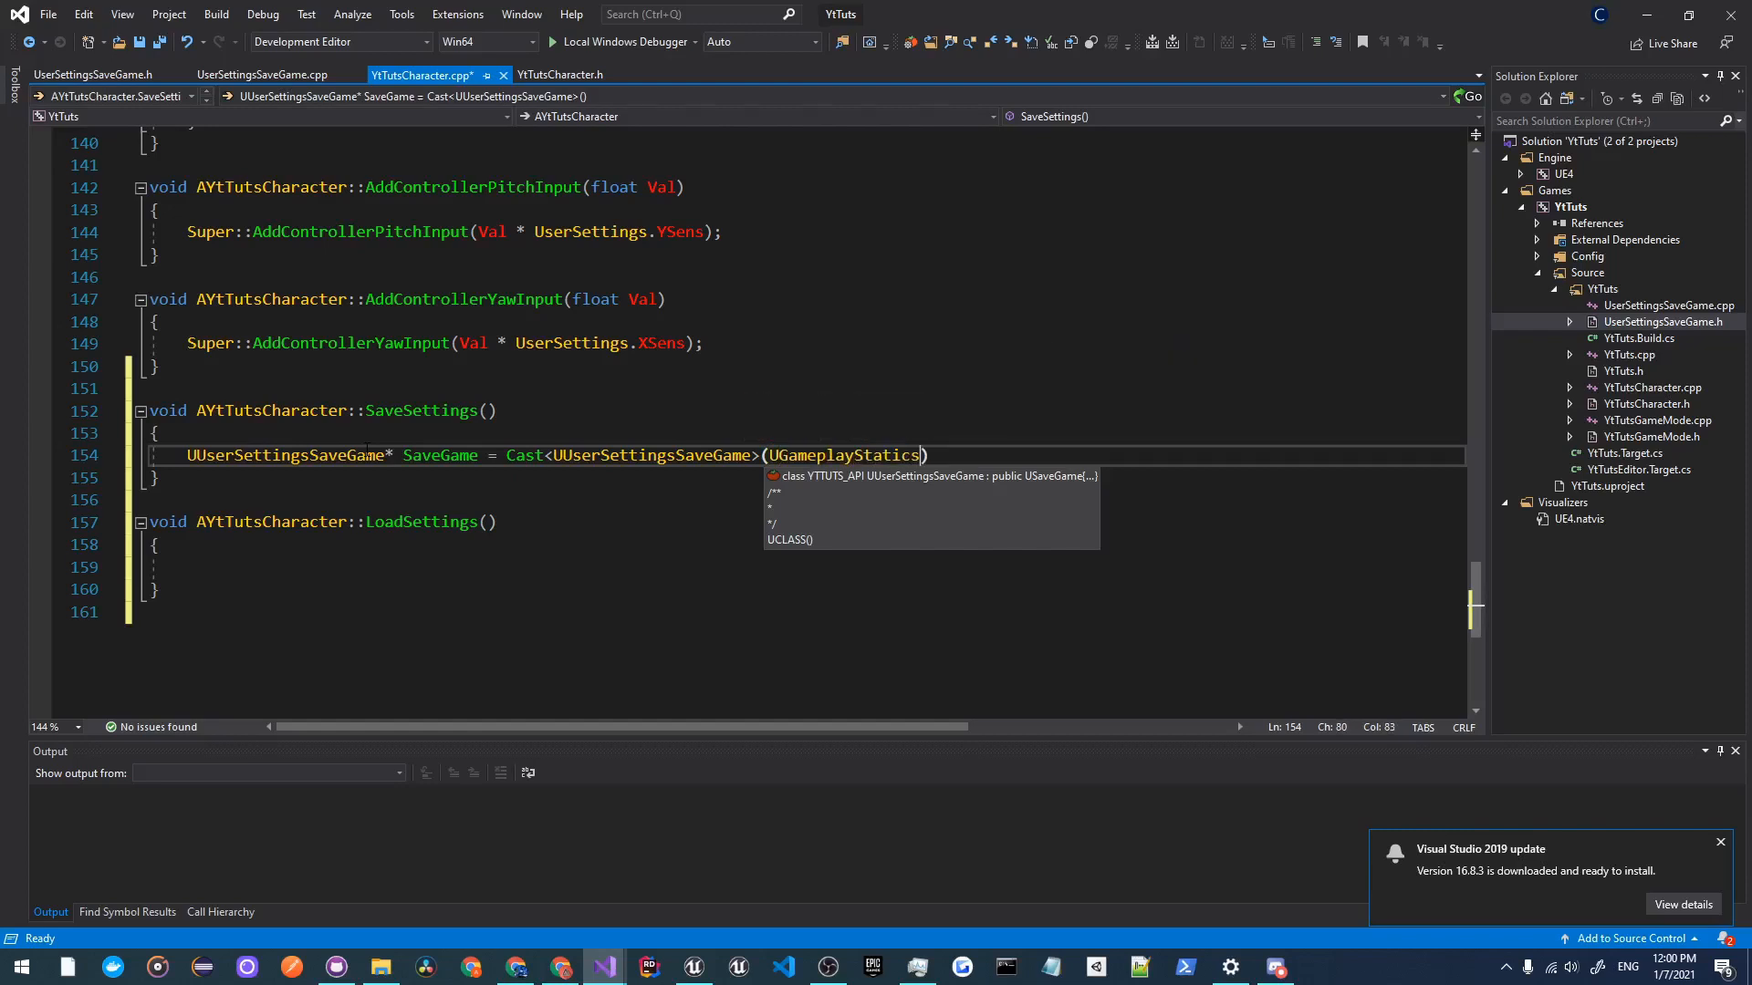
{"action": "type", "text": "::CreateSav"}
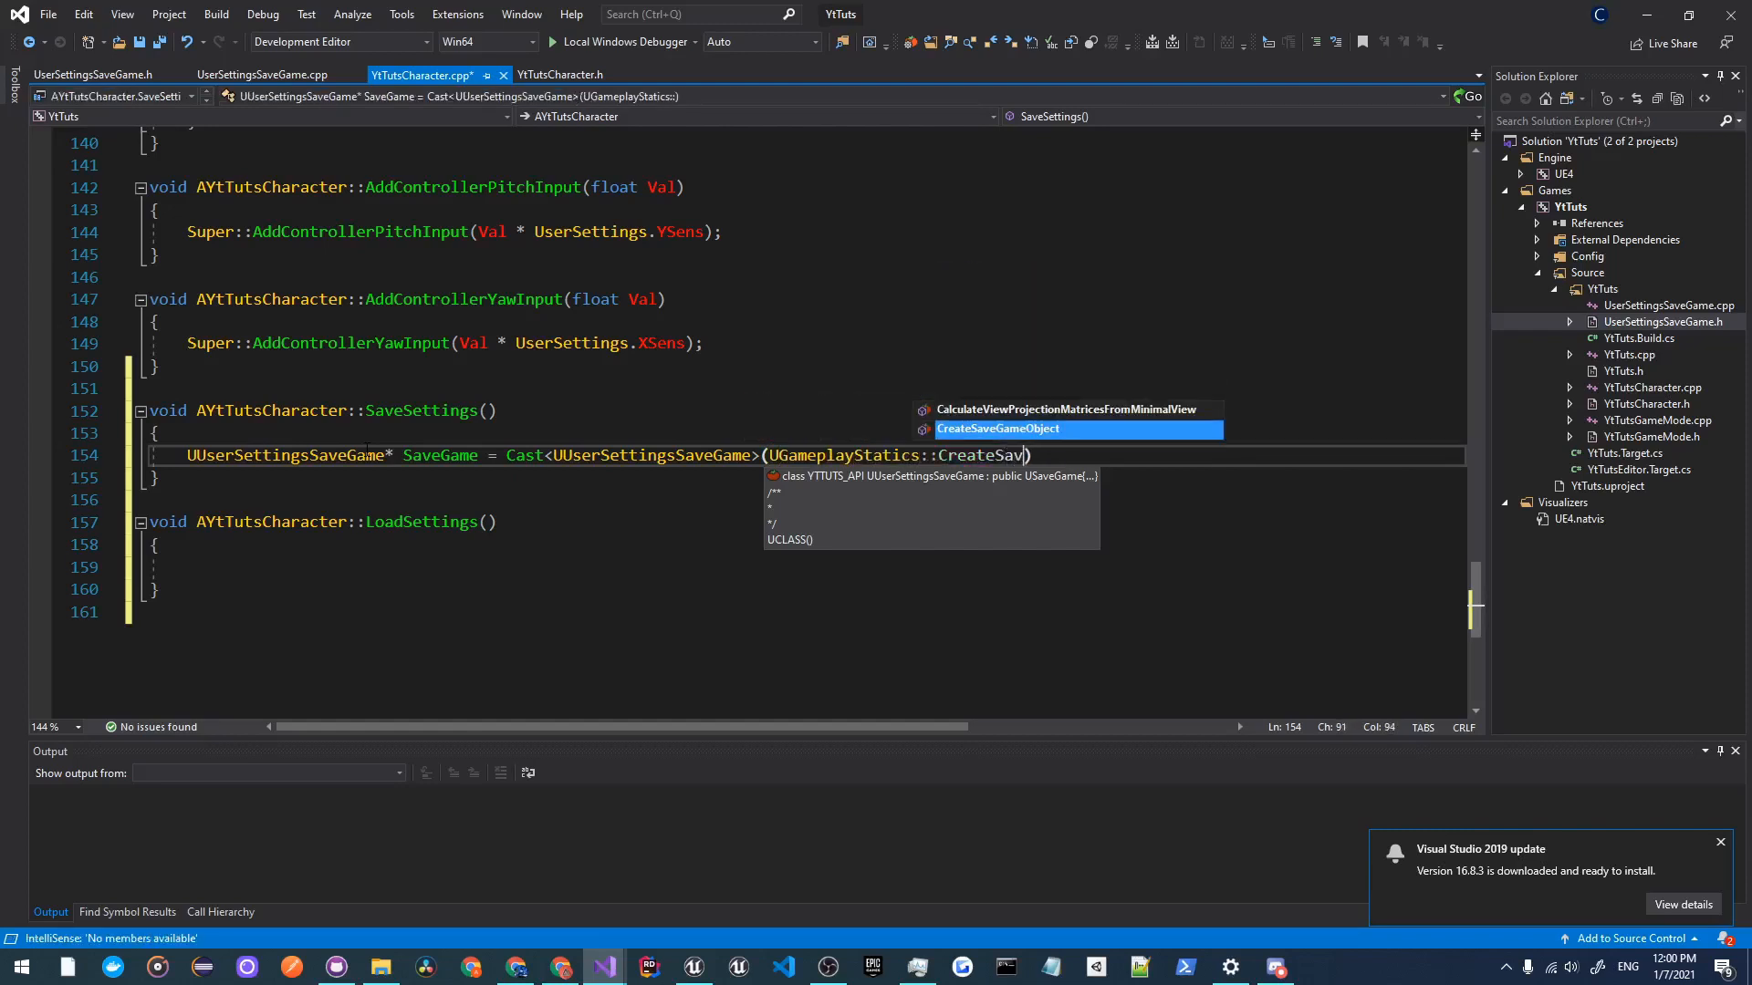
{"action": "key", "text": "Tab"}
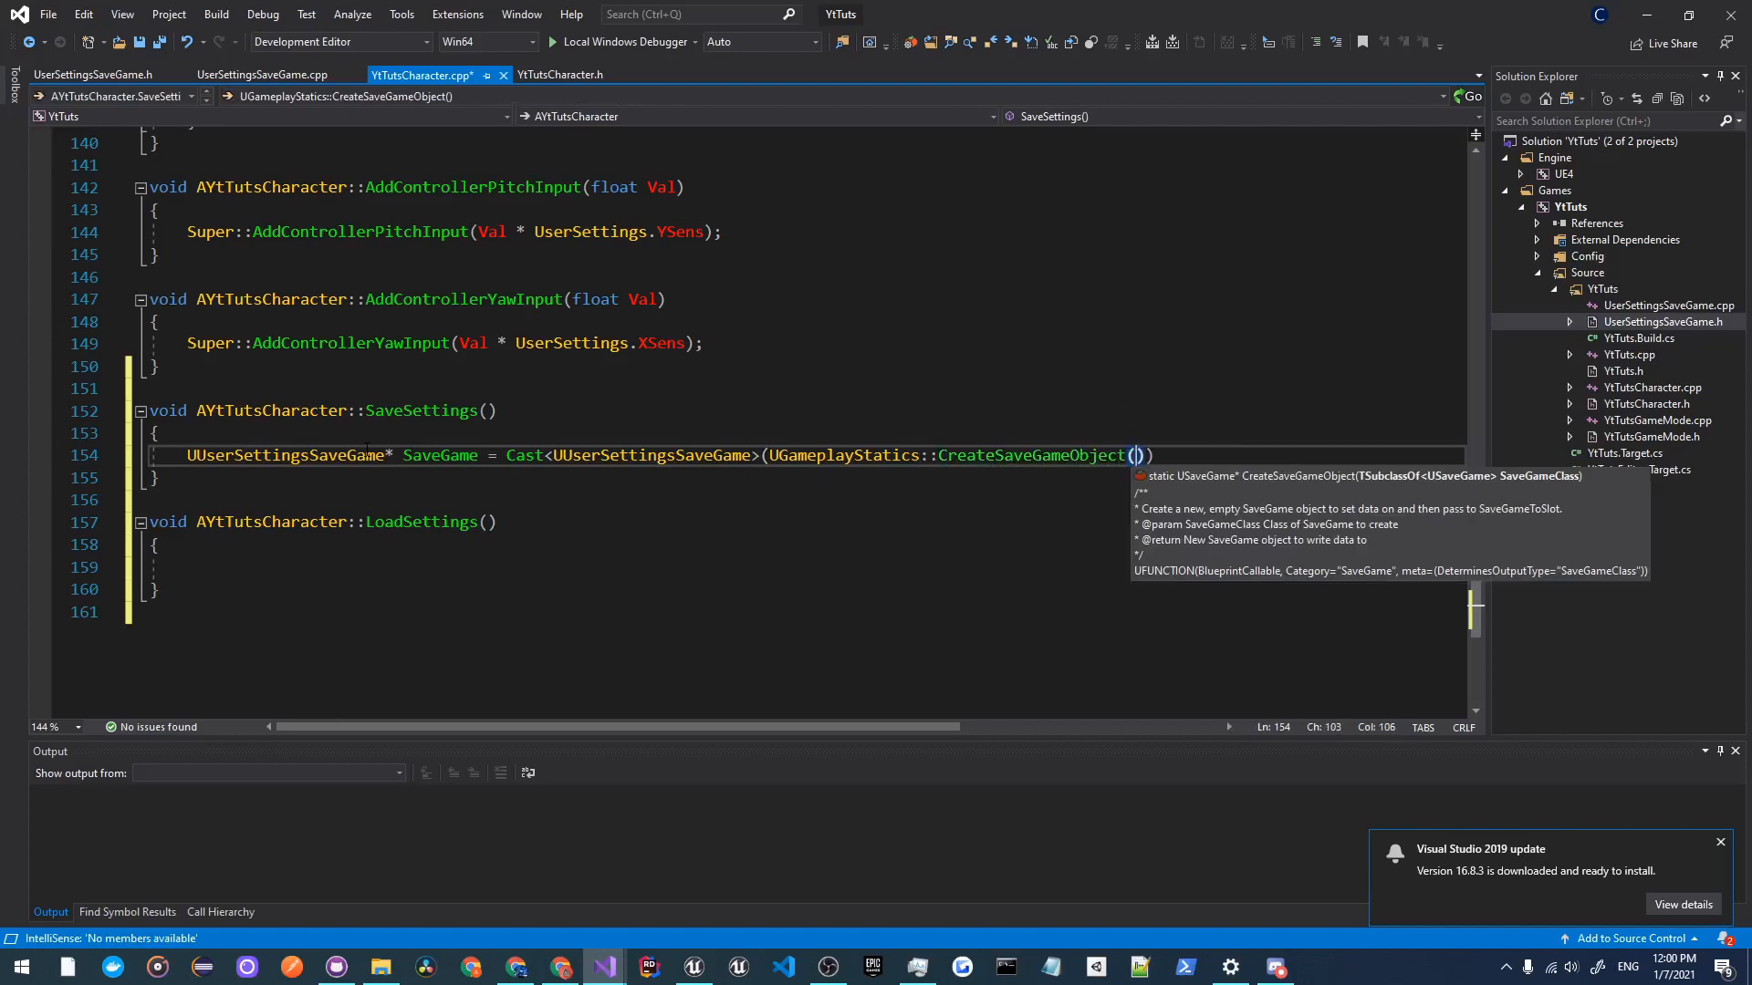
{"action": "type", "text": "UUserSettingsSaveGame::Sa"}
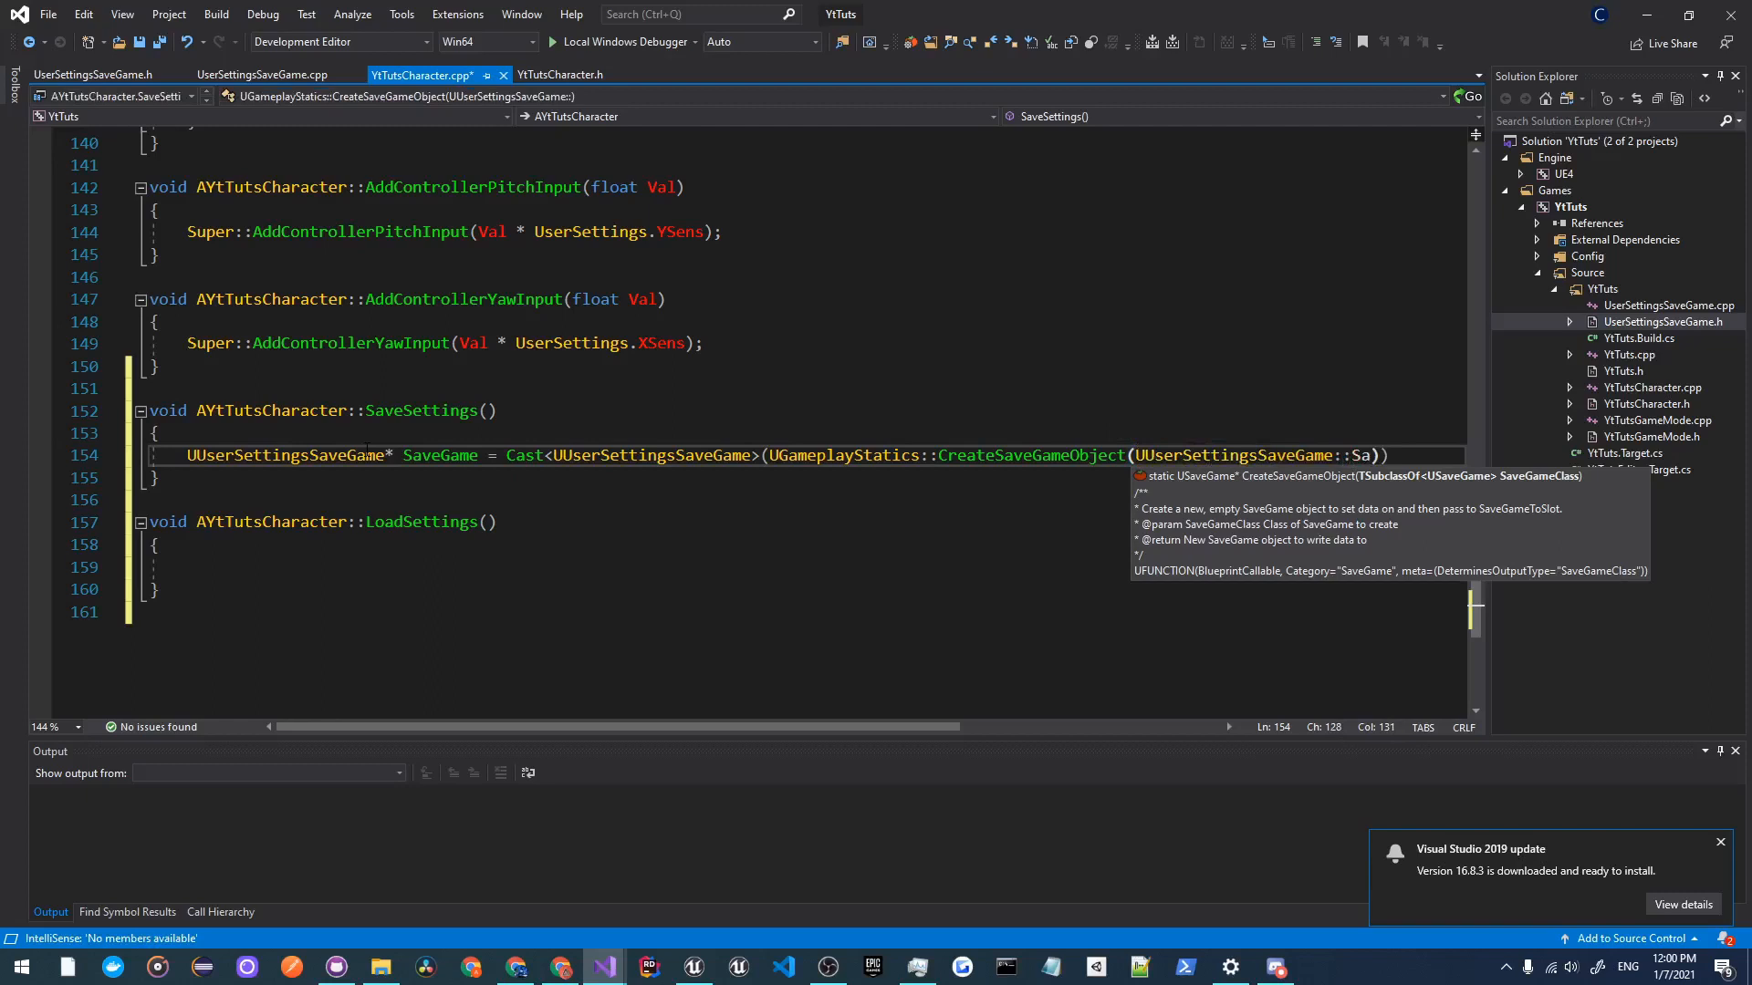
{"action": "type", "text": "StaticClass()"}
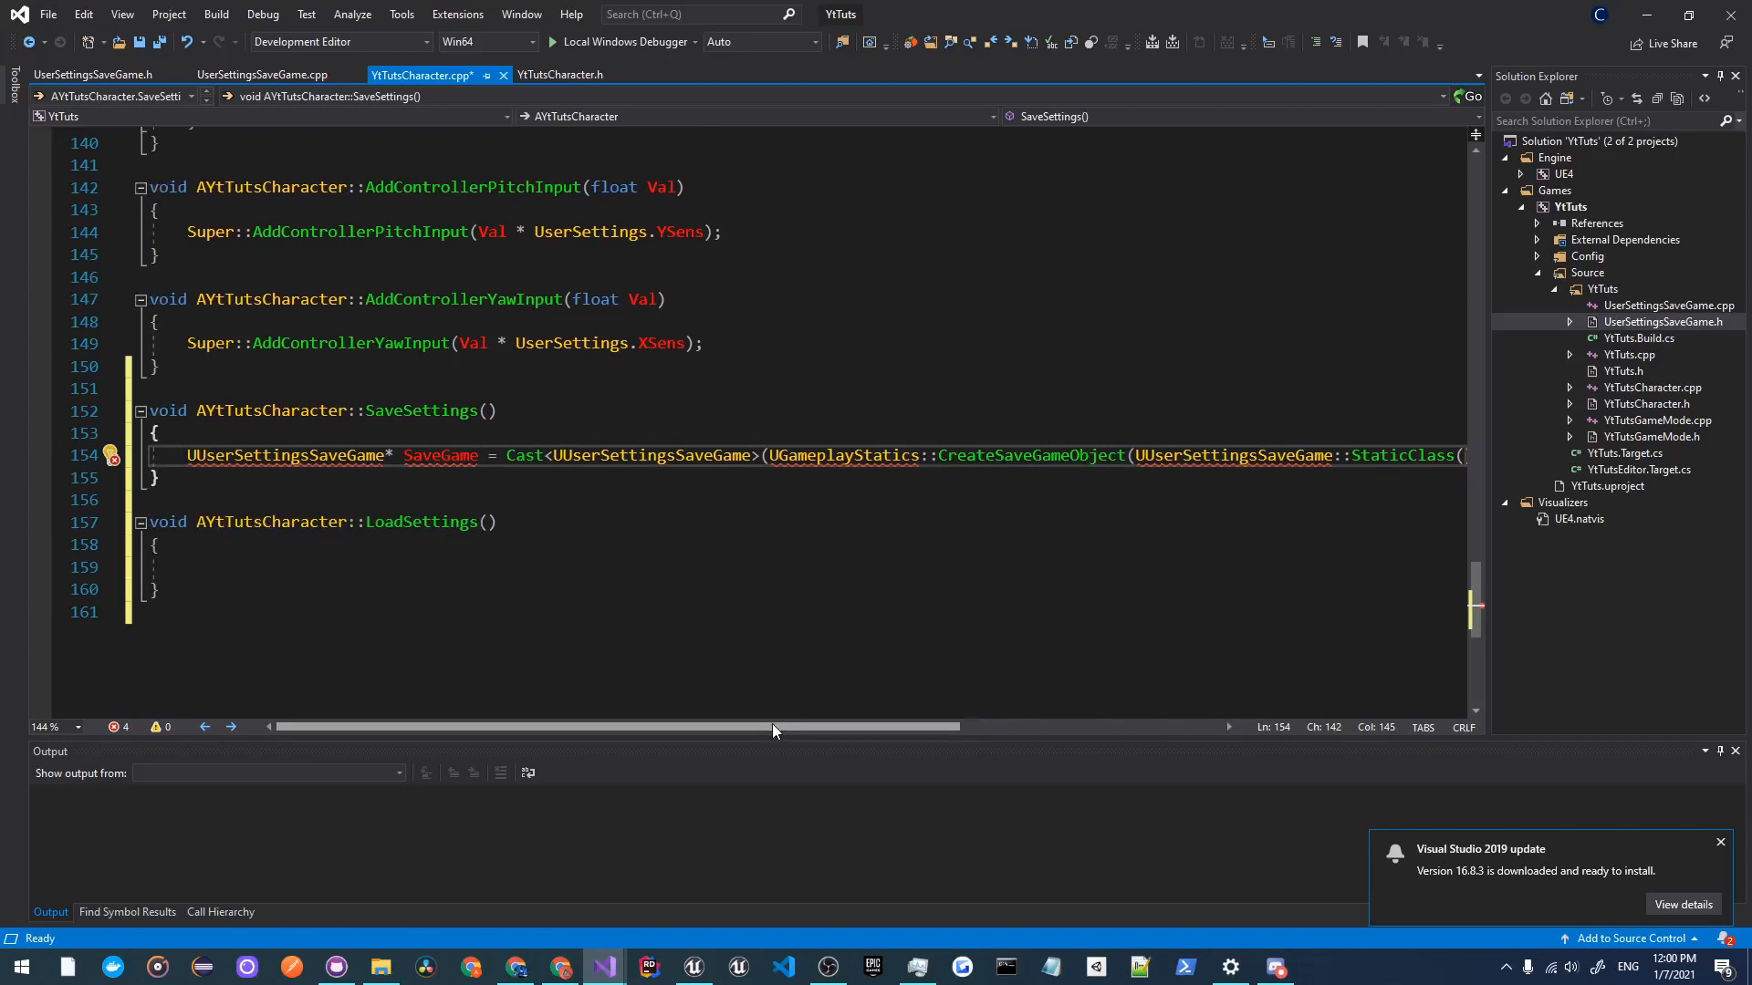
Step: Assign SaveGame->UserSettings = UserSettings in SaveSettings
{"action": "type", "text": "S"}
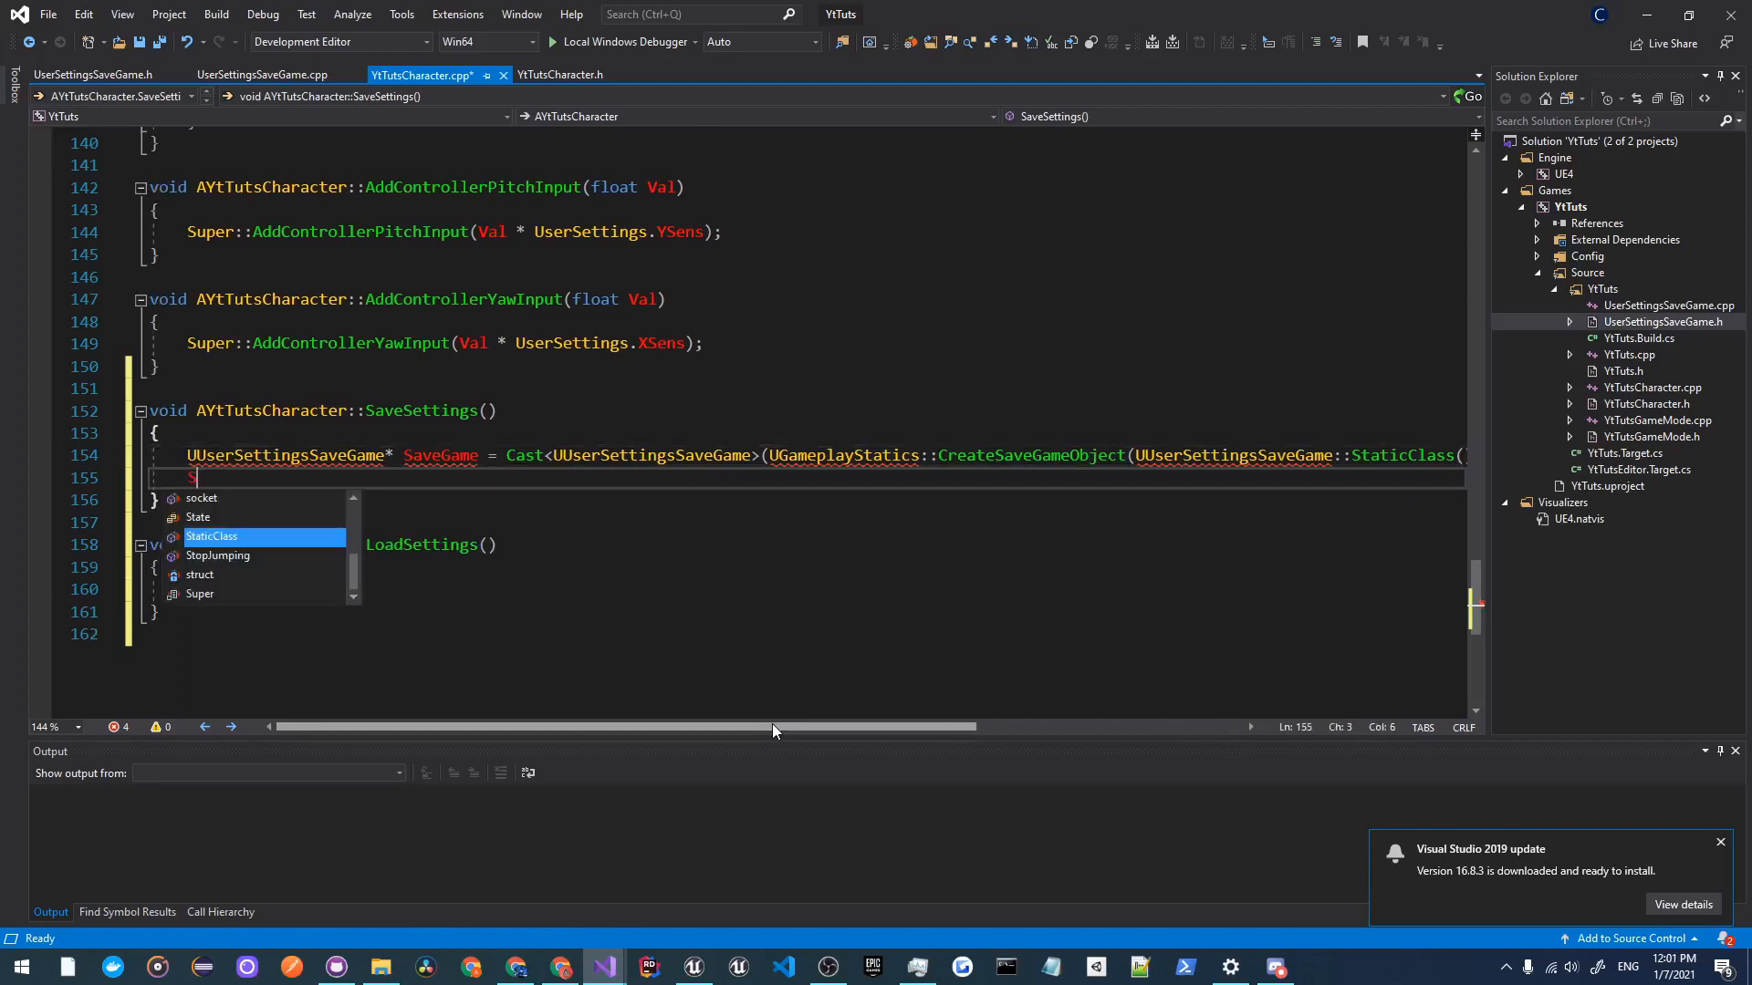
{"action": "type", "text": "SaveGame->"}
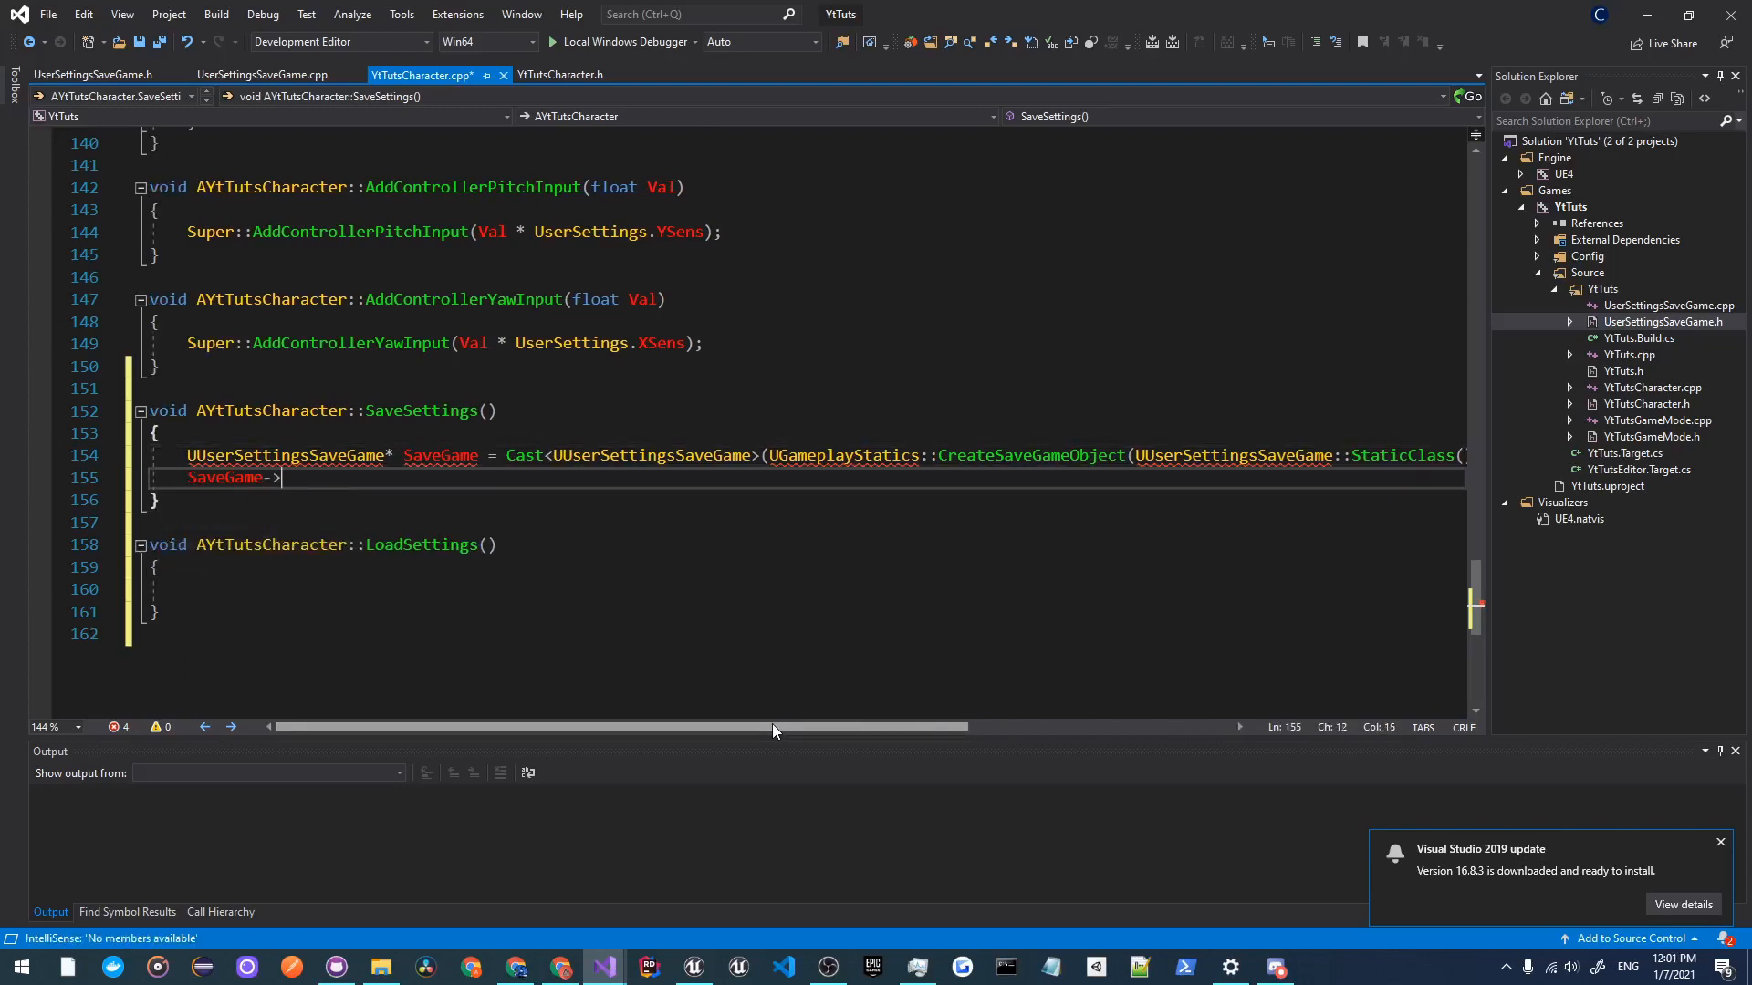
{"action": "type", "text": "UserSettings"}
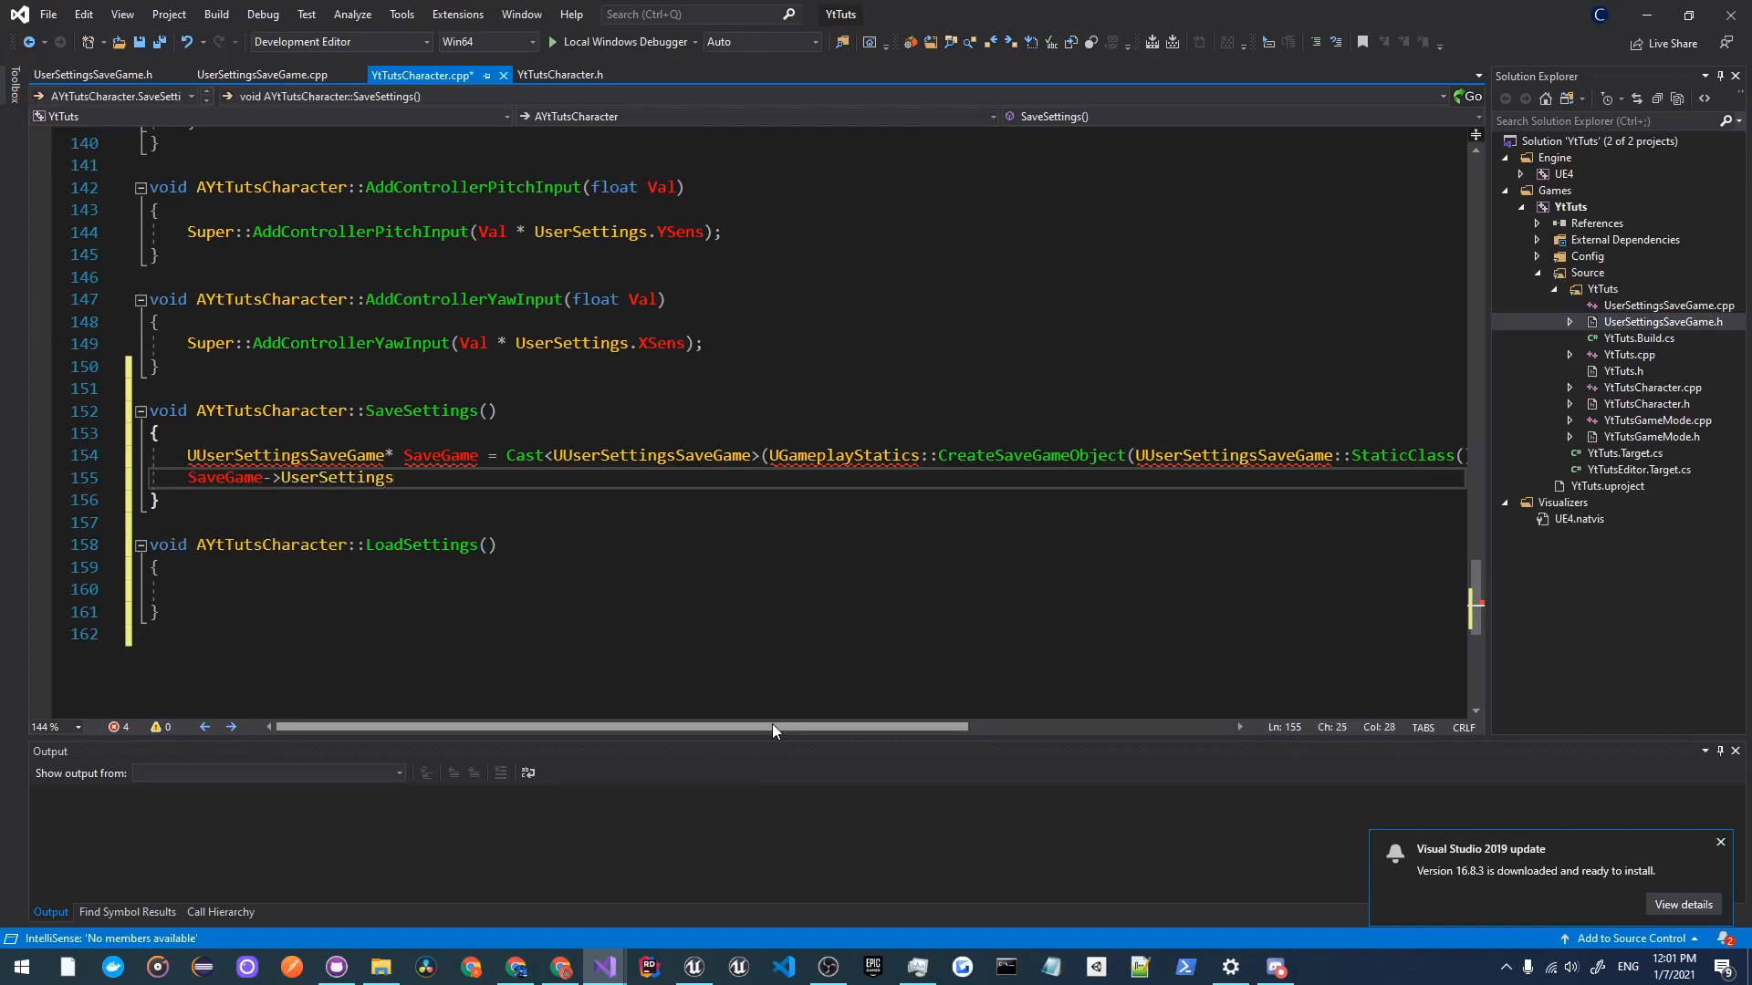
{"action": "type", "text": "= UserSettin"}
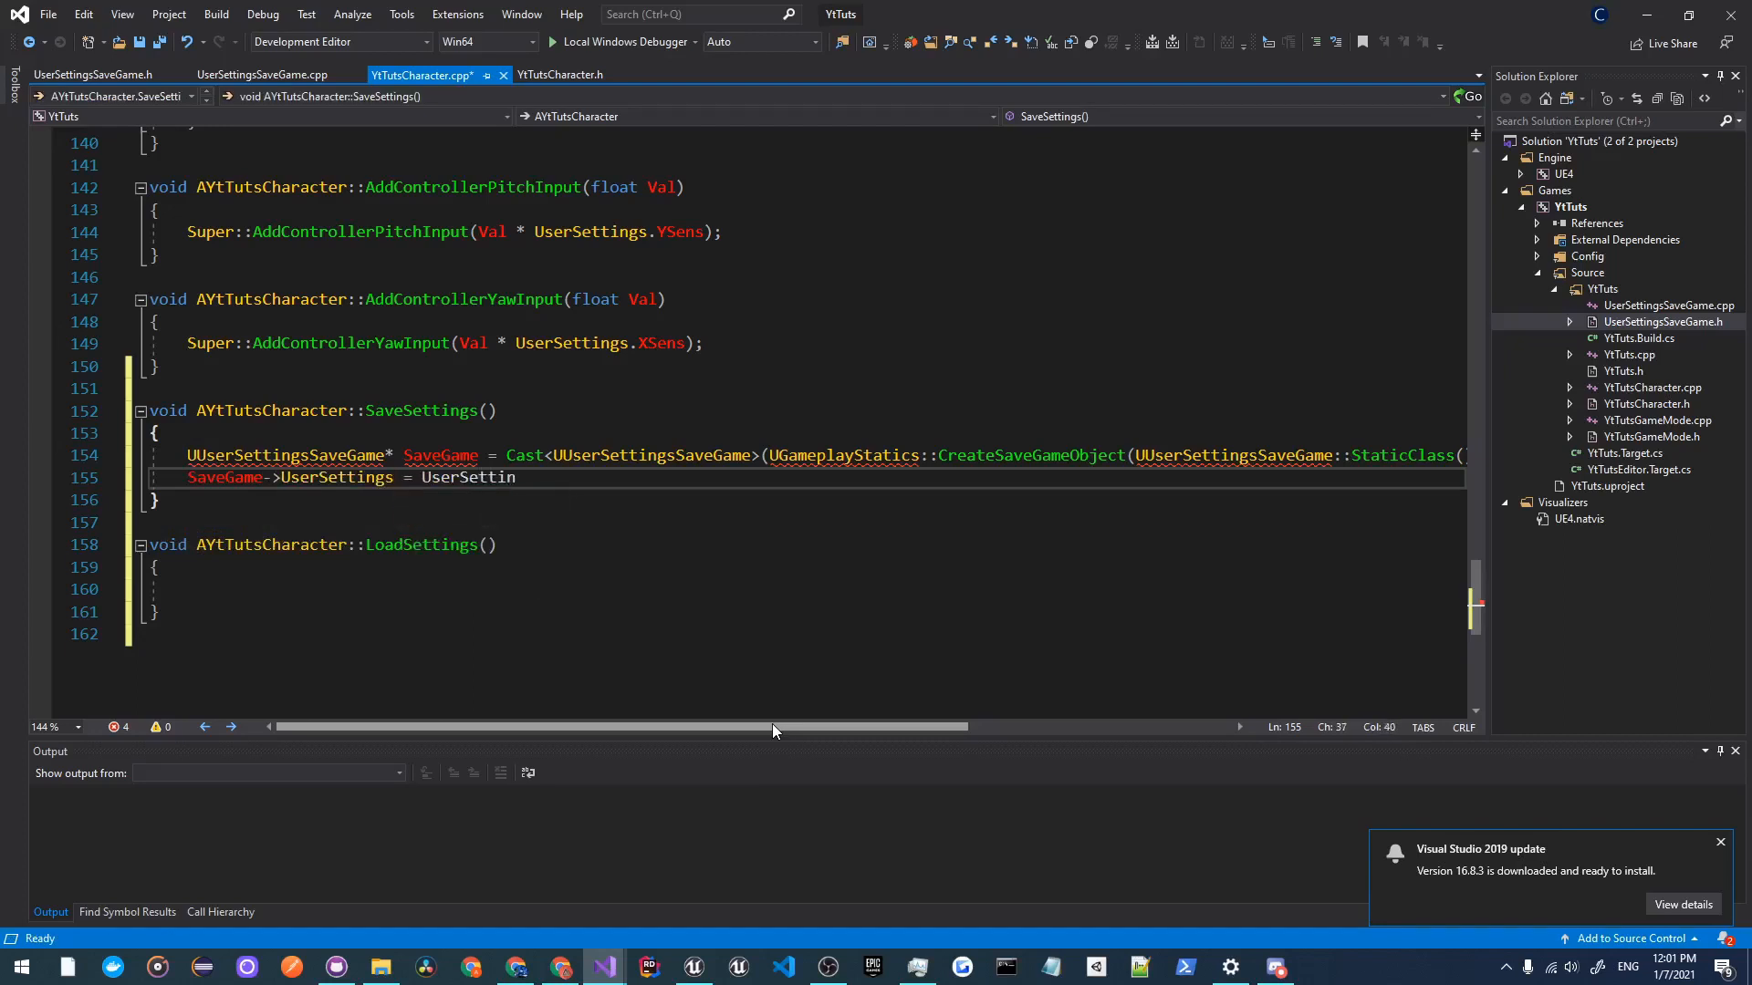
{"action": "type", "text": "s;"}
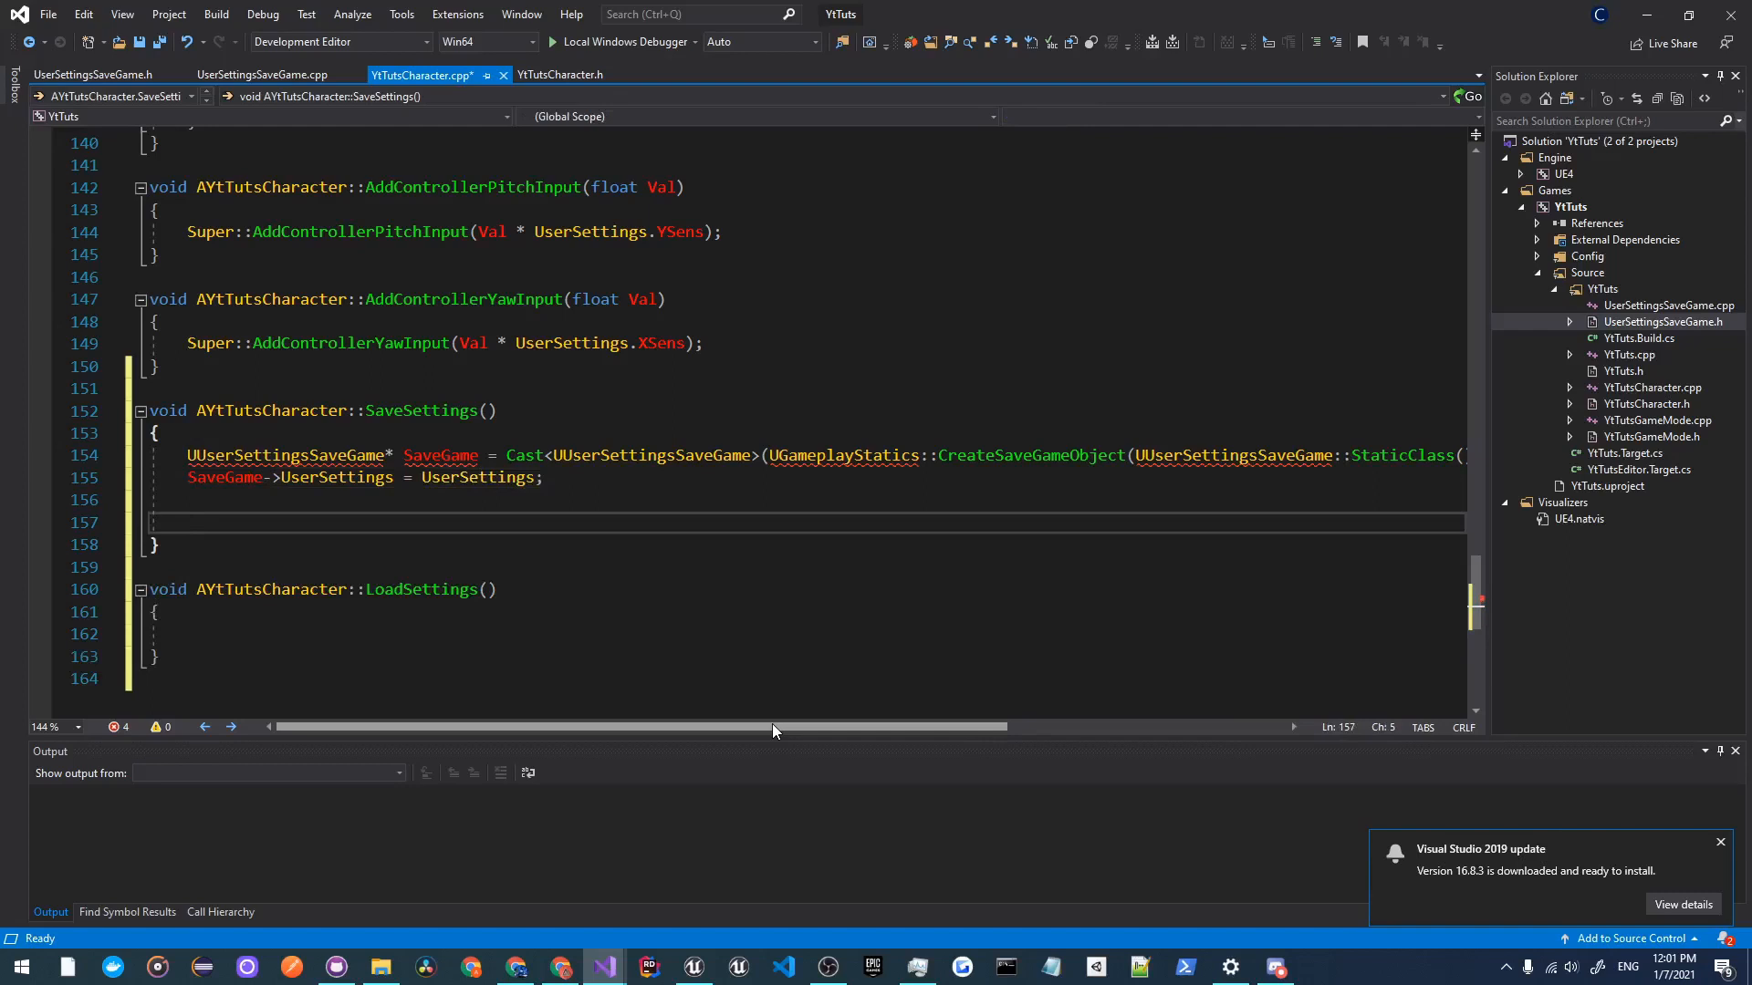
Step: Add a '// save' comment and call UGameplayStatics::SaveGameToSlot with TEXT("UserSettings")
{"action": "type", "text": "// save"}
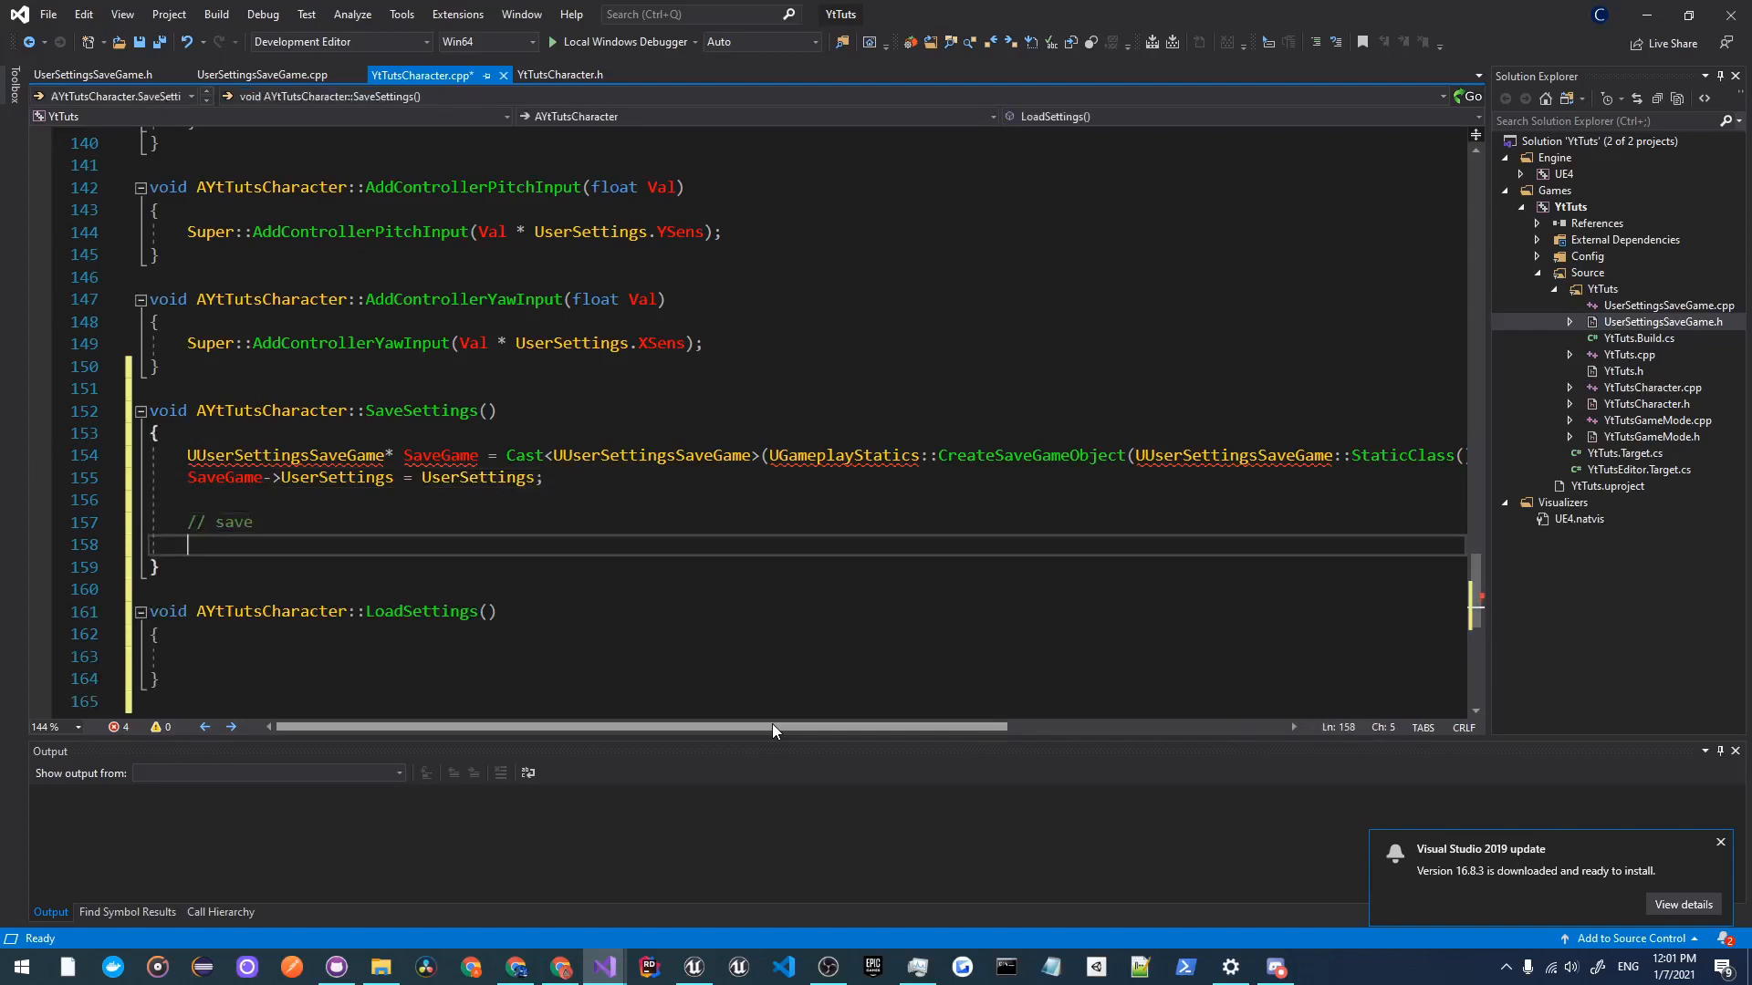
{"action": "type", "text": "UGameplayStatics"}
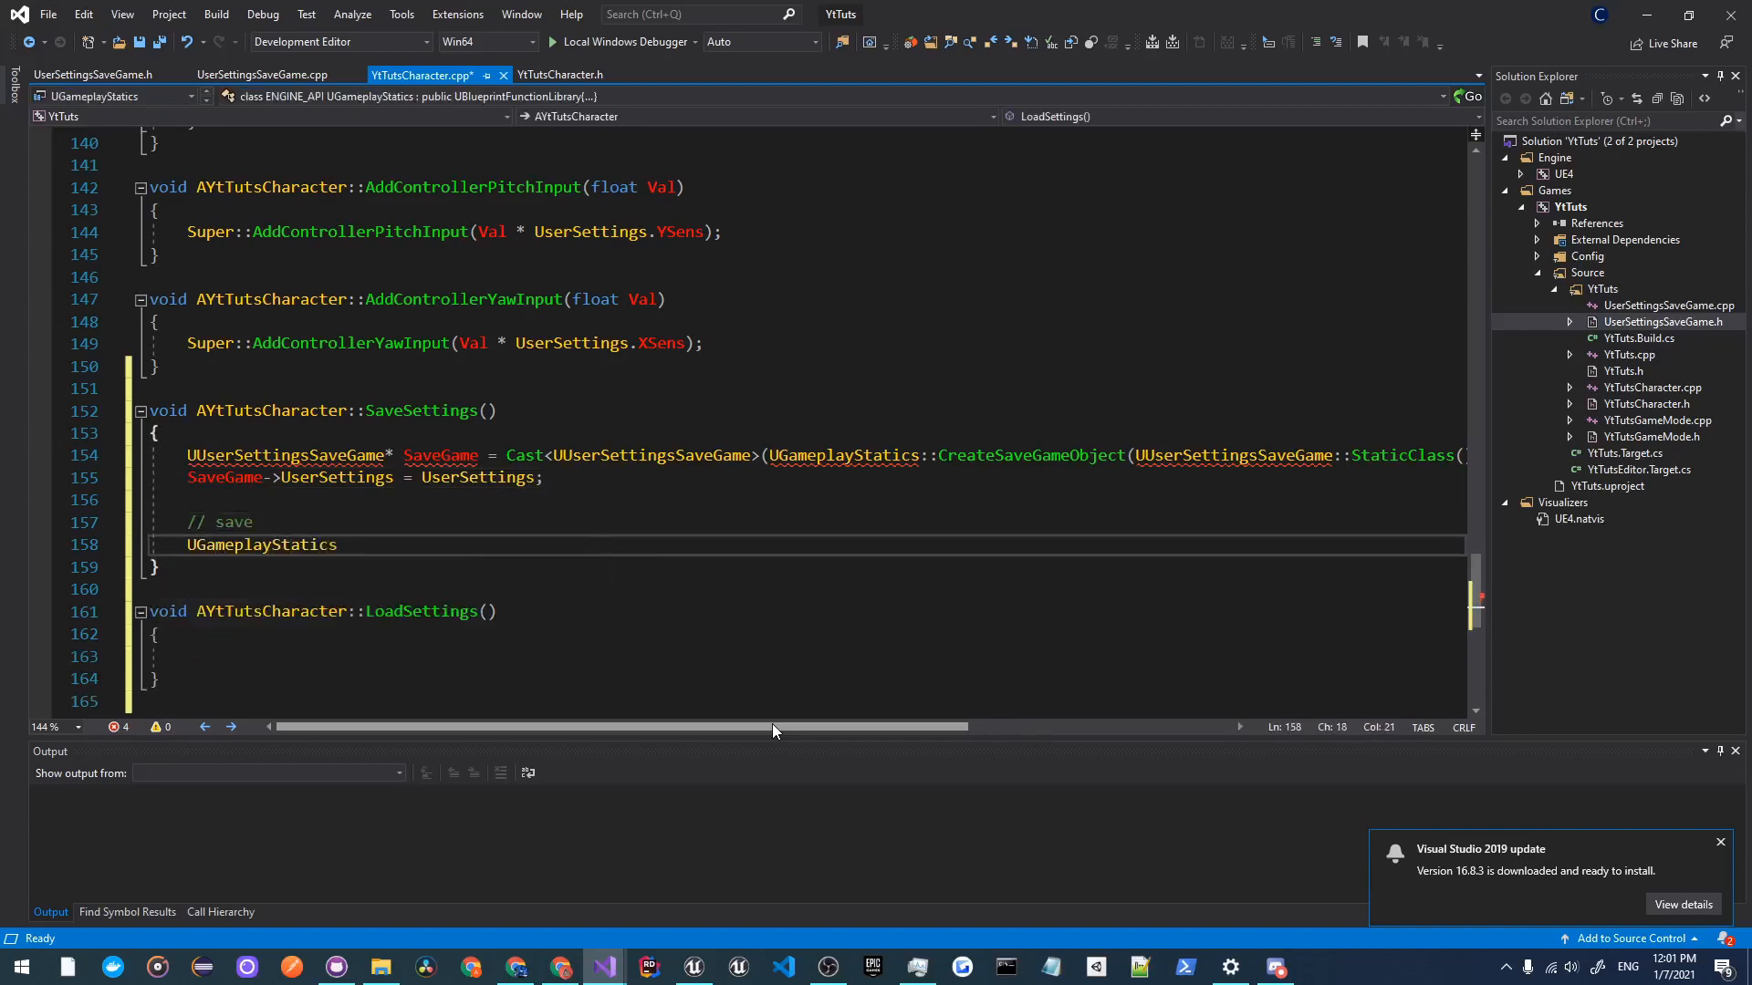
{"action": "type", "text": "::SaveGameToSlot(SaveGame"}
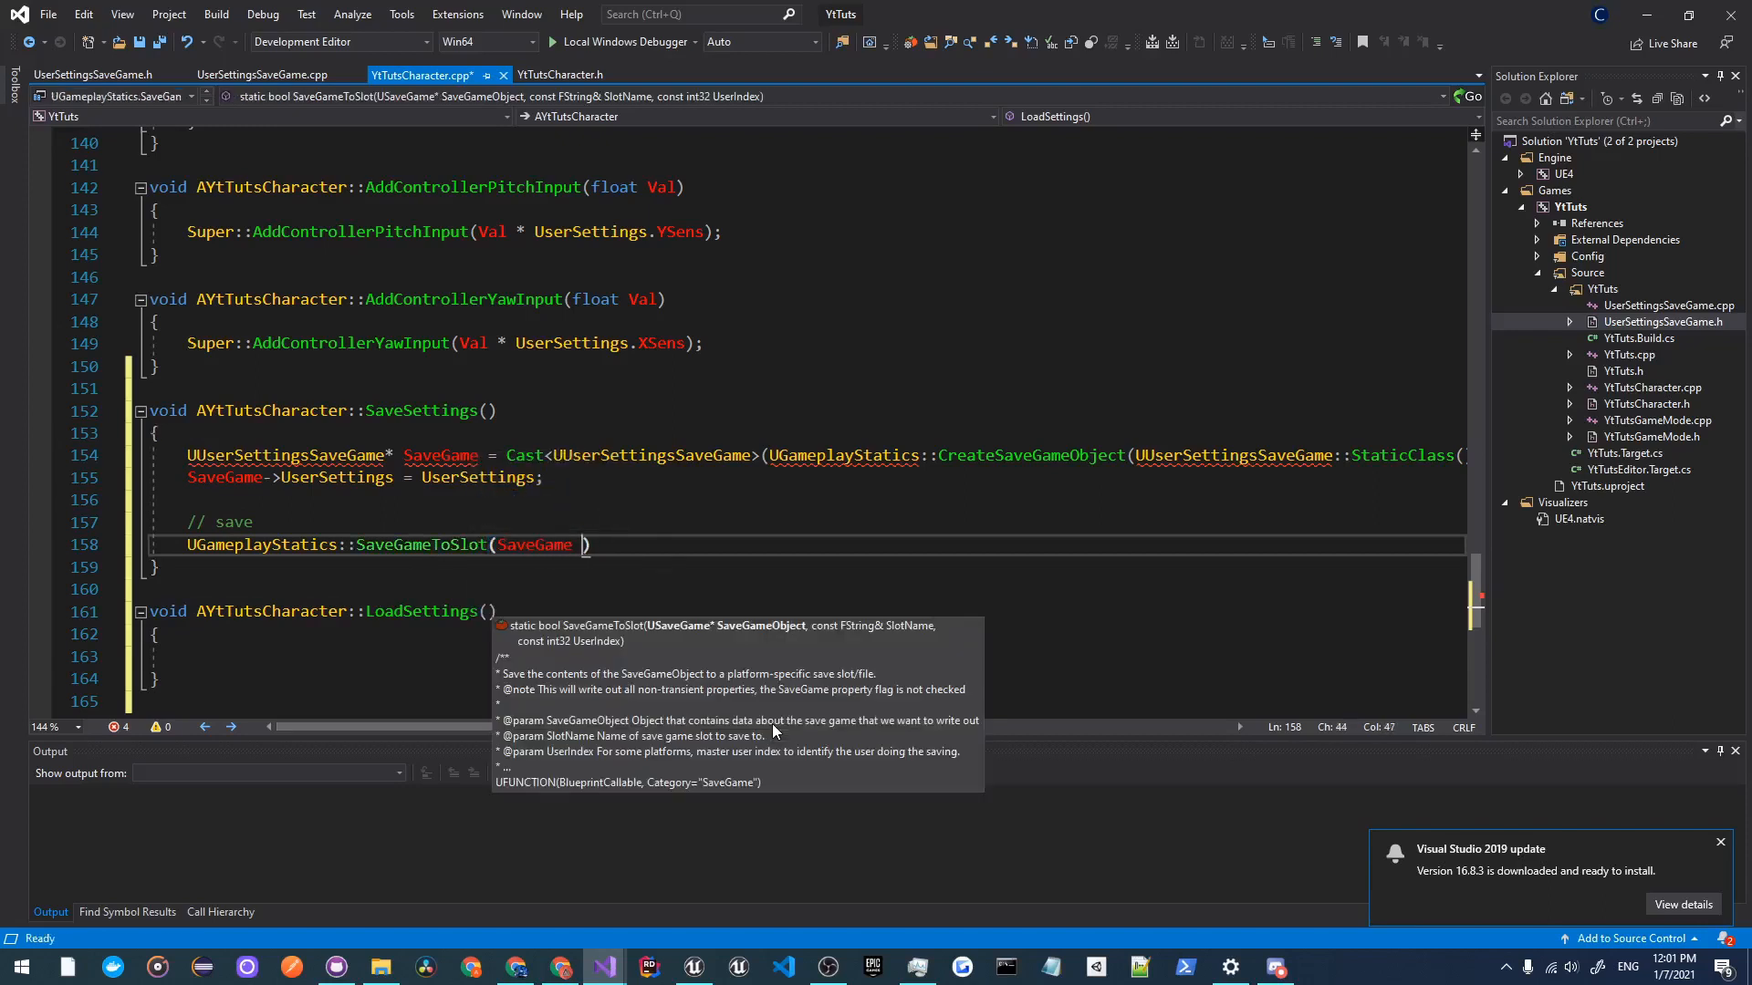
{"action": "type", "text": ", TEXT(\"\")"}
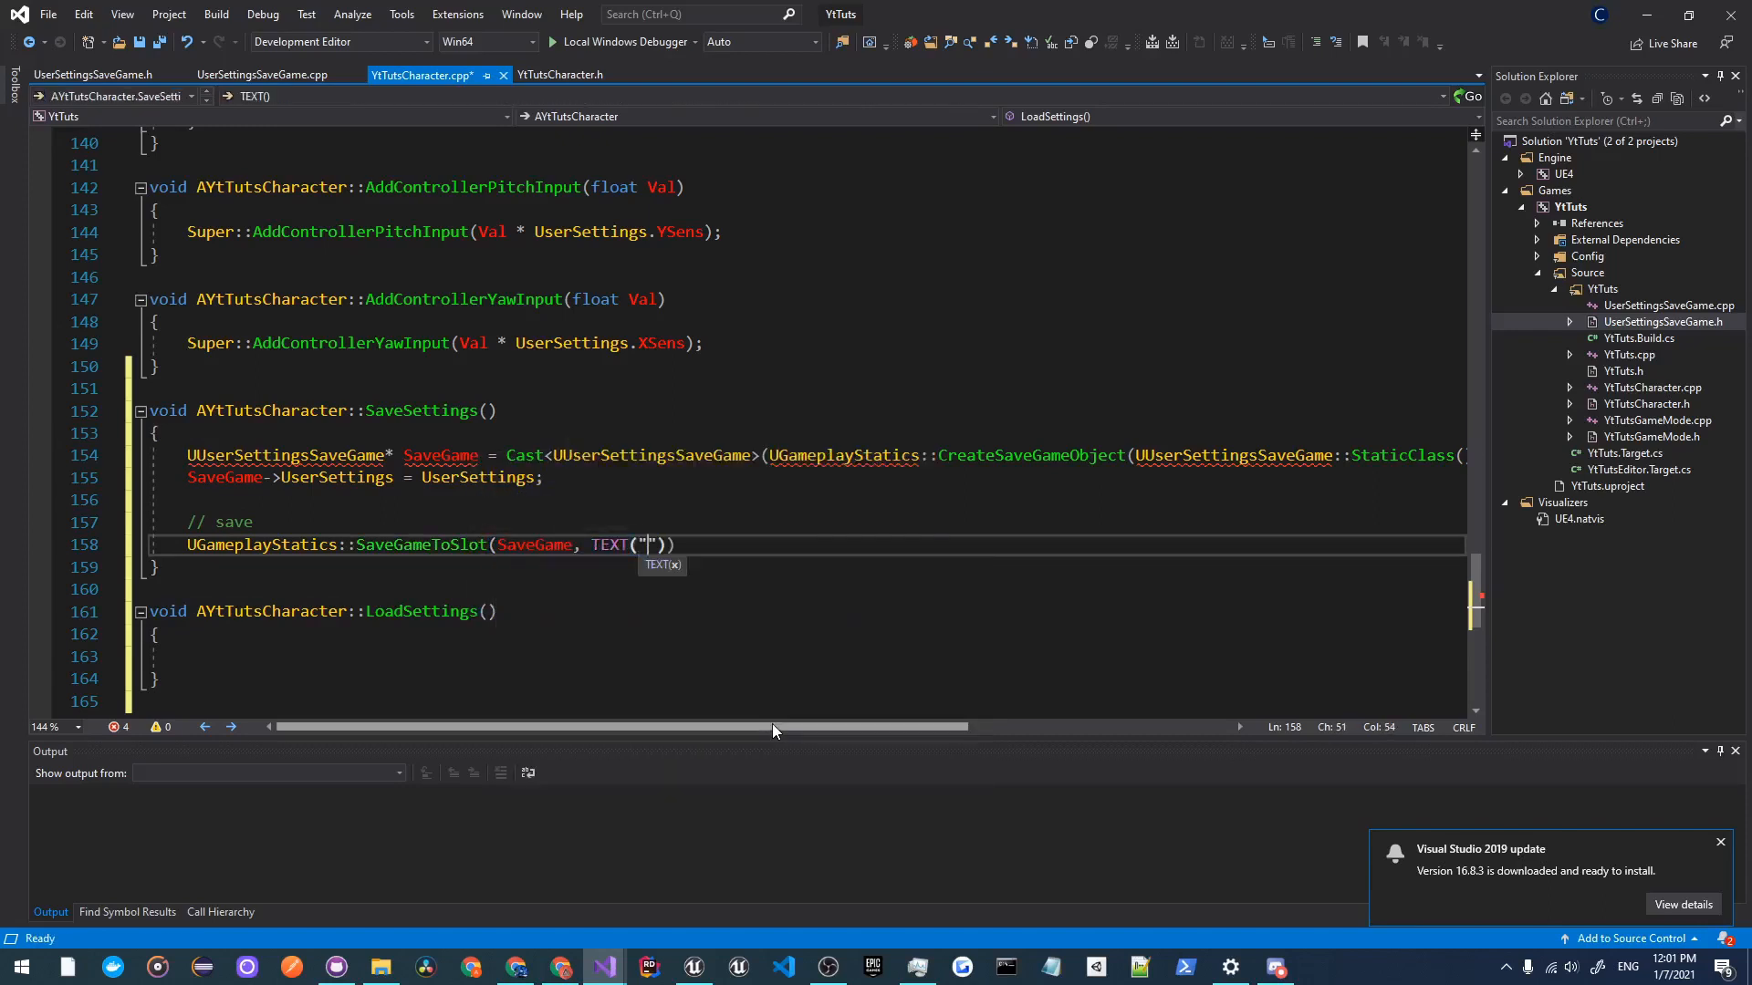
{"action": "type", "text": "UserSettings"}
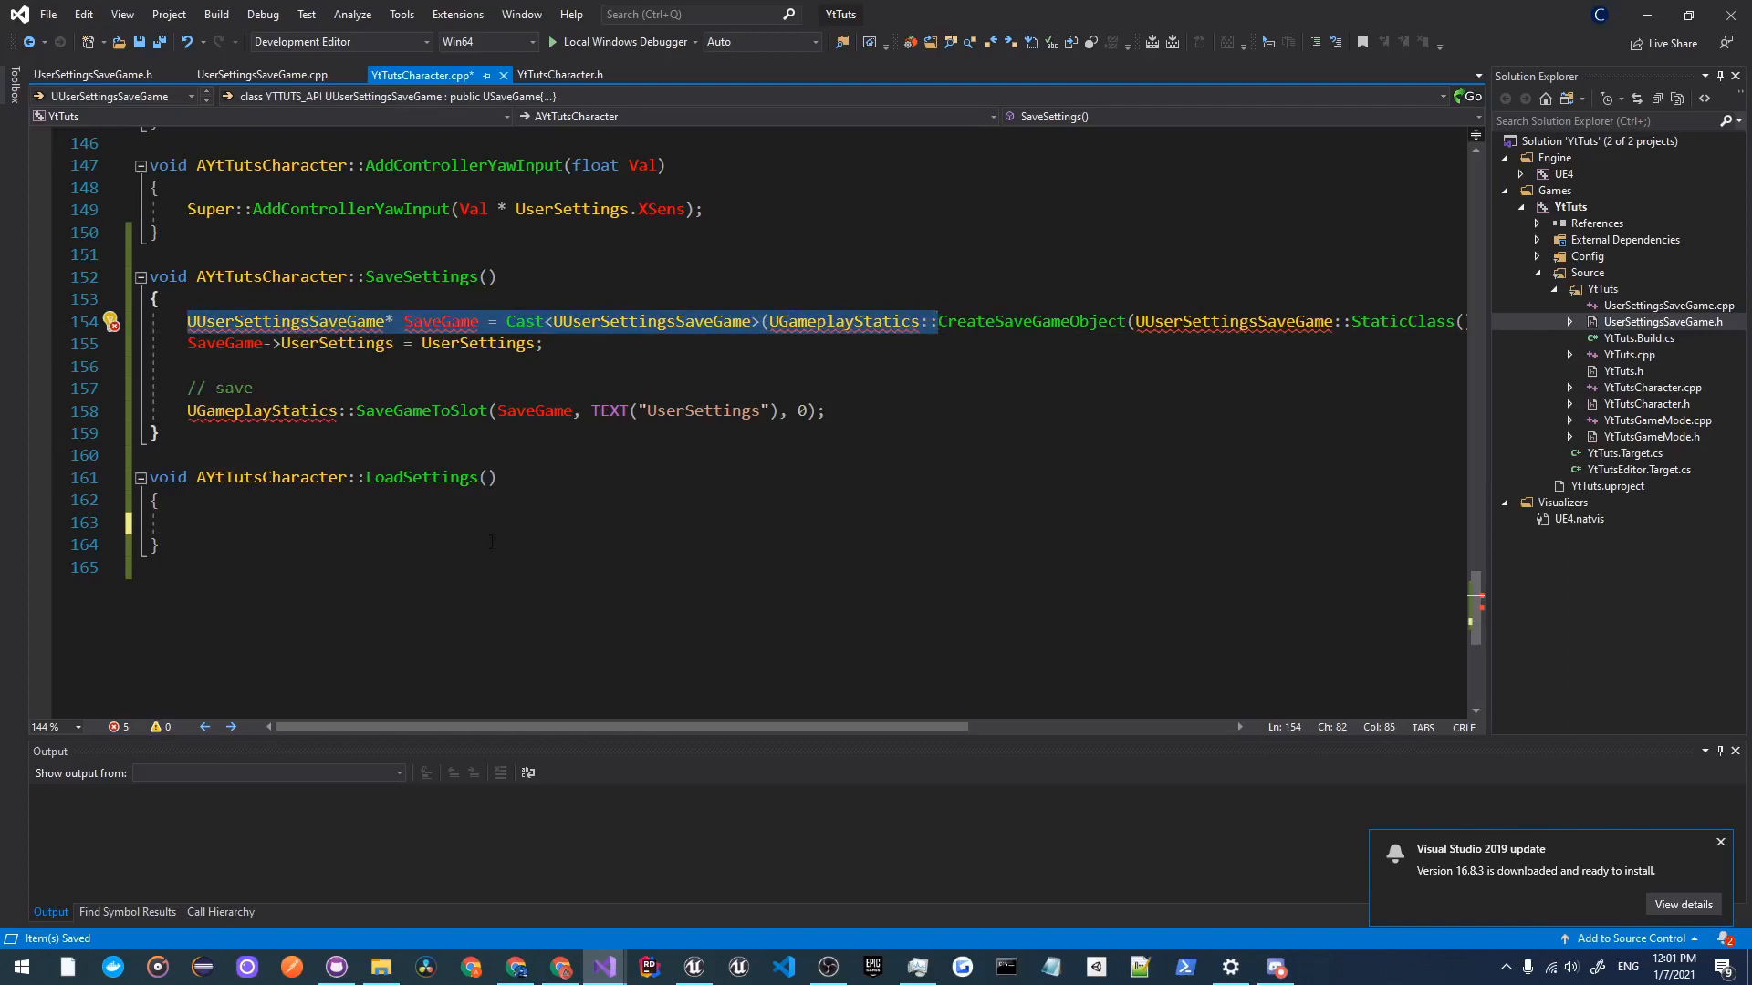
Step: In LoadSettings, cast UGameplayStatics::LoadGameFromSlot("UserSettings") into a UUserSettingsSaveGame* SaveGame
{"action": "type", "text": "UUserSettingsSaveGame* SaveGame = Cast<UUserSettingsSaveGame>(UGameplayStatics::"}
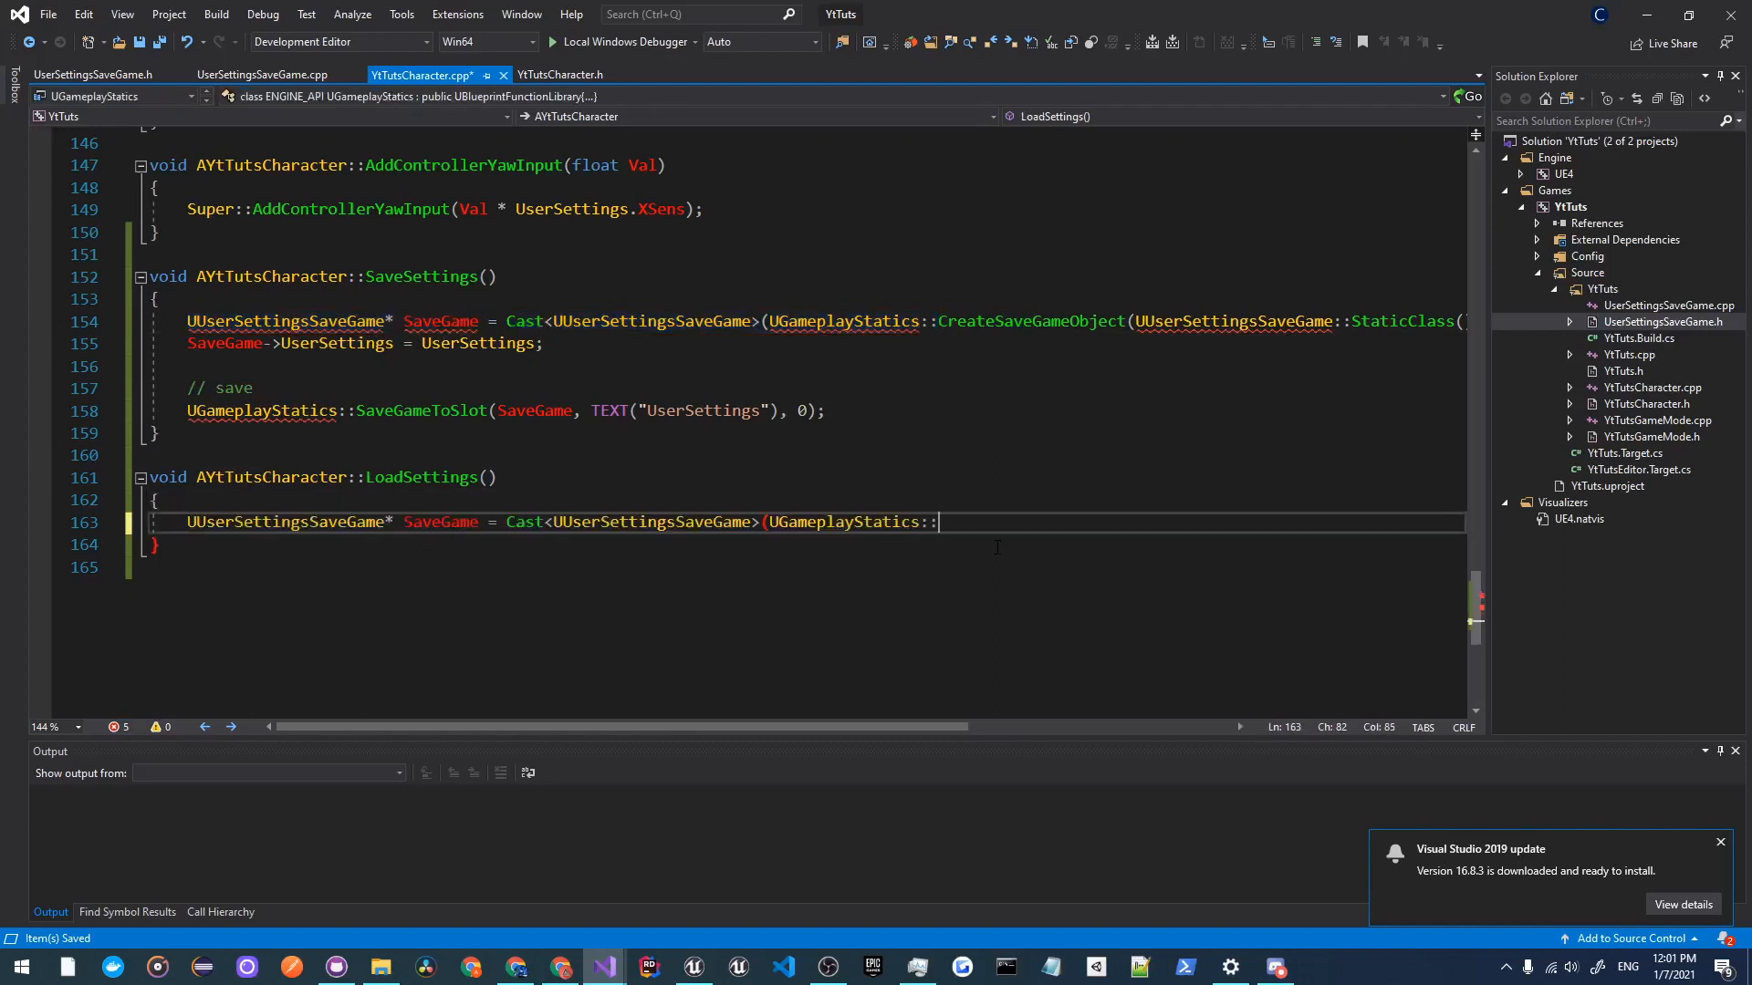
{"action": "type", "text": "Create"}
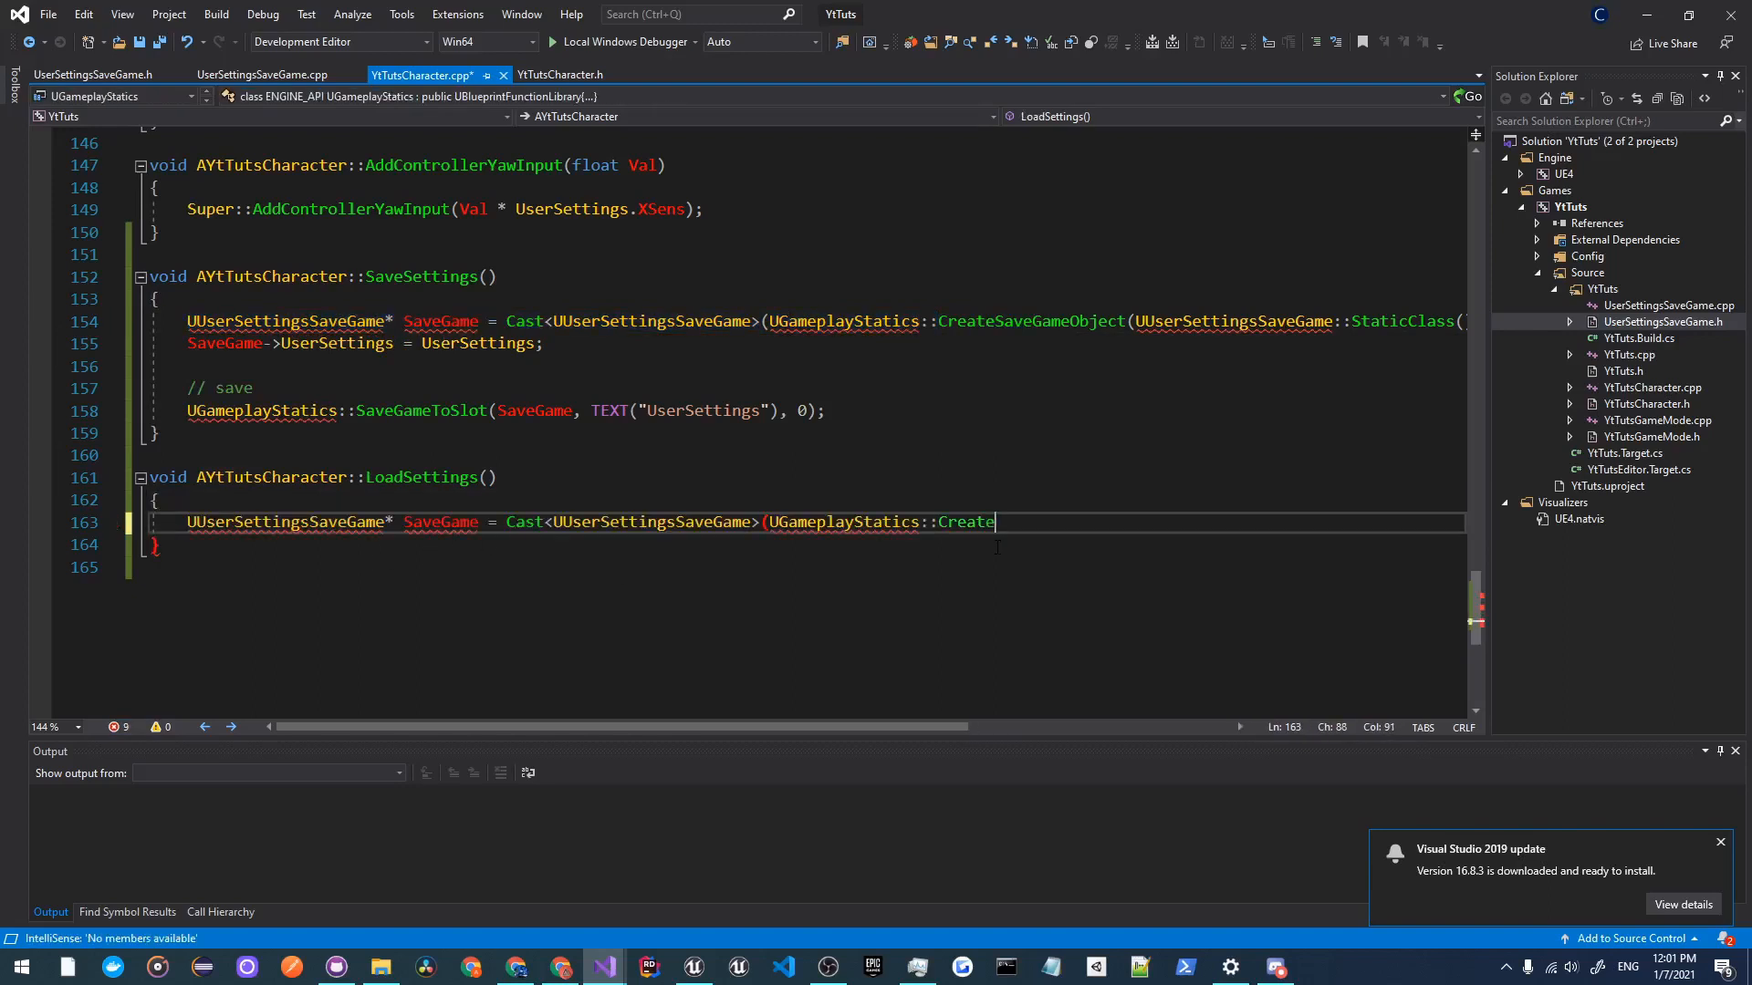
{"action": "type", "text": "SaveGameObject(UUserSettingsSaveGame::StaticClass("}
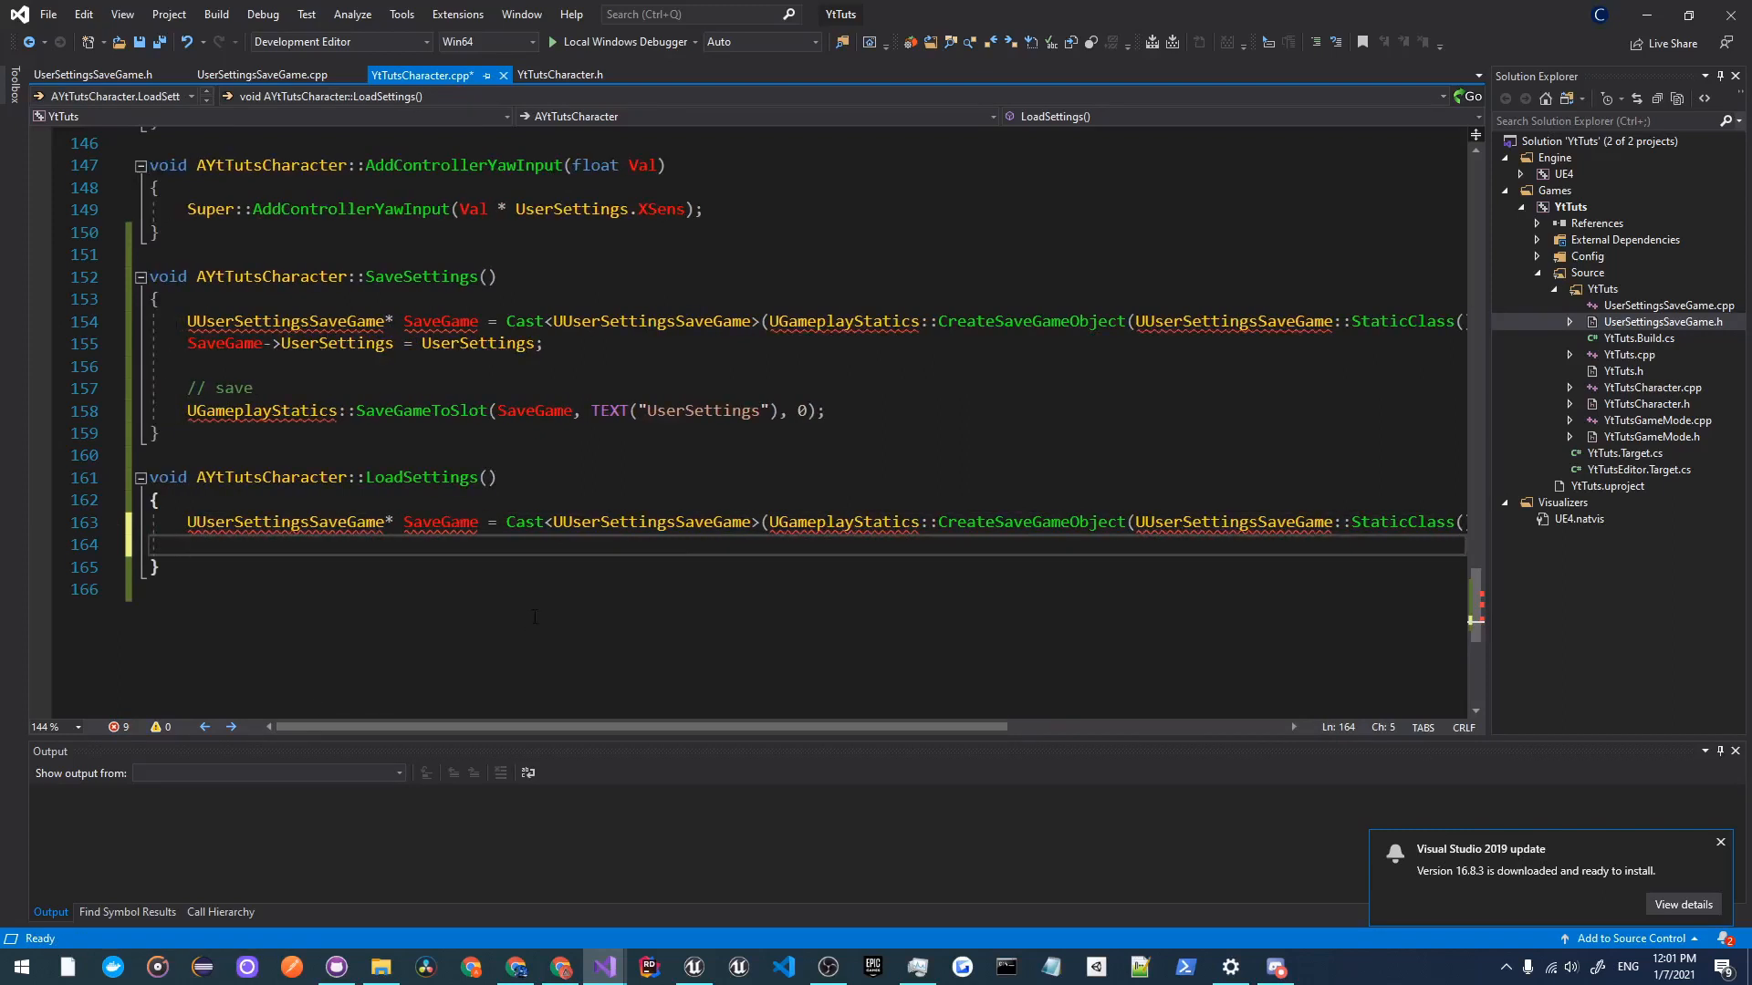
{"action": "type", "text": "SaveGame = Cast<UUserSettingsSaveGame>("}
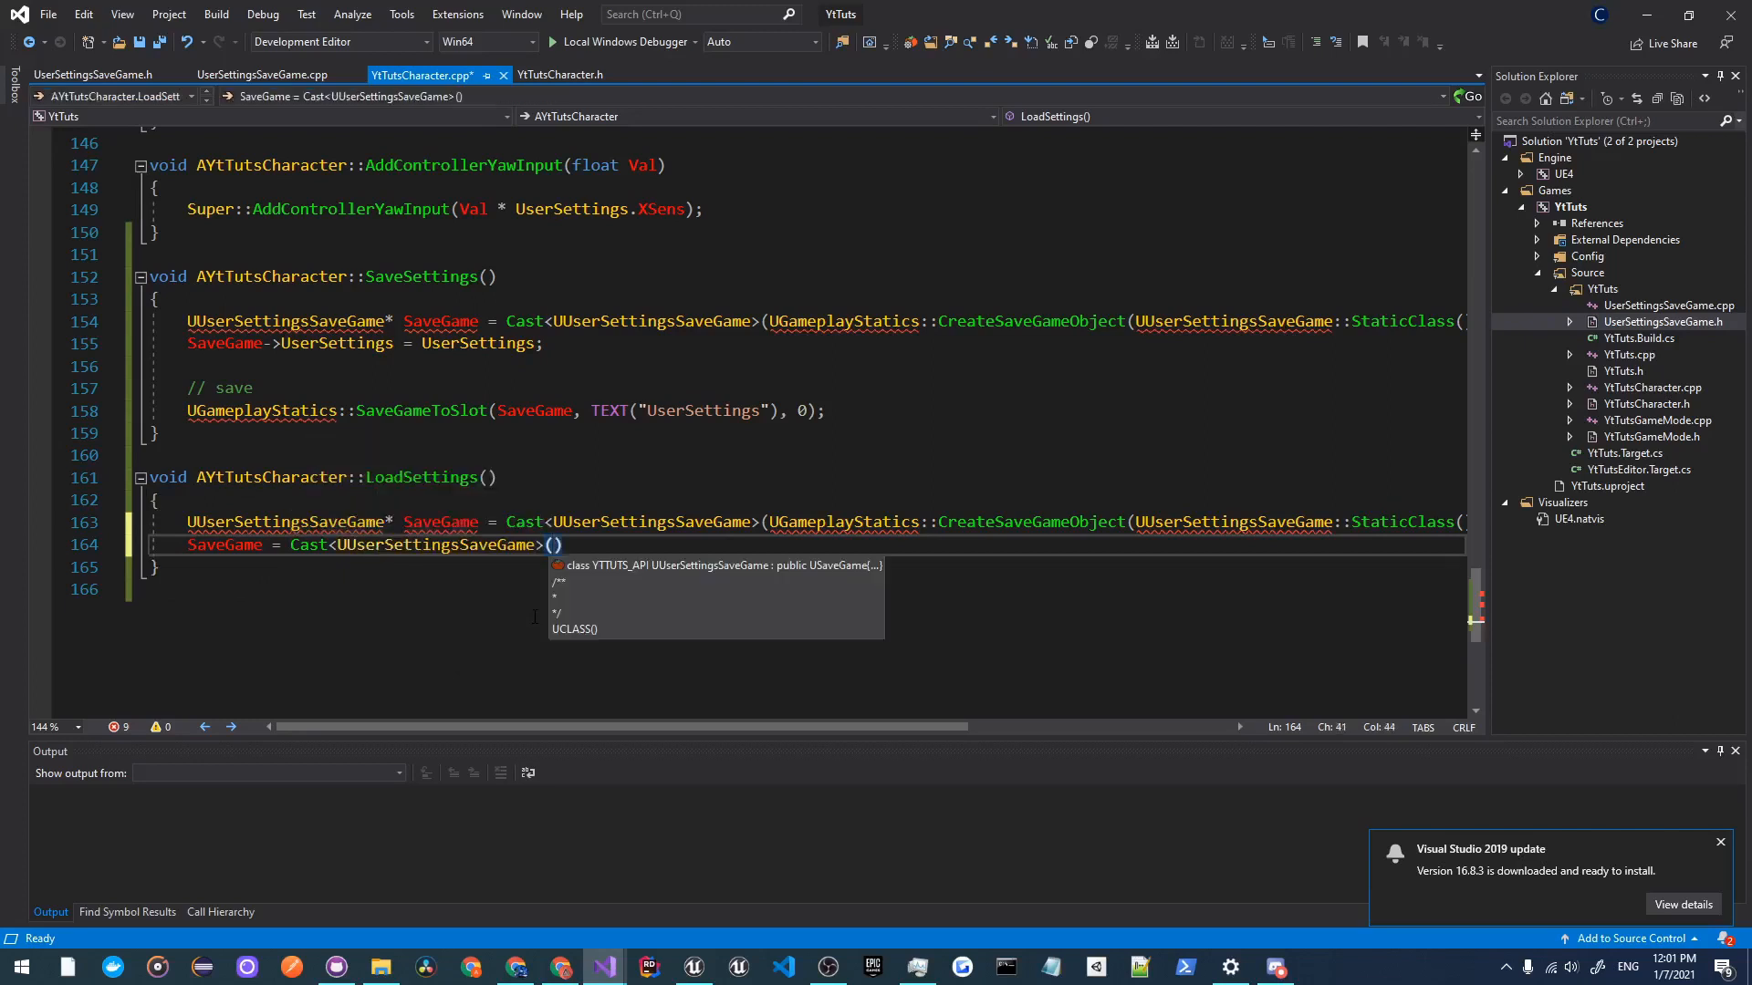
{"action": "type", "text": "UGameplayStatics::L"}
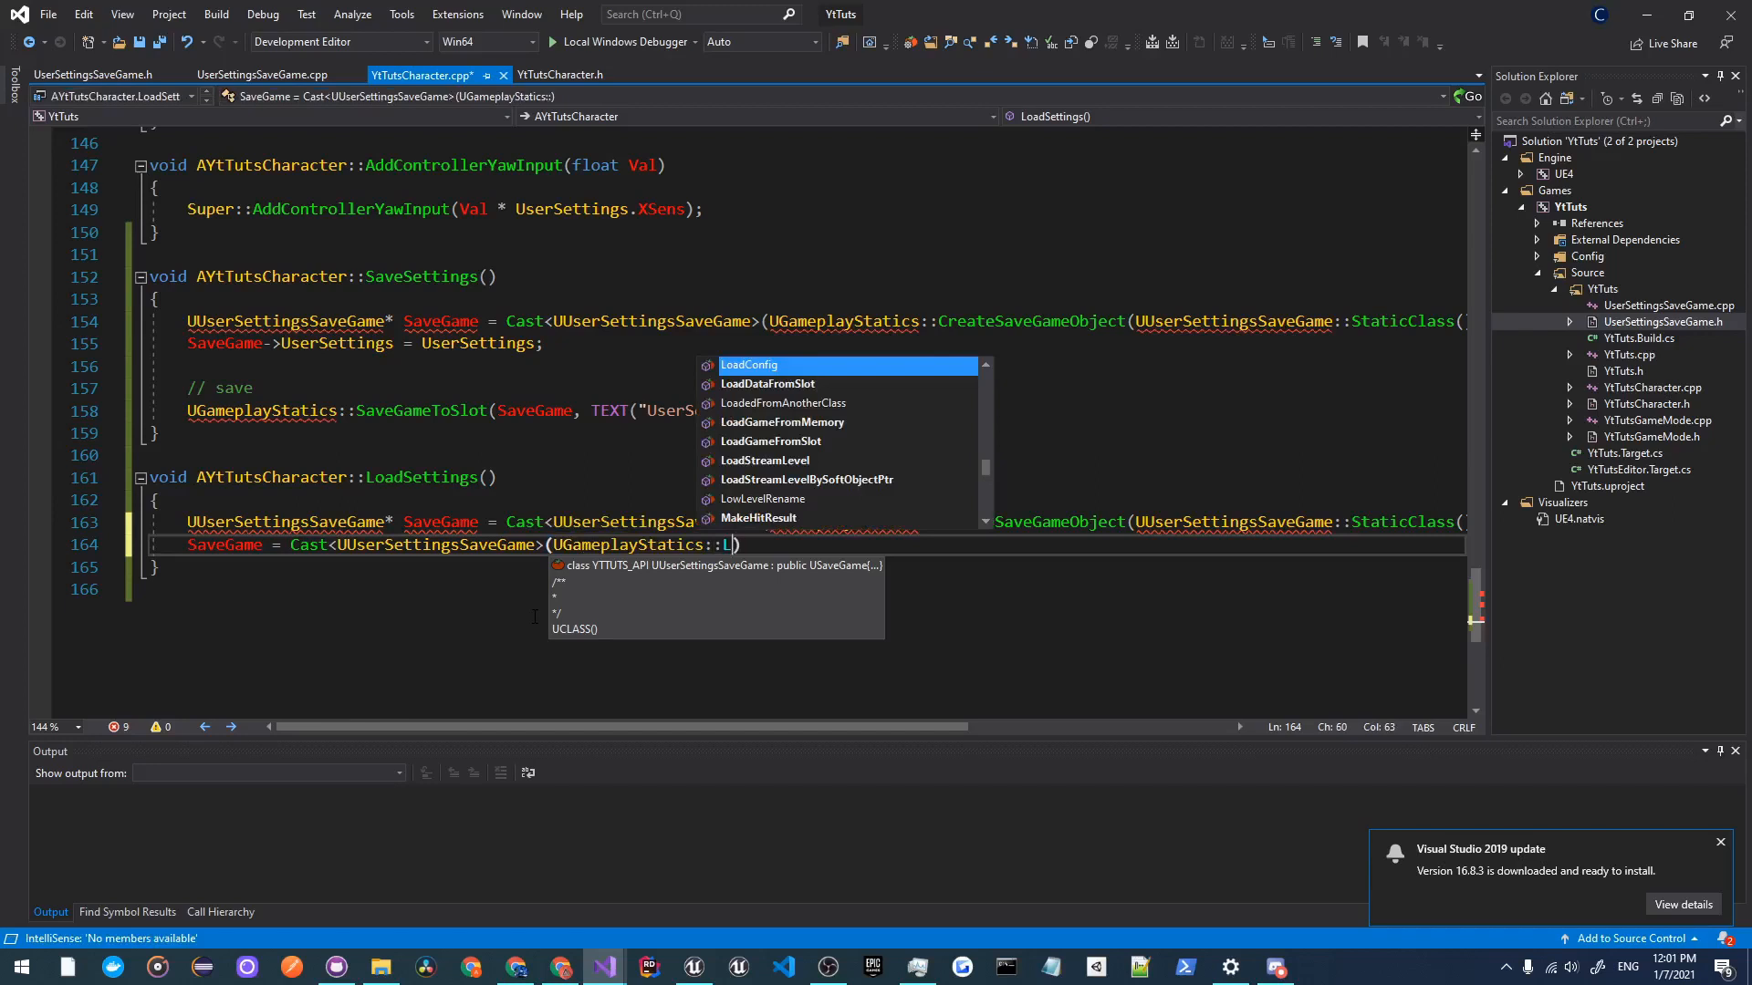
{"action": "type", "text": "oadGameFromSlot("}
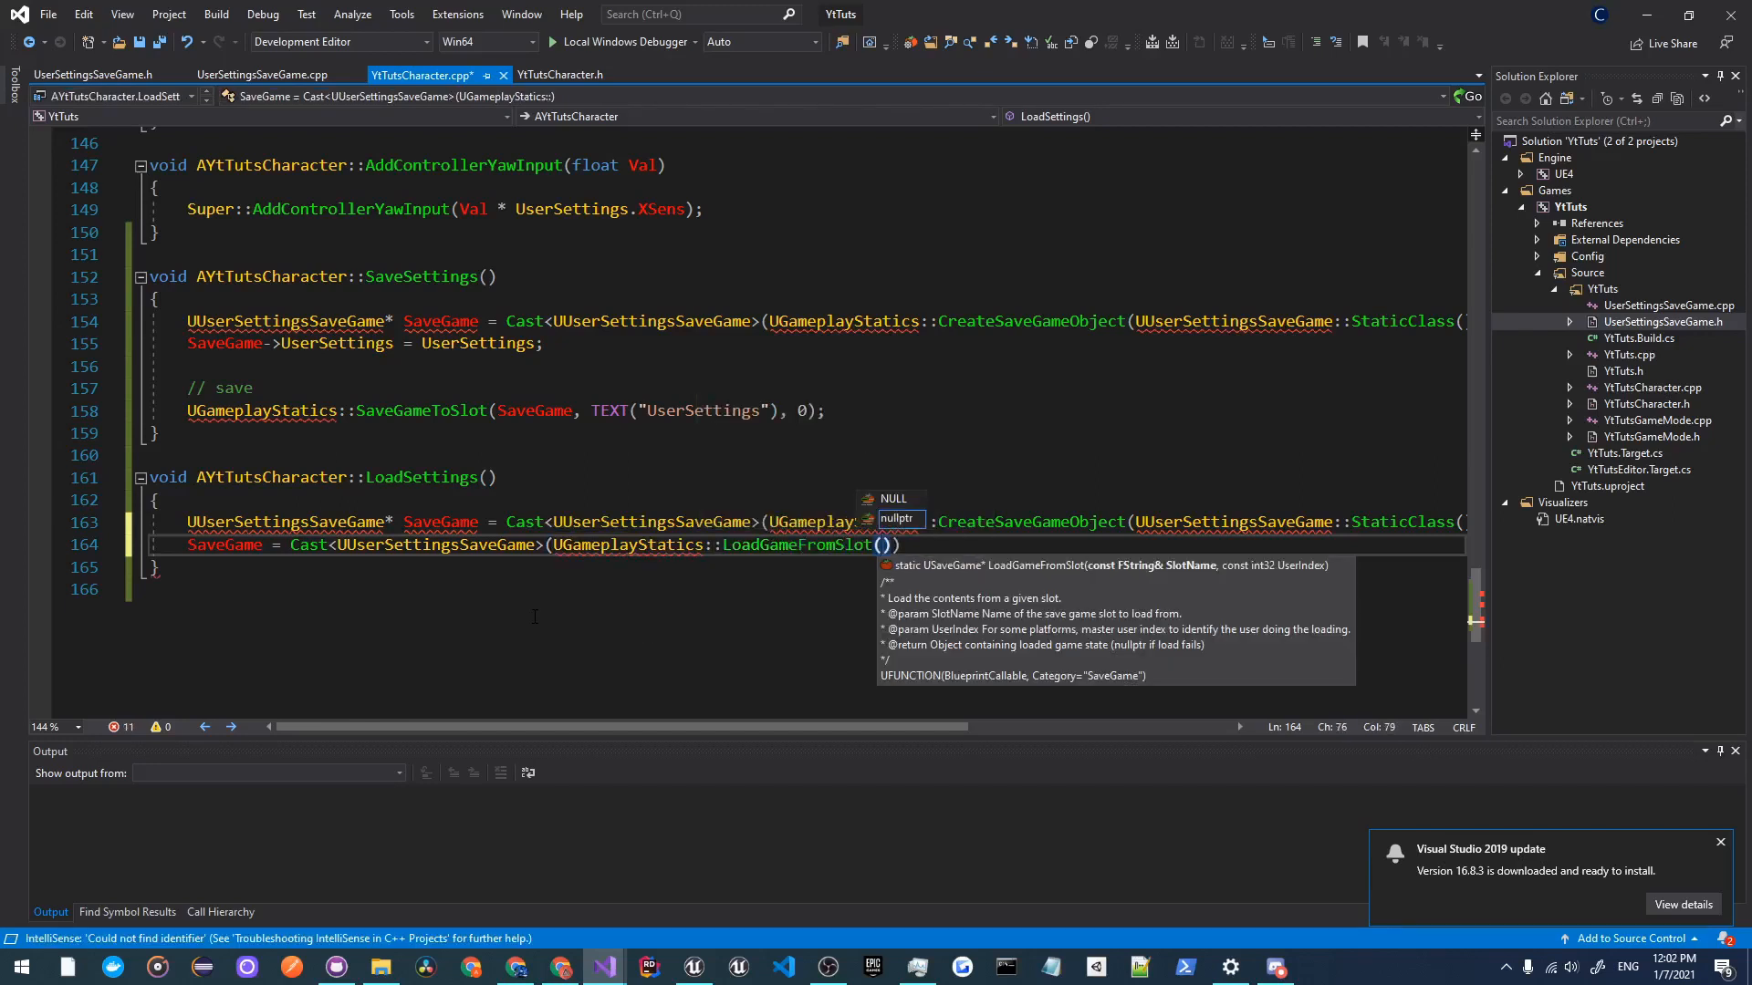
{"action": "type", "text": "\"UserSettings\", 0"}
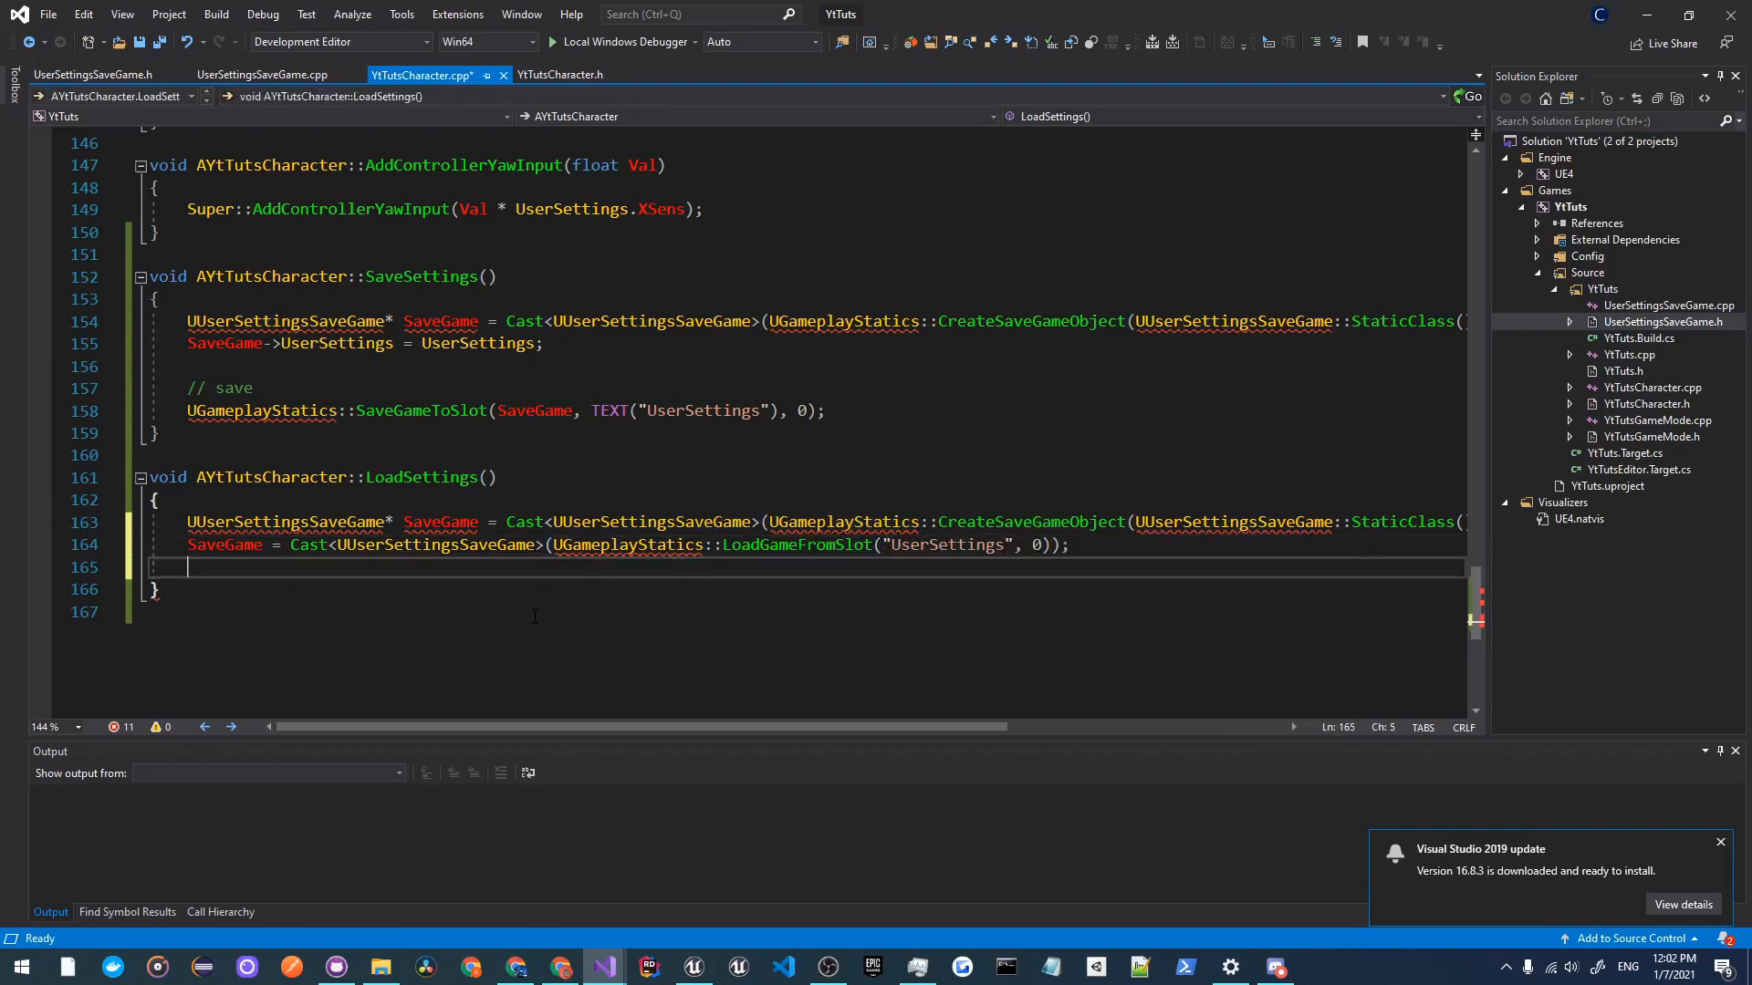
Step: Copy SaveGame->UserSettings back into the character's UserSettings
{"action": "type", "text": "UserSE"}
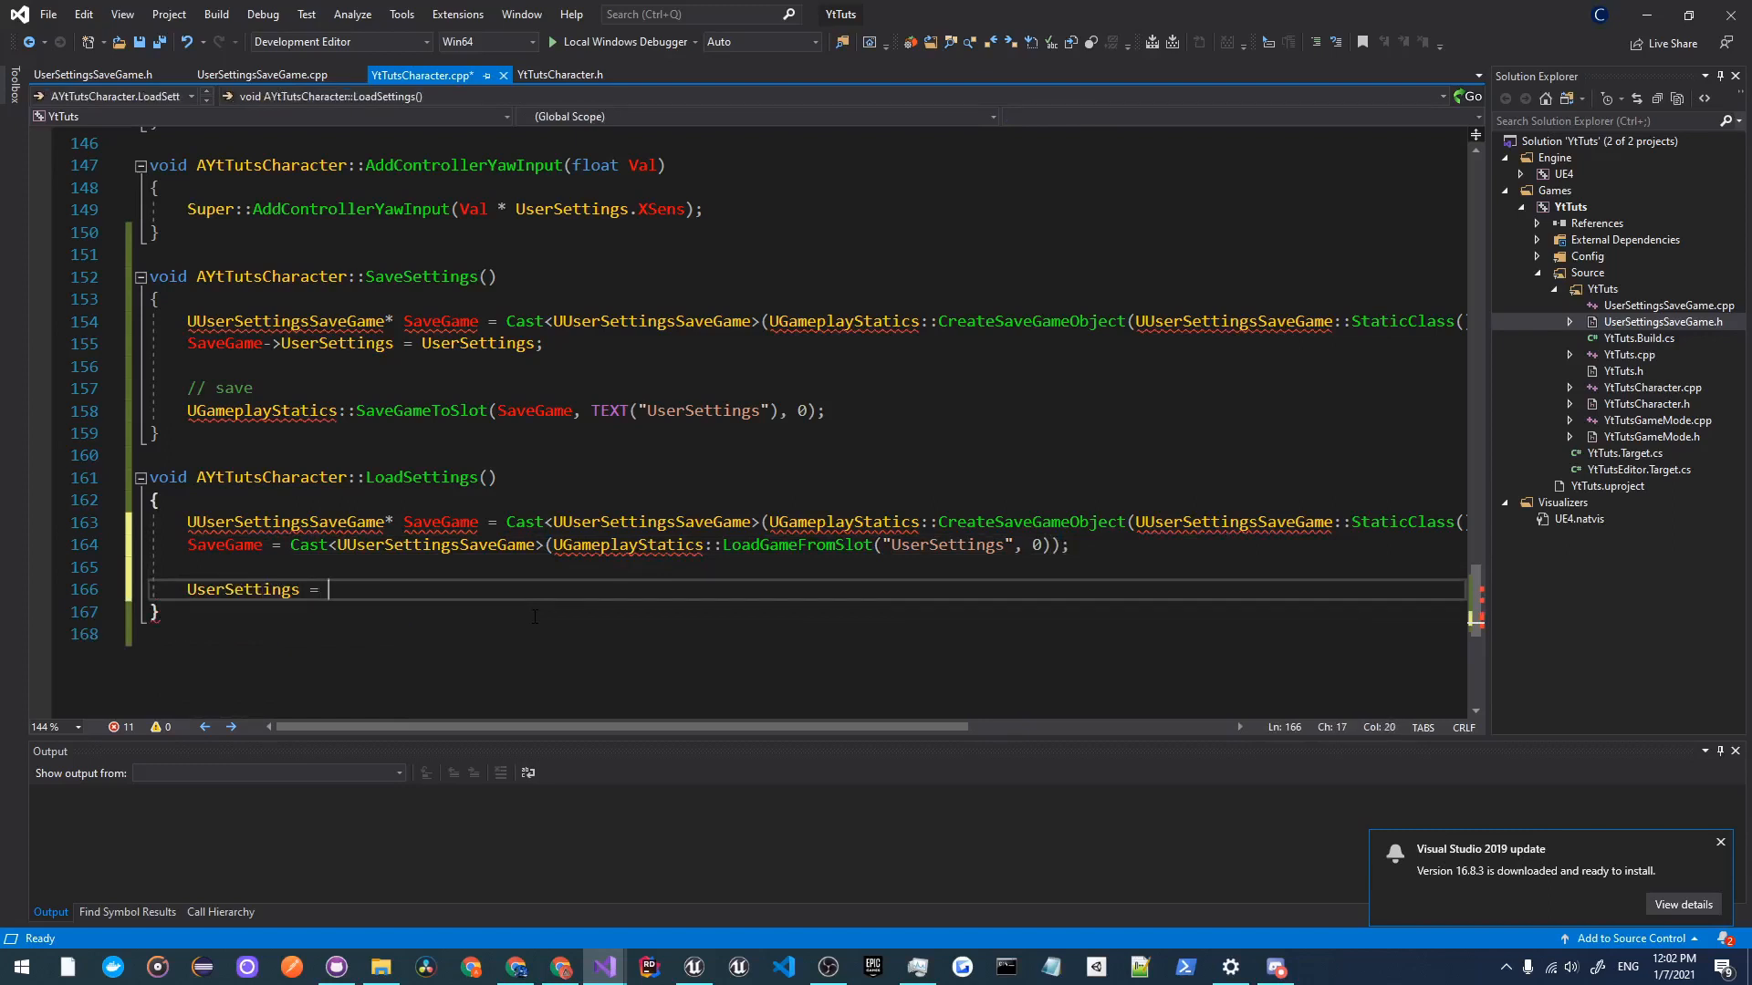
{"action": "type", "text": "SaveGame->"}
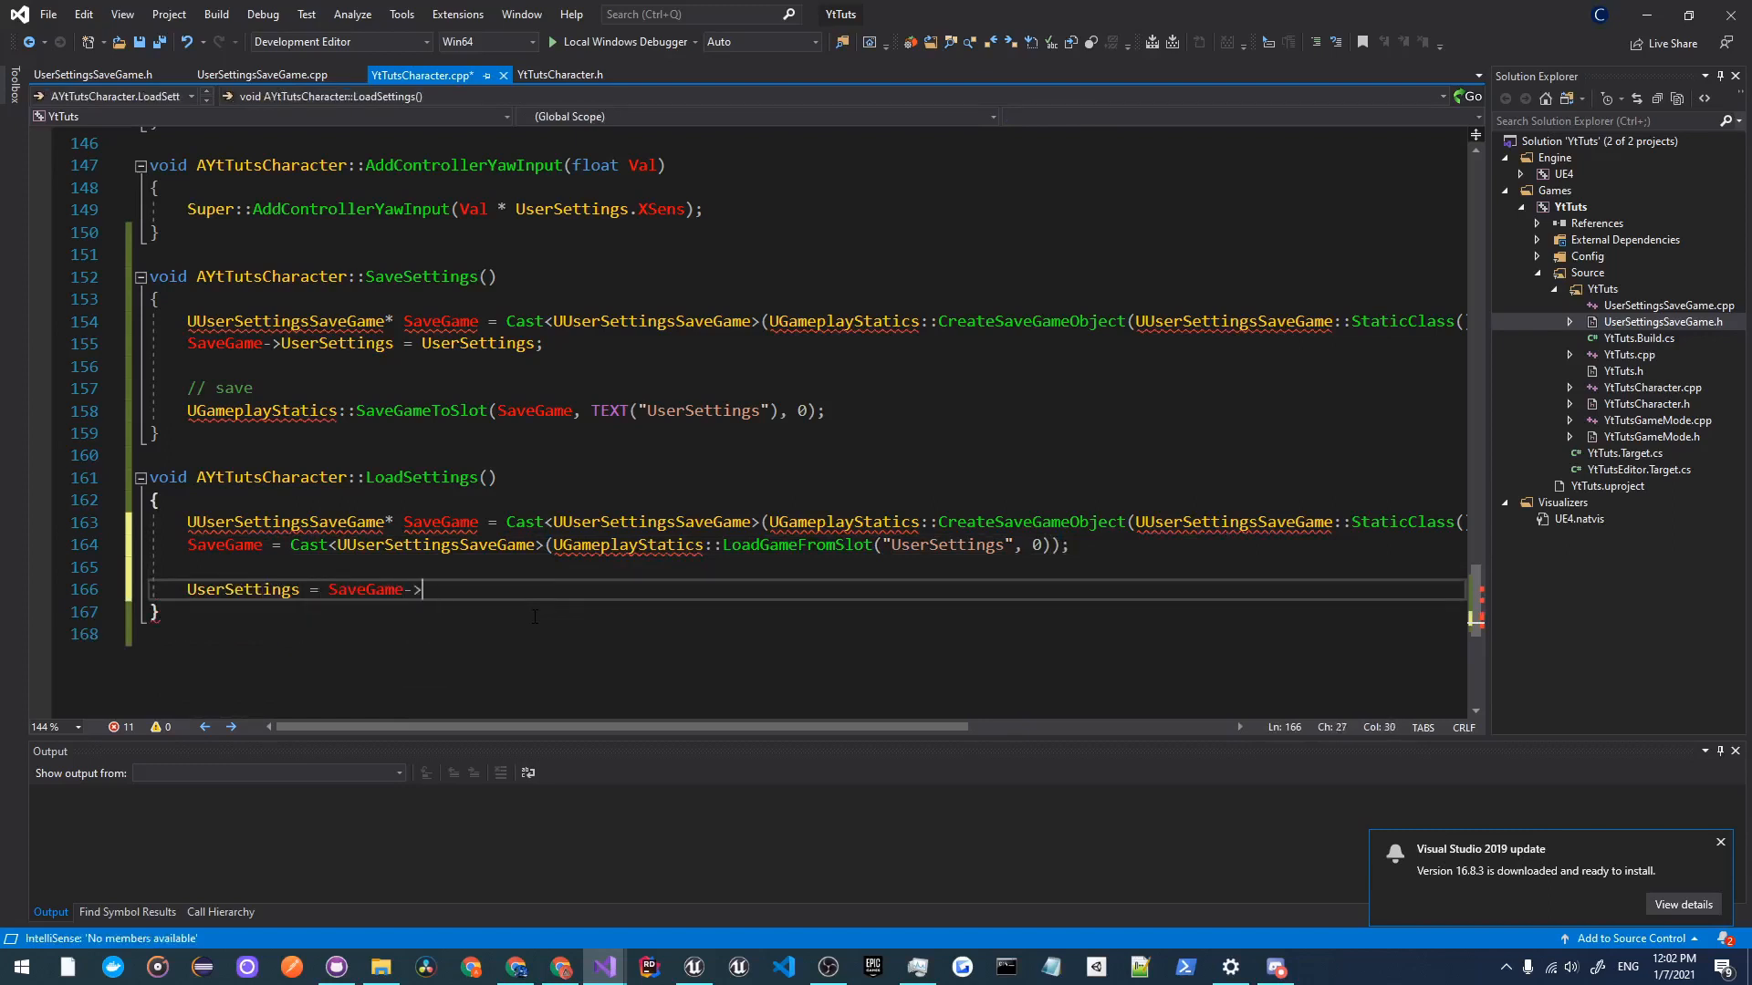
{"action": "type", "text": "UserSettings;"}
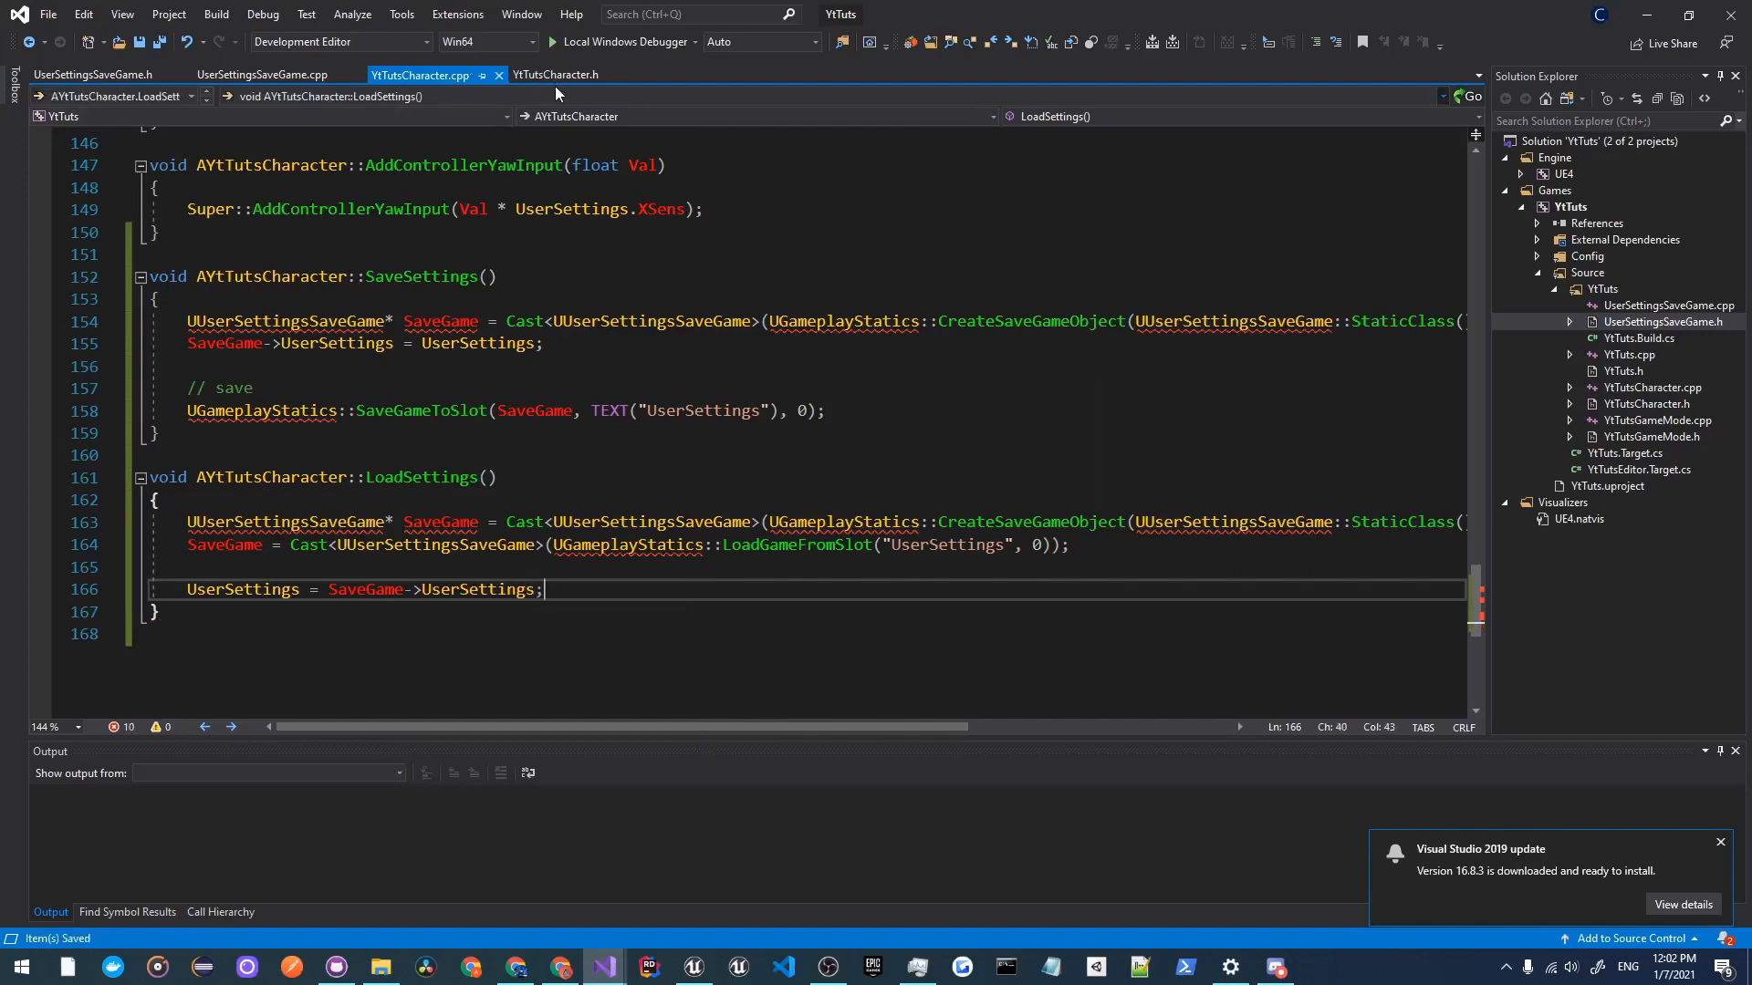
{"action": "left_click", "coordinate": [555, 75]}
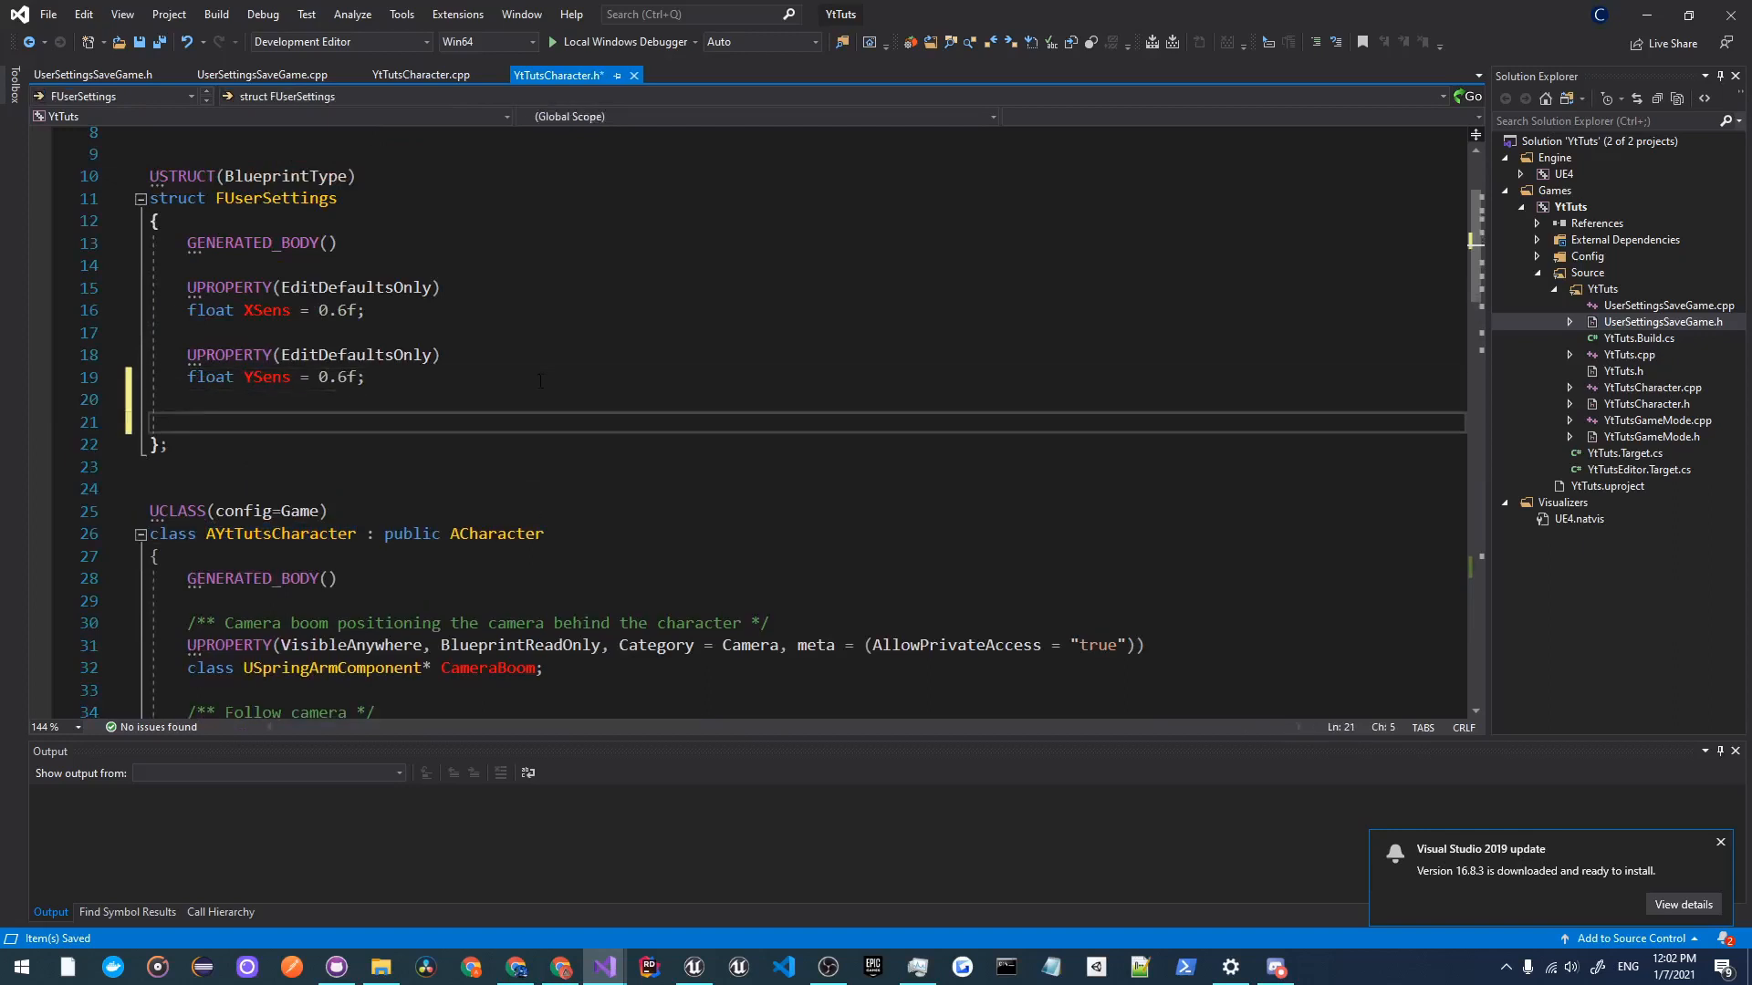
Step: Declare void operator=(const FUserSettings& Other) inside FUserSettings in YtTutsCharacter.h
{"action": "type", "text": "operator"}
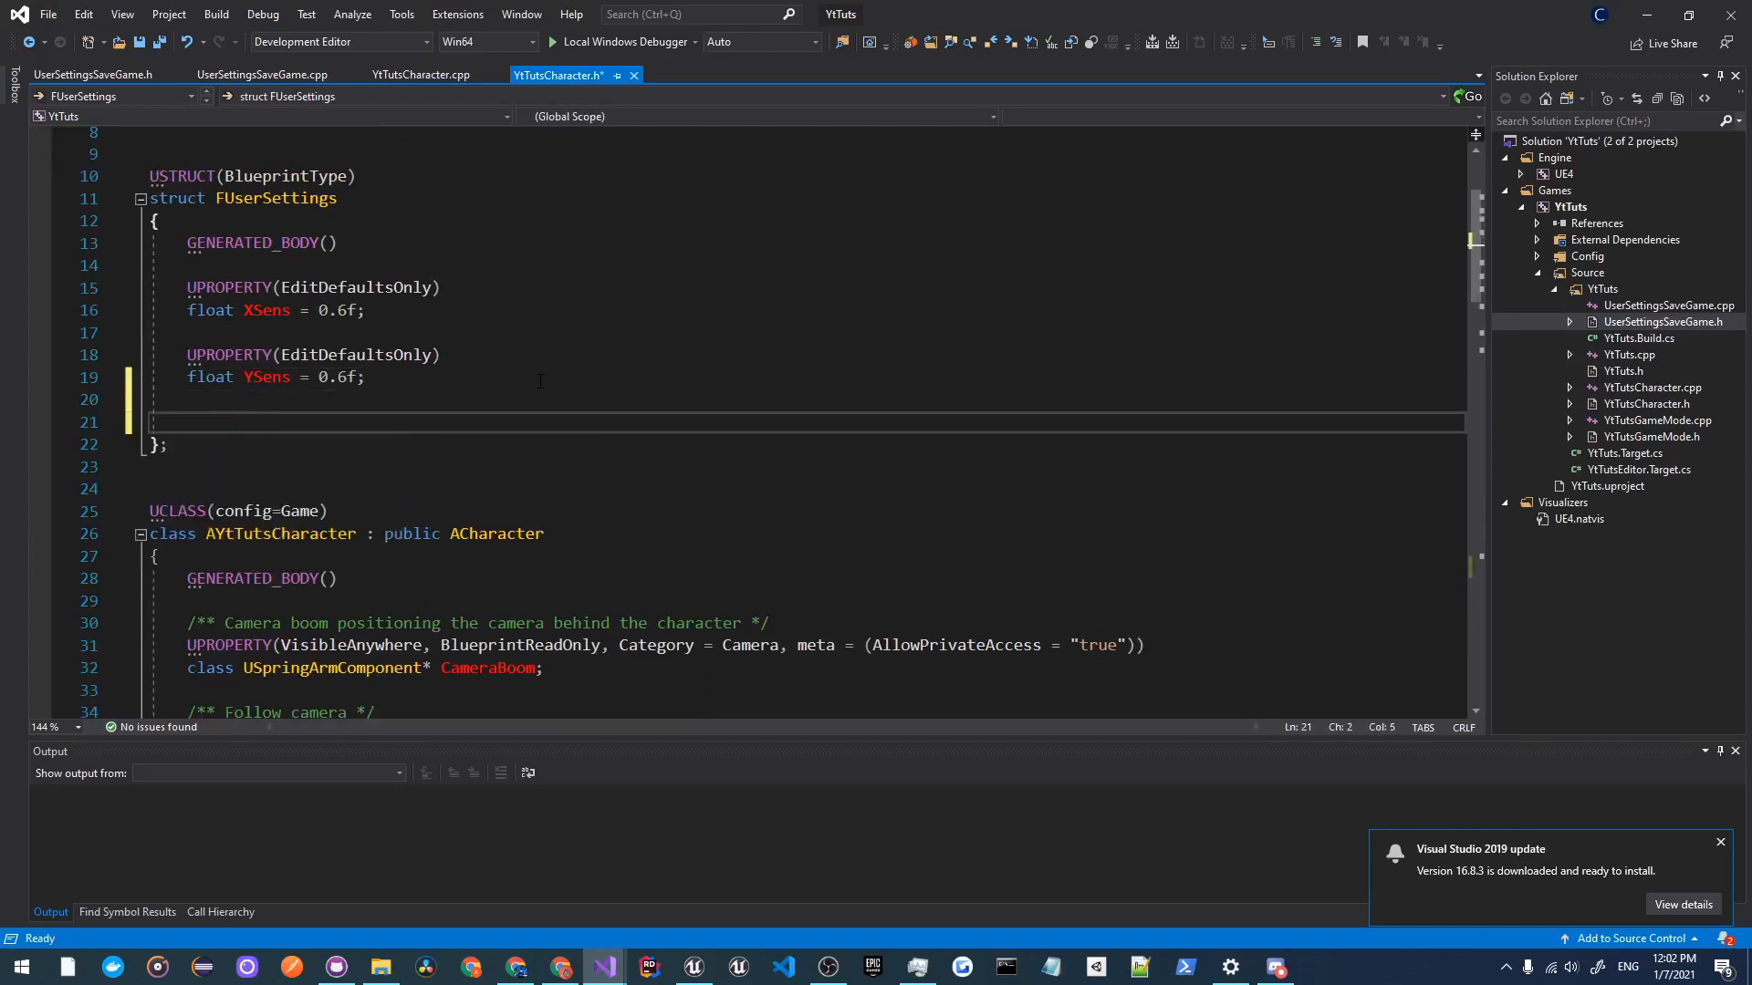
{"action": "type", "text": "void operator="}
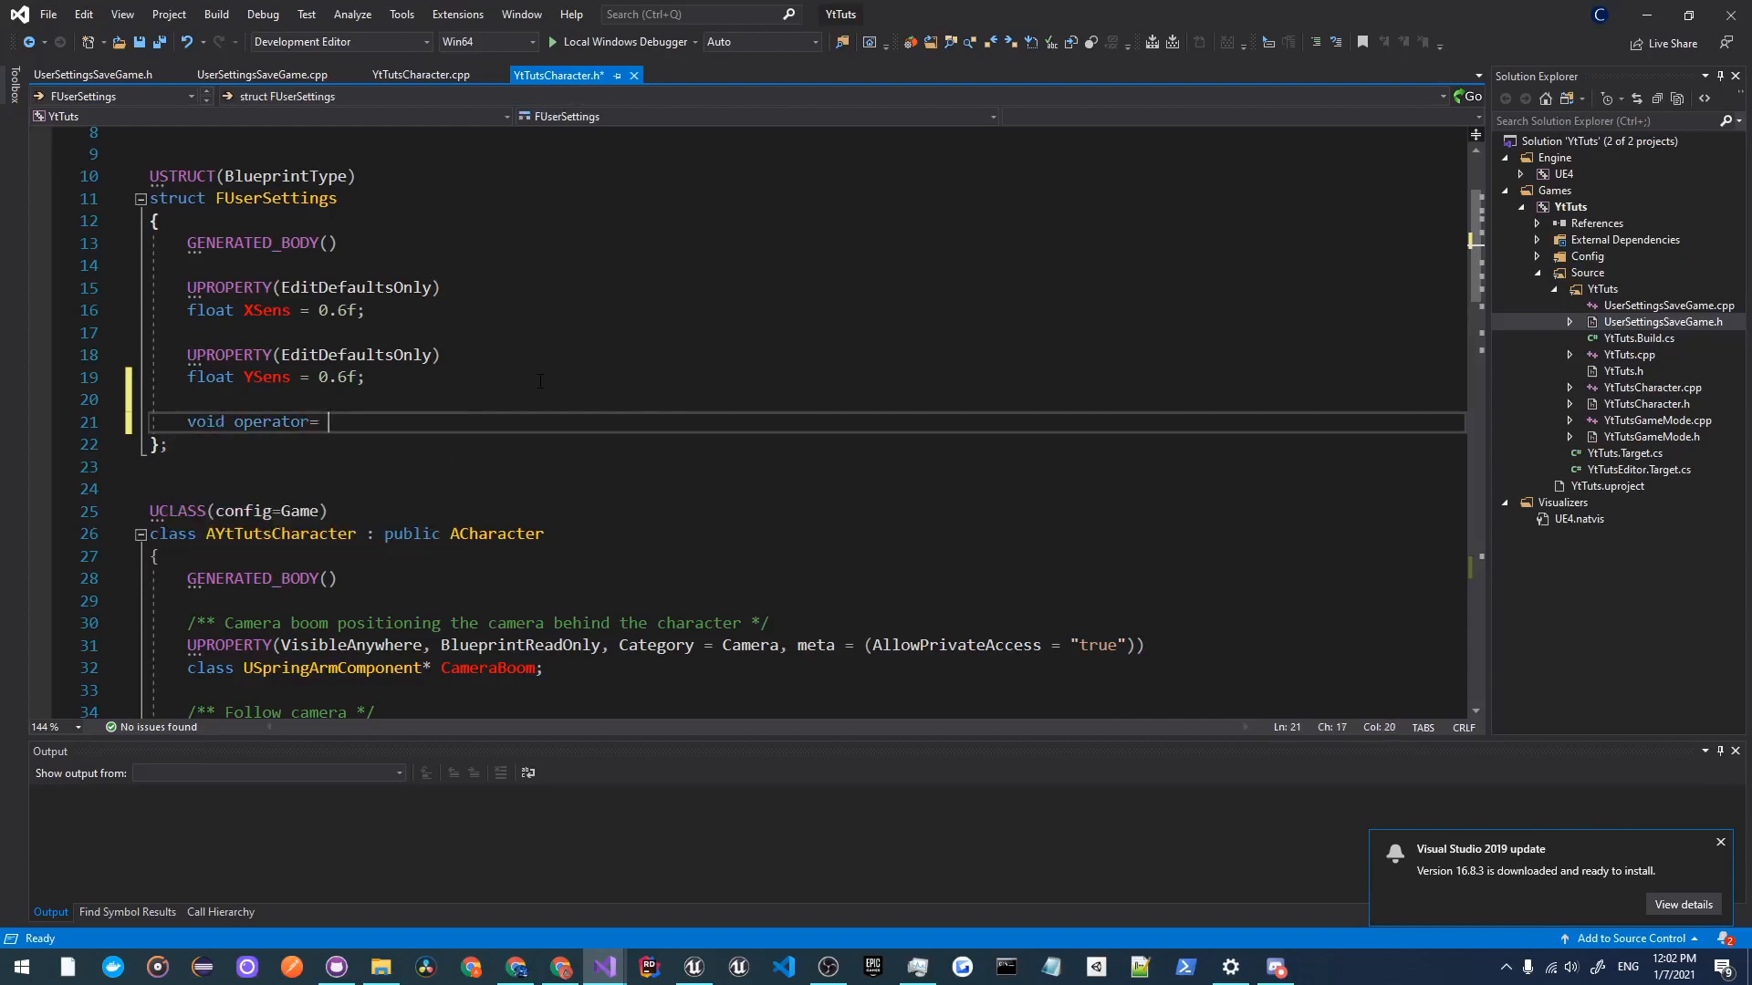
{"action": "type", "text": "()"}
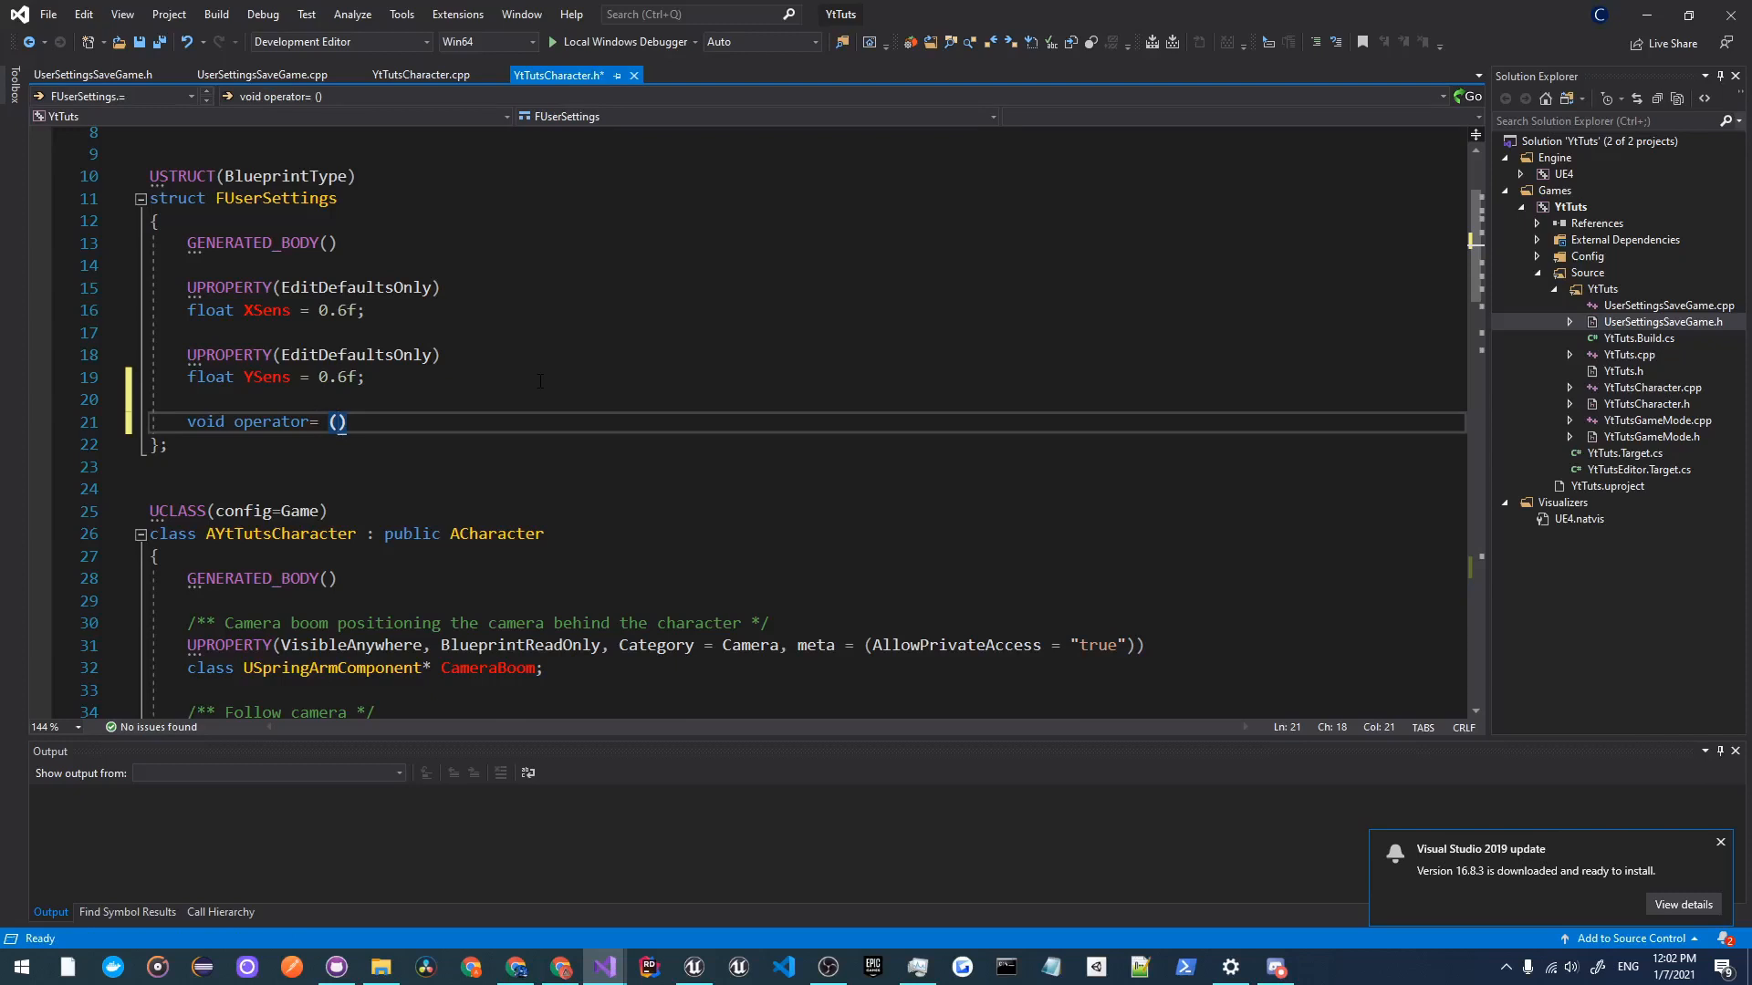
{"action": "type", "text": "FUserSettings"}
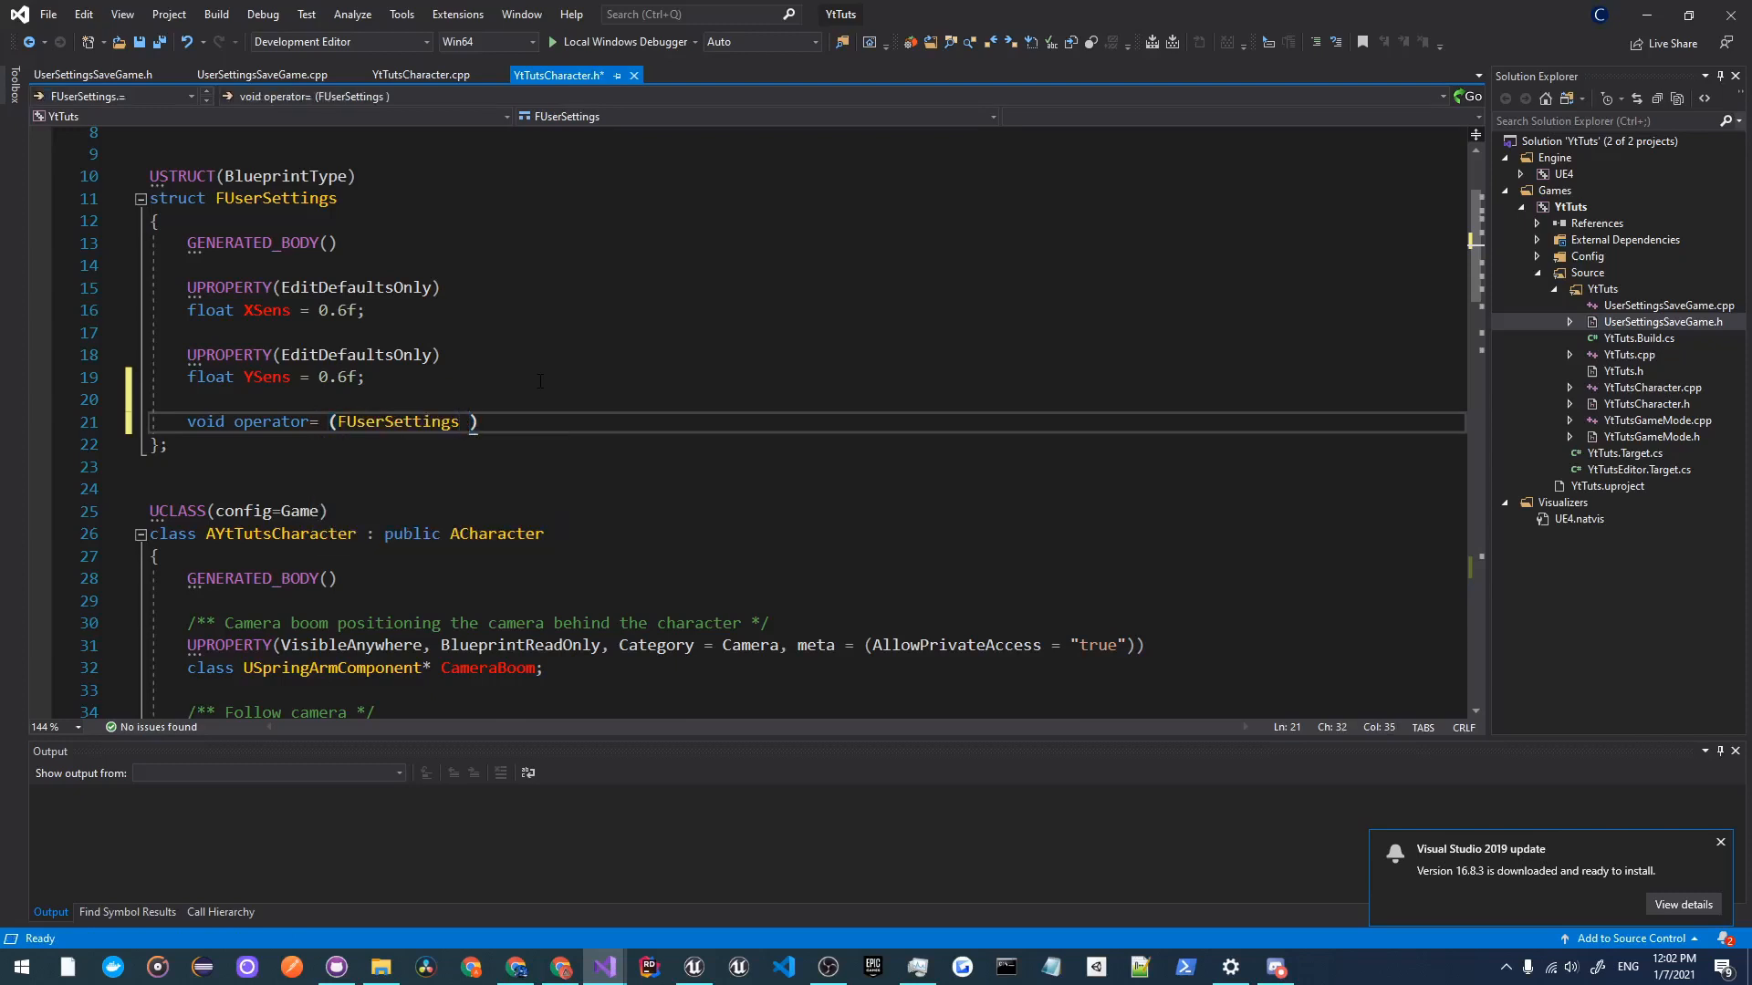
{"action": "type", "text": "c"}
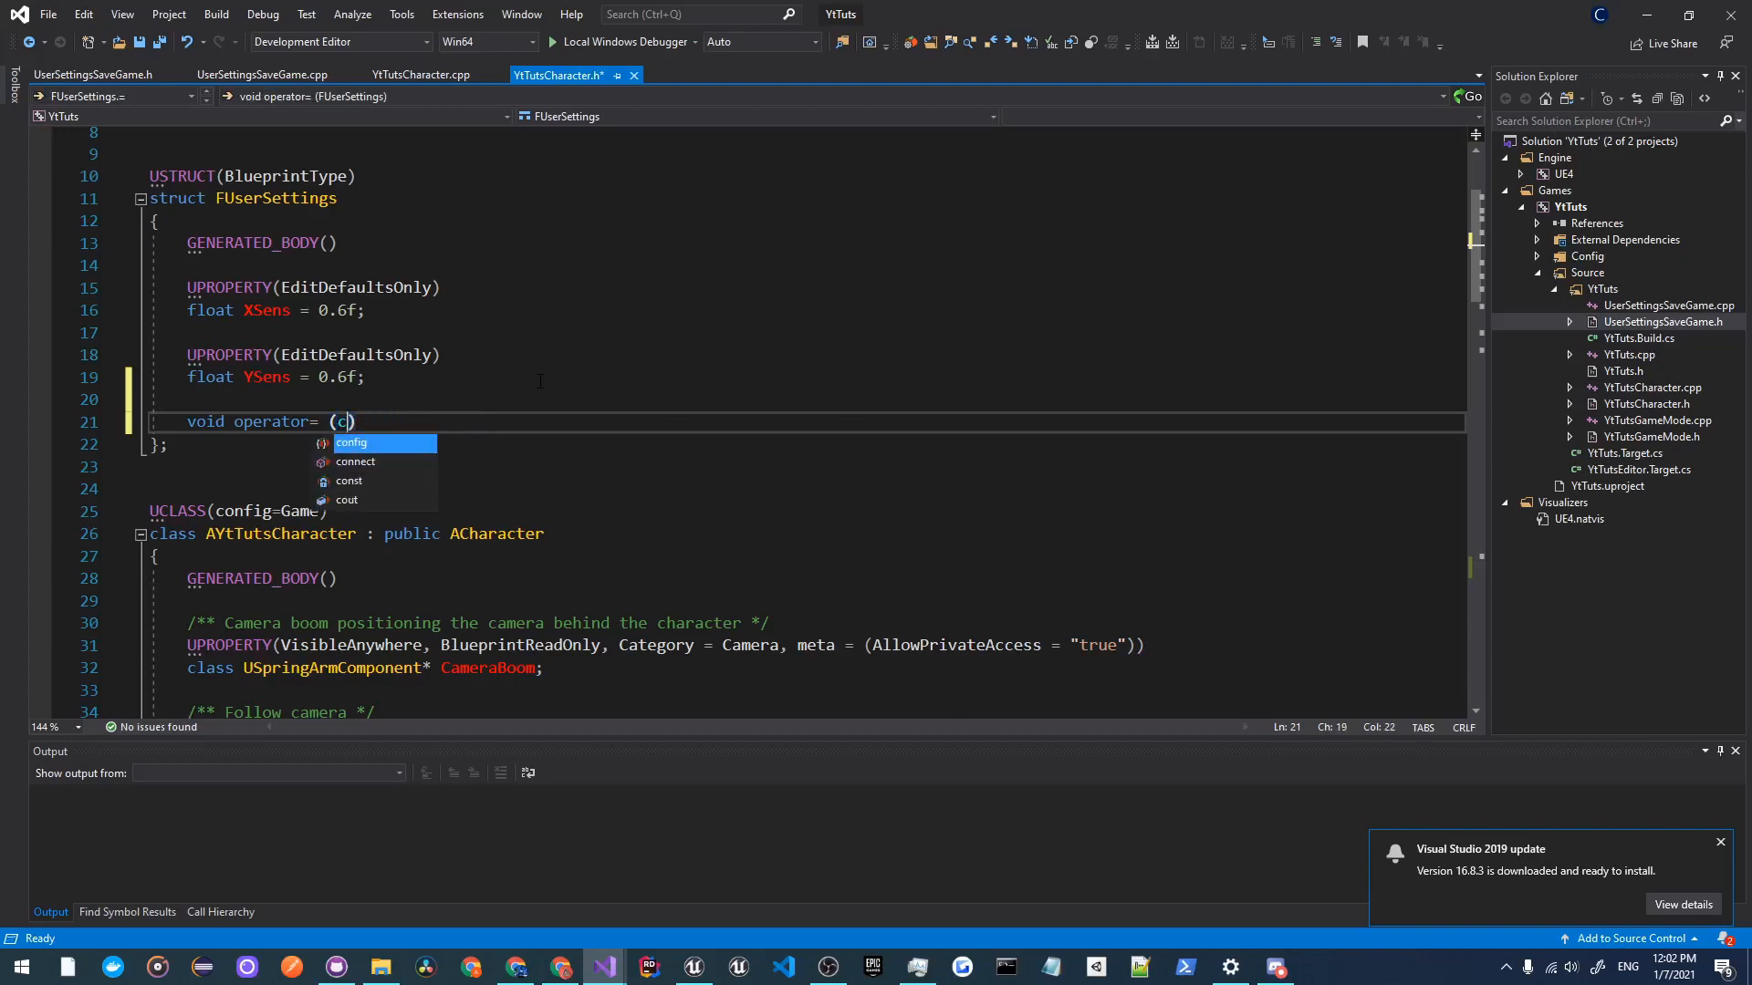
{"action": "type", "text": "onst FUserSettings&"}
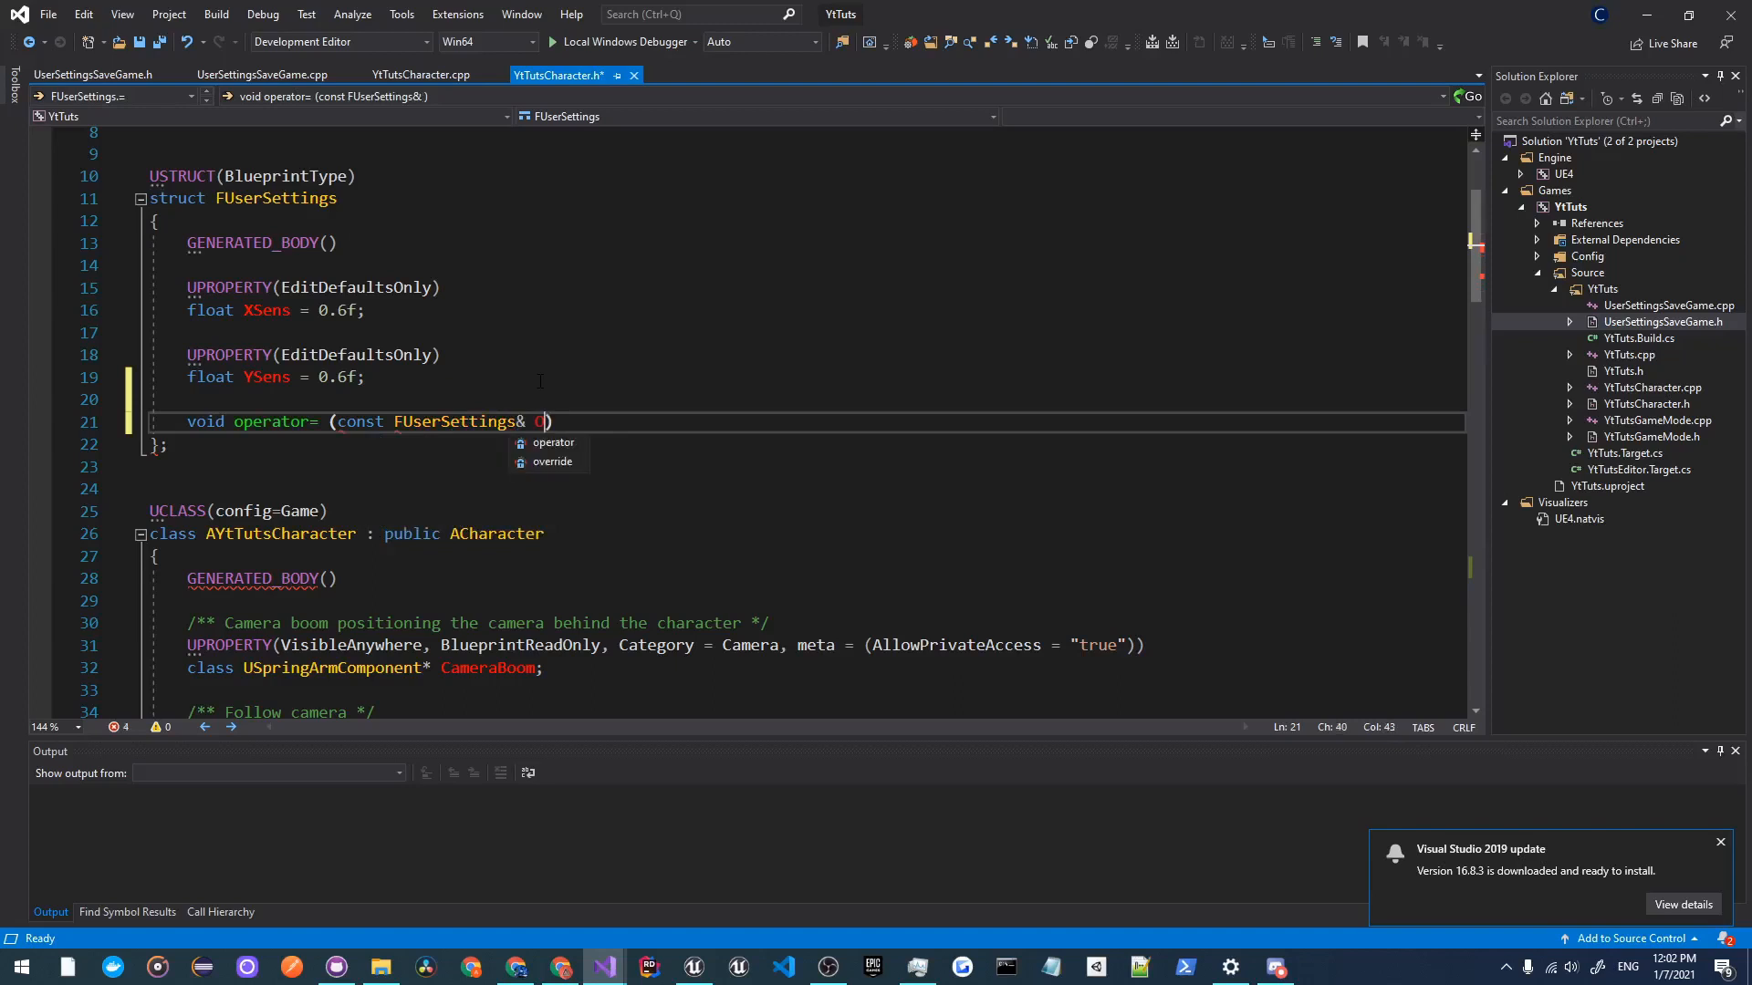
{"action": "type", "text": "Other"}
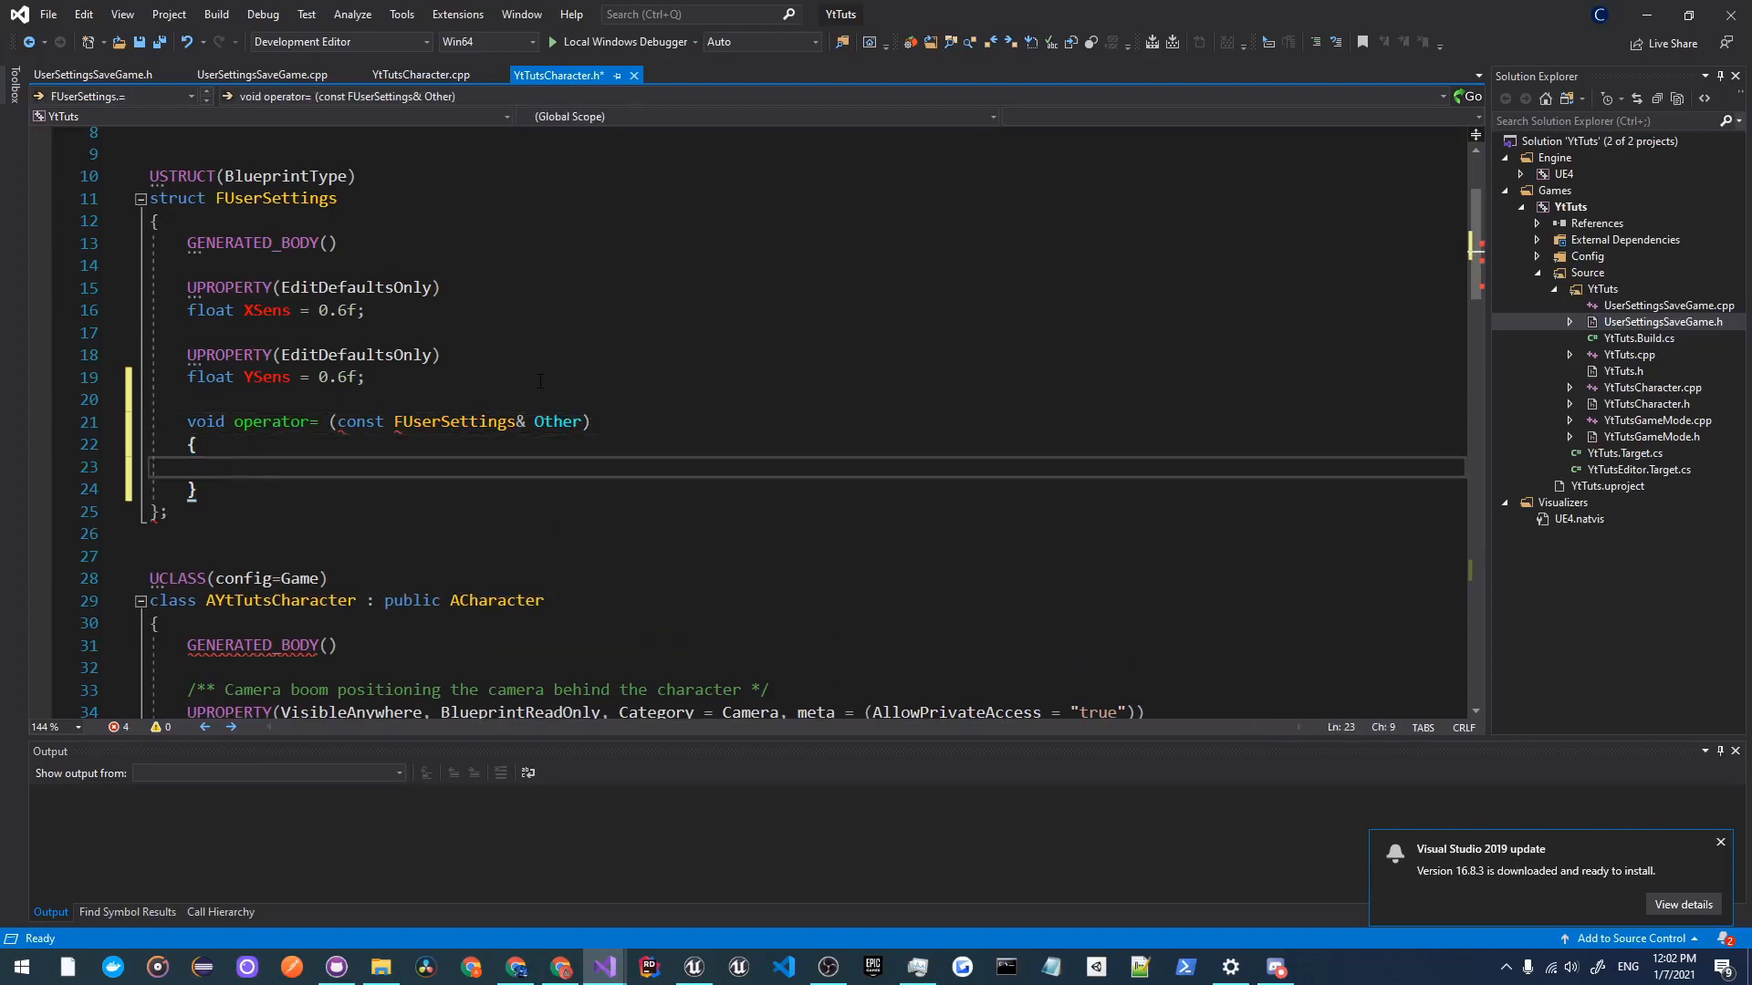
Step: Make the operator copy XSens and YSens from Other into this
{"action": "type", "text": "this"}
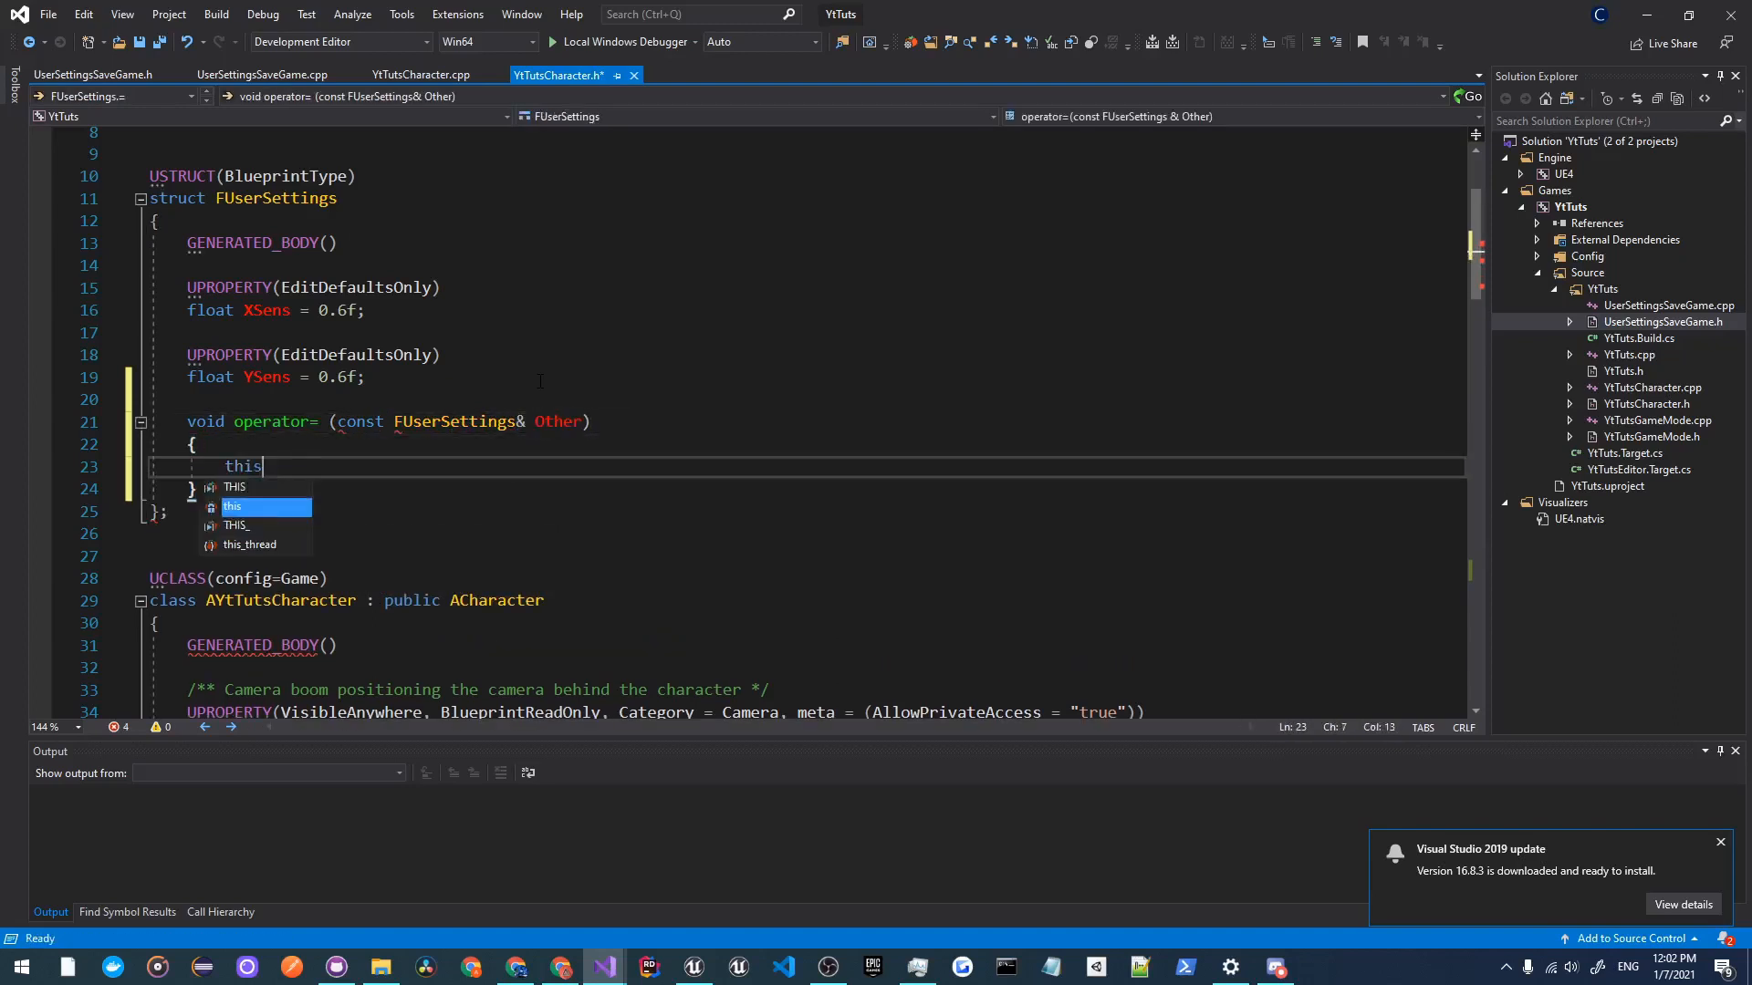
{"action": "type", "text": "-"}
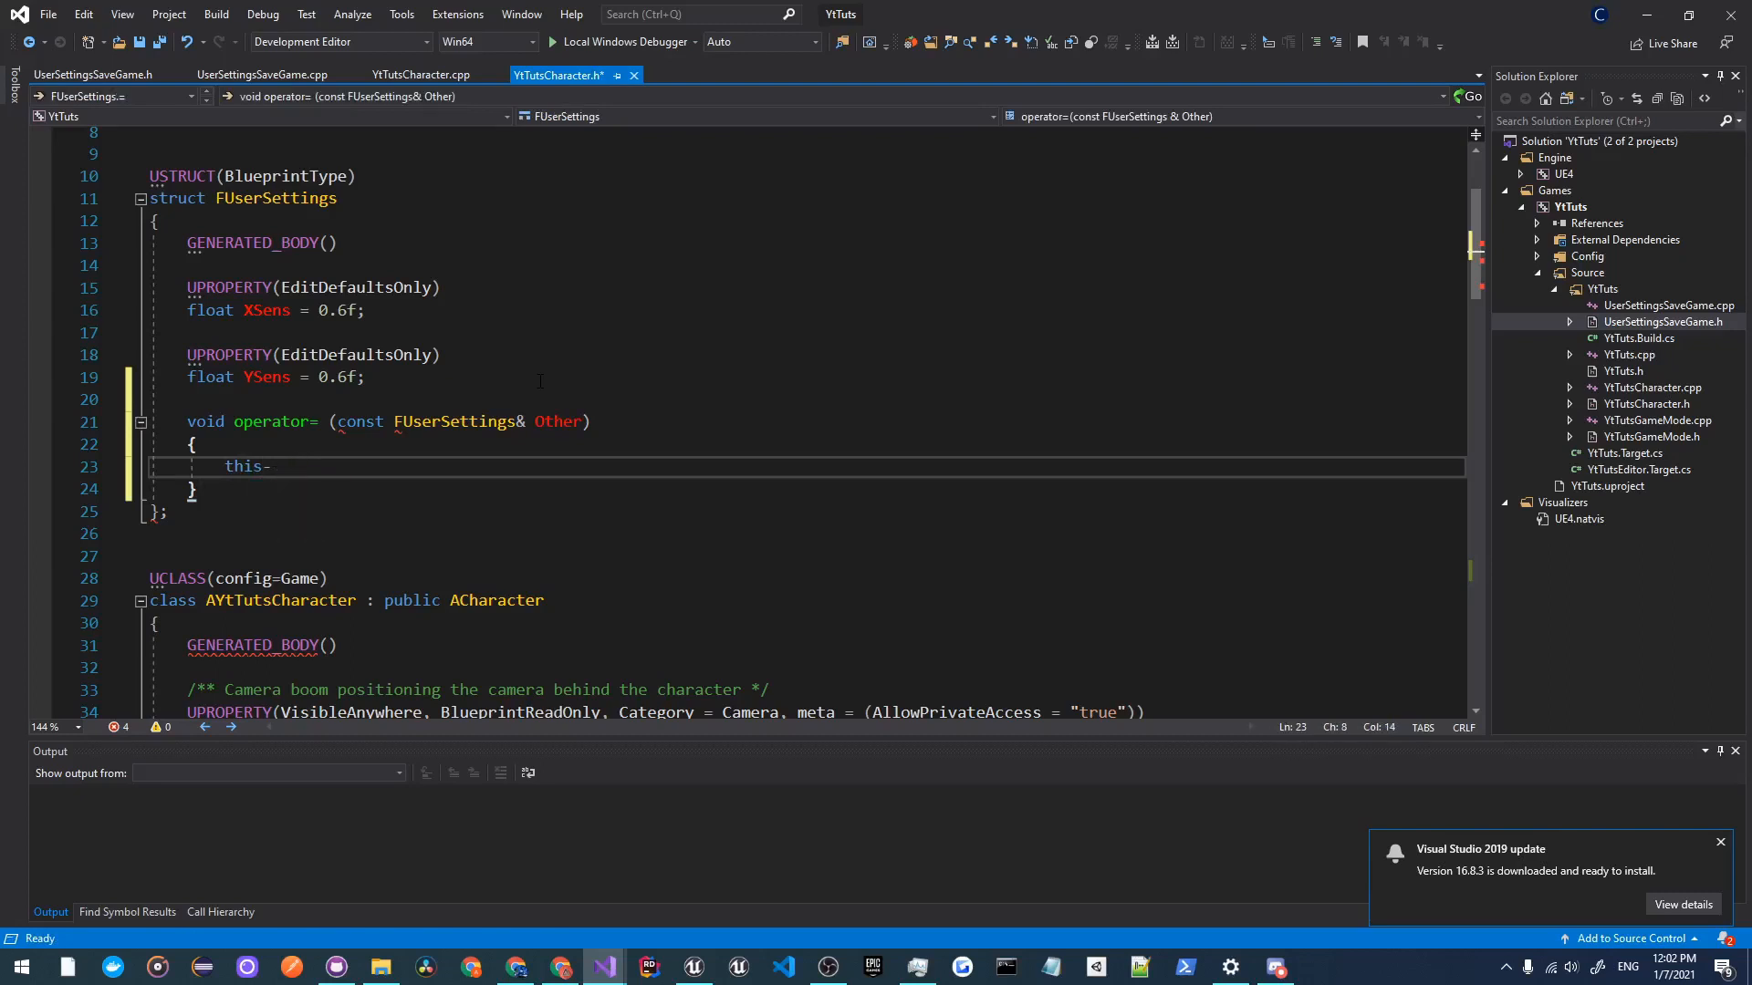
{"action": "type", "text": ">XSens = Other."}
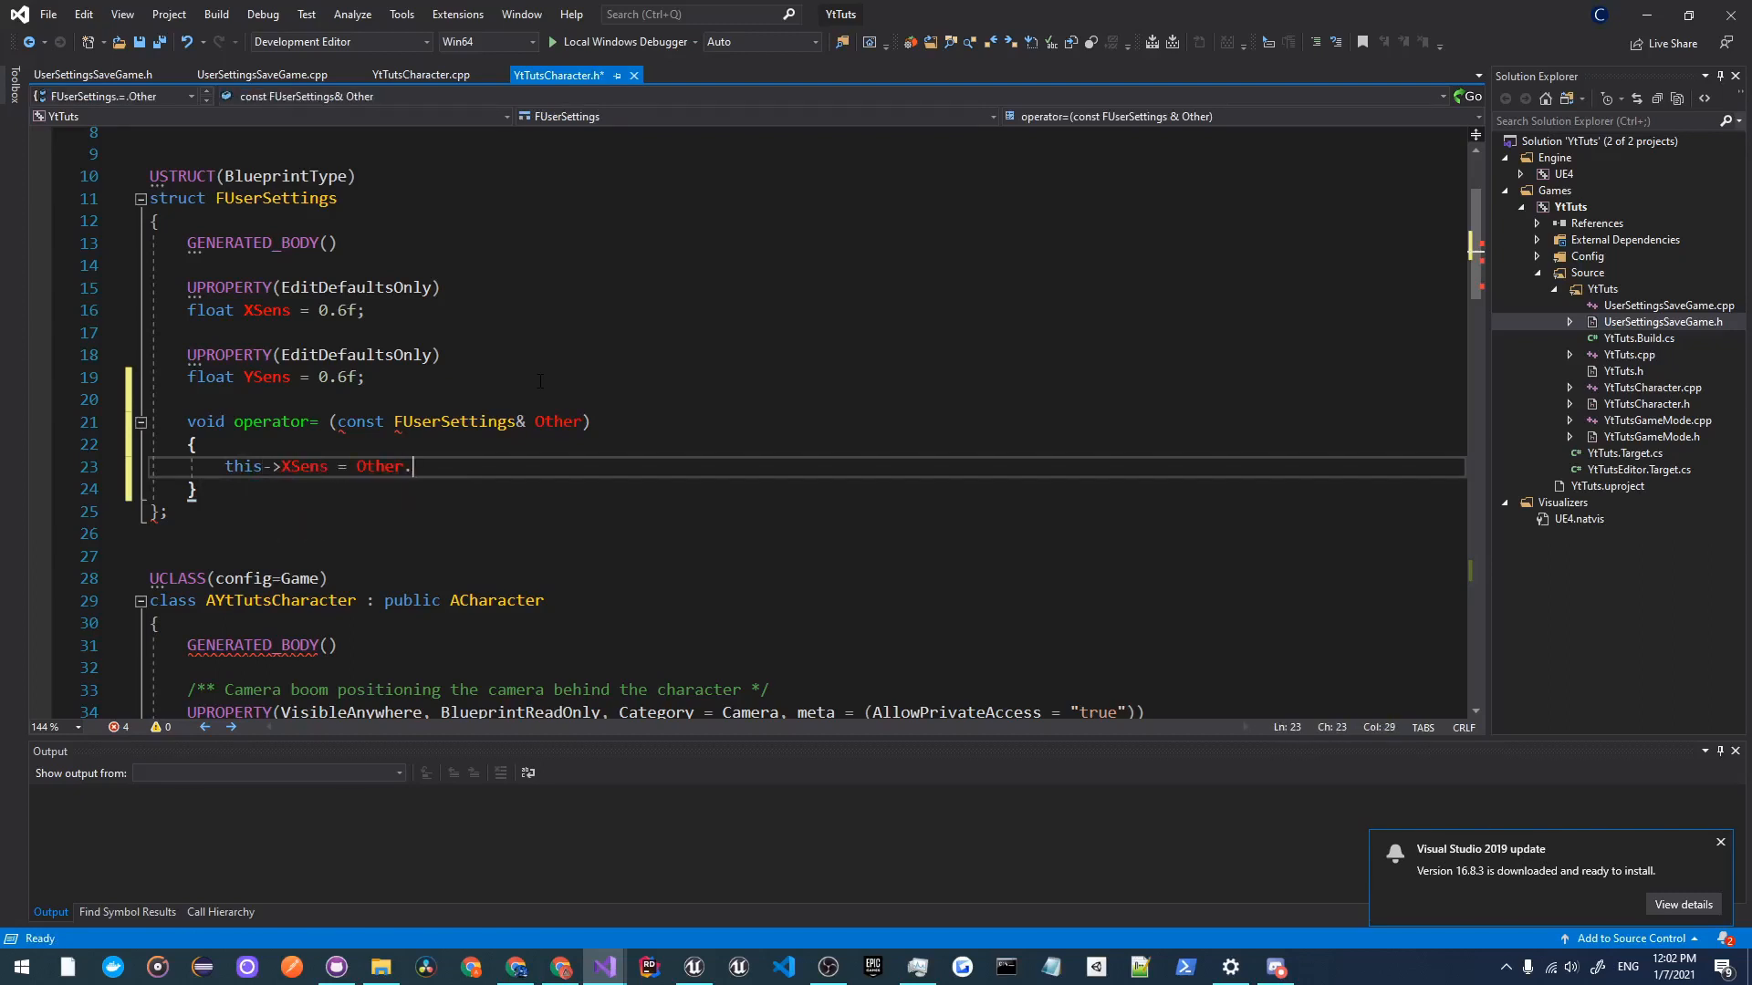
{"action": "type", "text": "Sens;"}
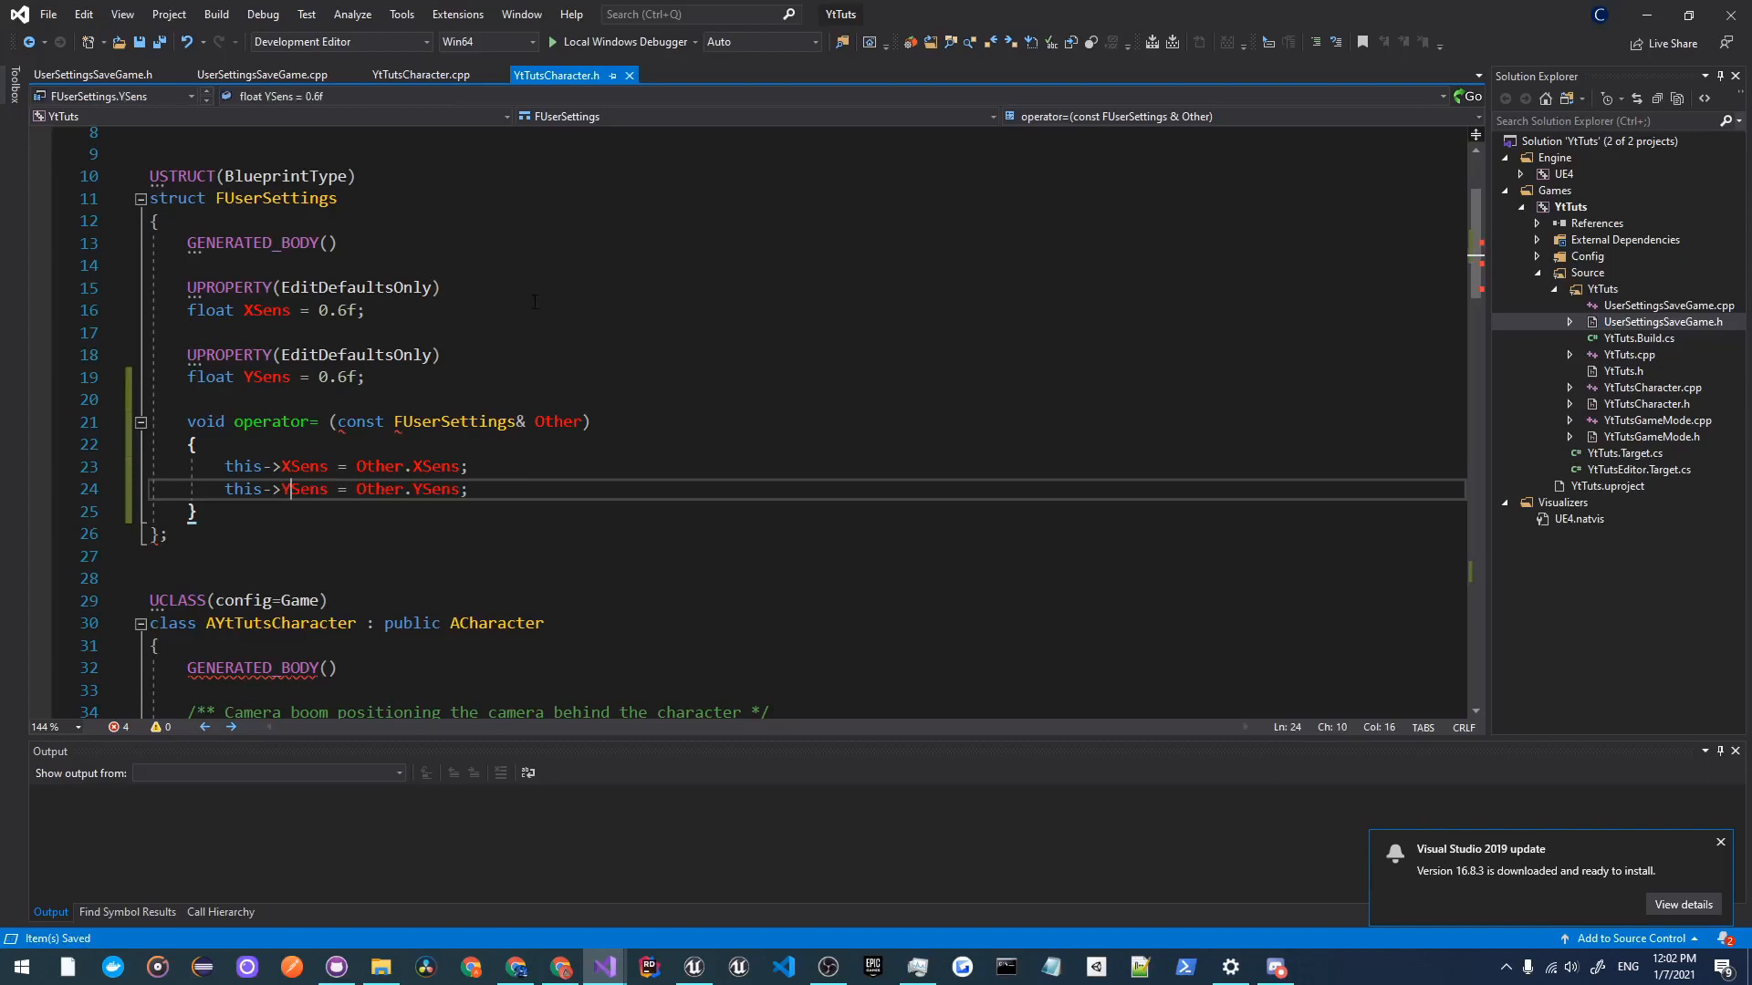
{"action": "left_click", "coordinate": [94, 74]}
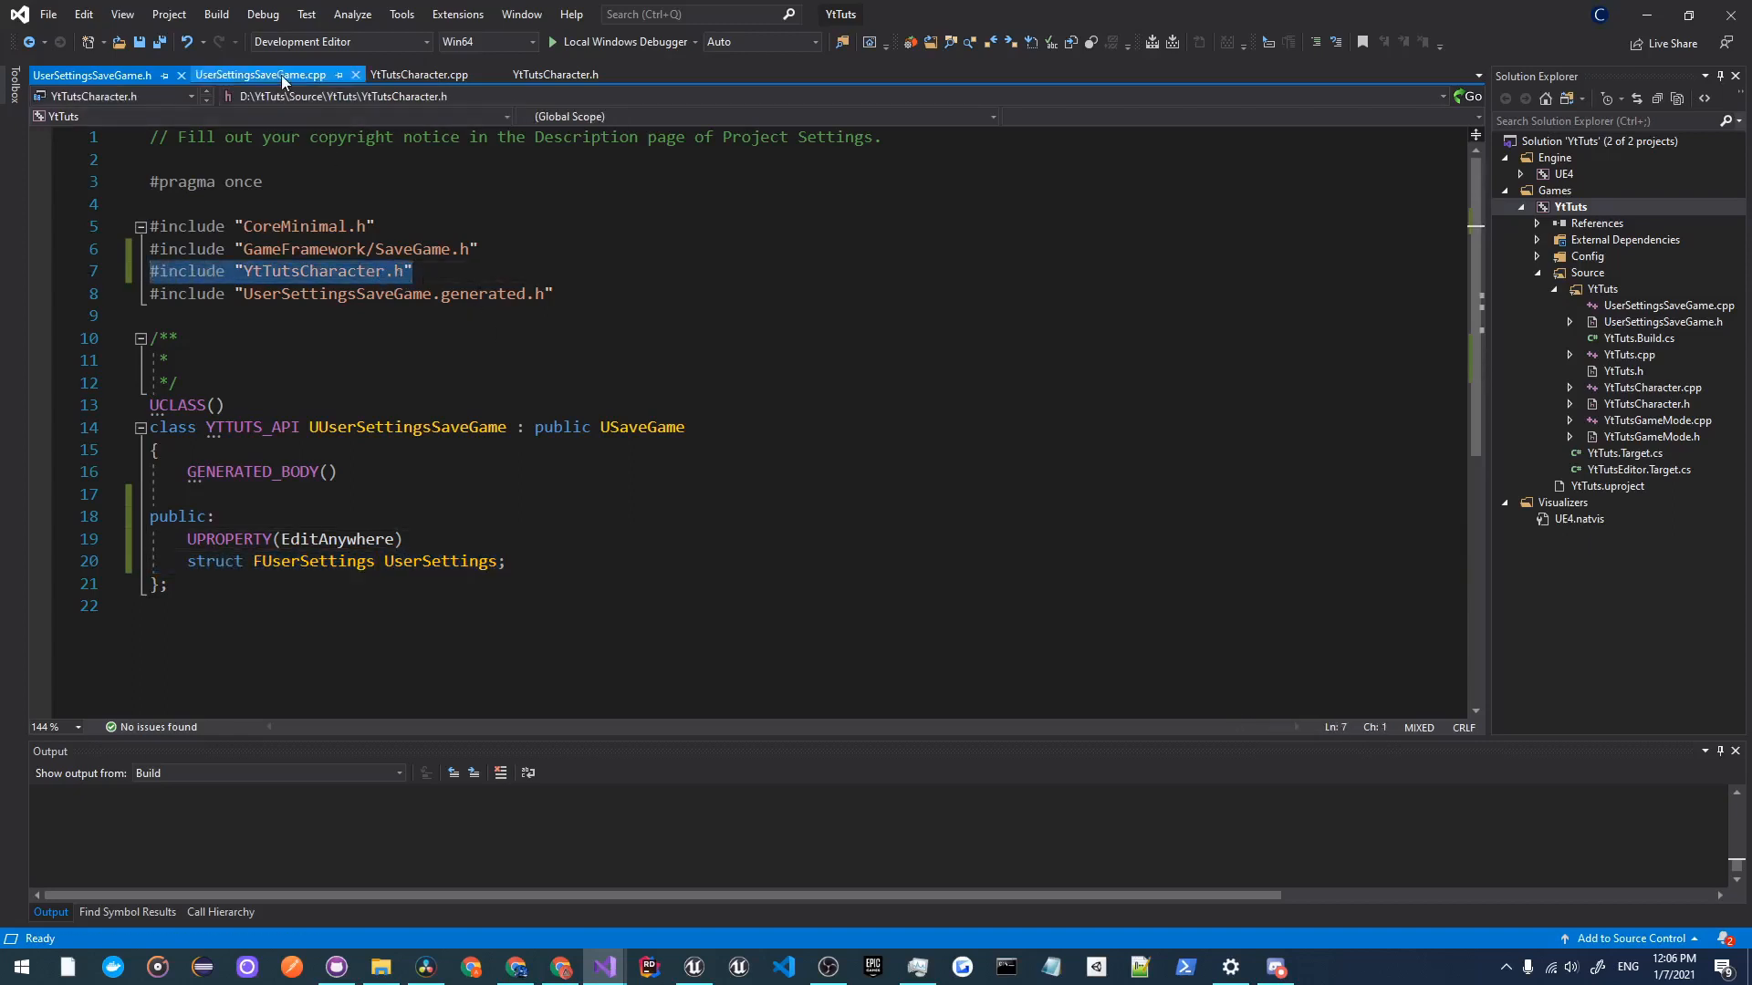
Step: Remove the UPROPERTY(EditAnywhere) line and 'struct' keyword from UserSettings in UserSettingsSaveGame.h
{"action": "left_click", "coordinate": [262, 74]}
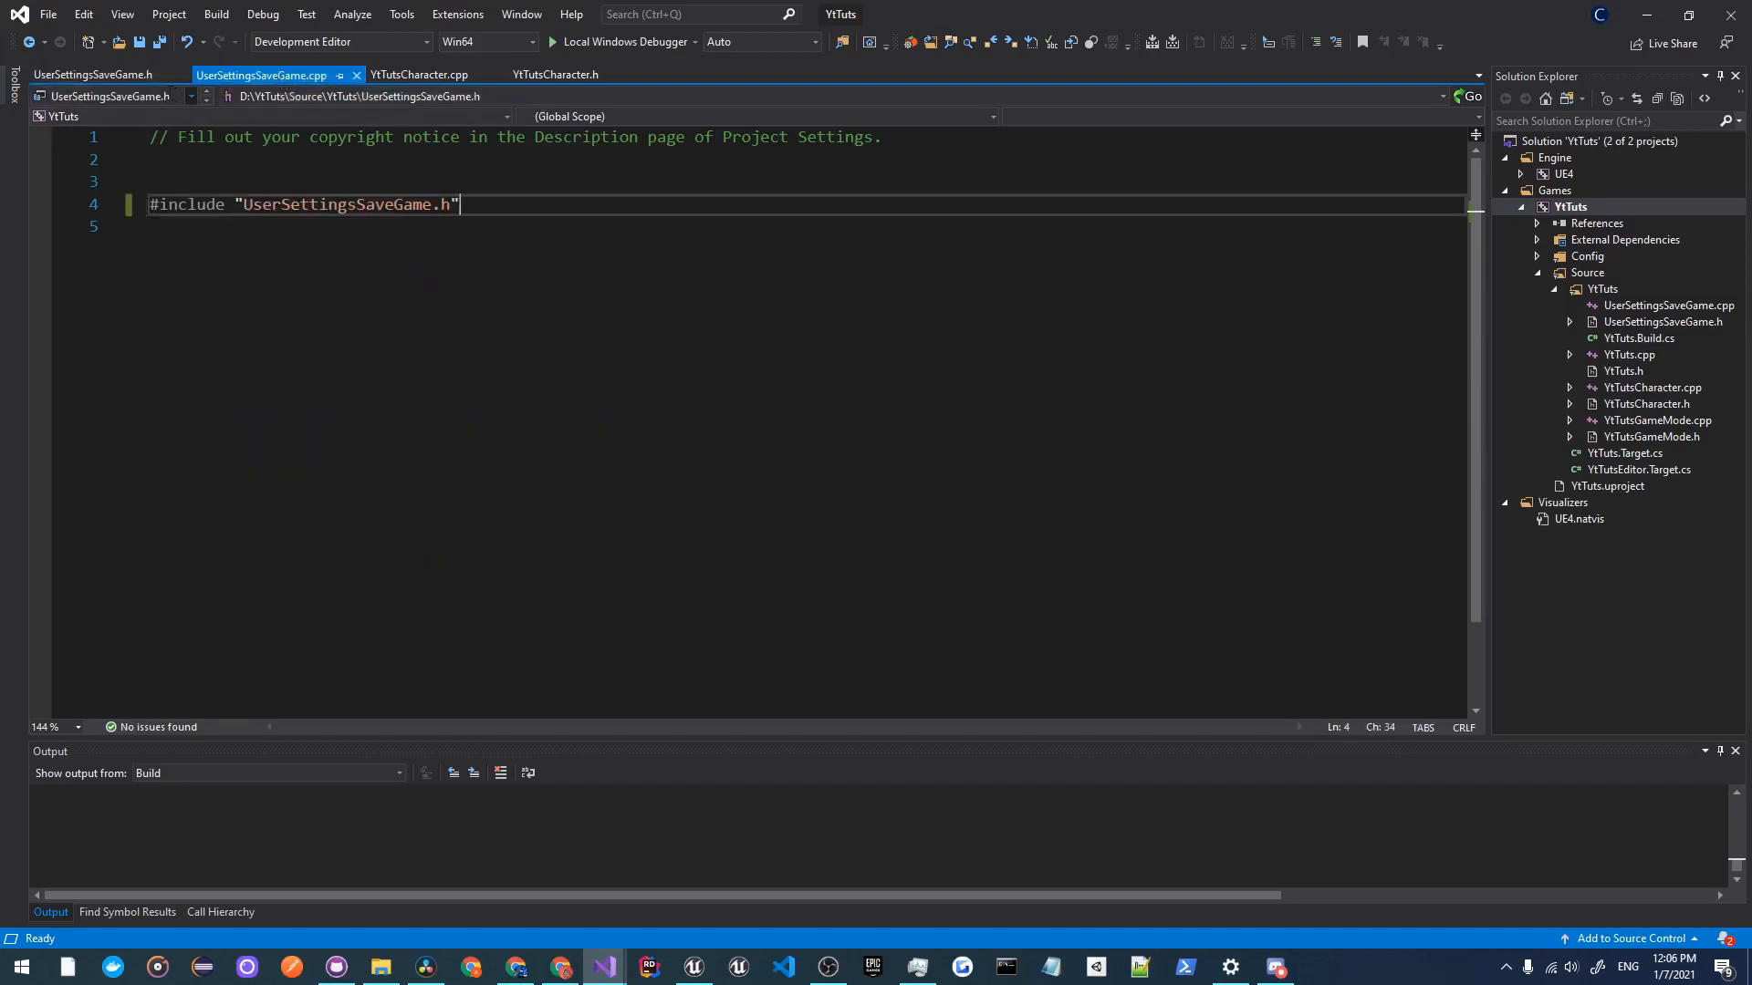
{"action": "left_click", "coordinate": [94, 74]}
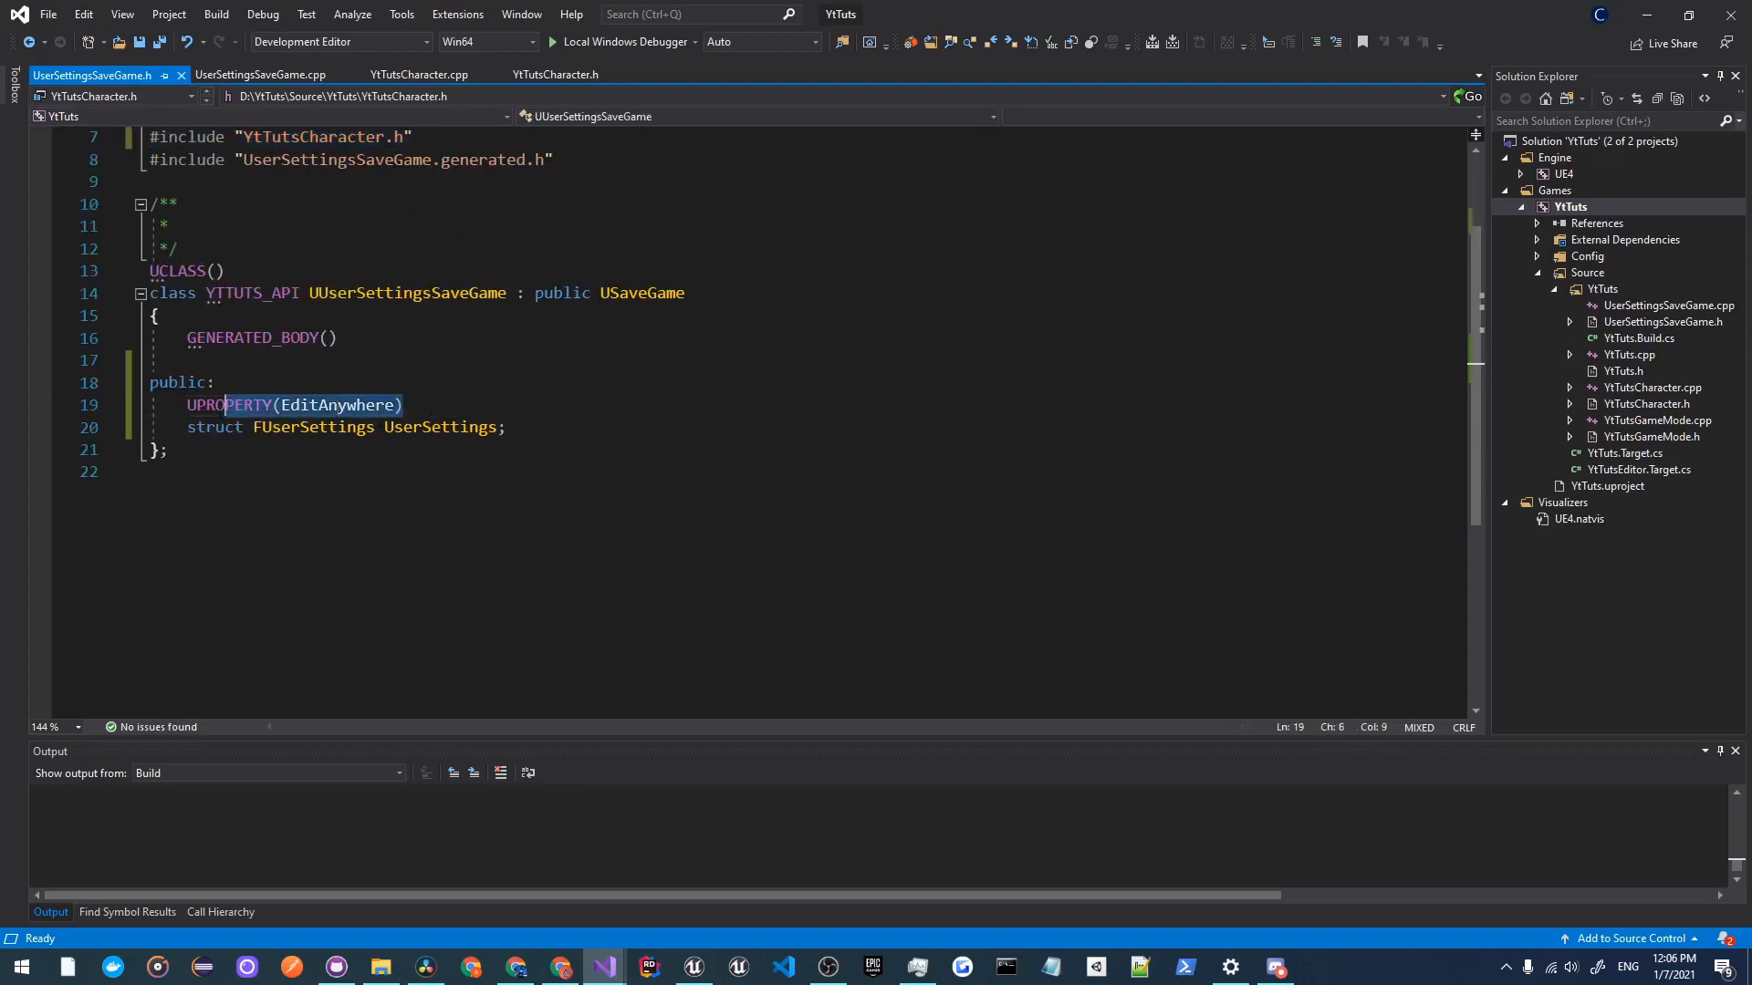
{"action": "key", "text": "Delete"}
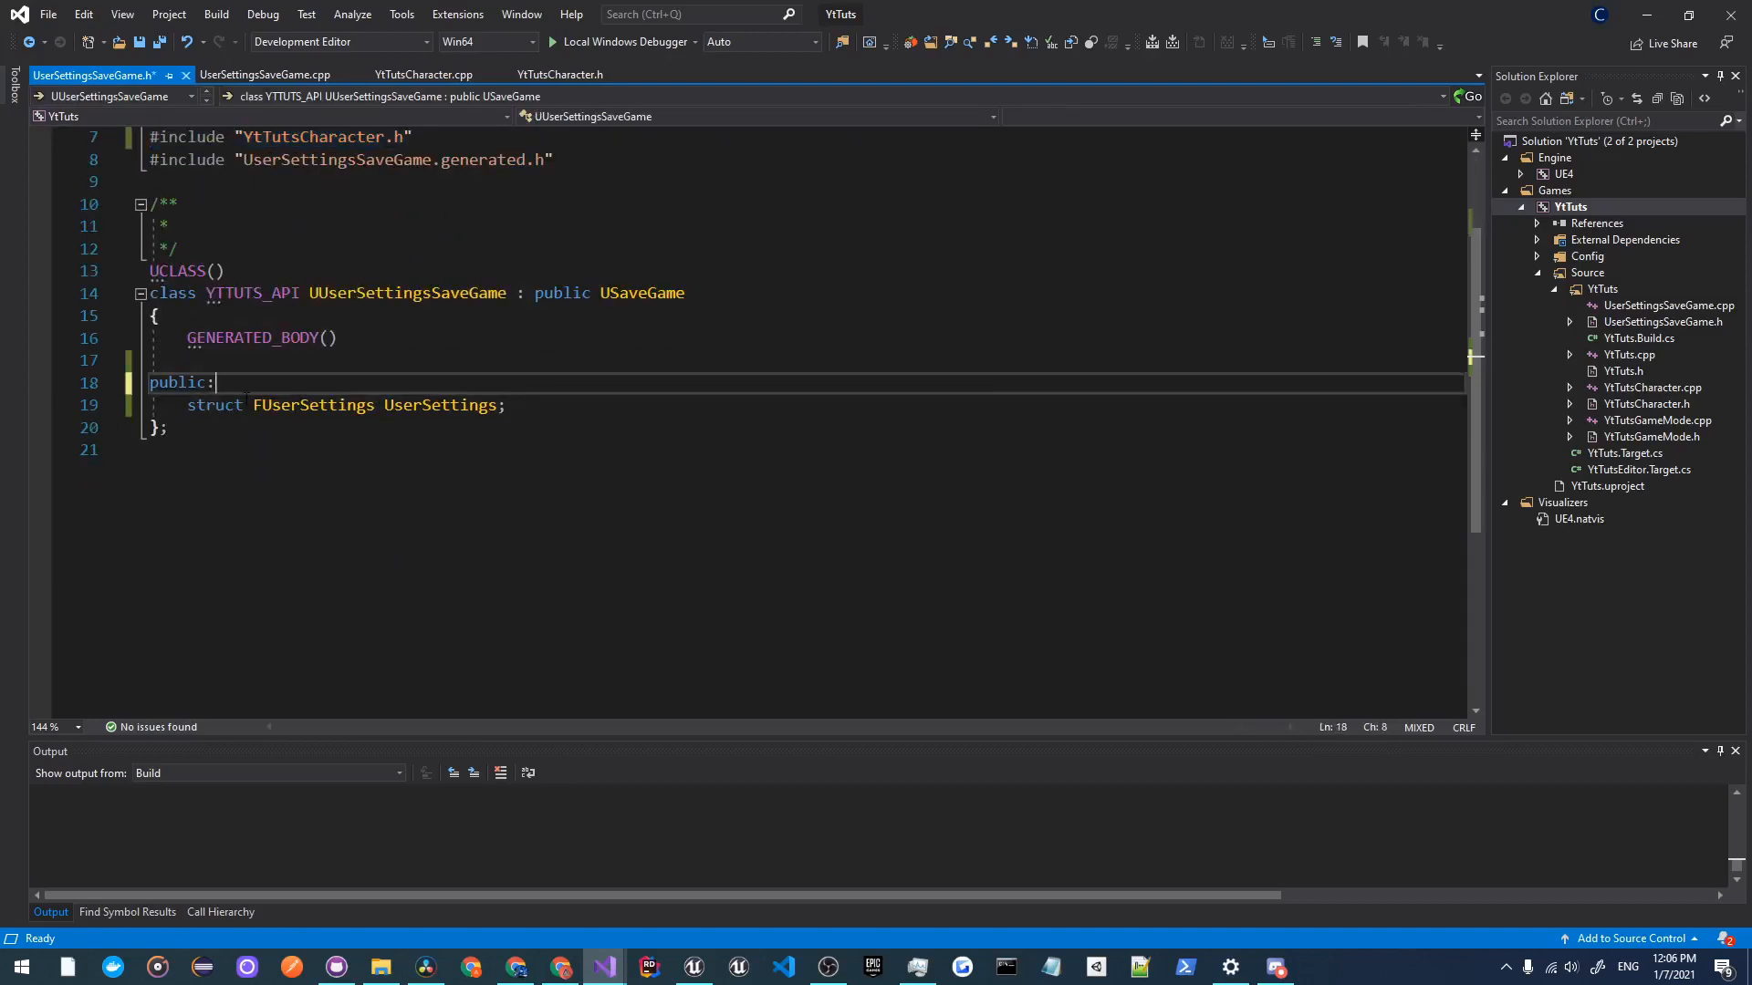
{"action": "double_click", "coordinate": [217, 404]}
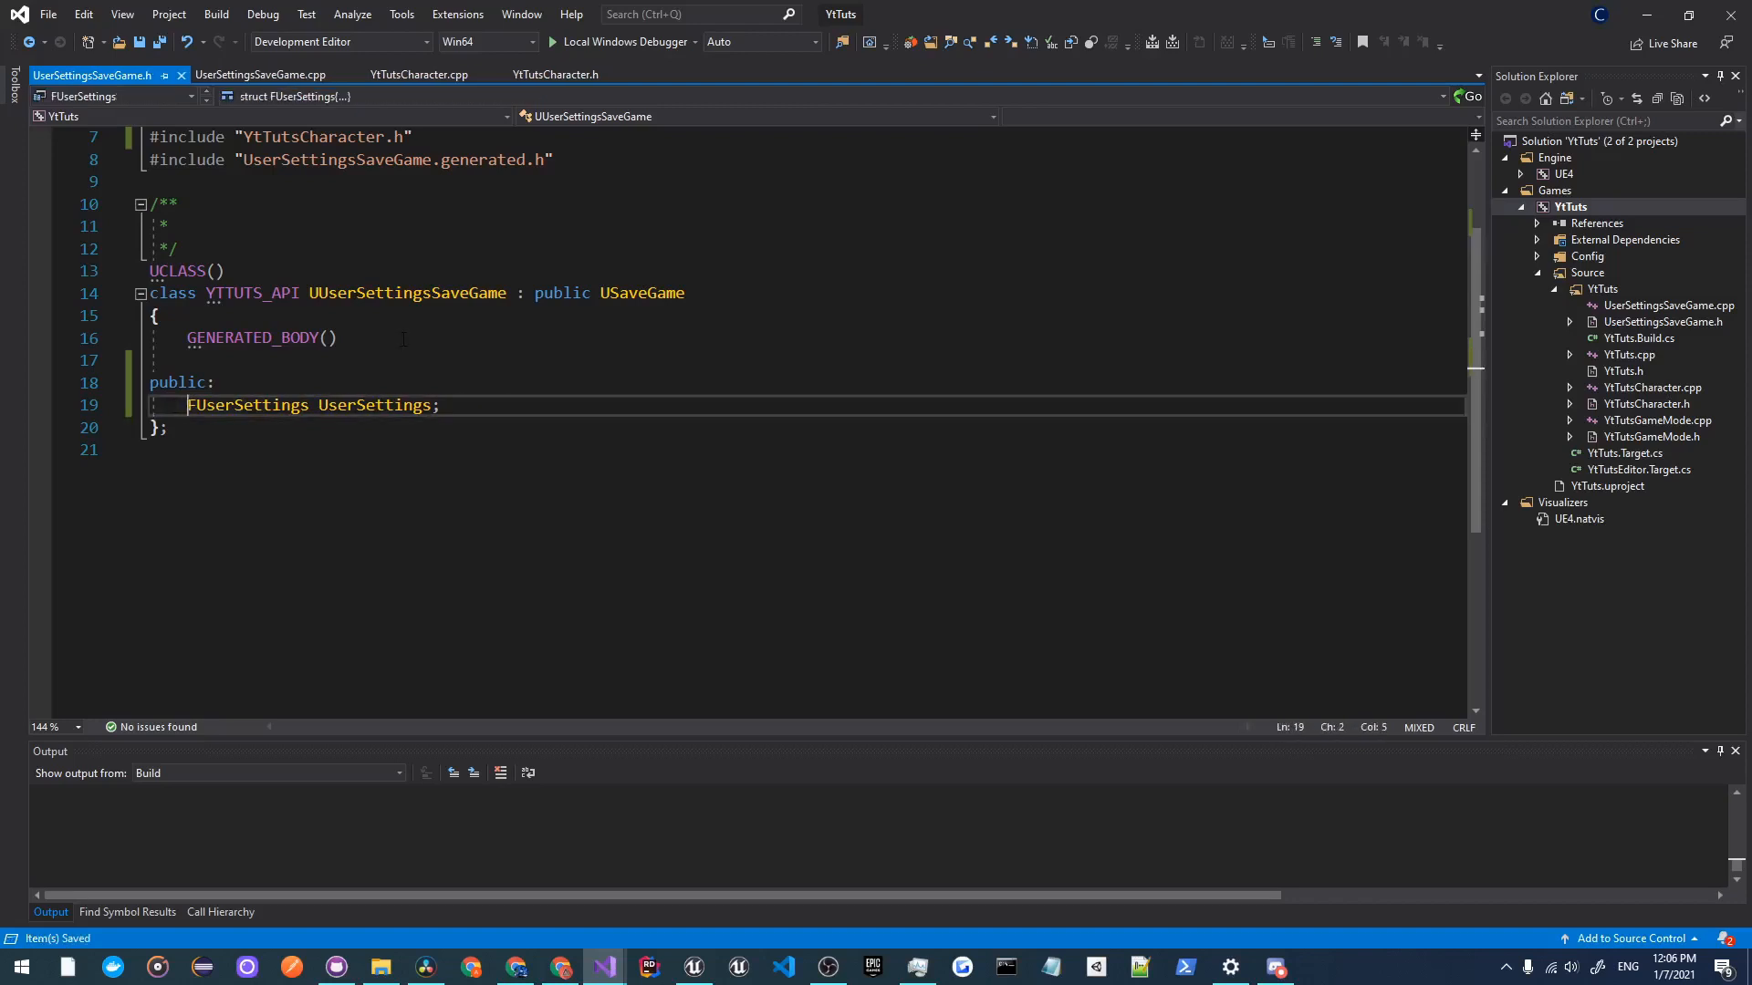
{"action": "left_click", "coordinate": [419, 75]}
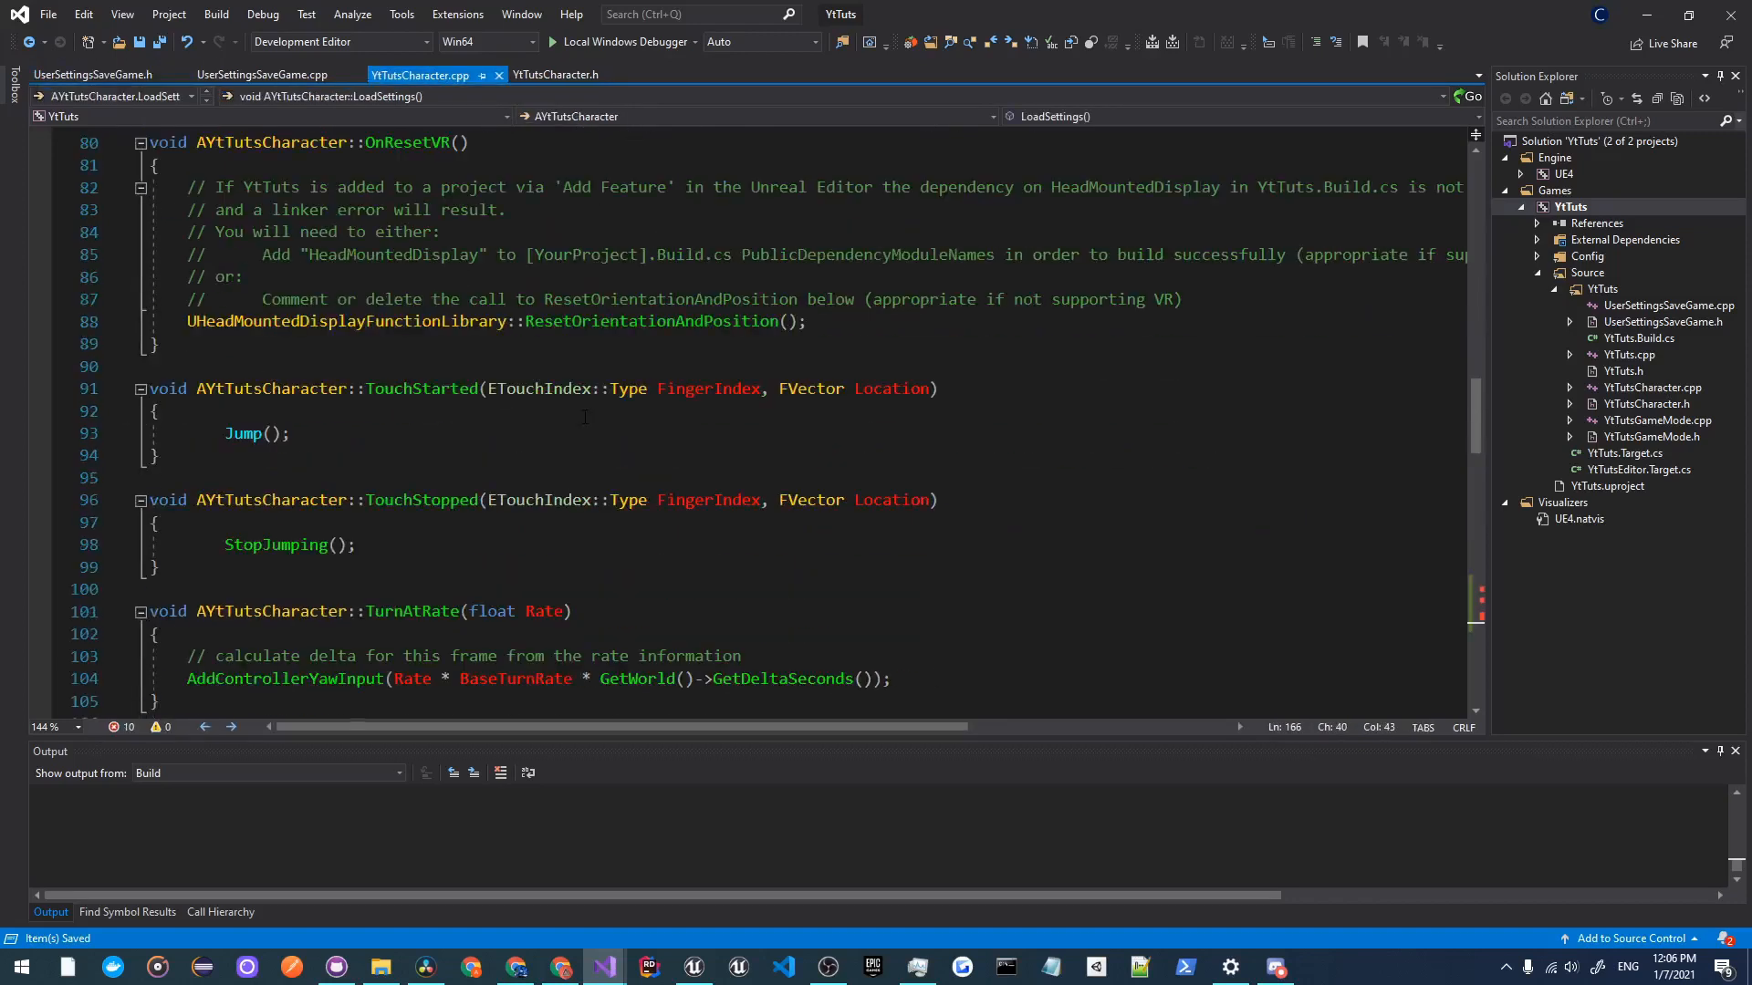
Step: Add #include "UserSettingsSaveGame.h" to the top of YtTutsCharacter.cpp
{"action": "scroll", "scroll_direction": "down", "scroll_amount": 3}
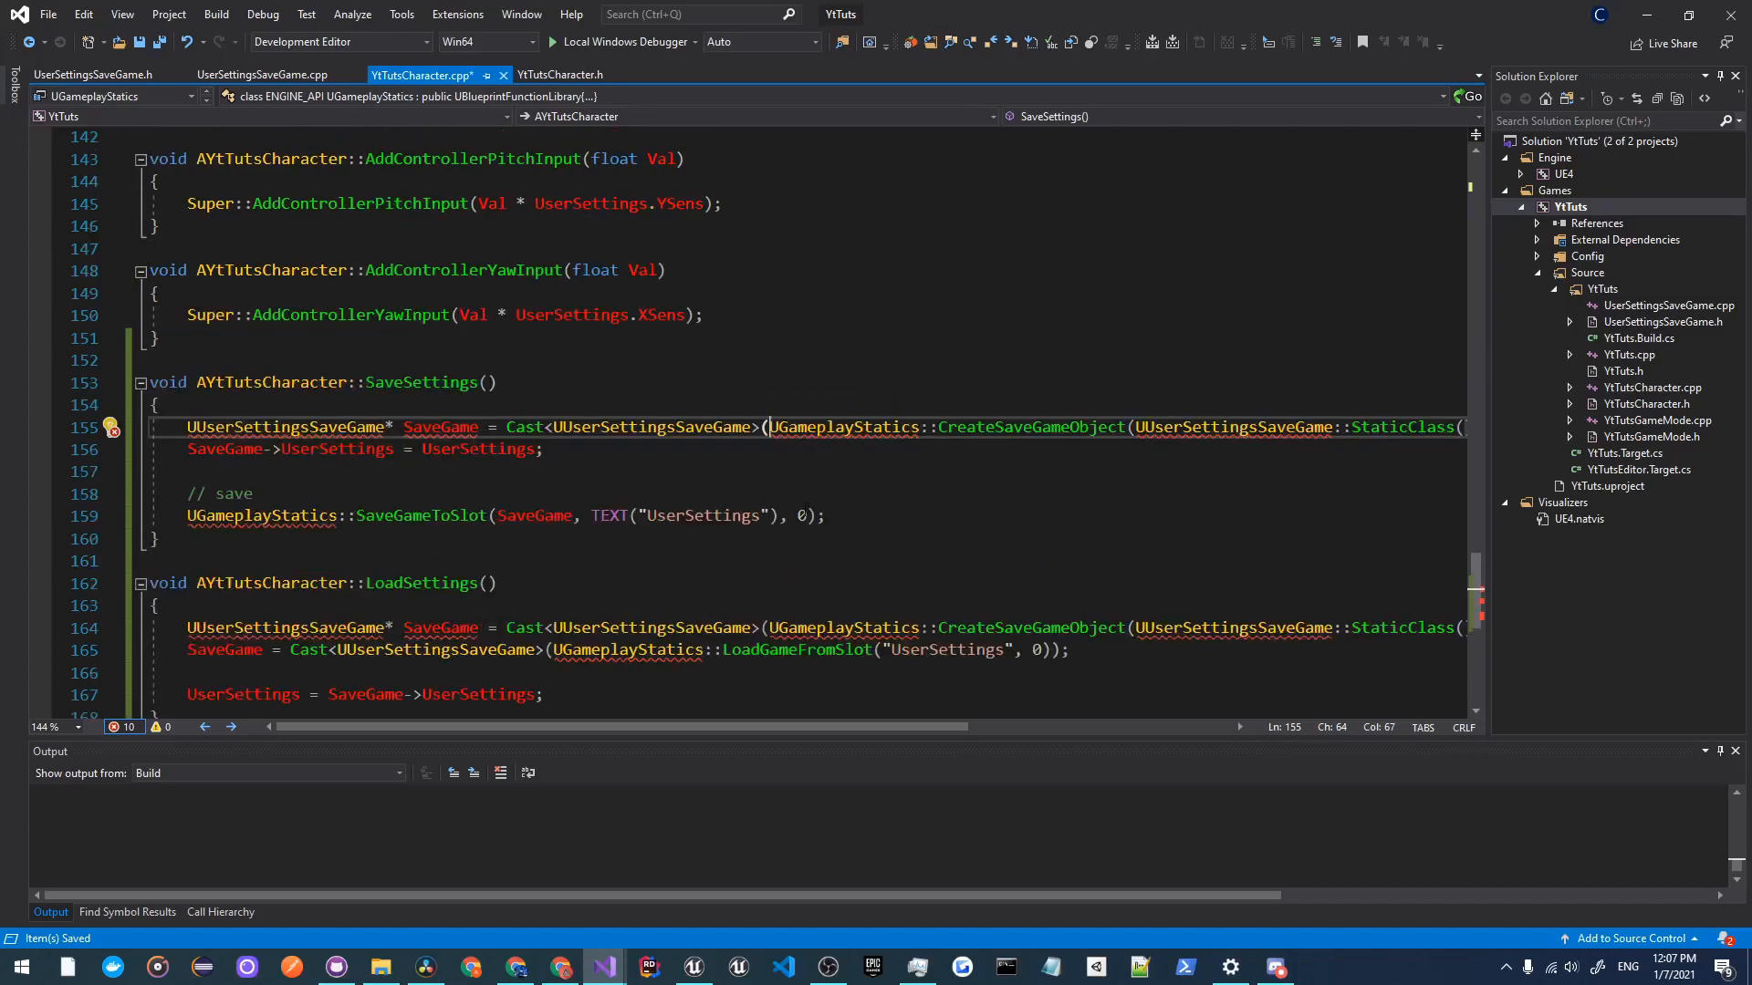
{"action": "left_click", "coordinate": [156, 404]}
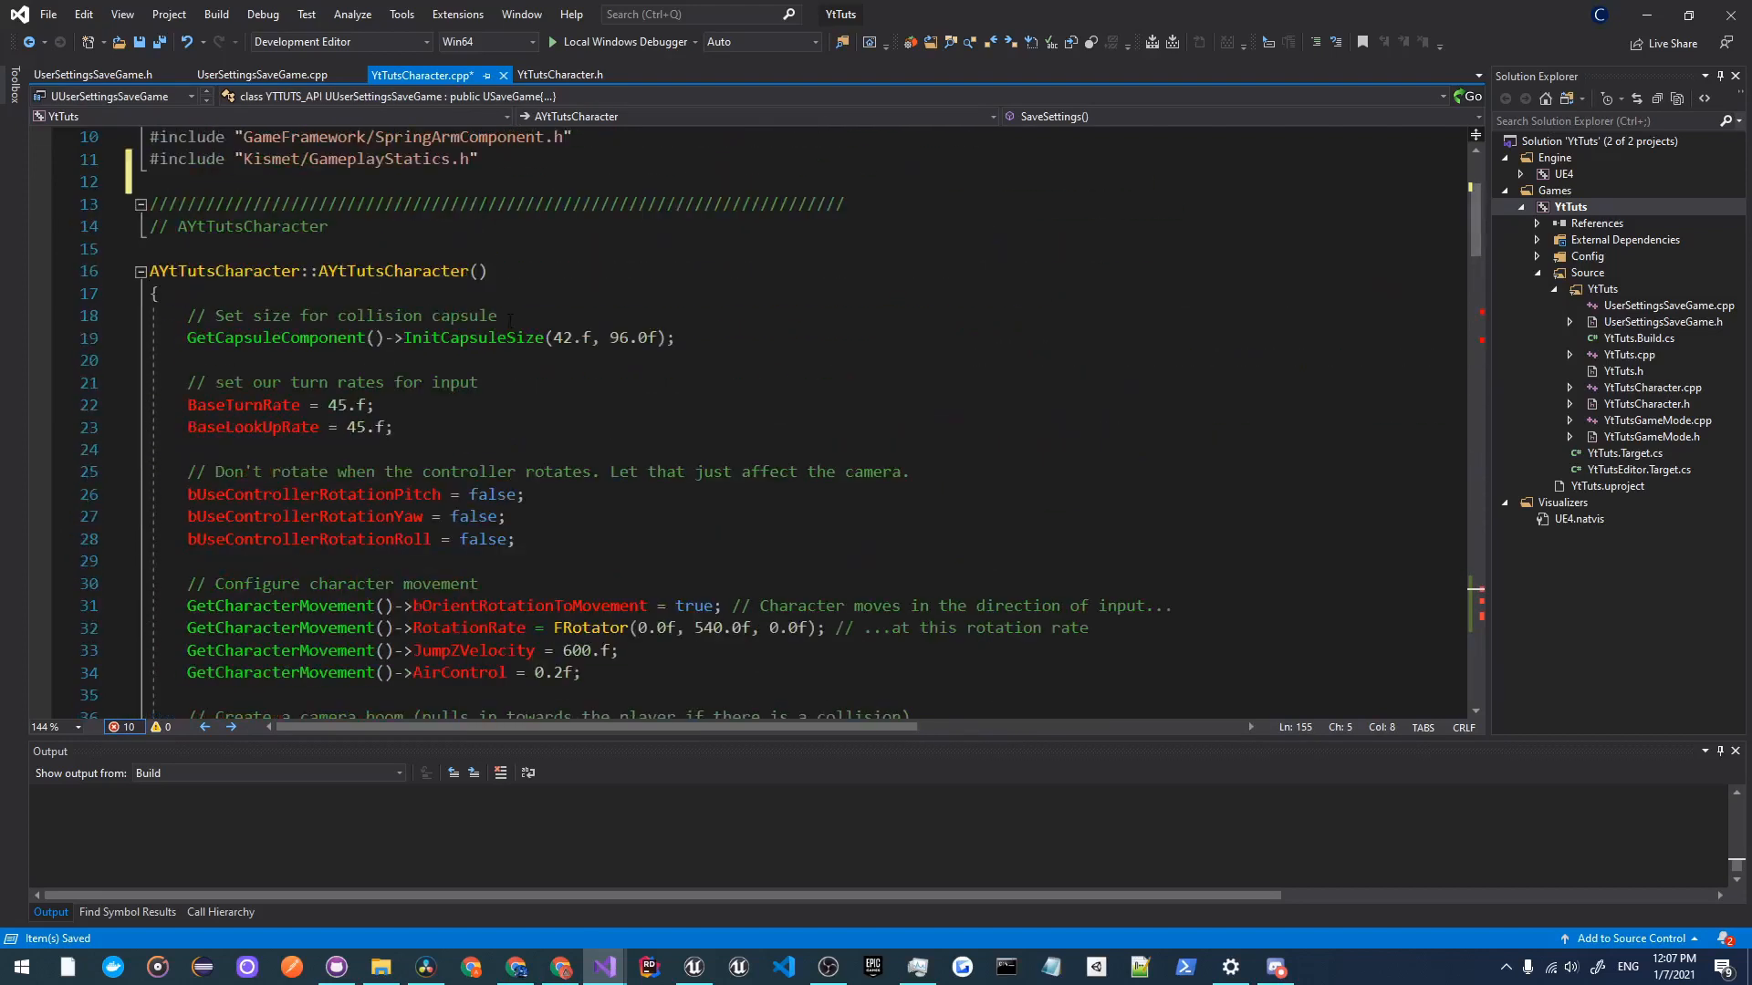
{"action": "type", "text": "#i"}
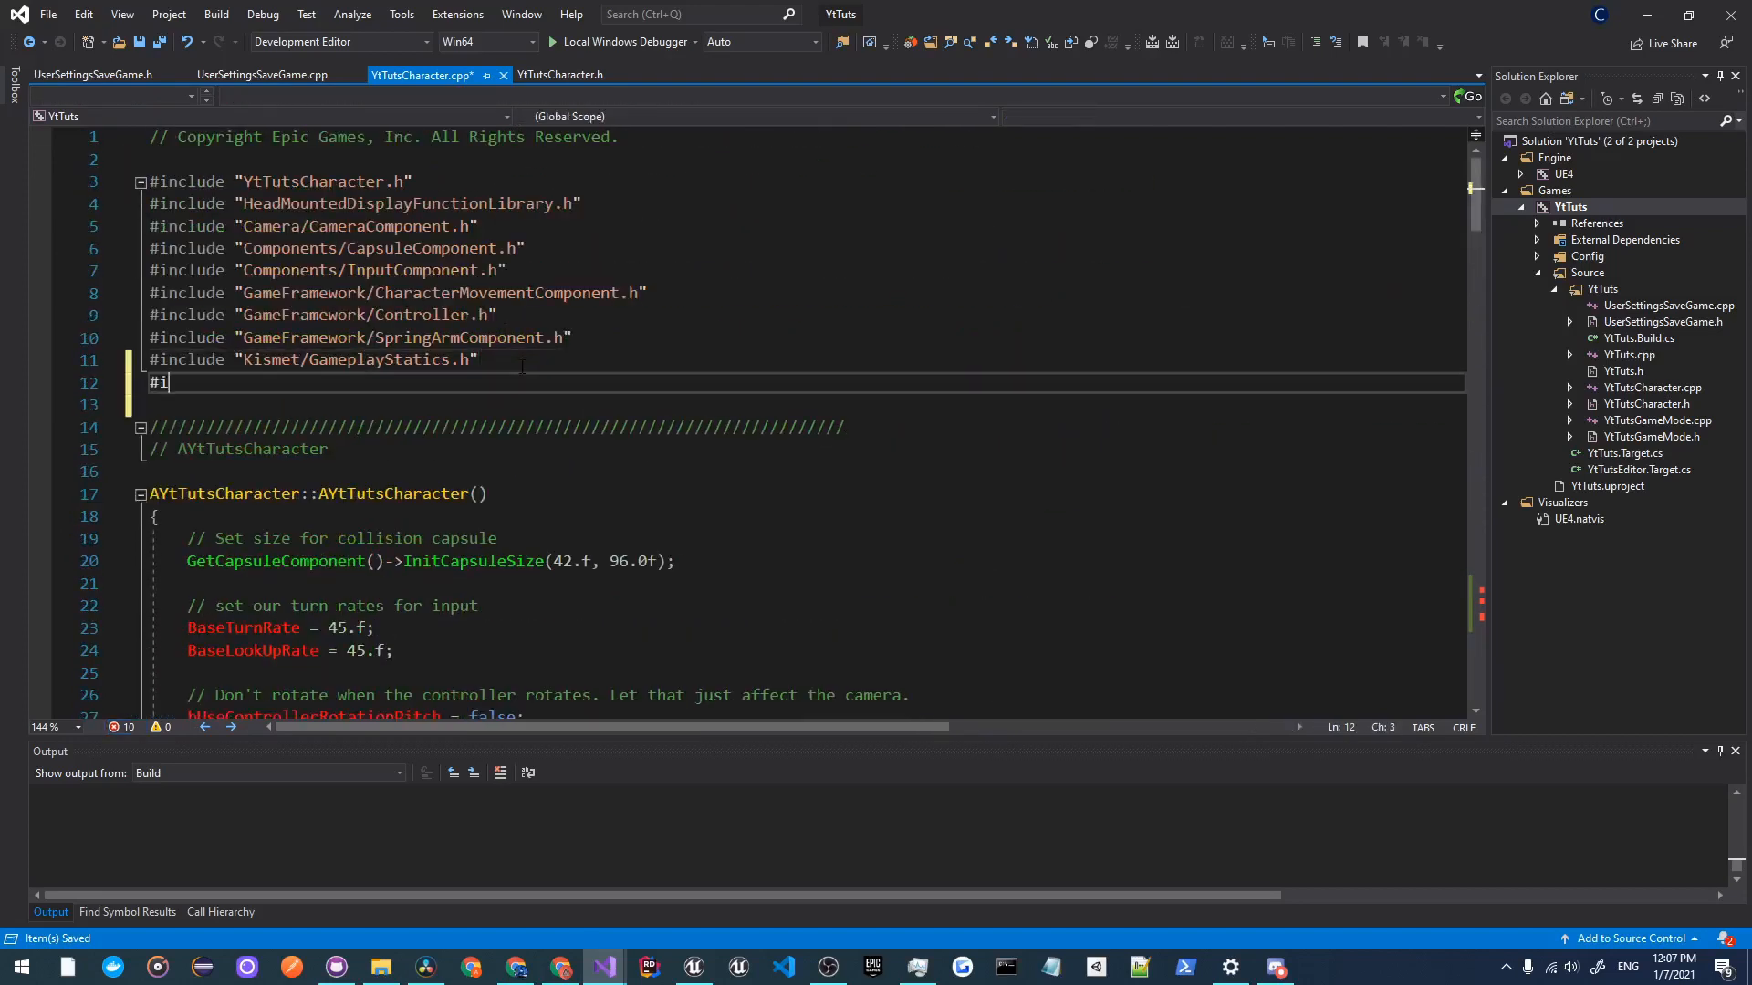
{"action": "type", "text": "nclude \"\""}
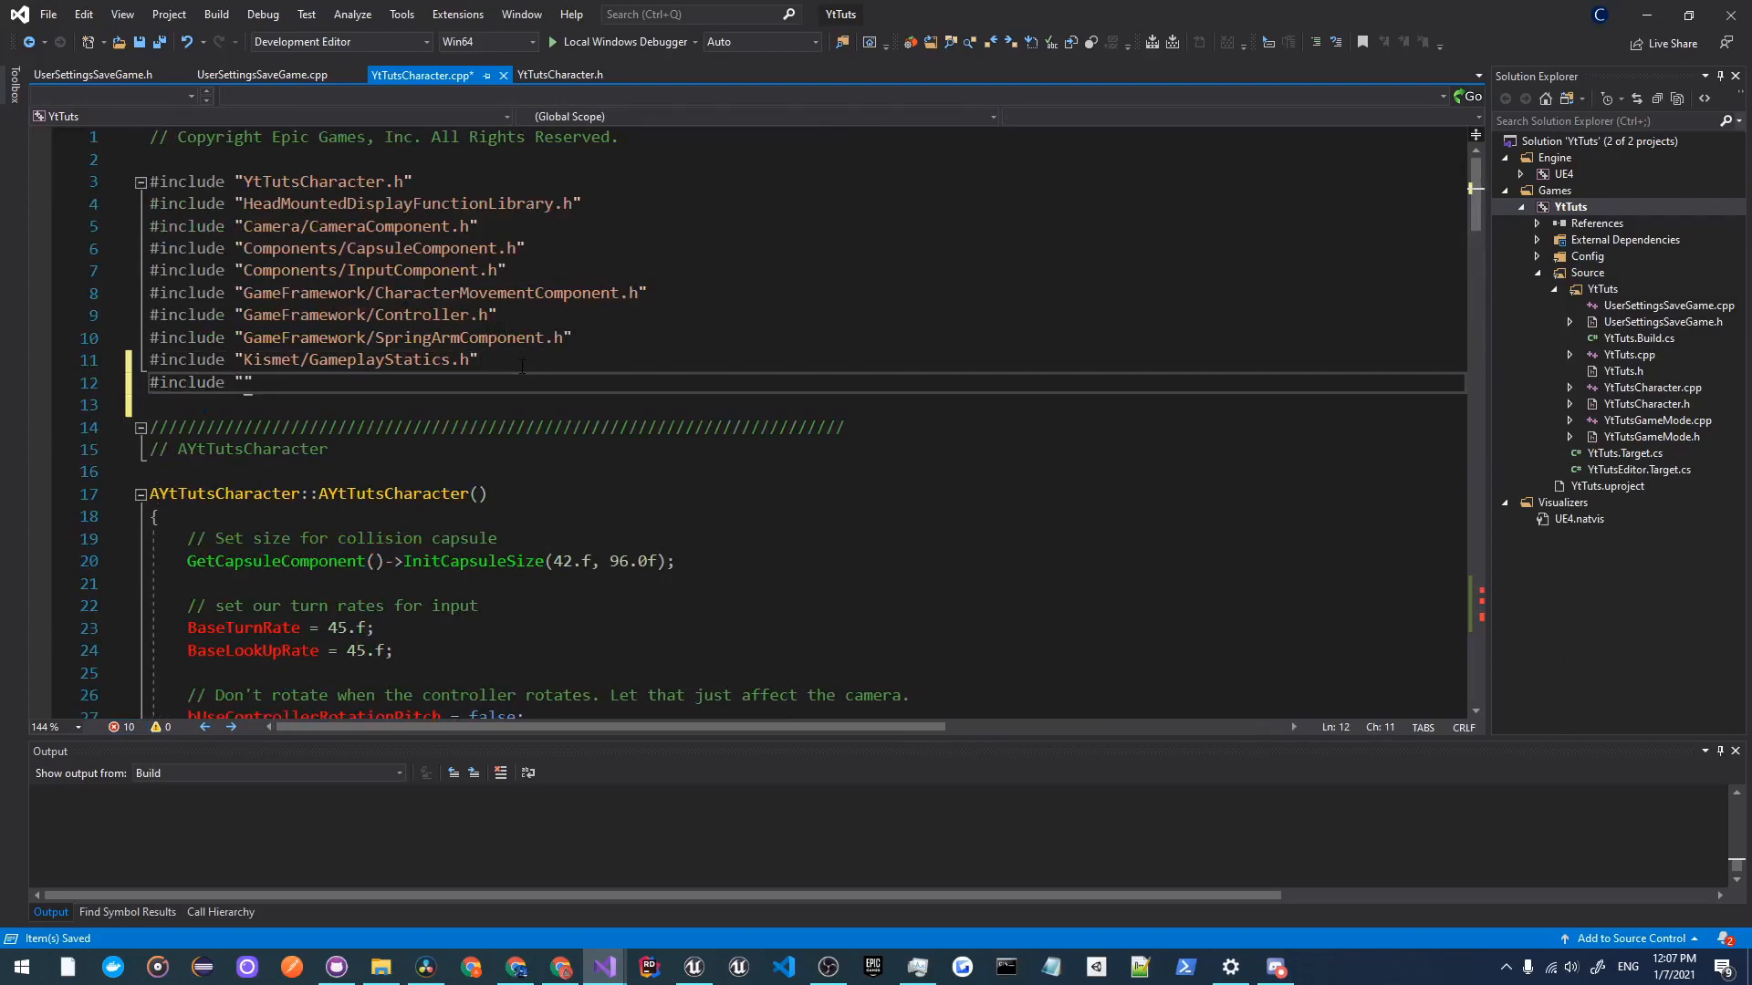
{"action": "type", "text": "UserSettingsSaveGame.h"}
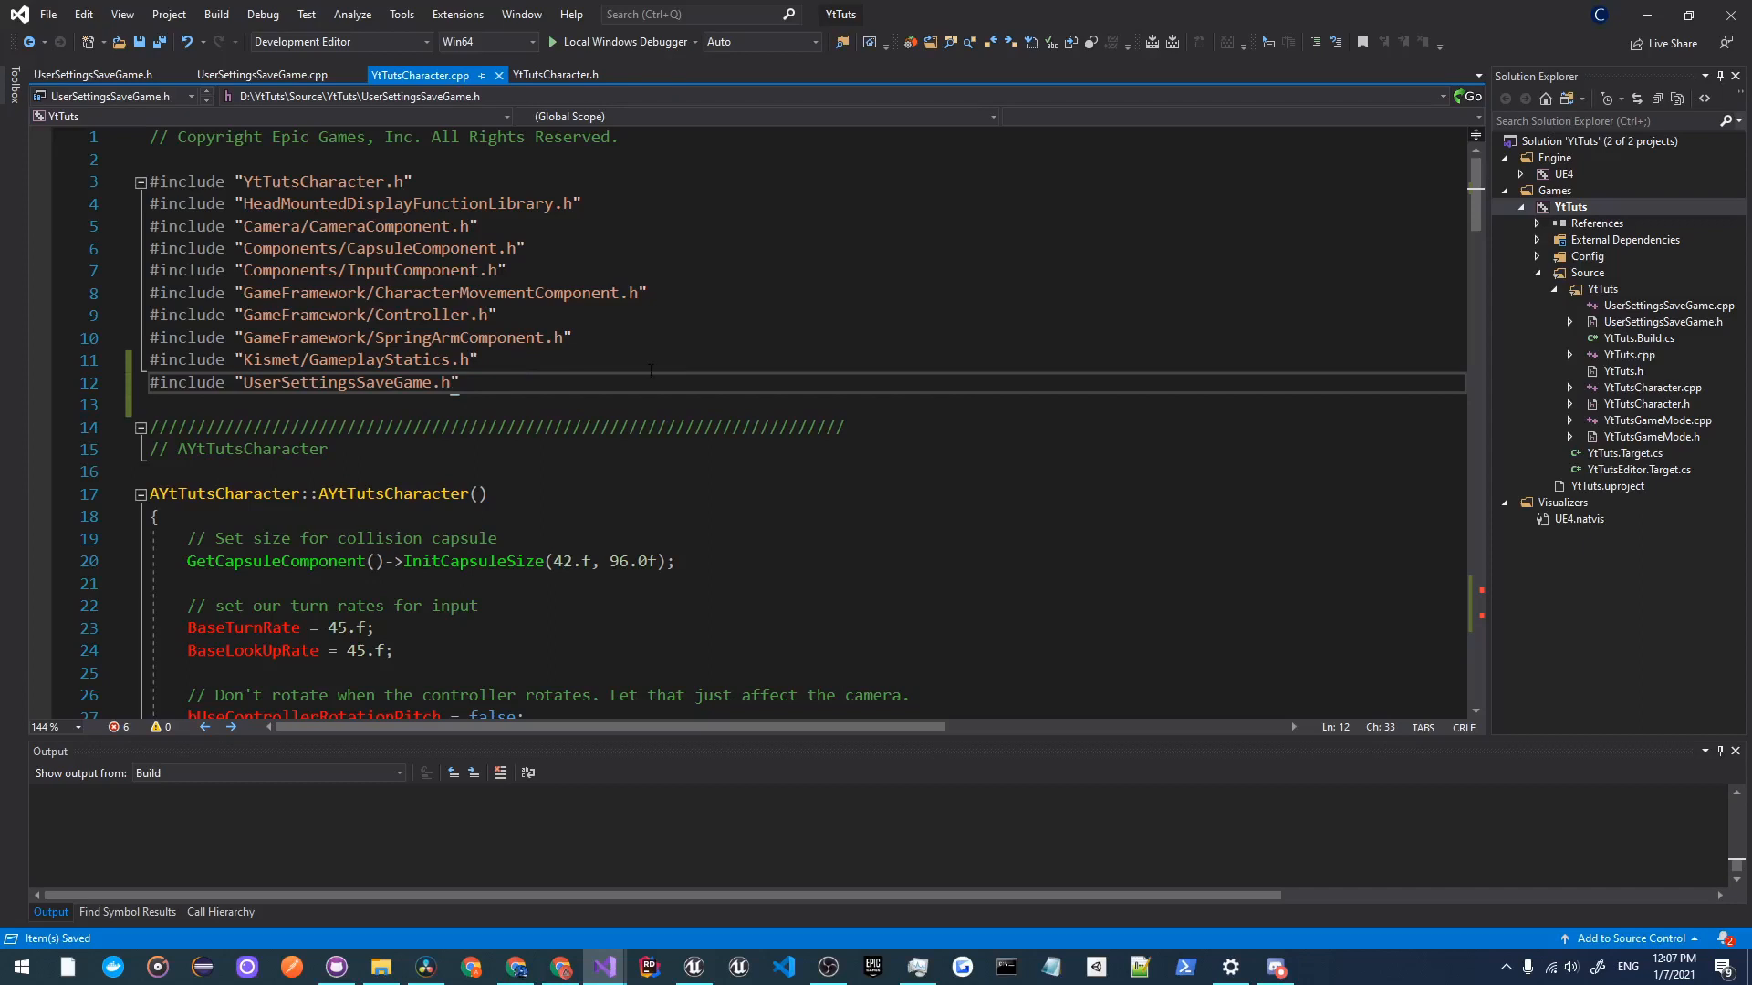
{"action": "left_click", "coordinate": [557, 75]}
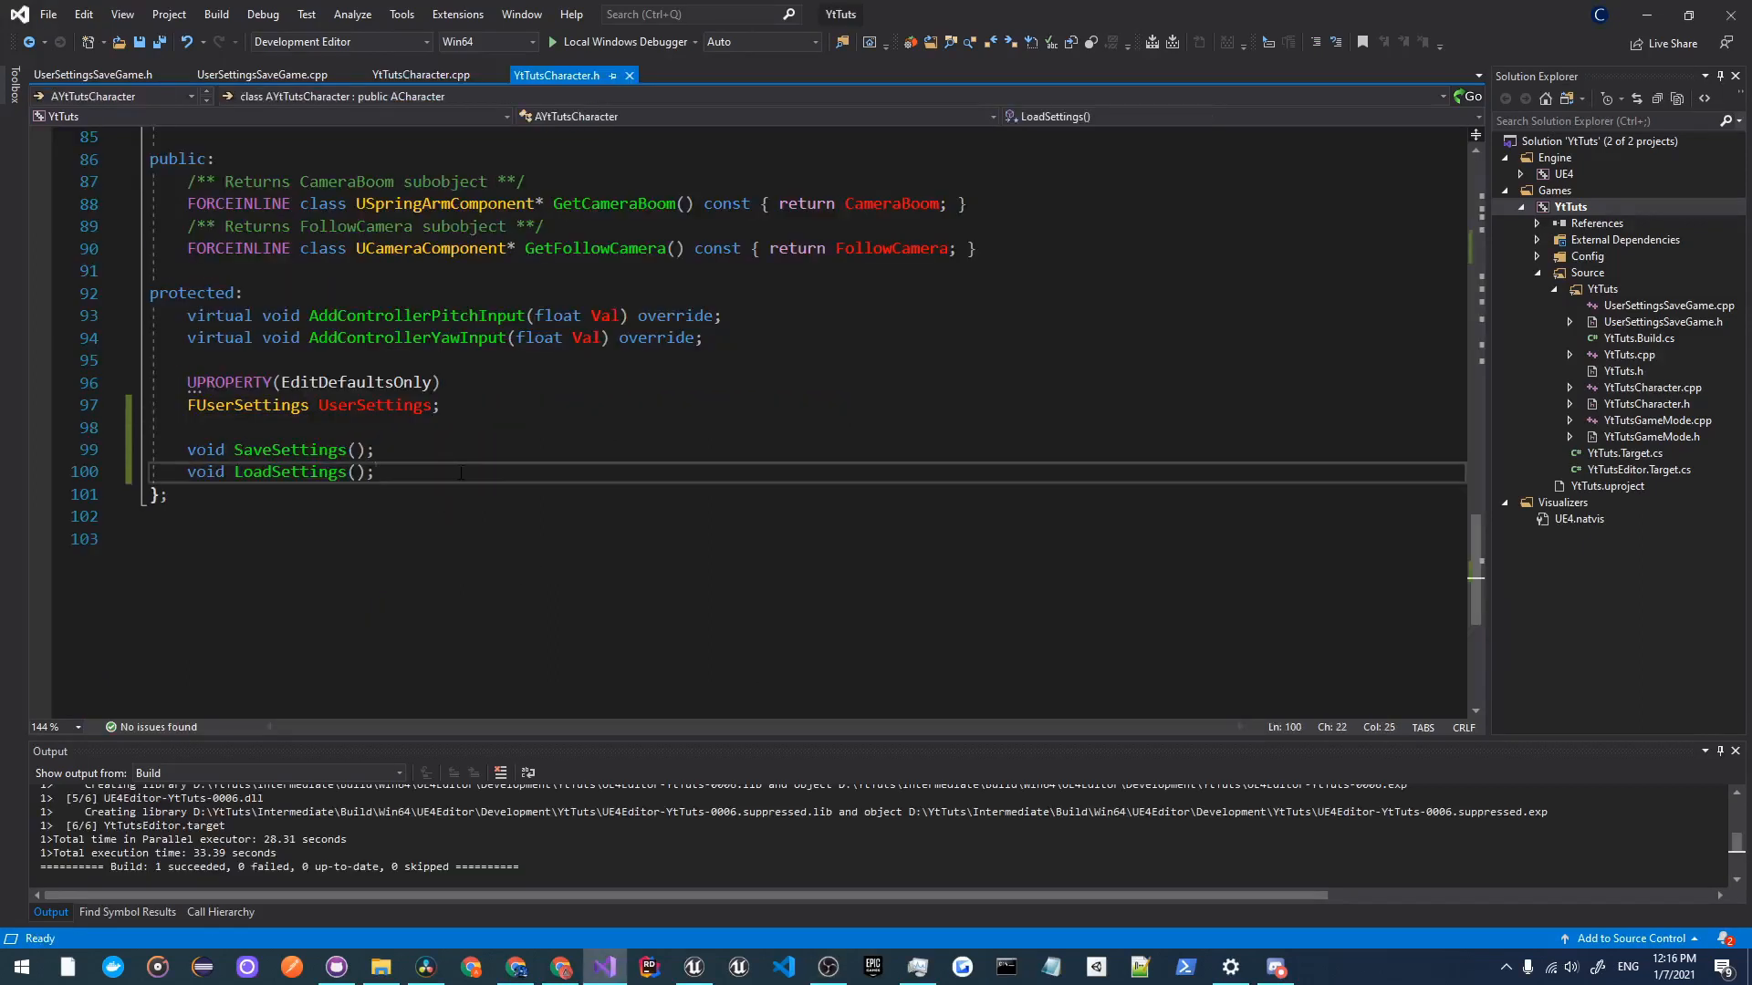
Step: Declare BP_SaveSettings() and BP_LoadSettings() functions in YtTutsCharacter.h
{"action": "type", "text": "void BP"}
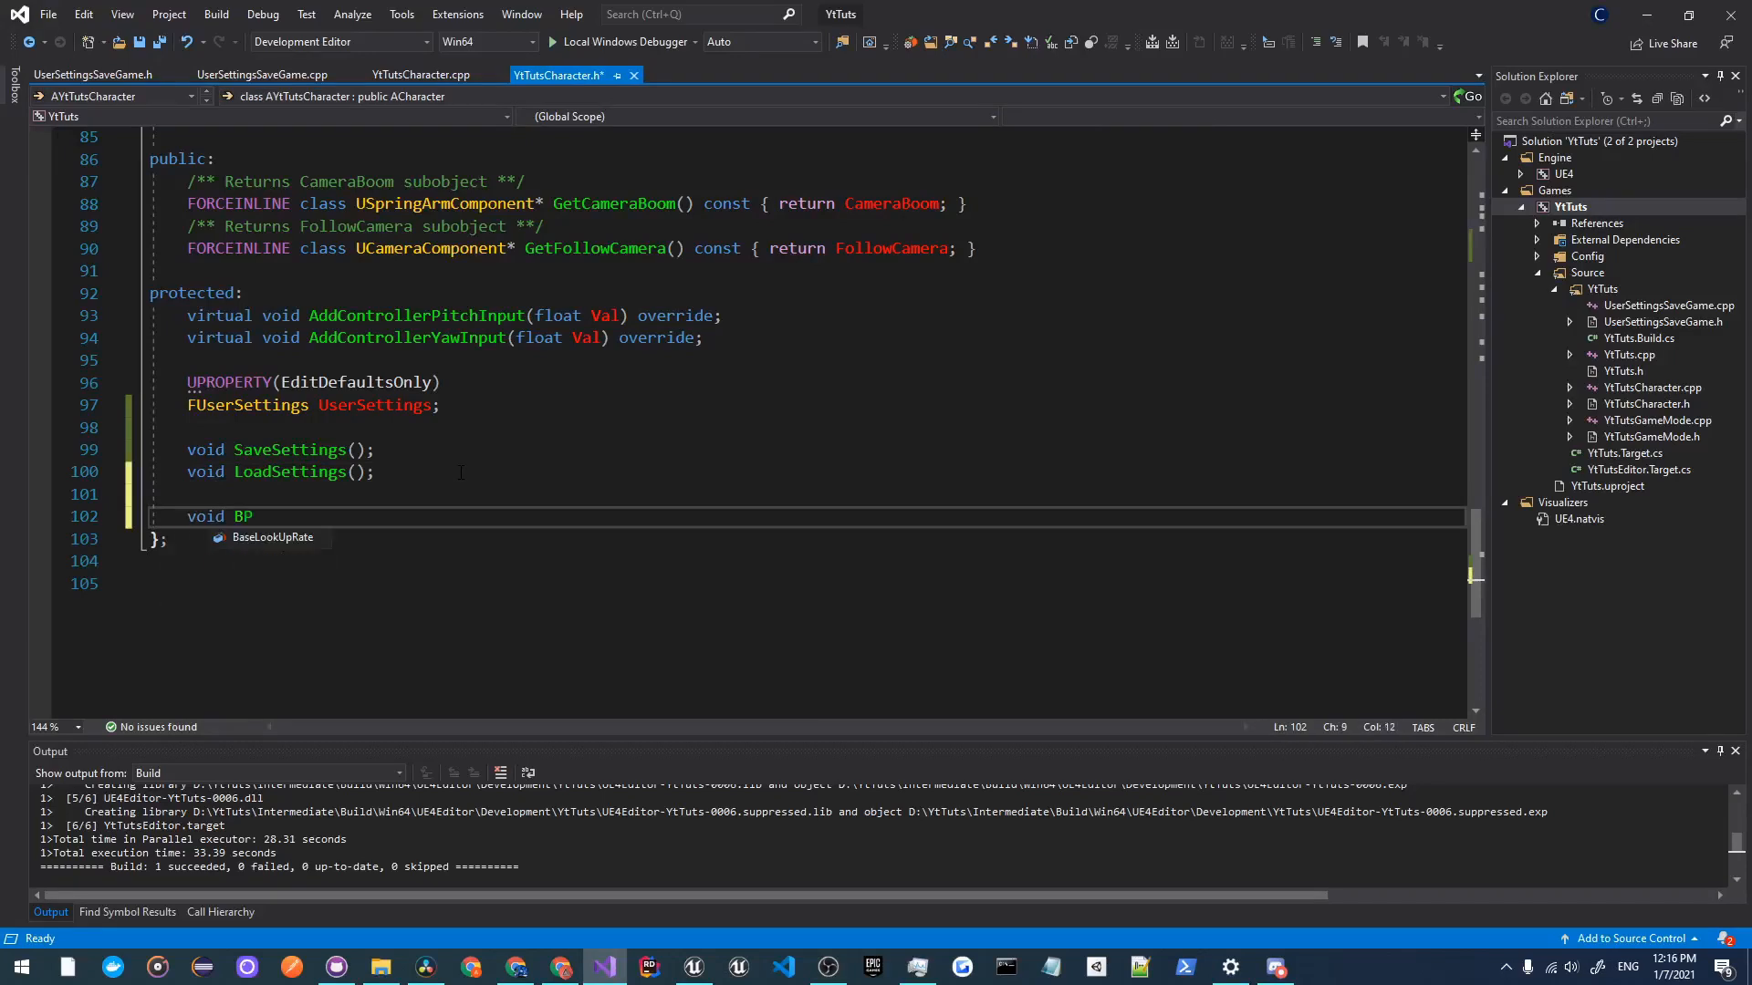
{"action": "type", "text": "_SaveSettings"}
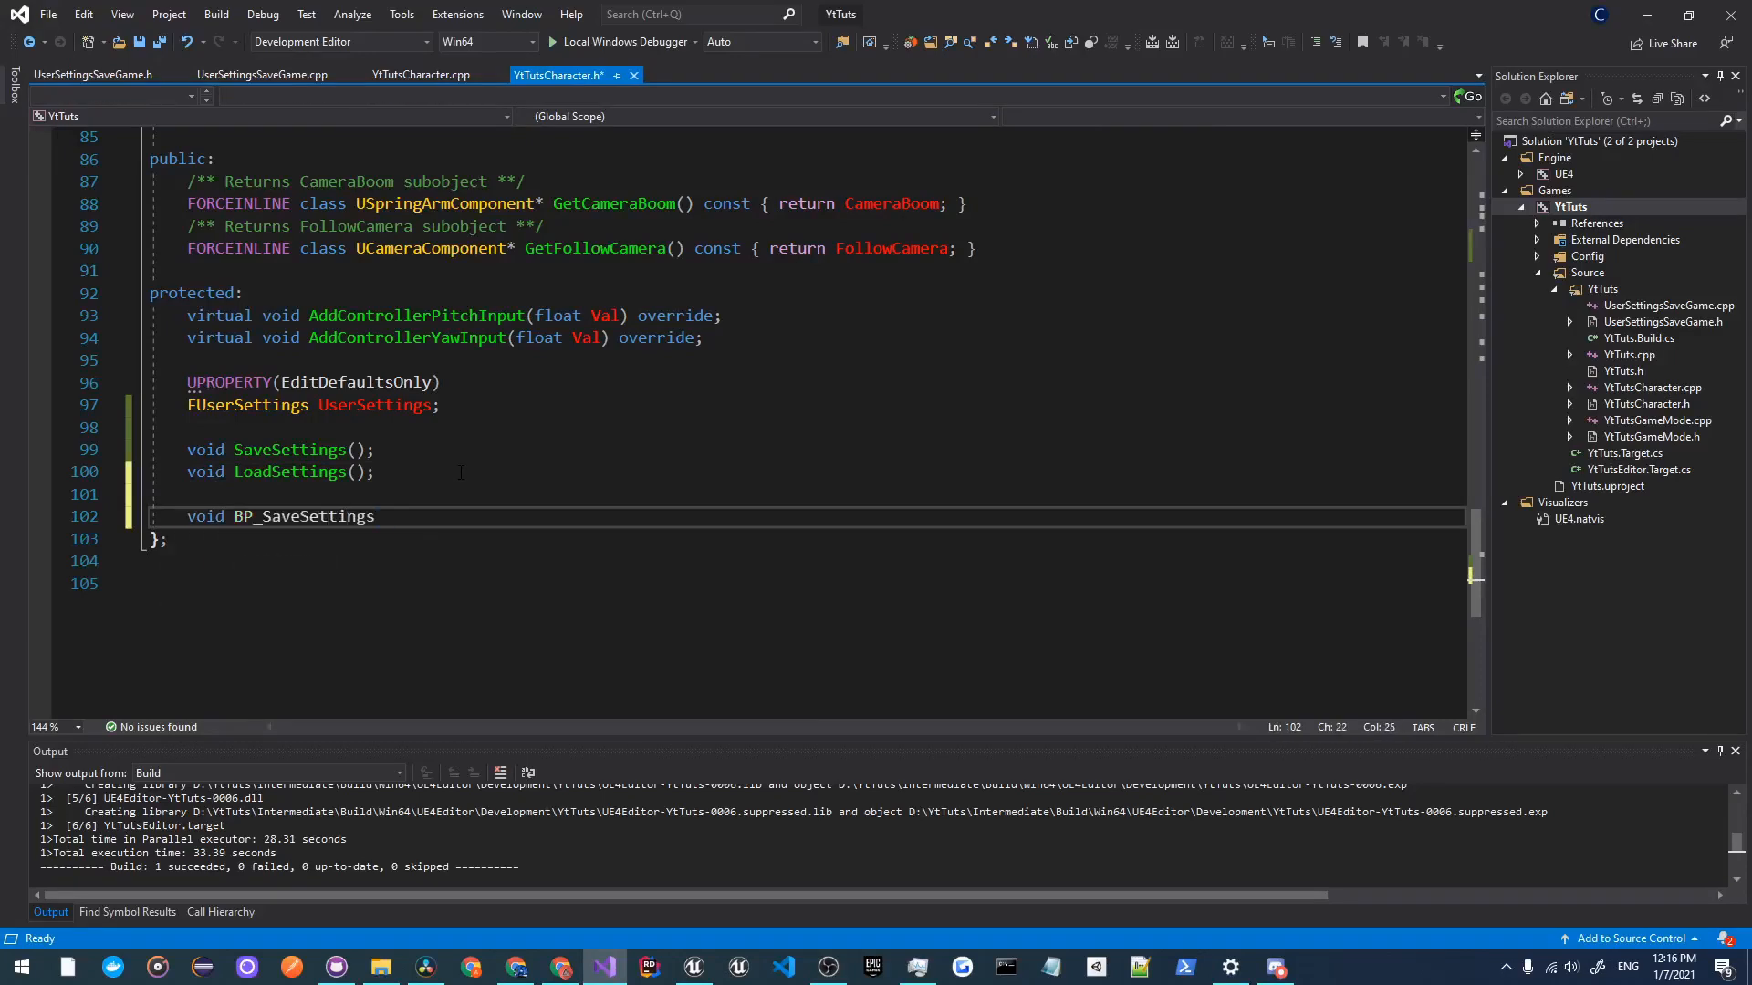
{"action": "type", "text": "();"}
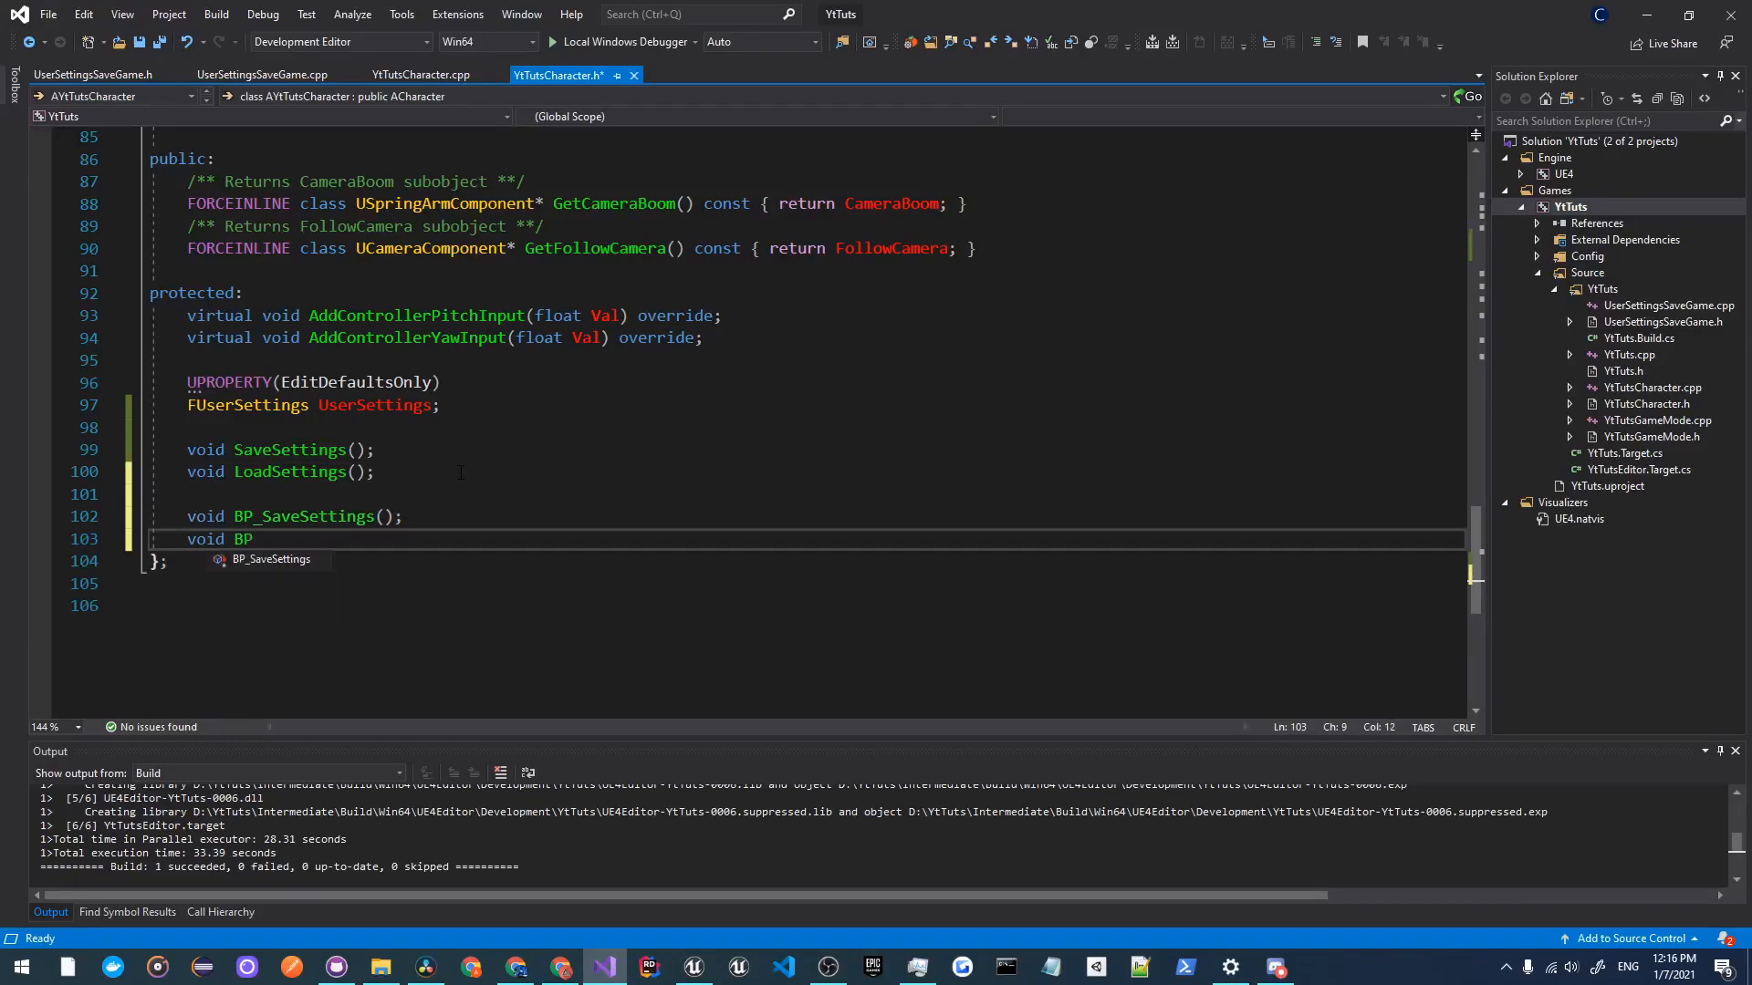
{"action": "type", "text": "_LoadSettings();"}
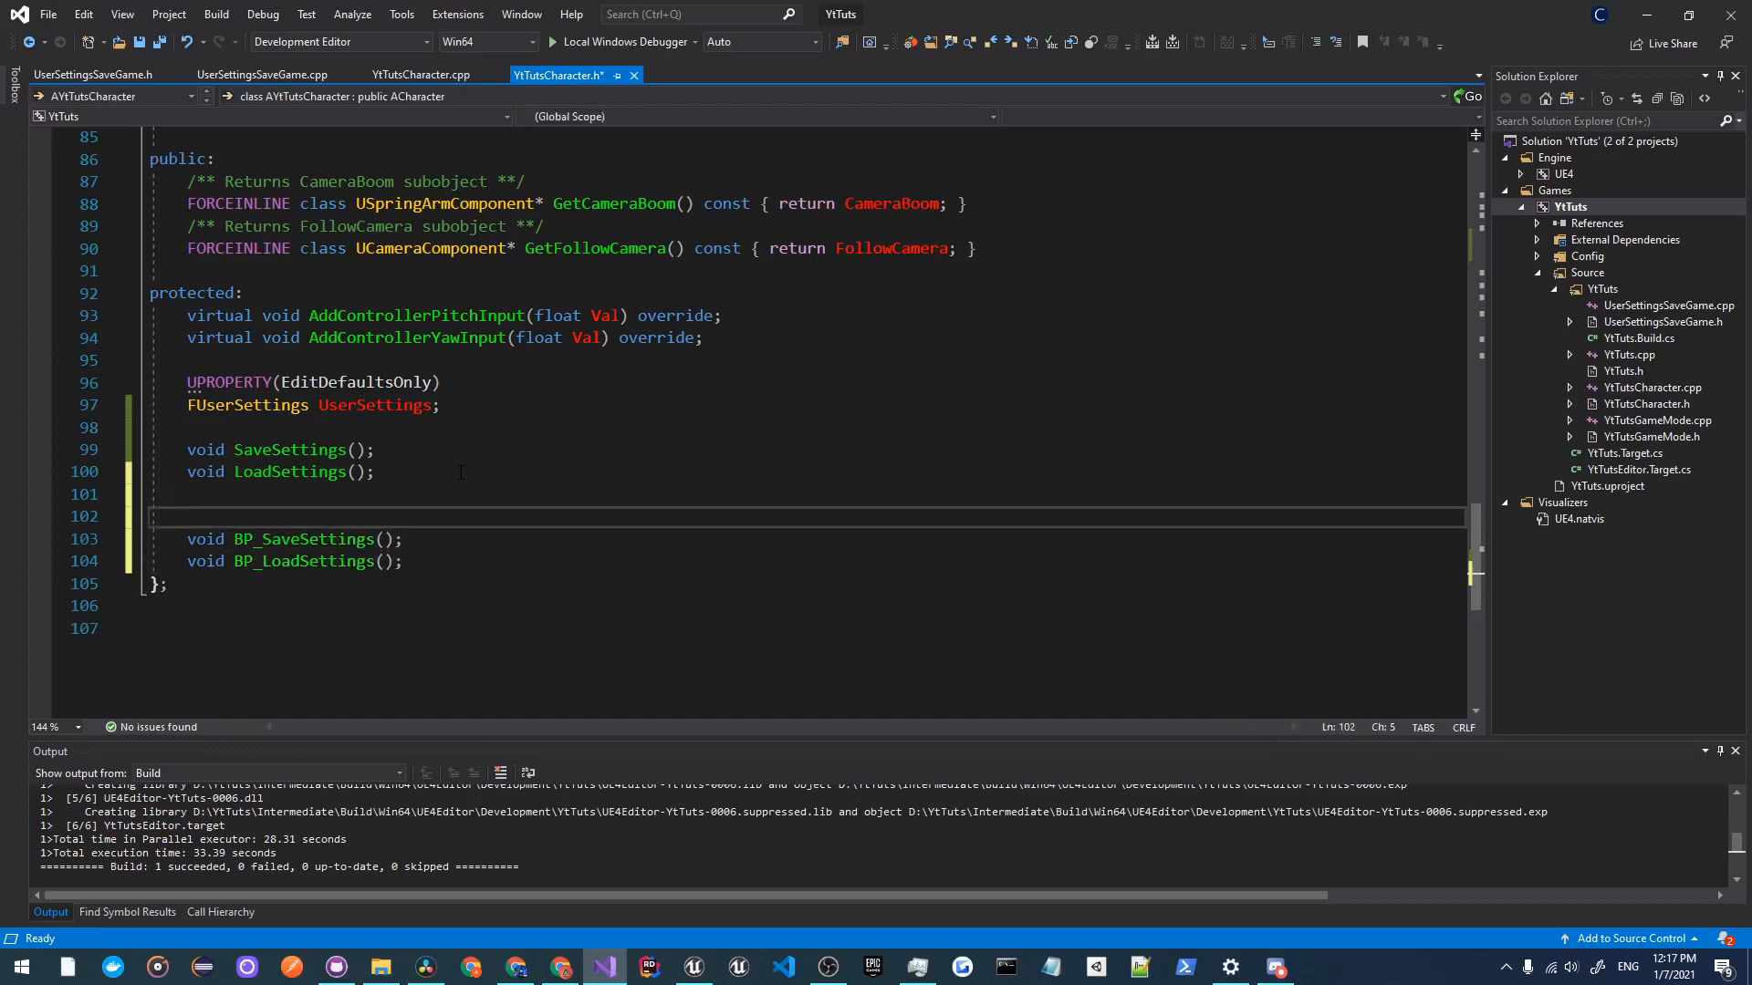
Step: Mark the settings functions UFUNCTION(BlueprintCallable)
{"action": "type", "text": "UFUNCTION()"}
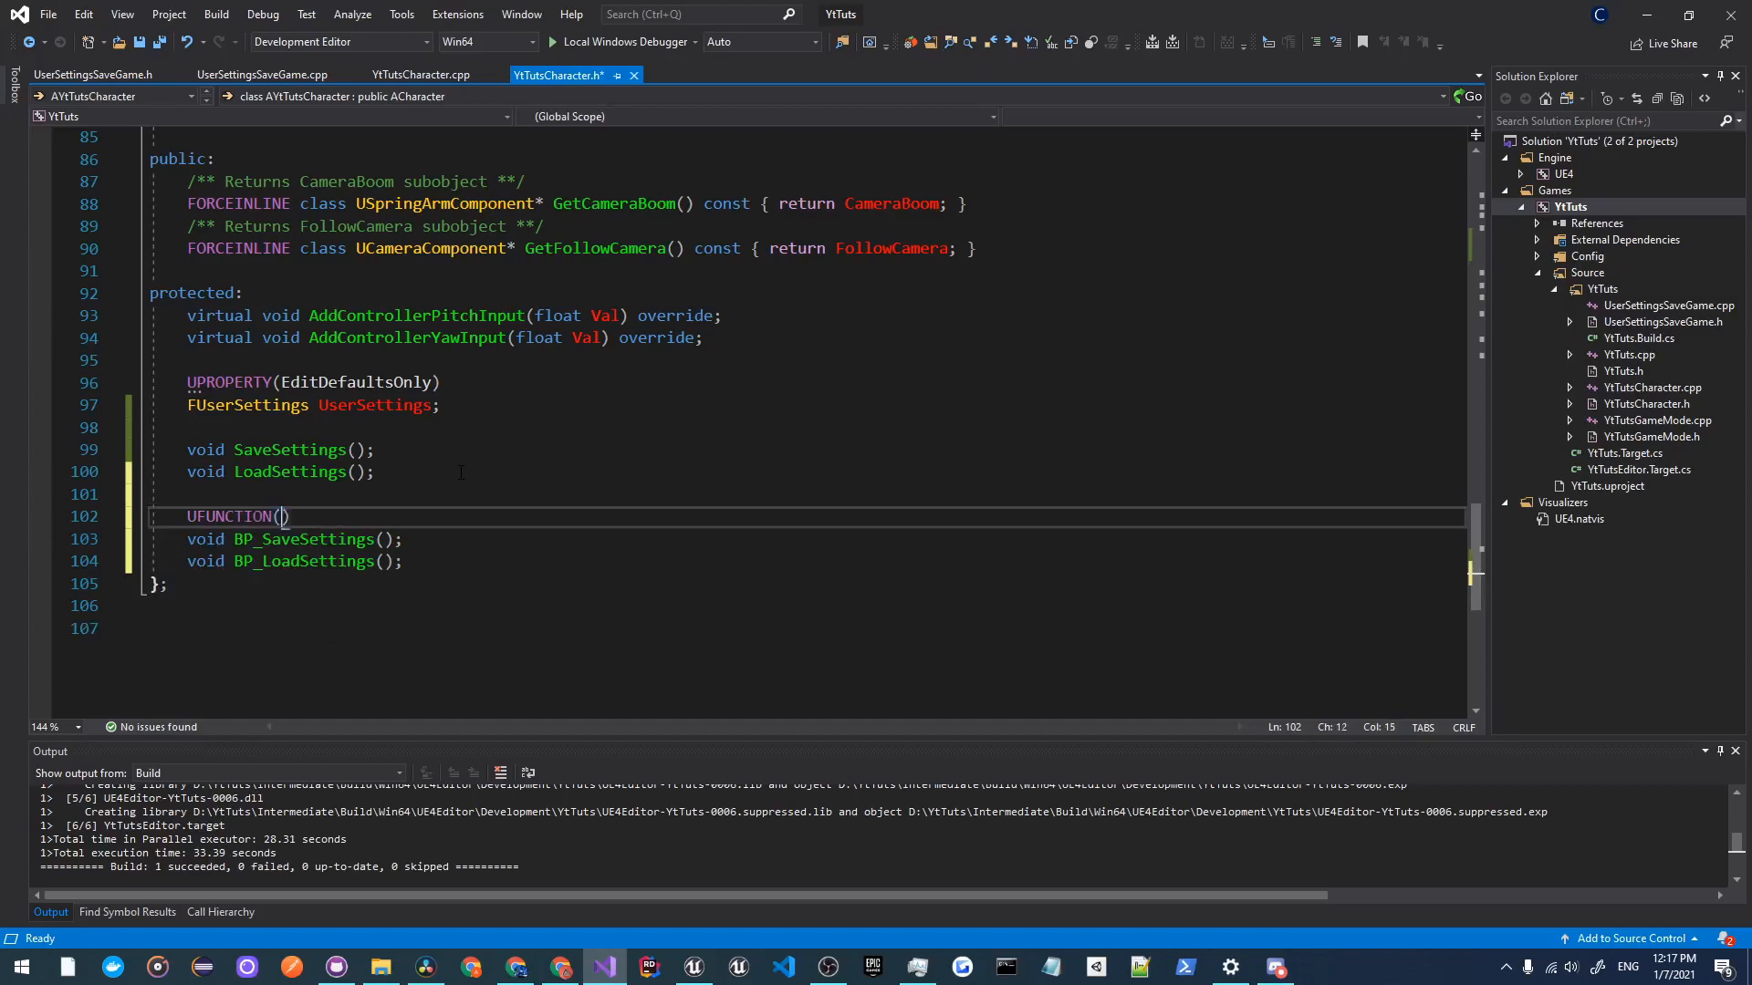
{"action": "type", "text": "Blue"}
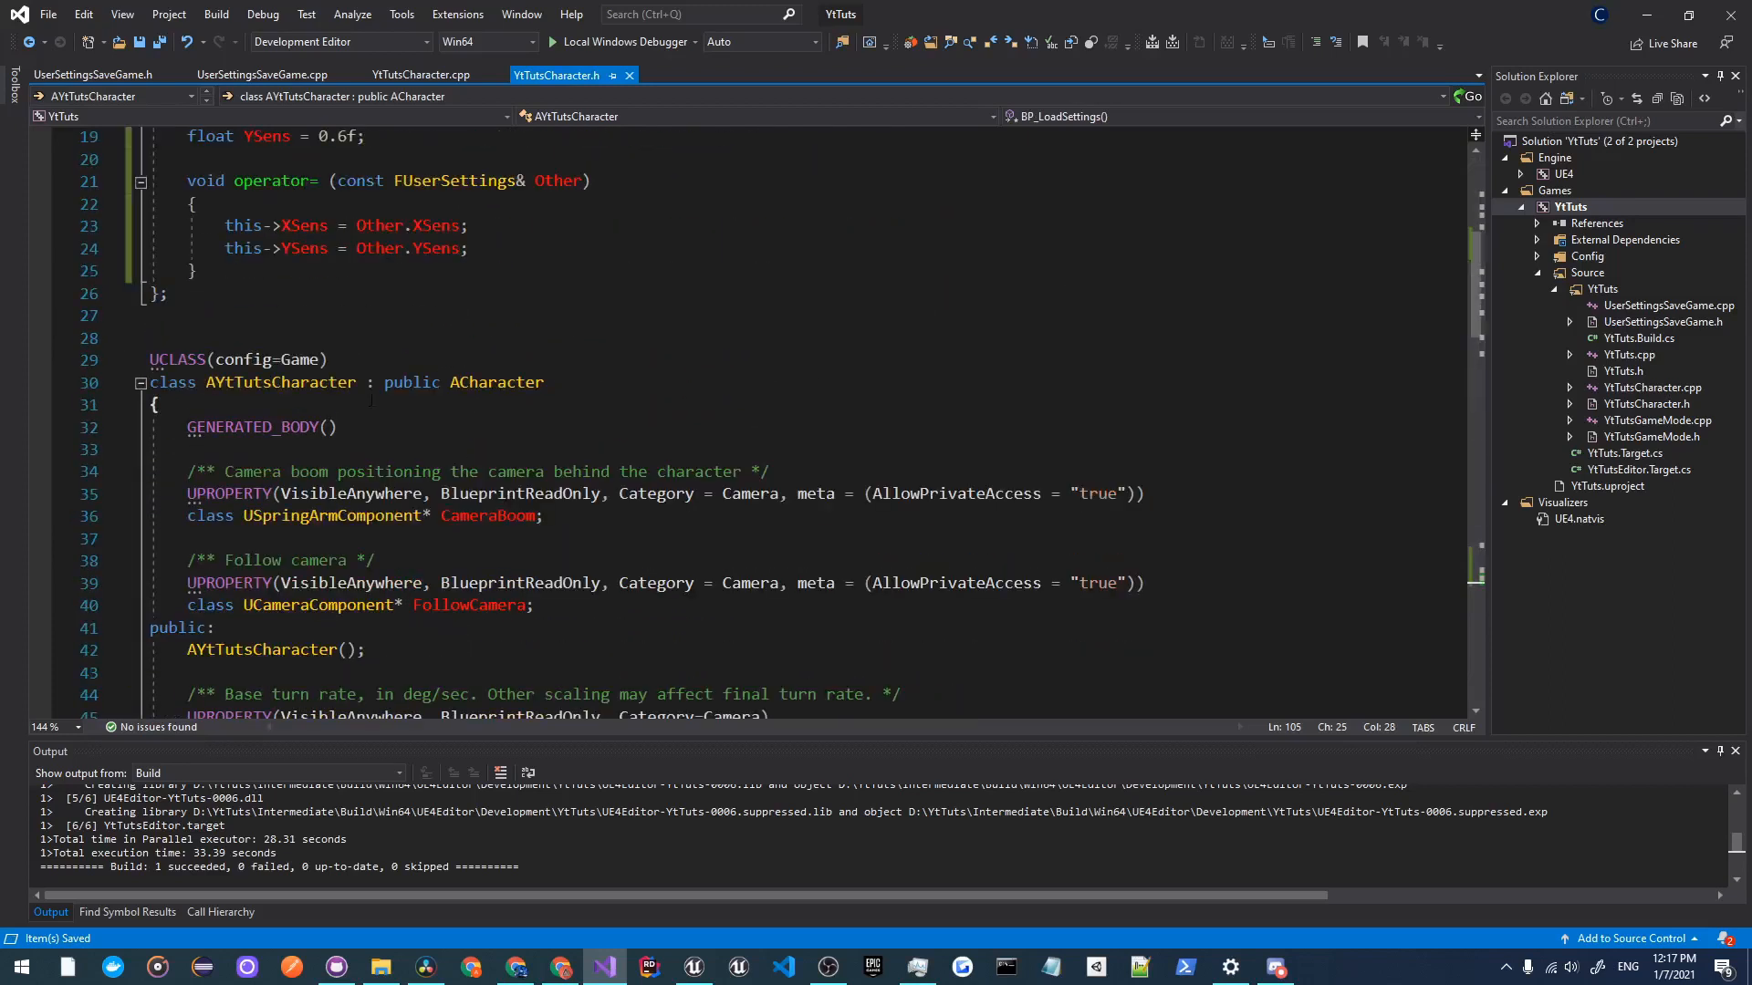
{"action": "scroll", "scroll_direction": "down", "scroll_amount": 3}
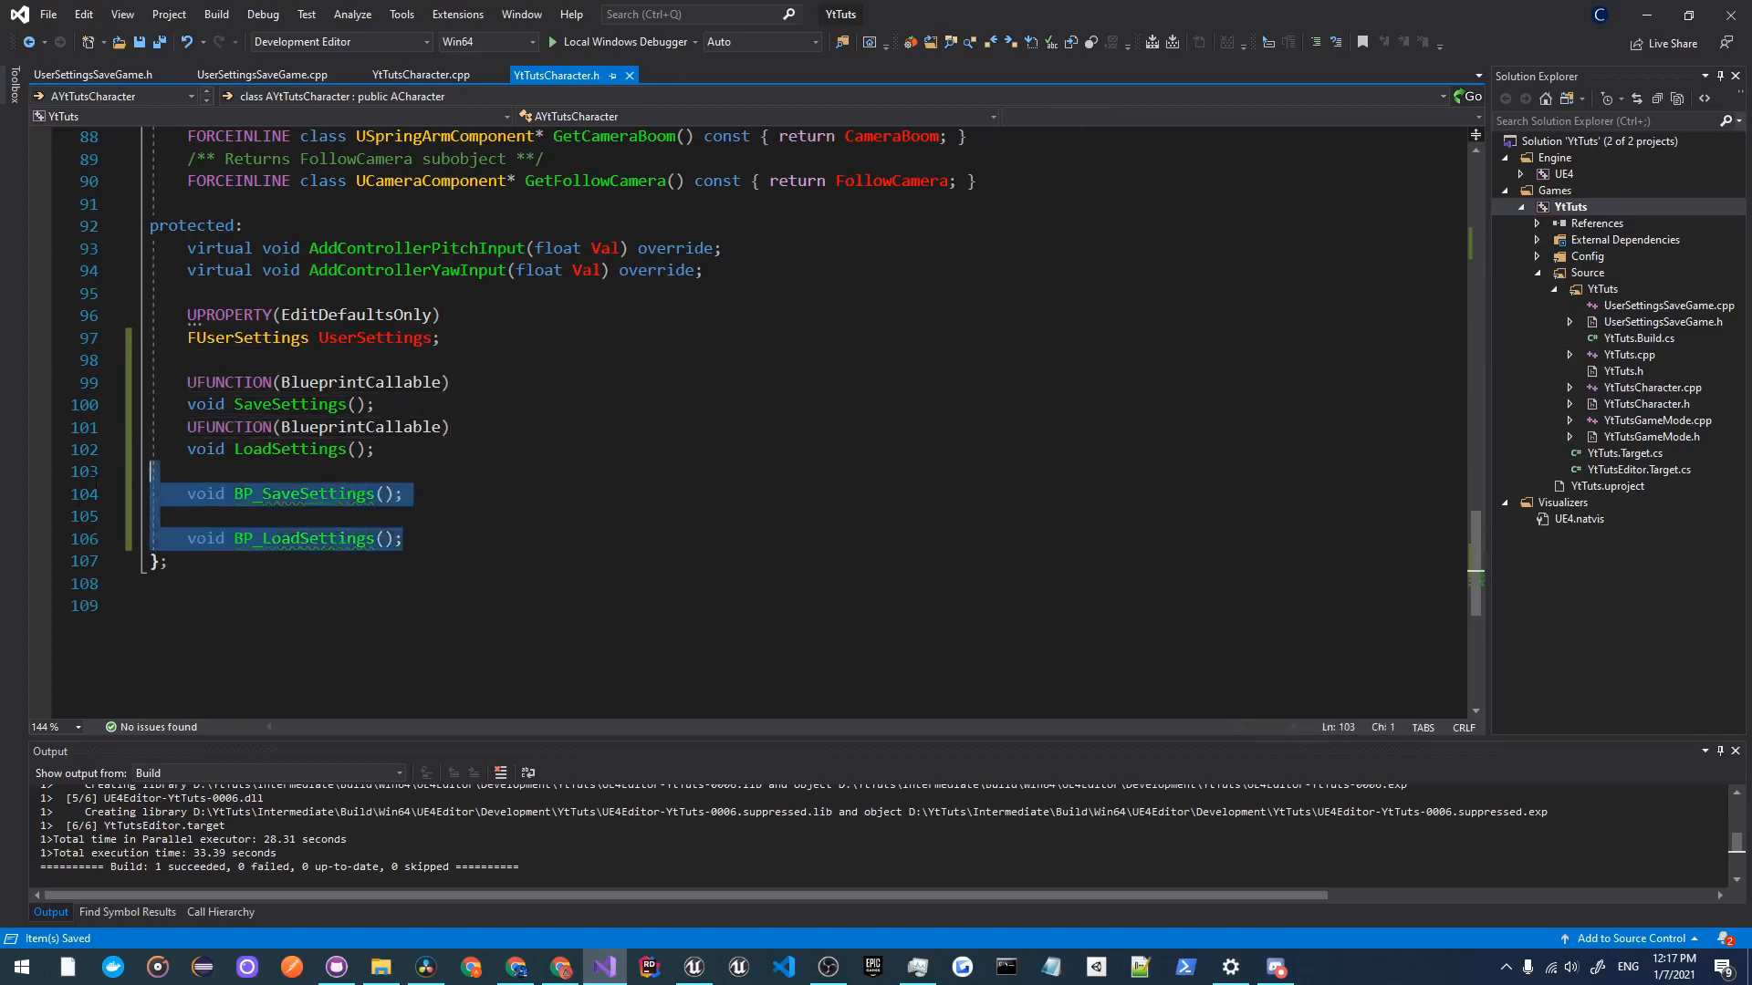
{"action": "left_click", "coordinate": [419, 74]}
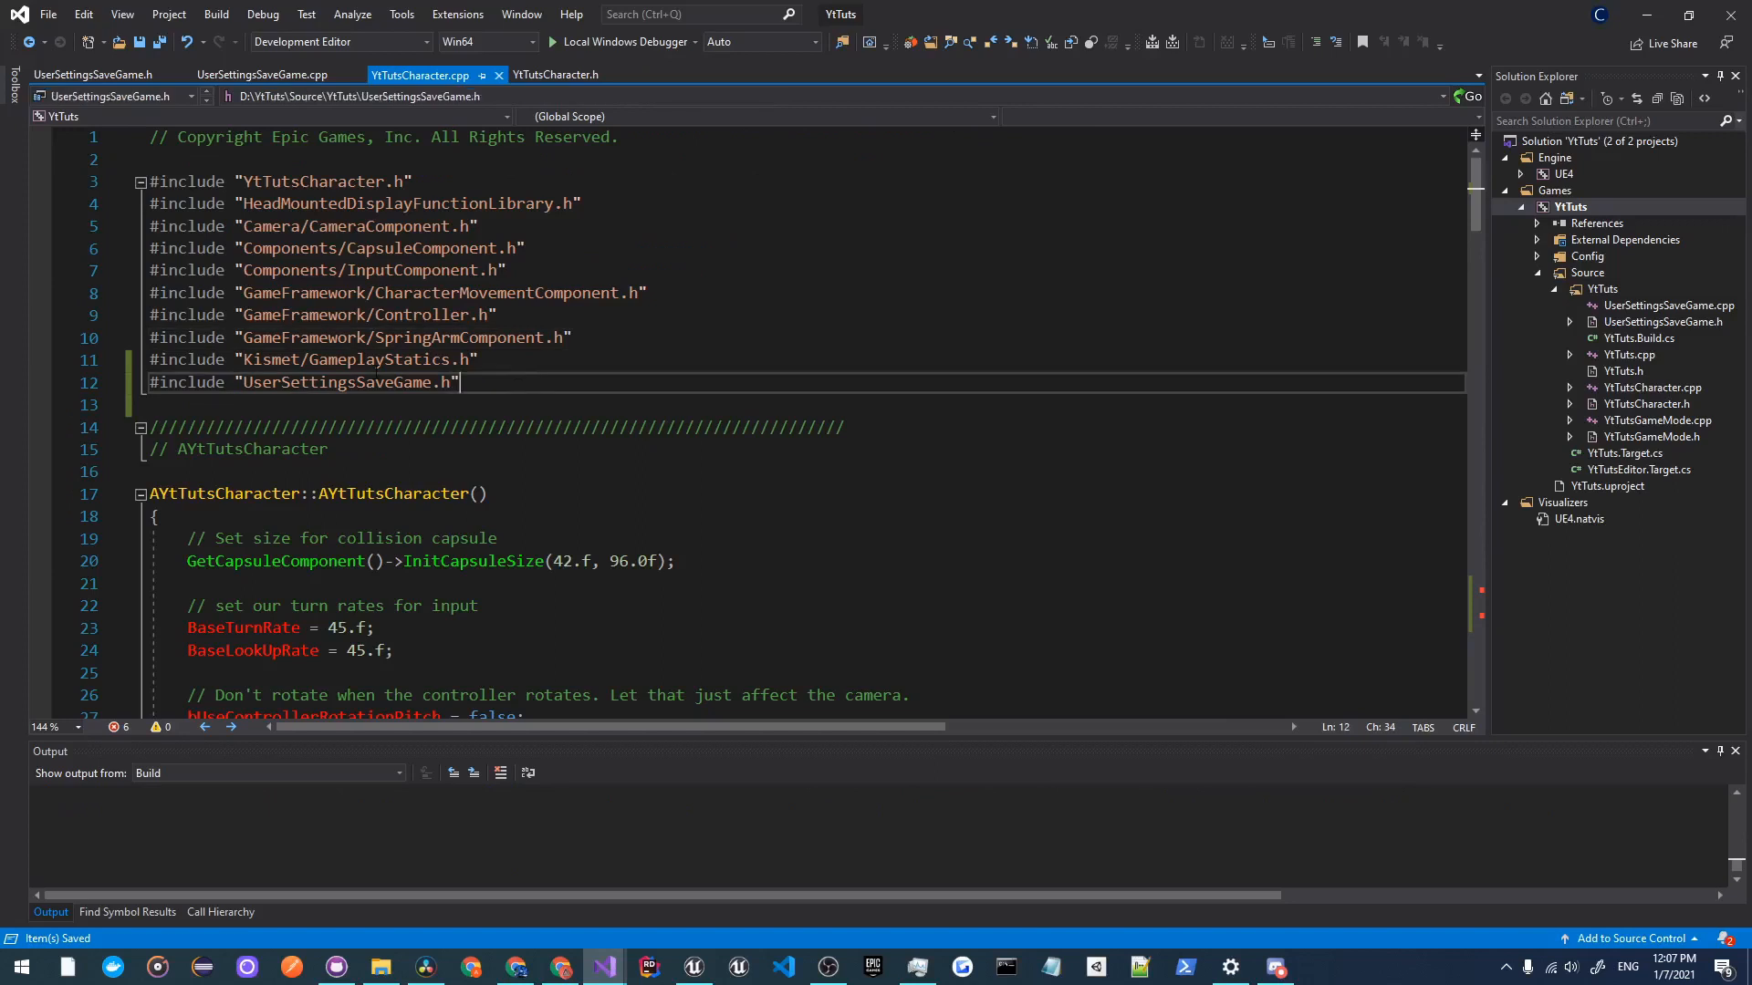
Step: Build the YtTuts solution and confirm 1 succeeded, 0 failed in the Output window
{"action": "left_click", "coordinate": [442, 293]}
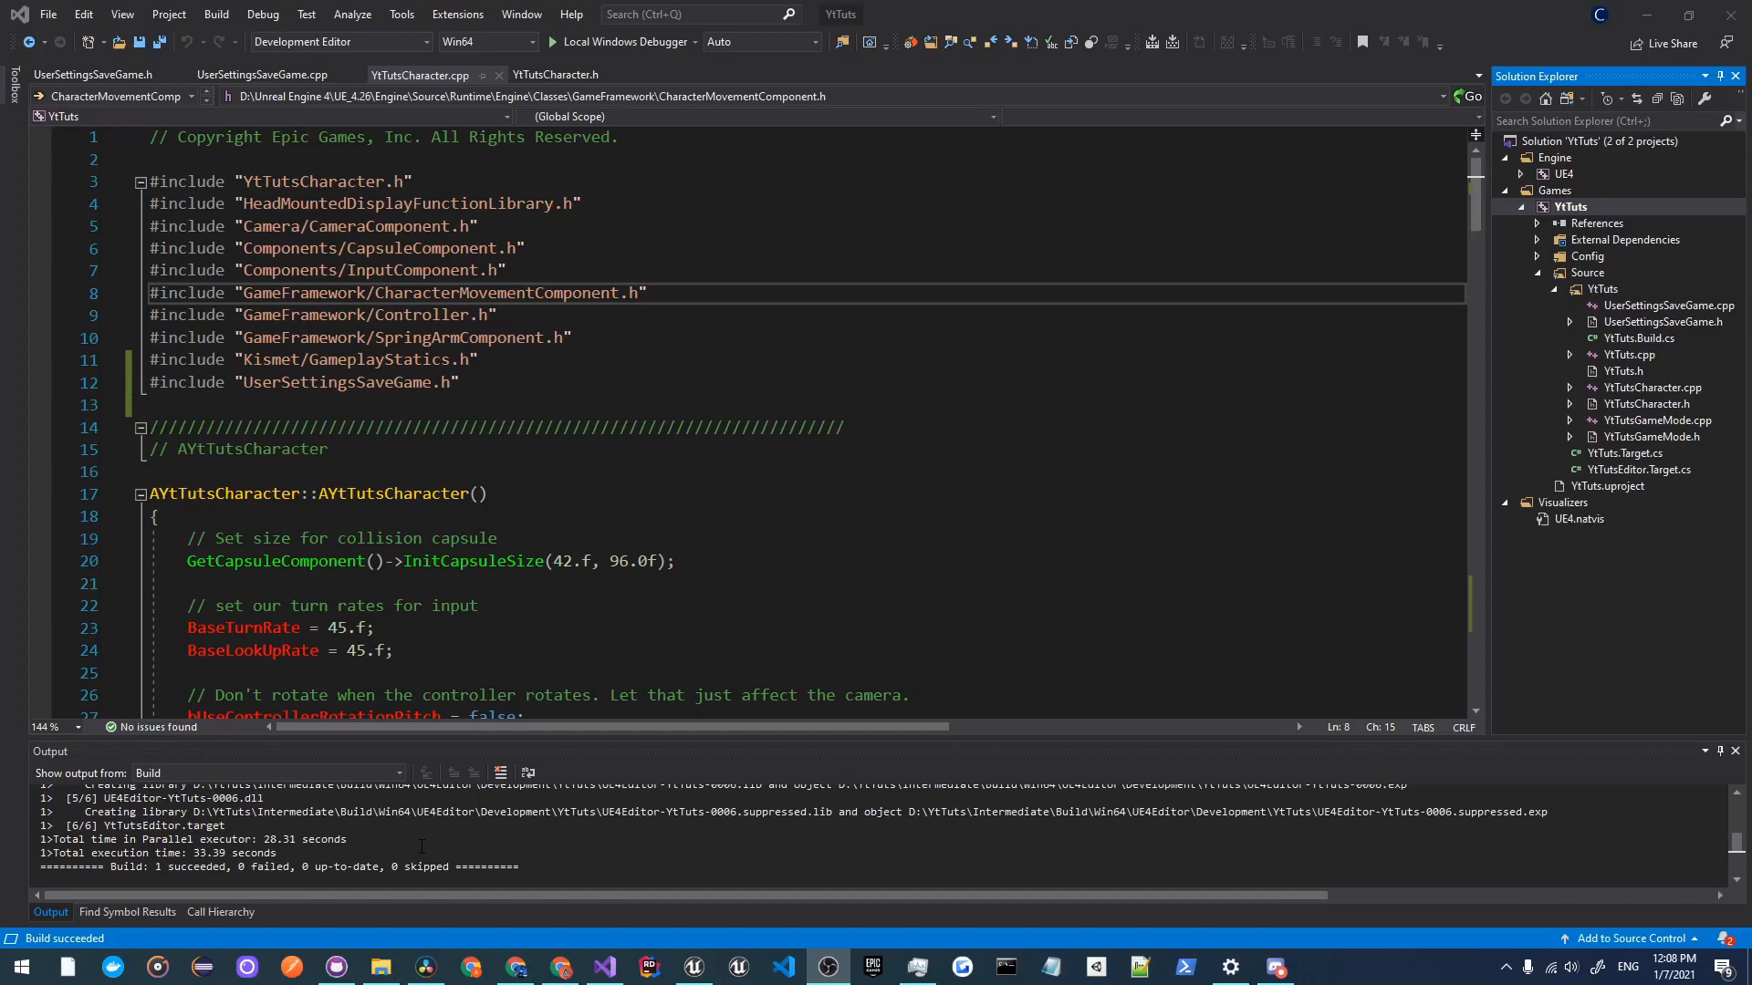
{"action": "mouse_move", "coordinate": [118, 715]}
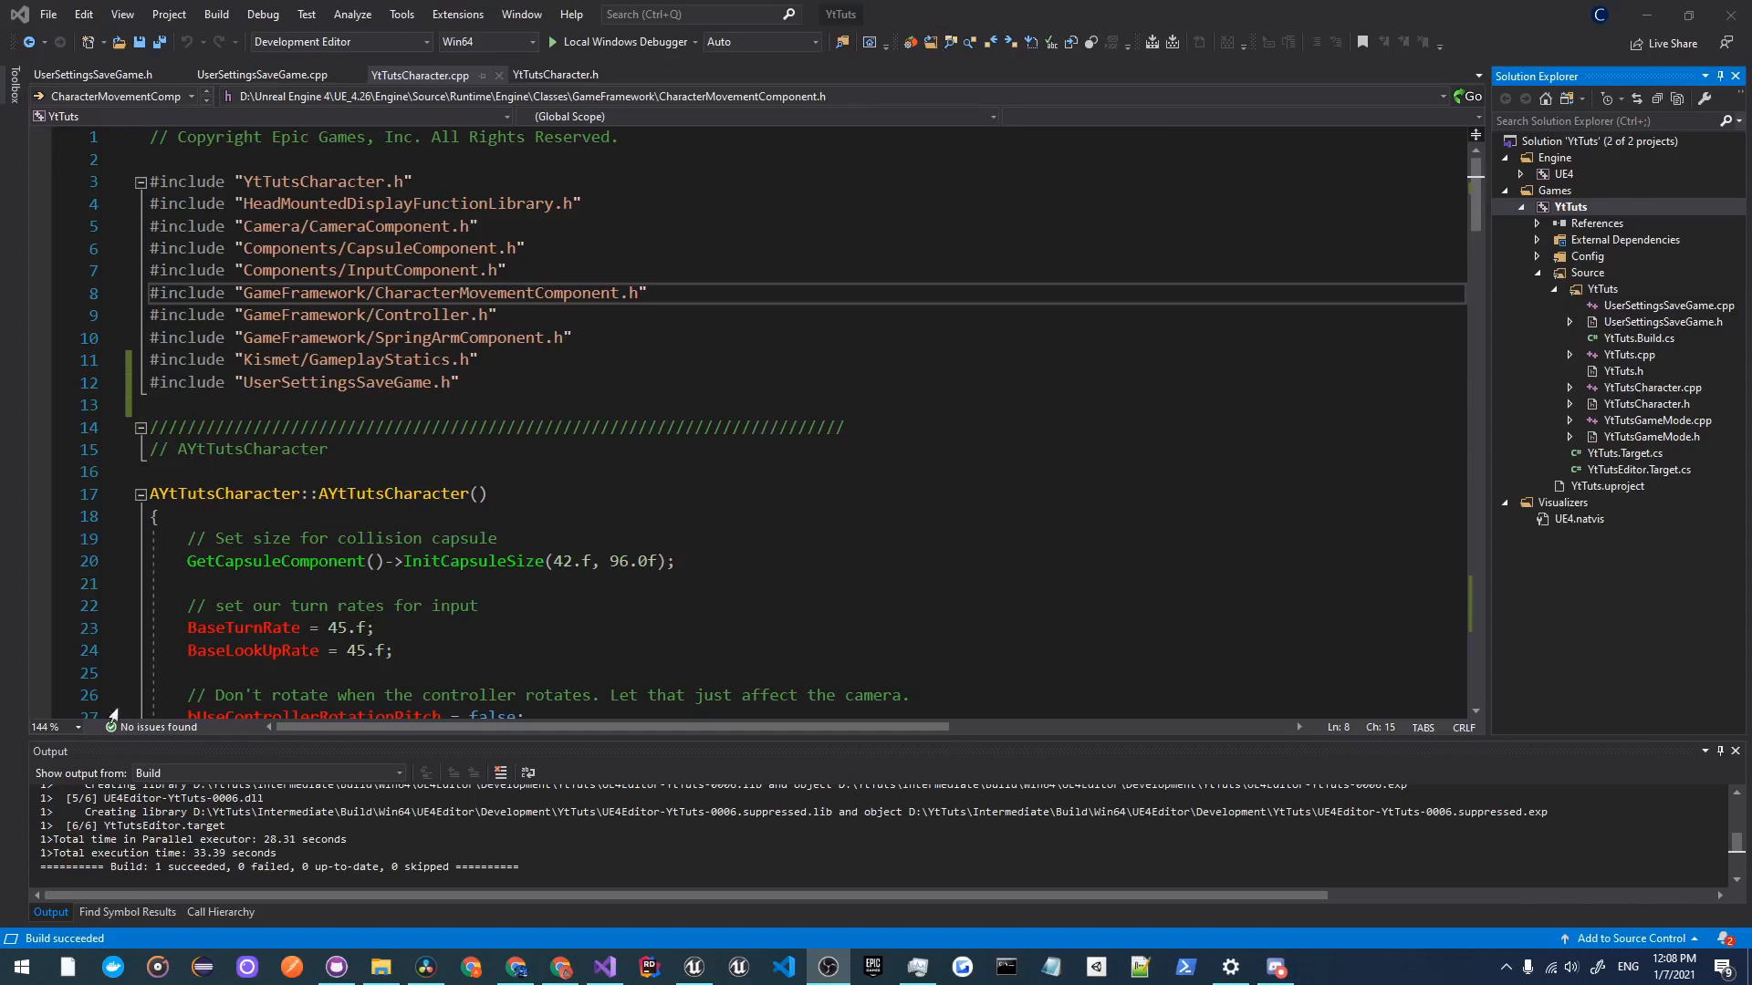
{"action": "mouse_move", "coordinate": [111, 716]}
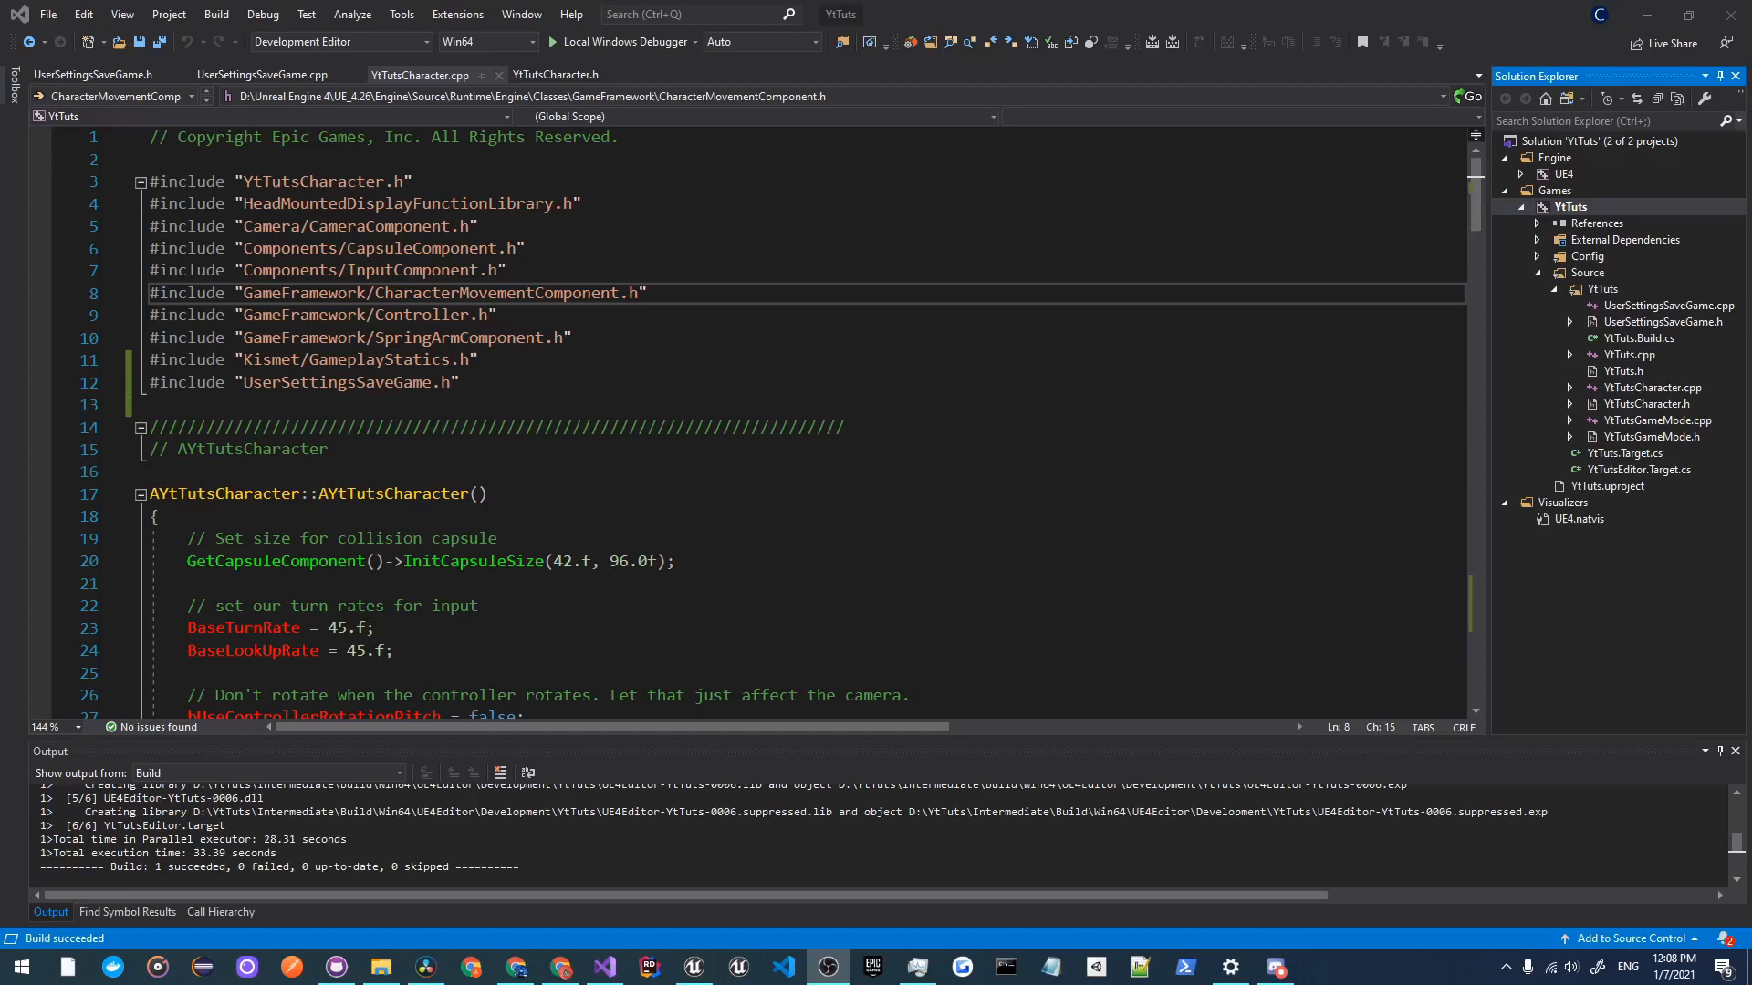